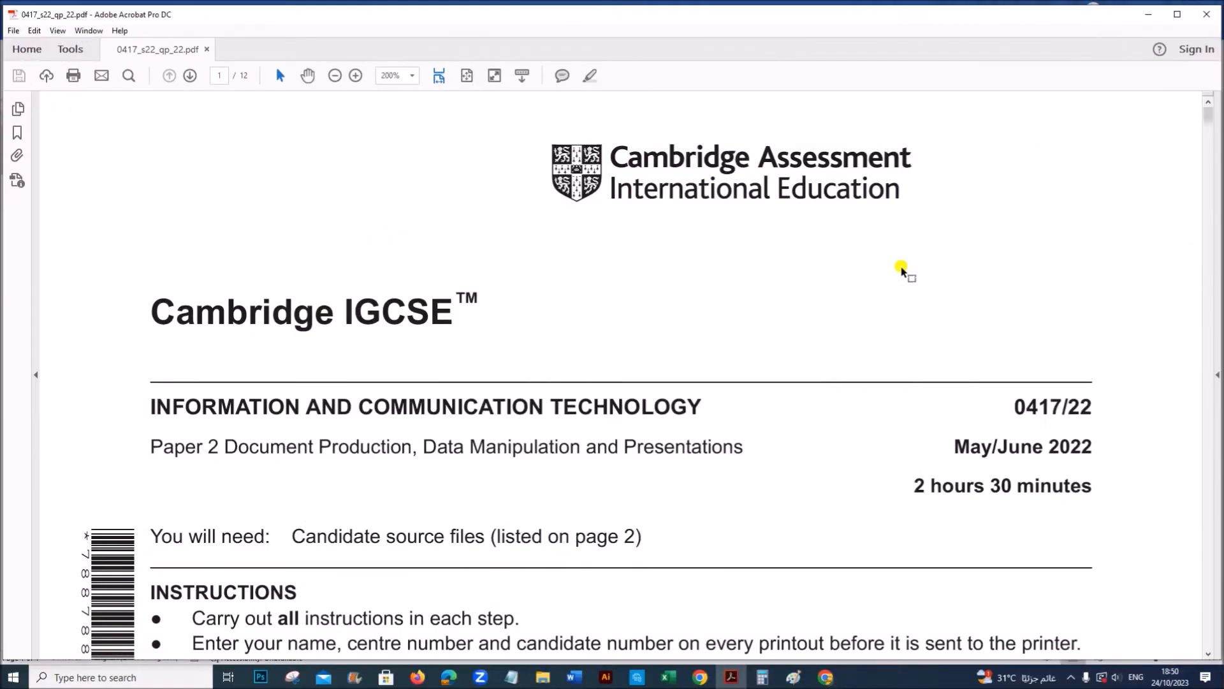
mouse_move(279, 393)
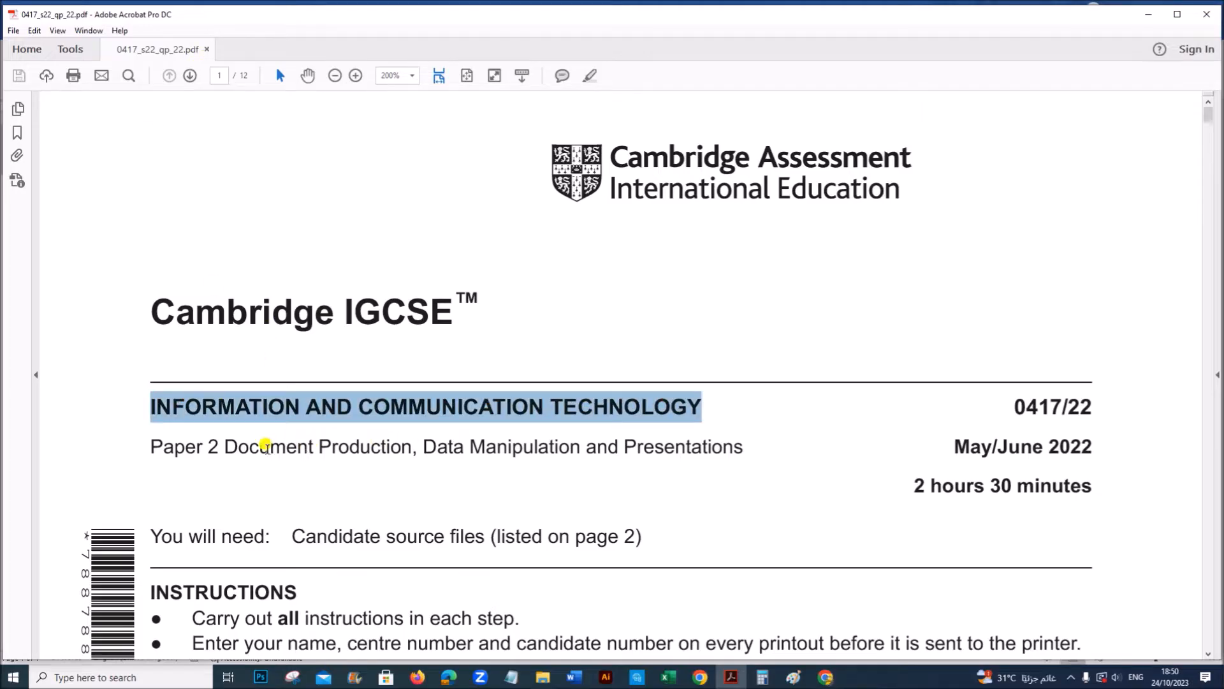
mouse_move(1074, 445)
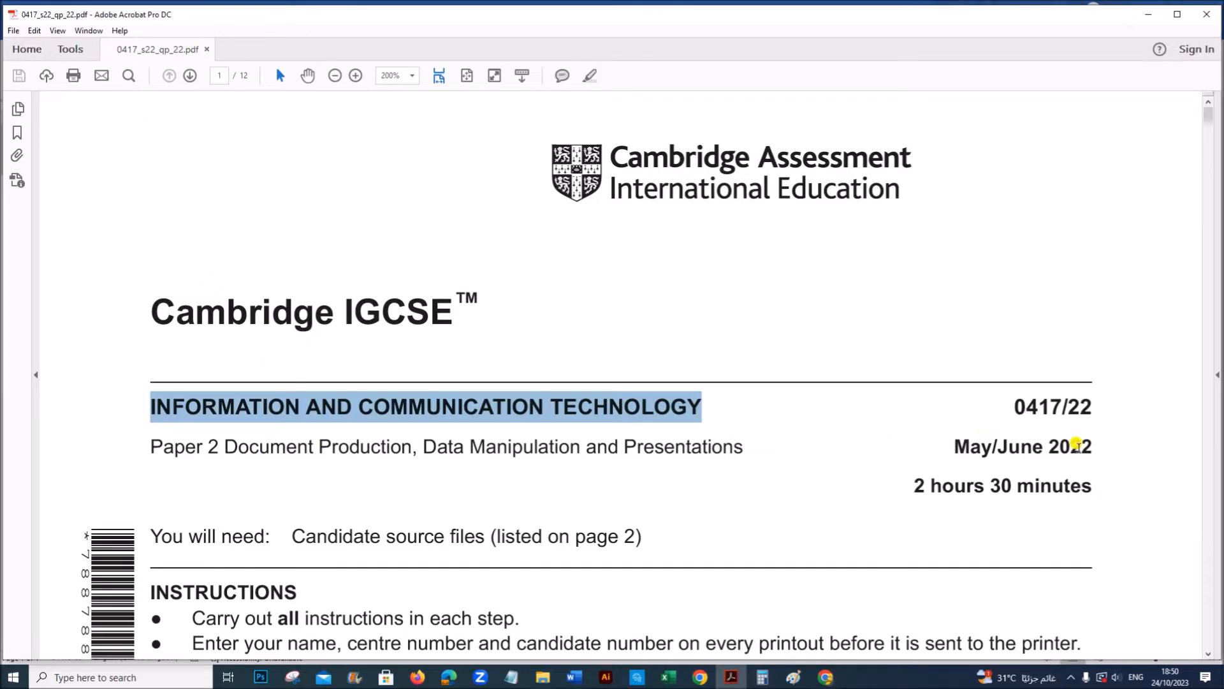
Step: Scroll the June 2022-21 folder listing to reach the J2222EVIDENCE document
scroll("down", 3)
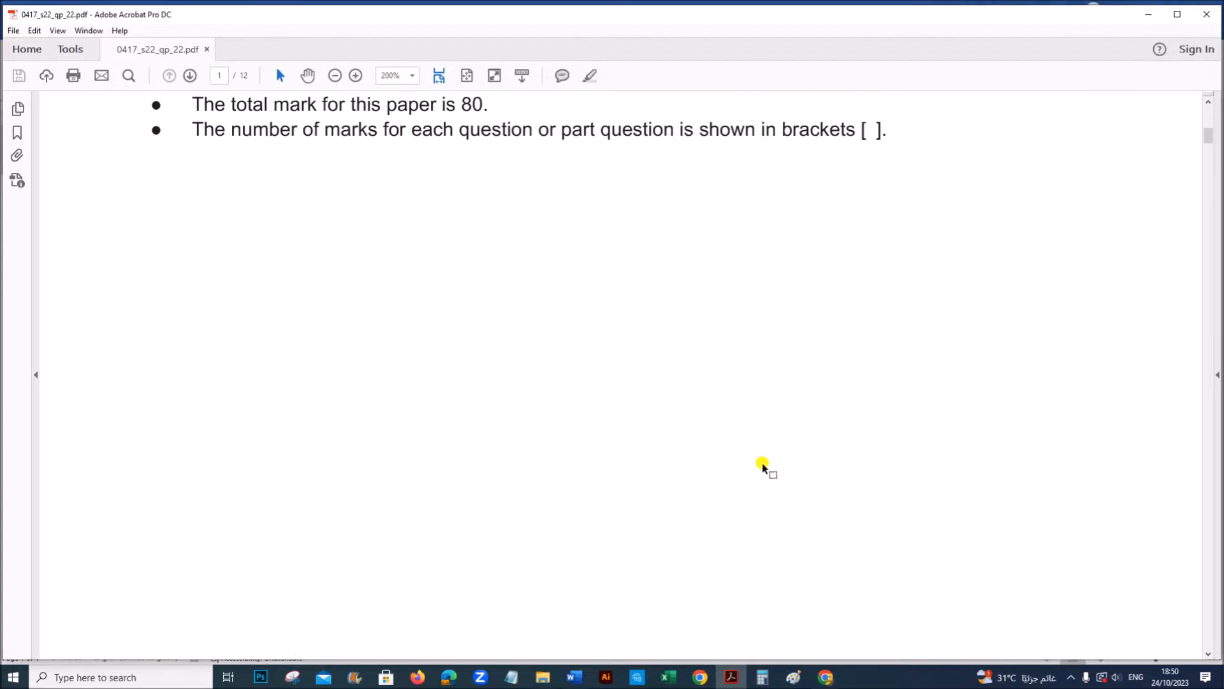
scroll("down", 3)
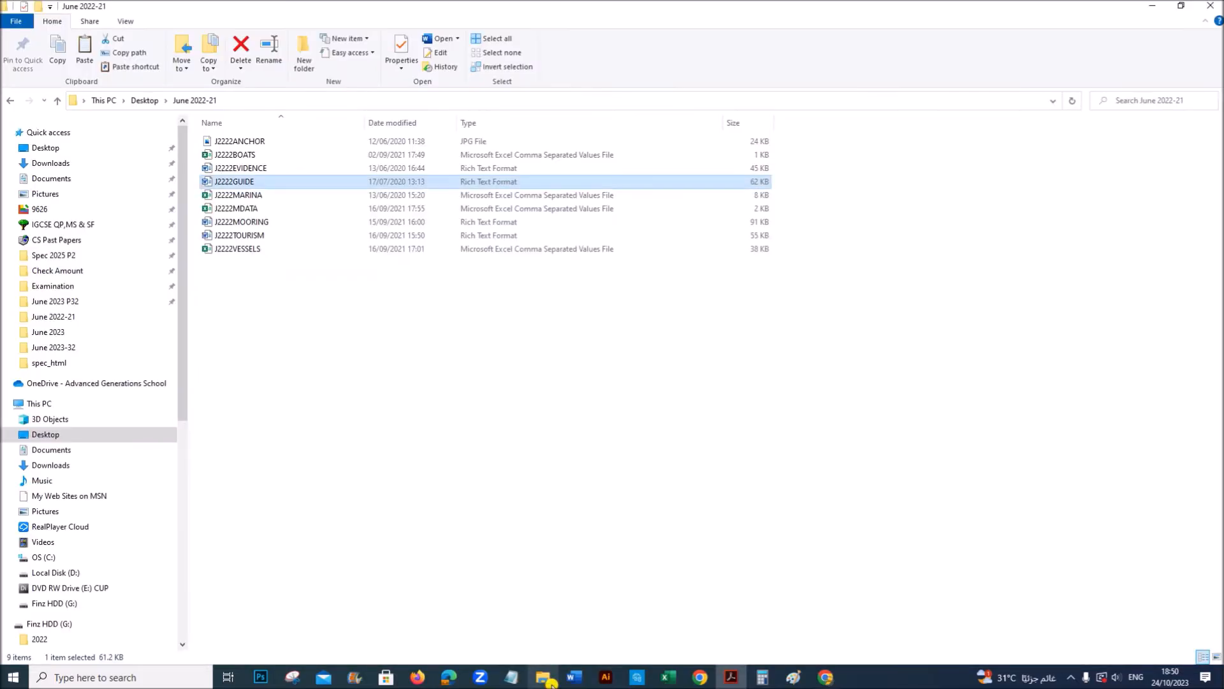
mouse_move(762, 609)
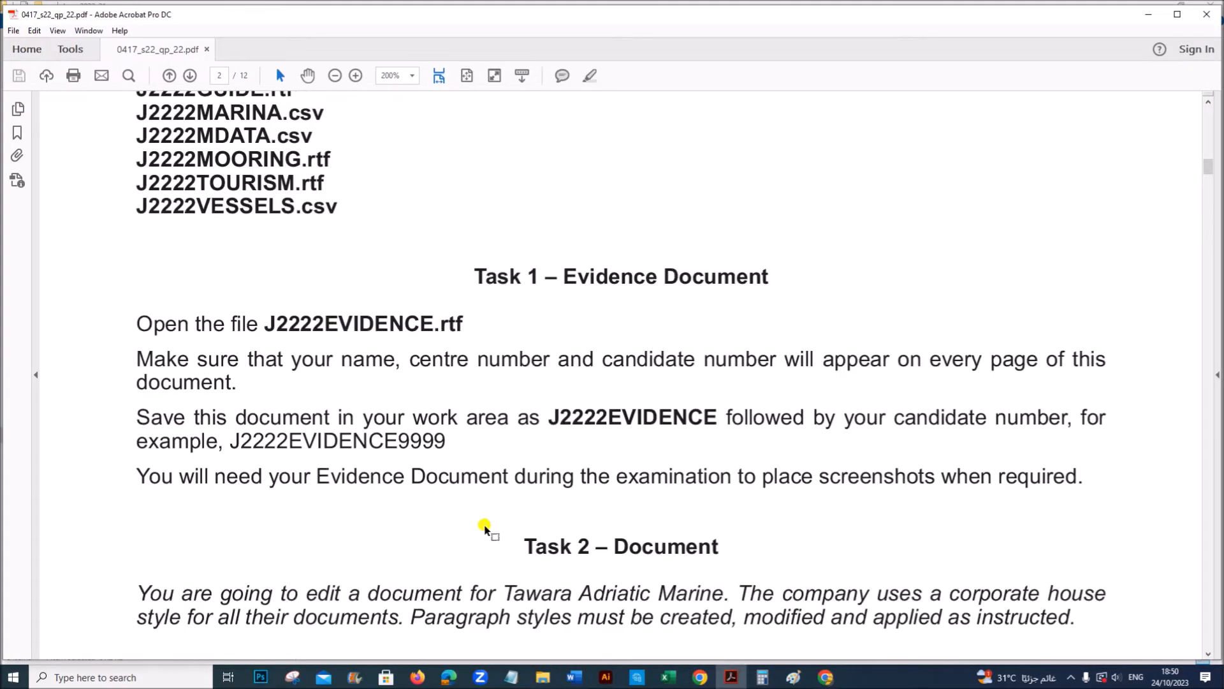
mouse_move(508, 358)
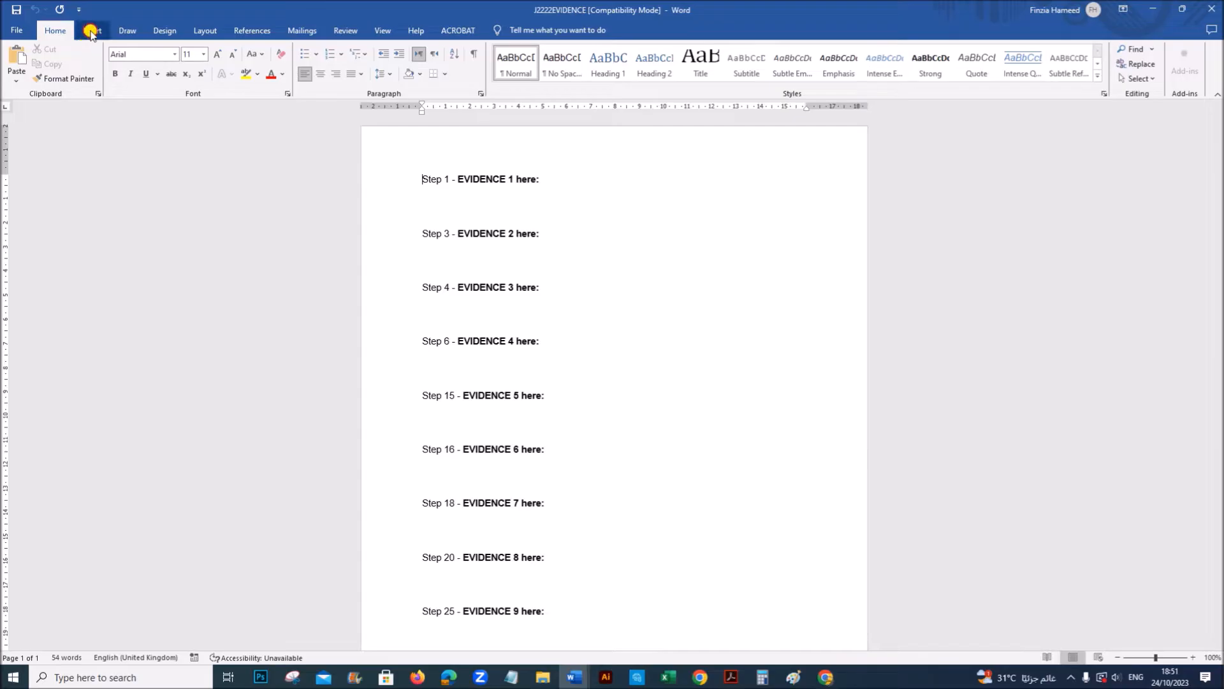
Step: Add a three-column header reading Name, ZZ123 and 1234, then leave header editing
left_click(91, 30)
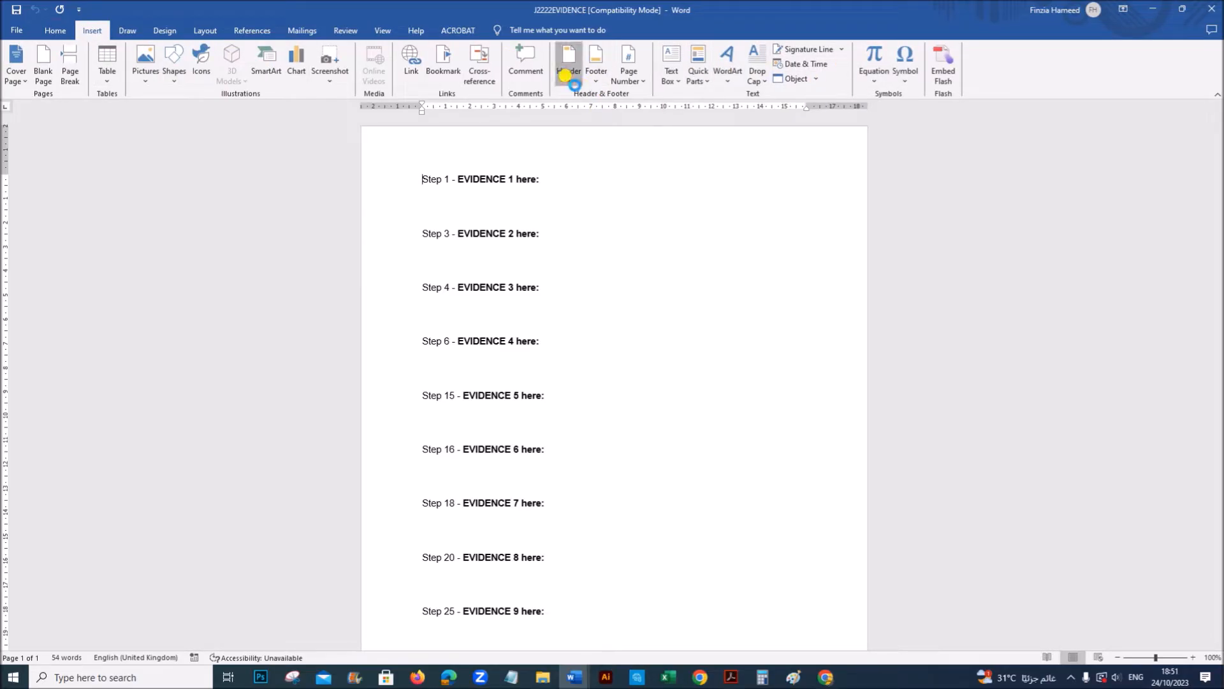
left_click(568, 63)
type("N")
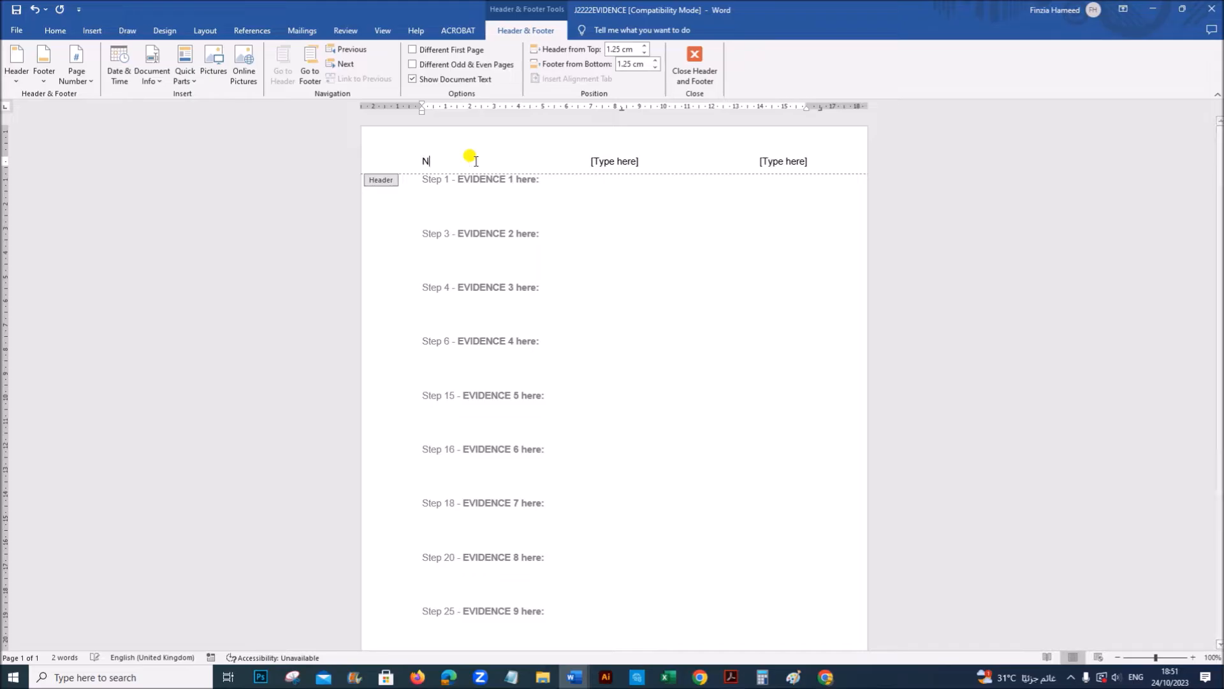
type("ame")
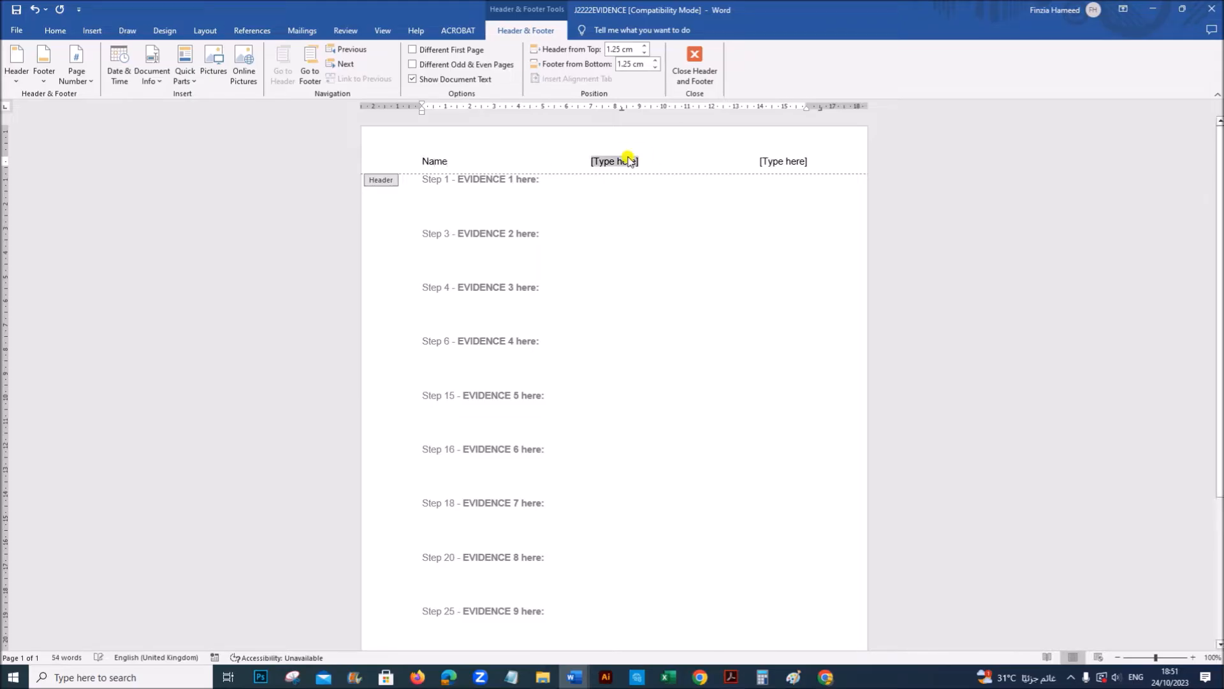
type("ZZ1")
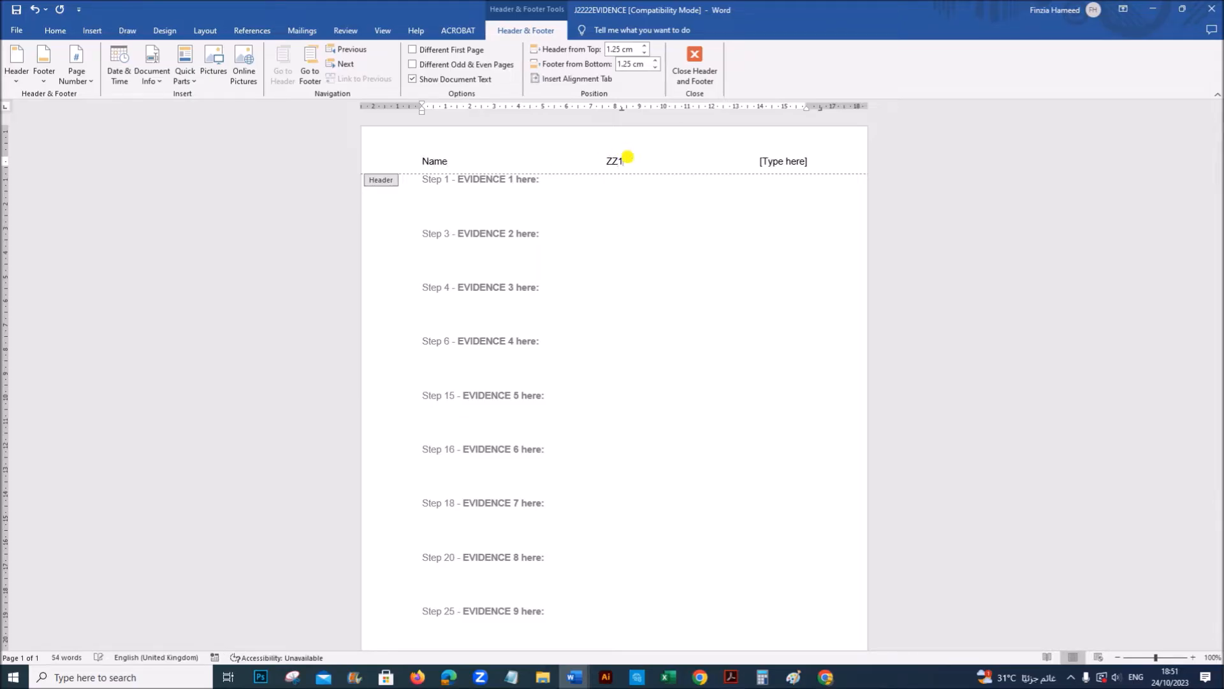
type("23")
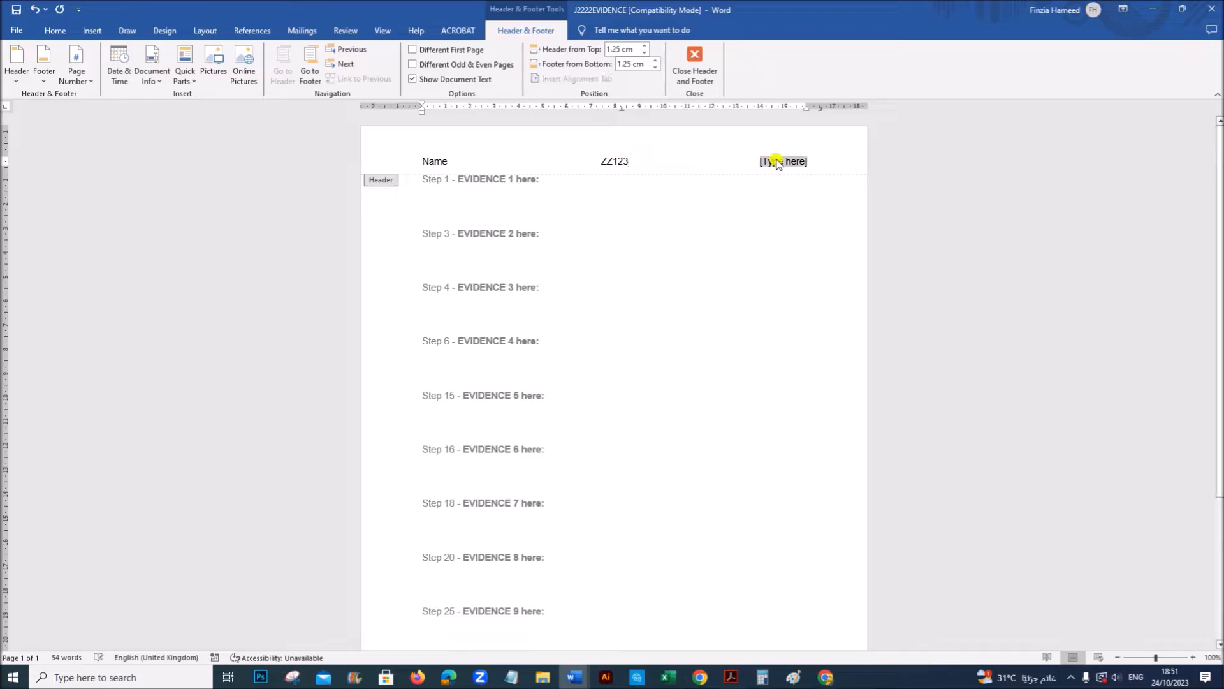
type("1234")
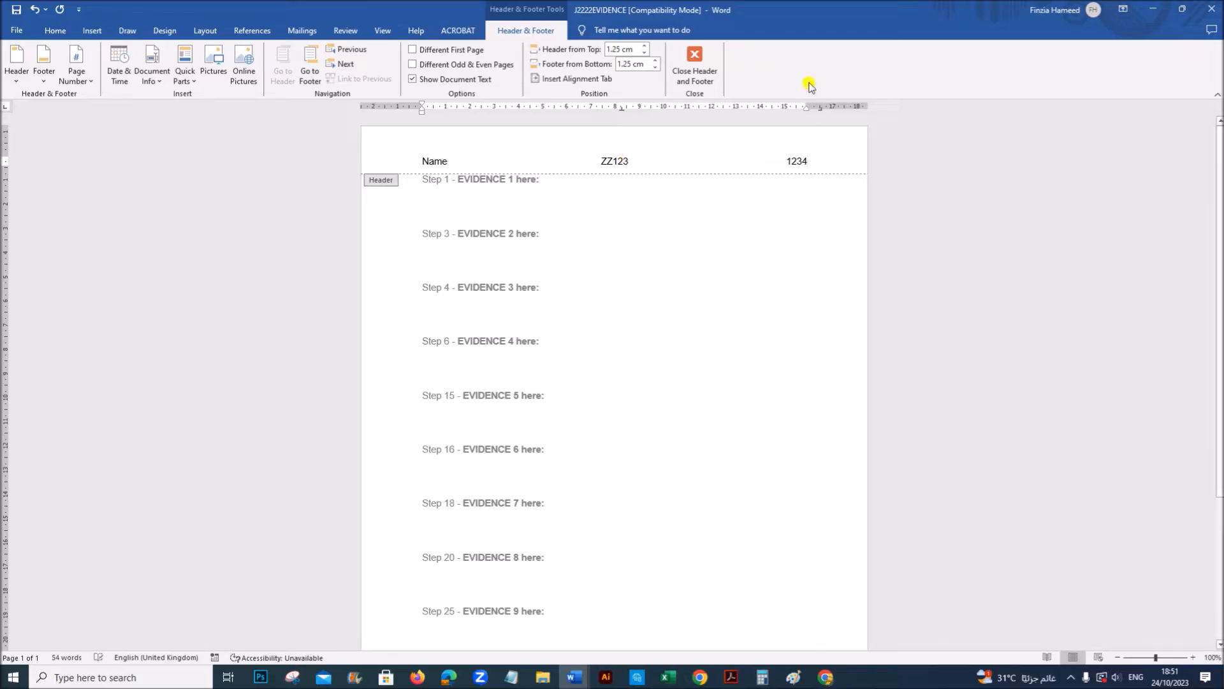
left_click(694, 66)
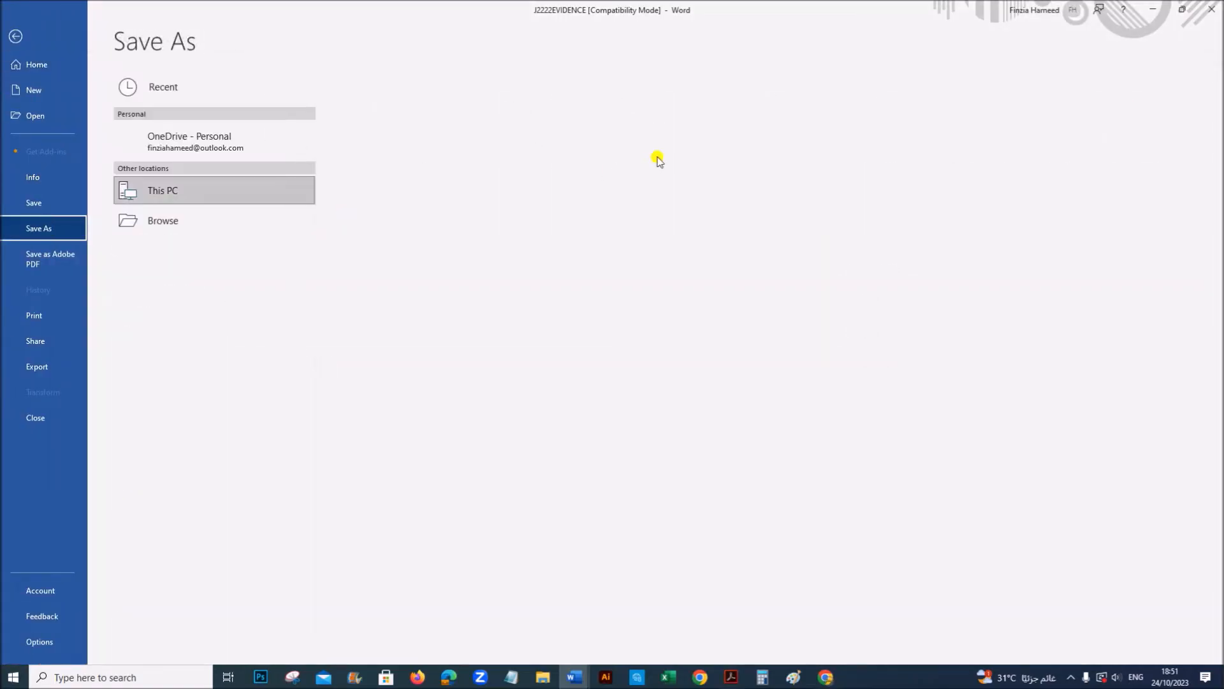
Step: Choose This PC as the save location for J2222EVIDENCE1234 in Rich Text Format
left_click(162, 190)
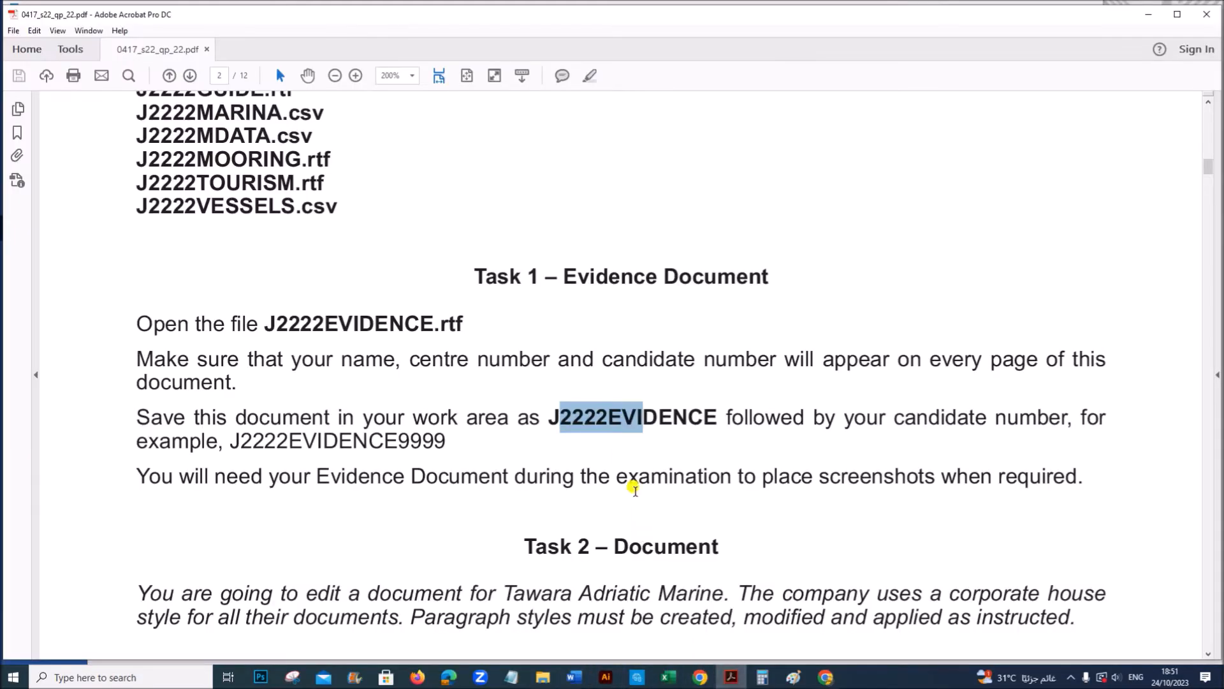
mouse_move(732, 600)
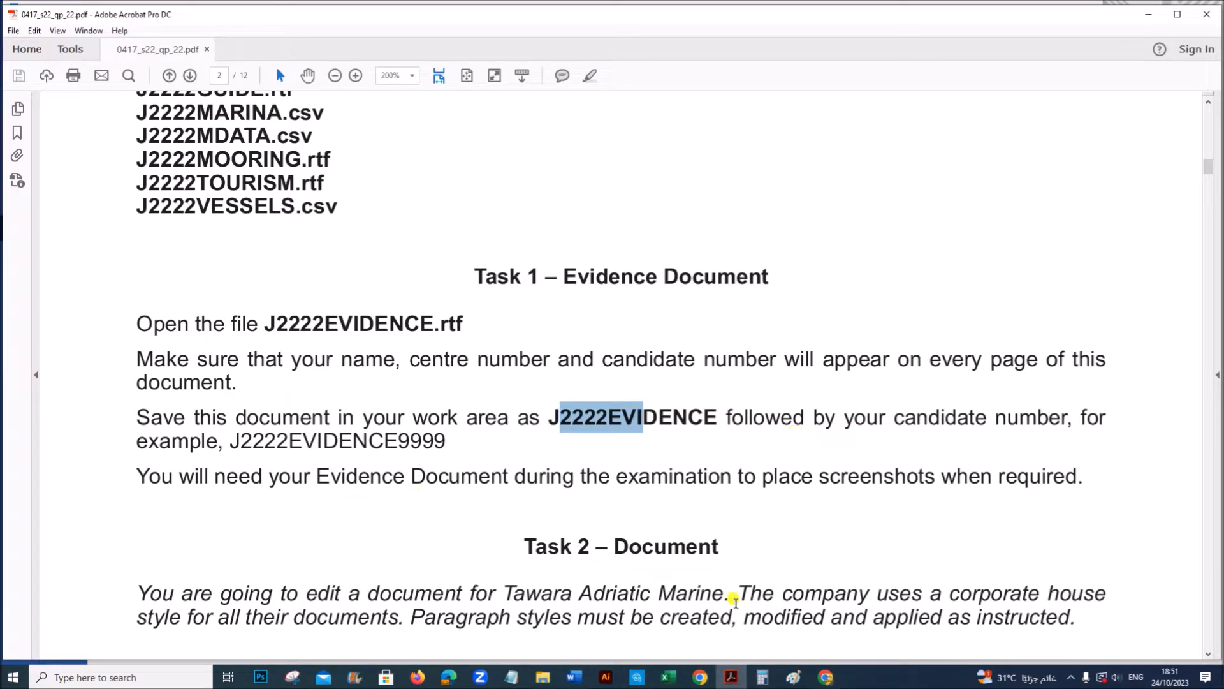
mouse_move(572, 675)
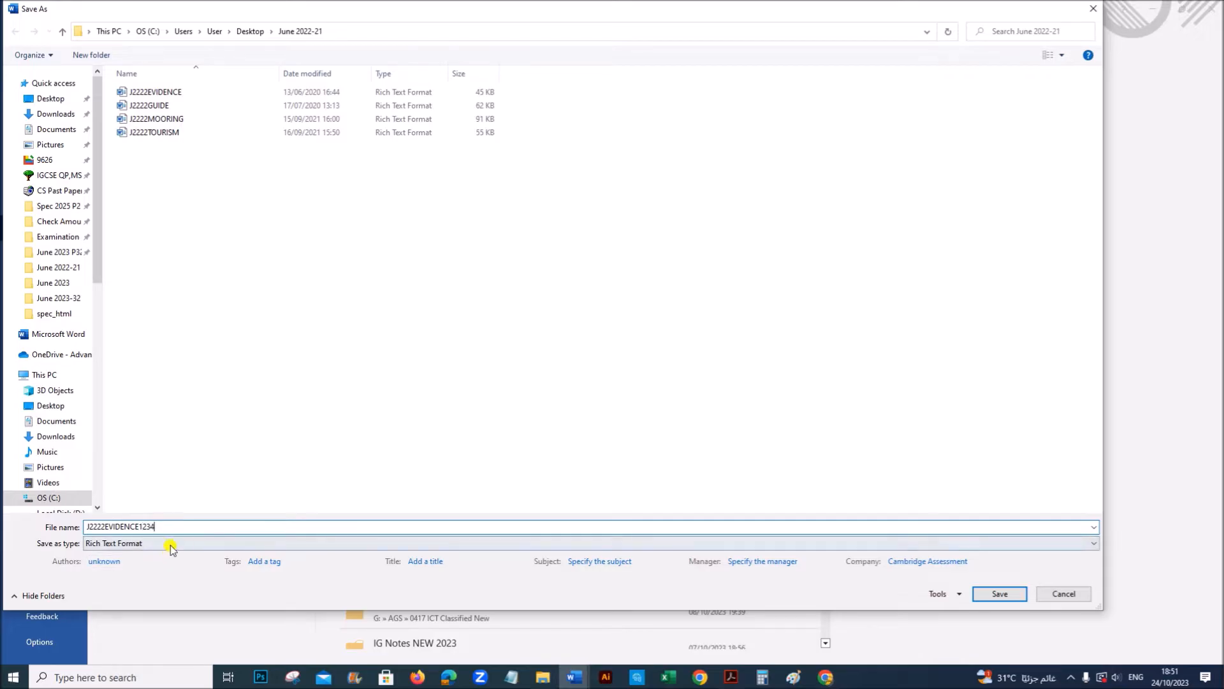
left_click(170, 543)
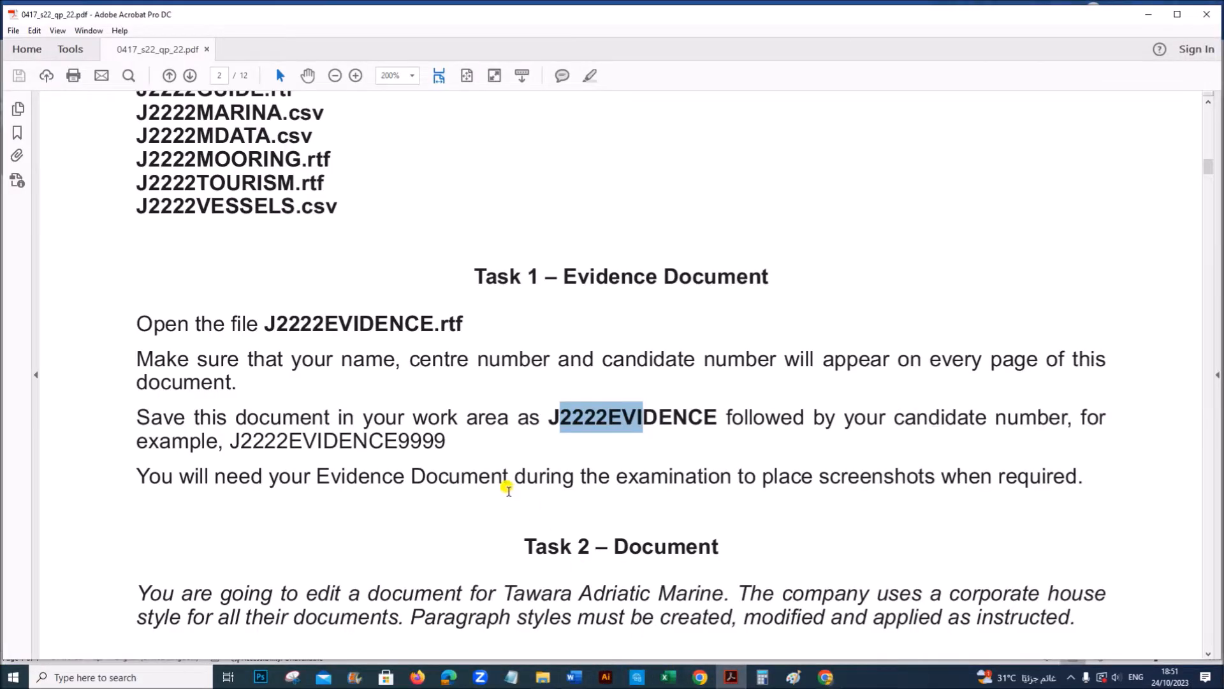
scroll("down", 3)
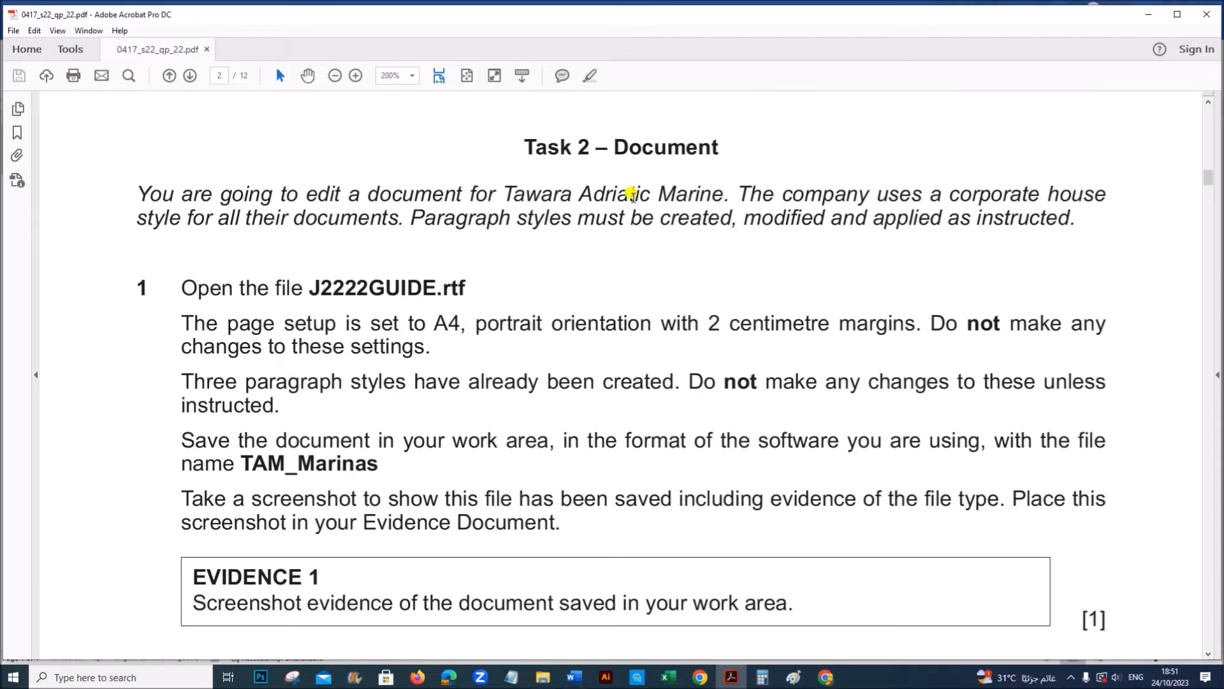
mouse_move(338, 298)
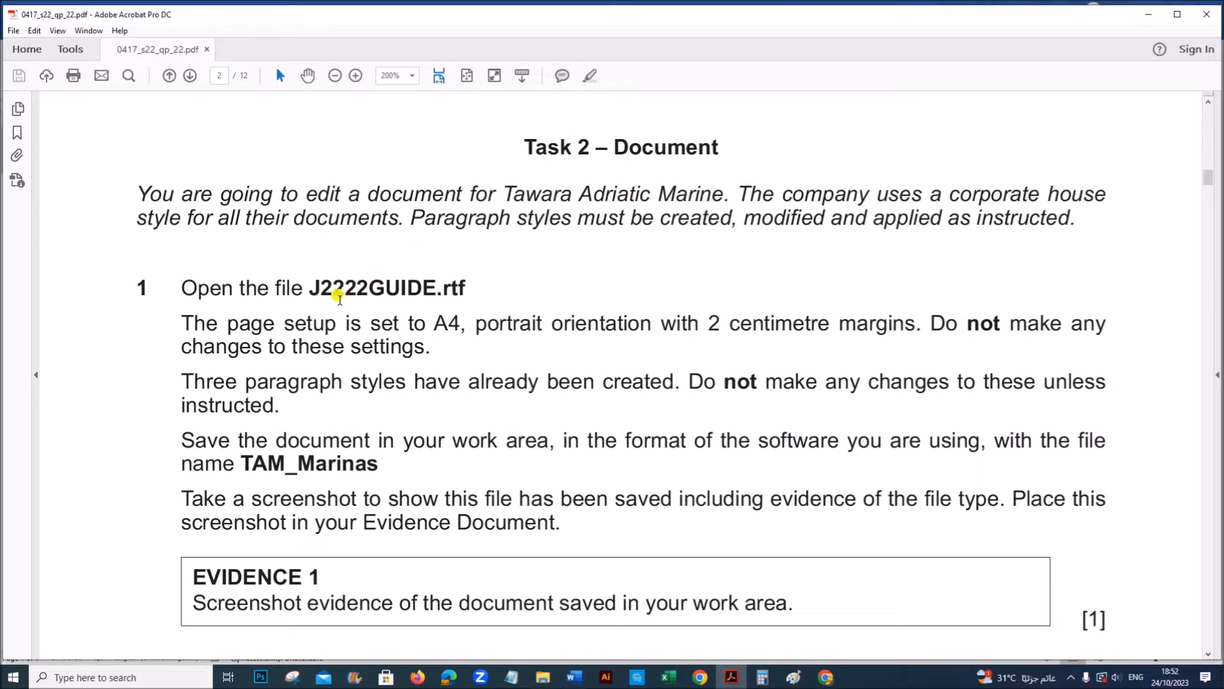
mouse_move(339, 323)
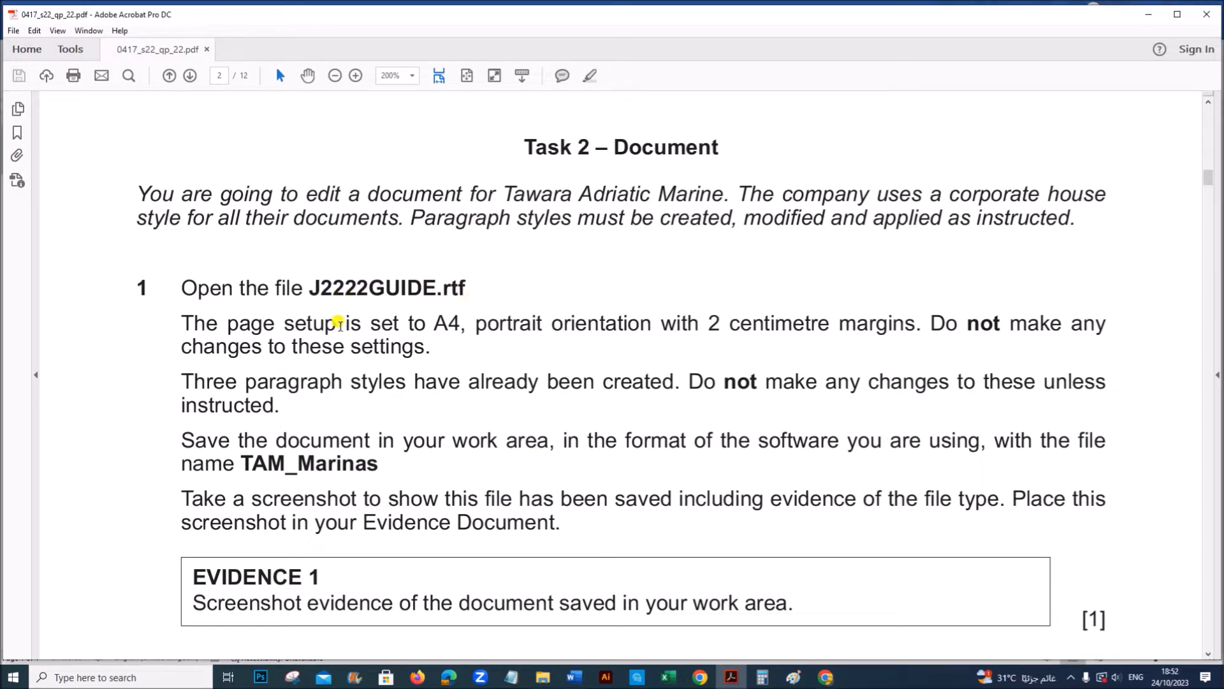
mouse_move(601, 323)
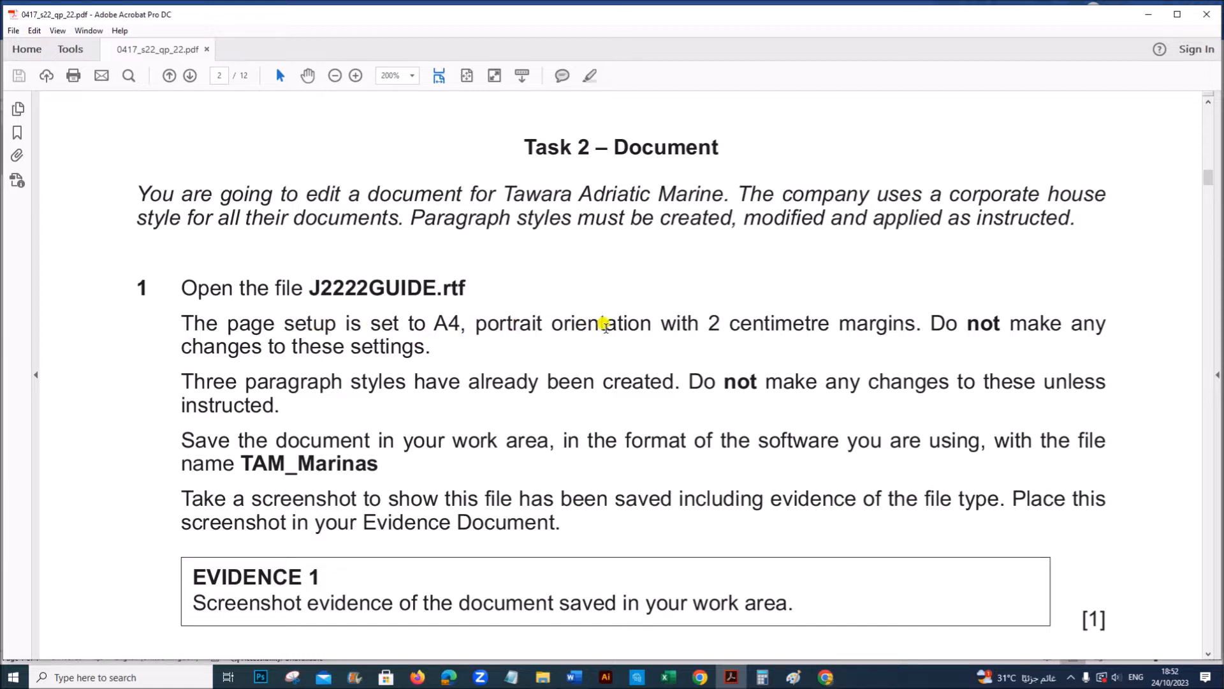
mouse_move(282, 373)
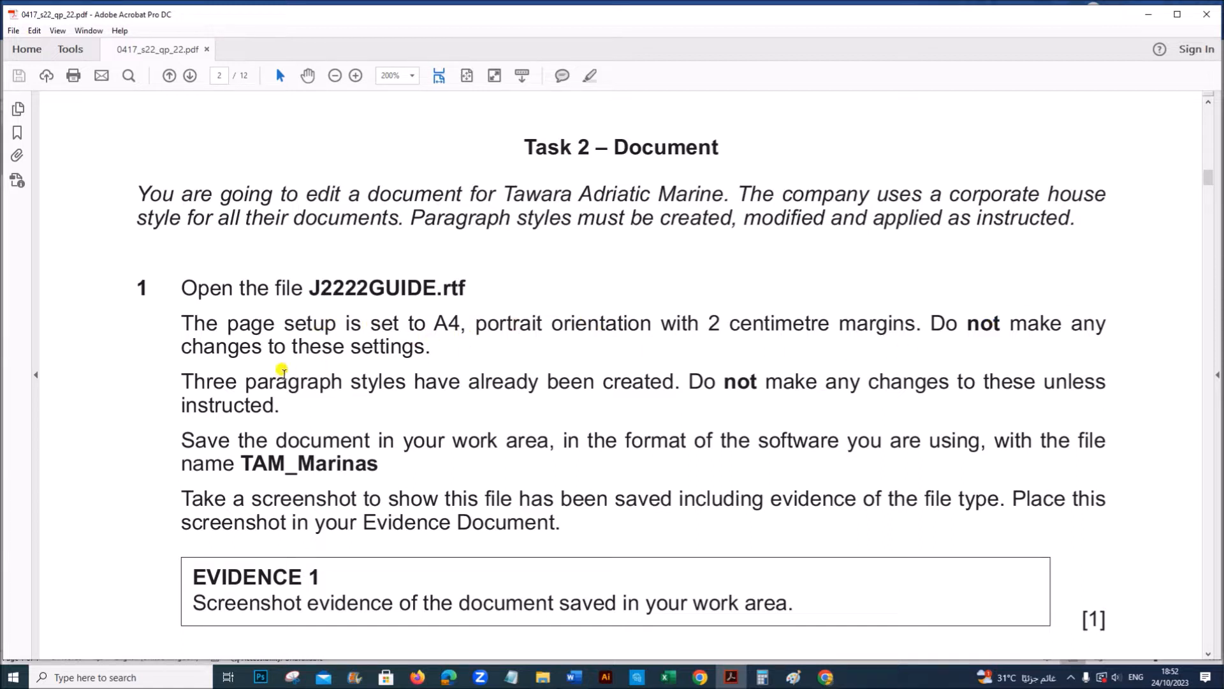
left_click_drag(241, 381, 538, 382)
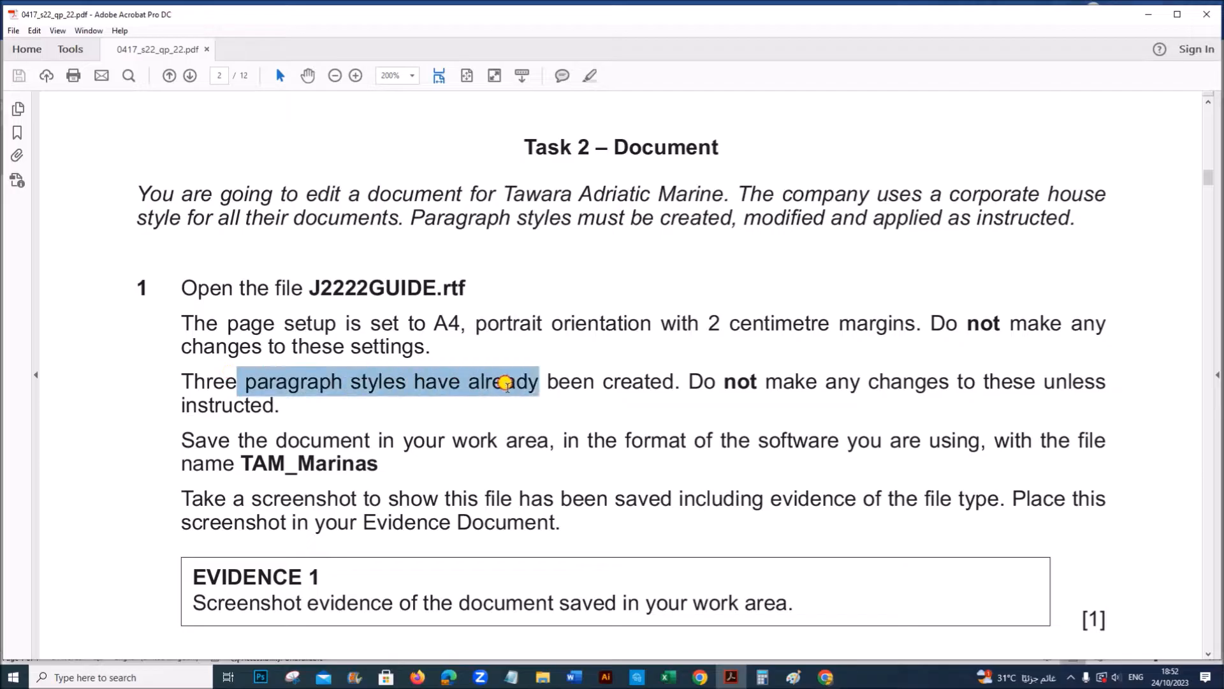
left_click_drag(505, 382, 748, 382)
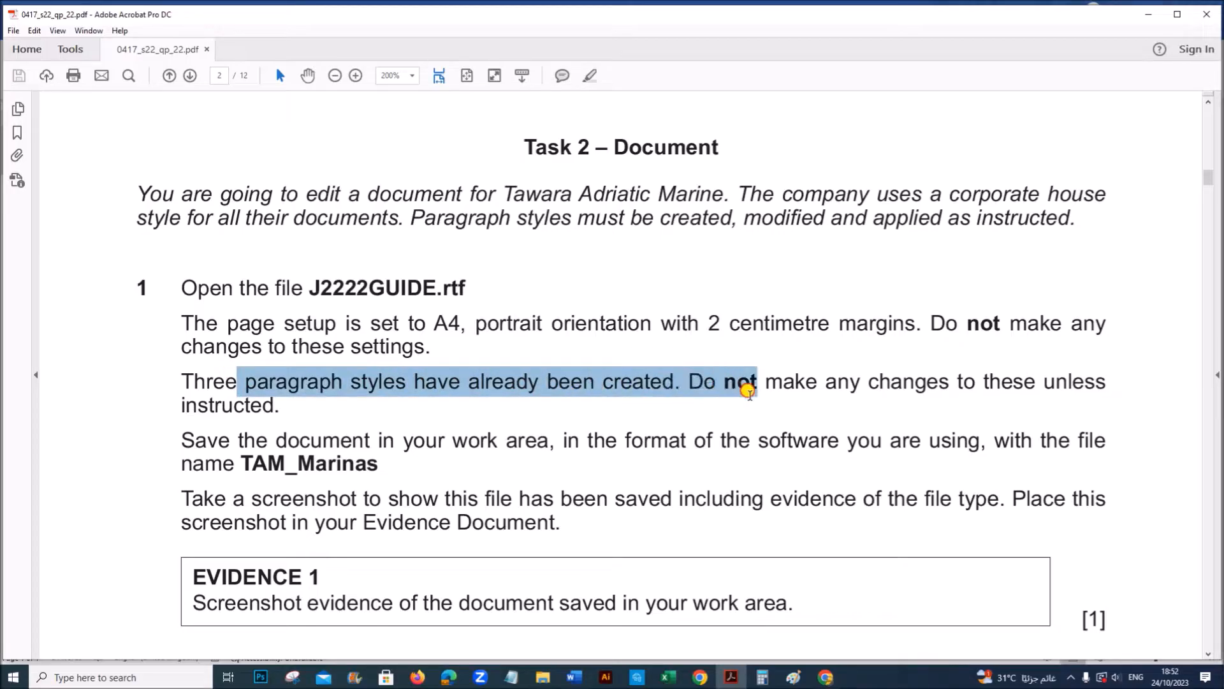
left_click_drag(750, 390, 840, 440)
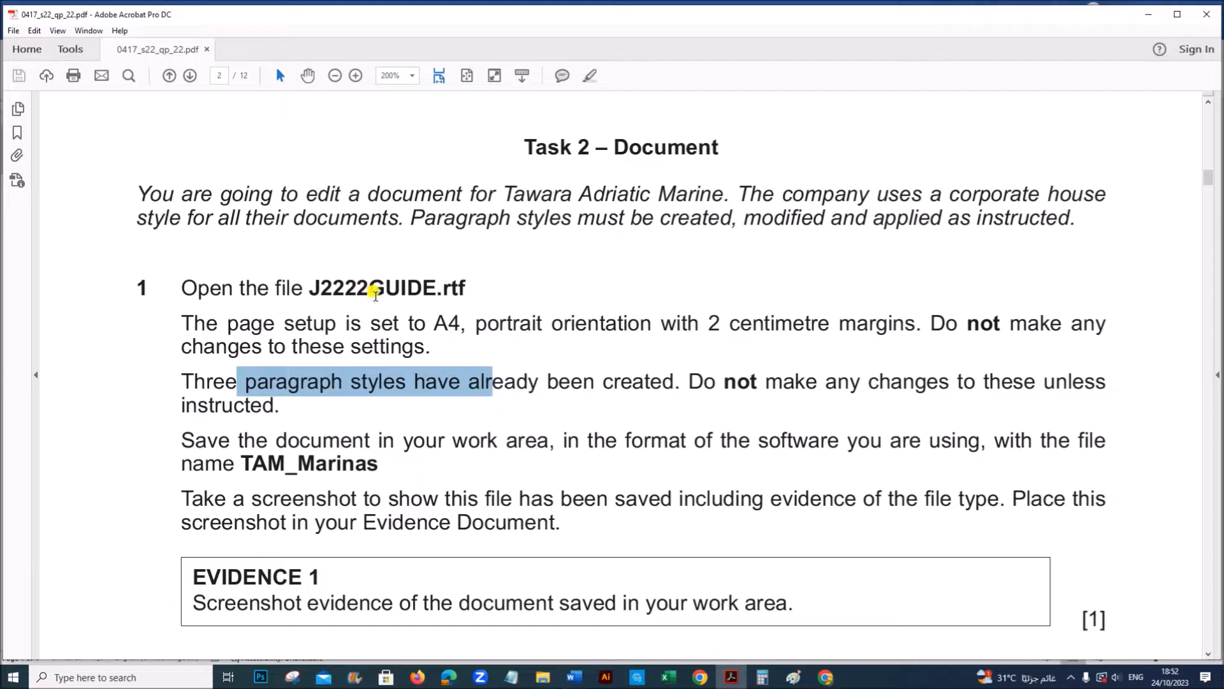
mouse_move(827, 445)
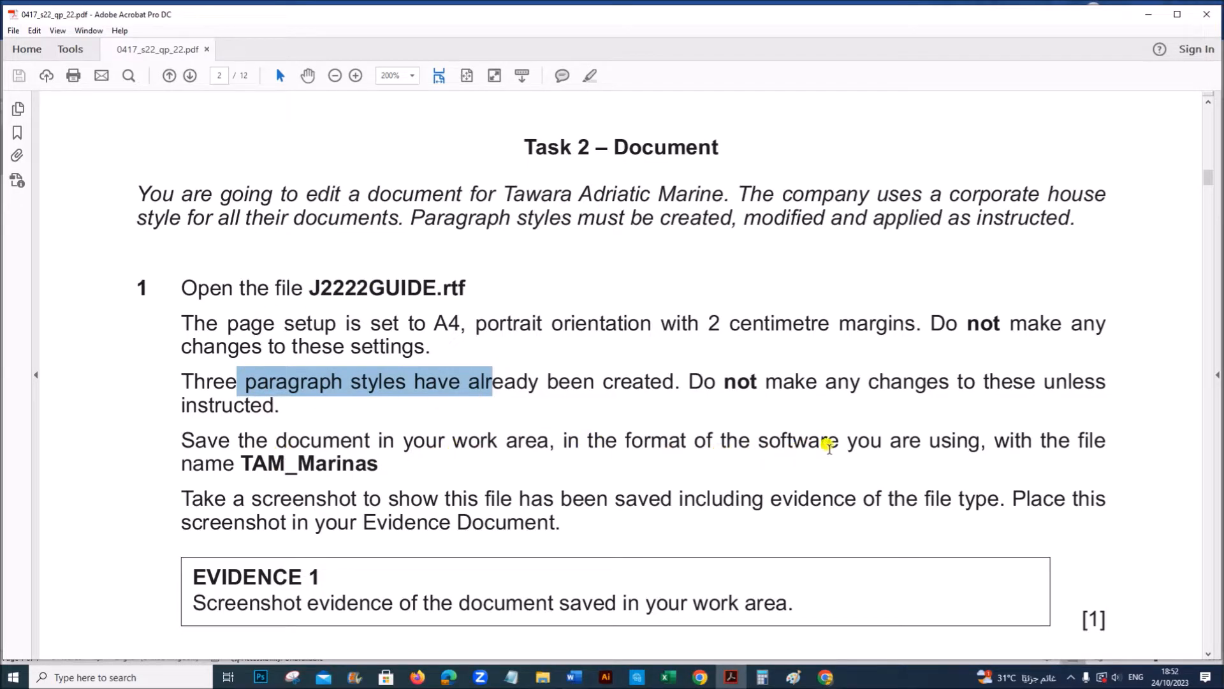
mouse_move(240, 474)
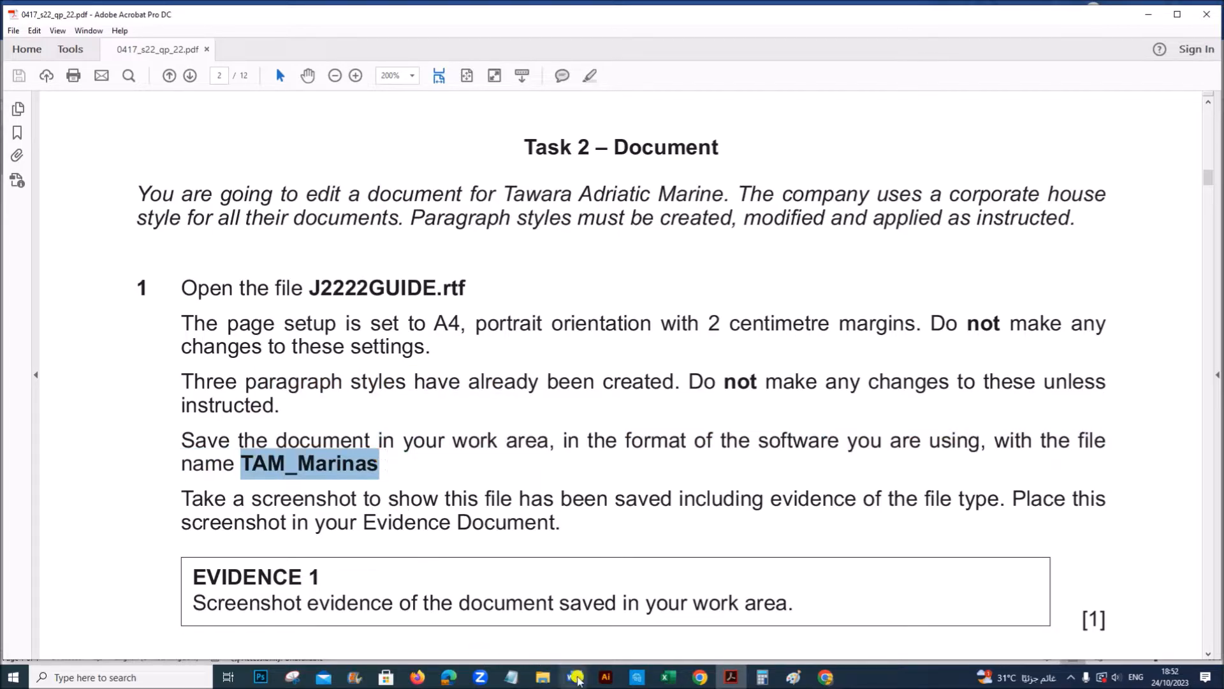
left_click(572, 677)
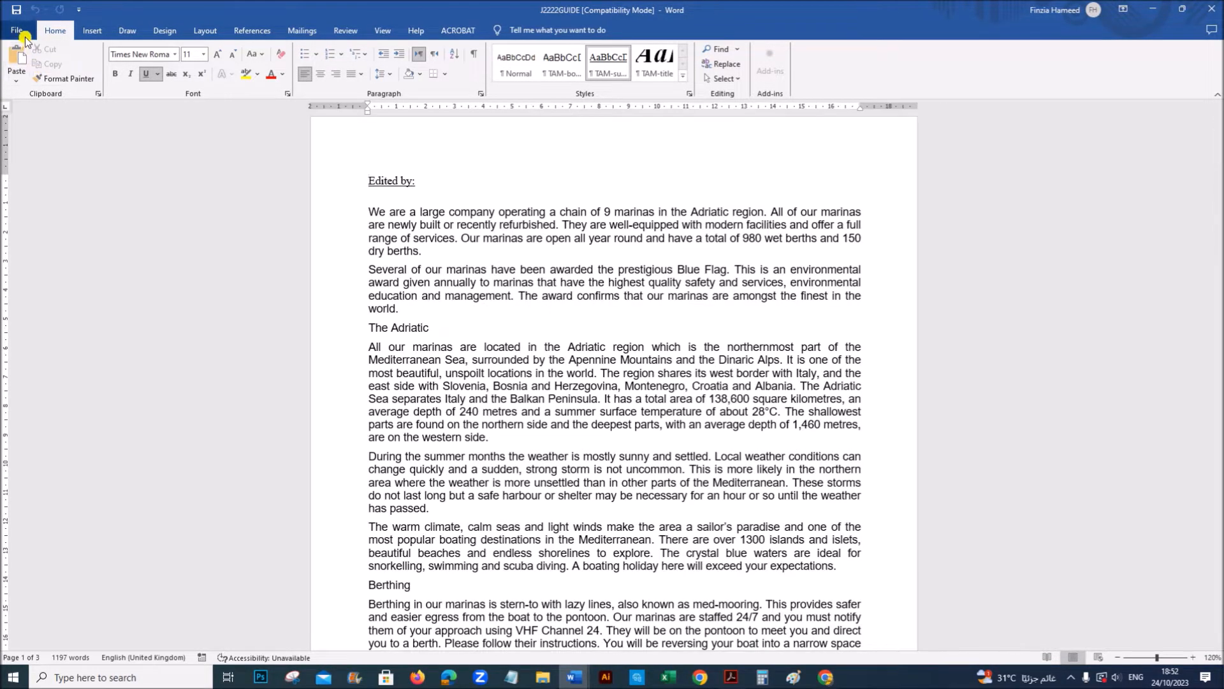
Step: Save the guide as TAM_Marinas in Word Document format, accepting the file-format upgrade
left_click(17, 30)
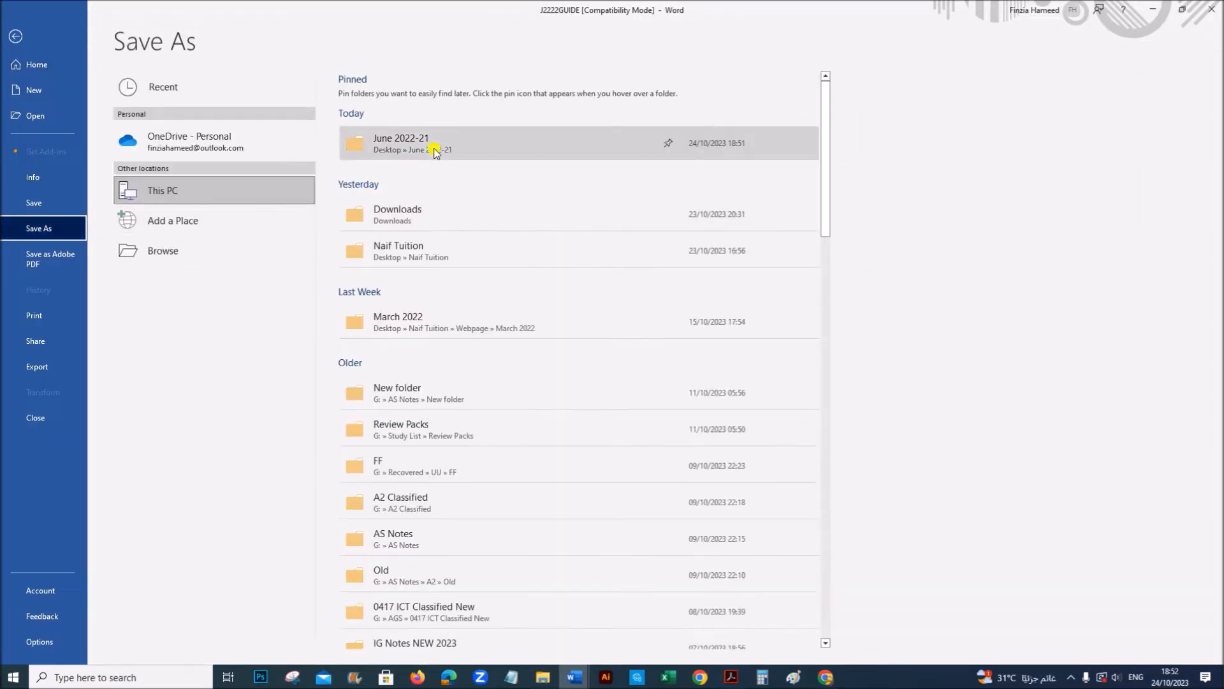
double_click(400, 143)
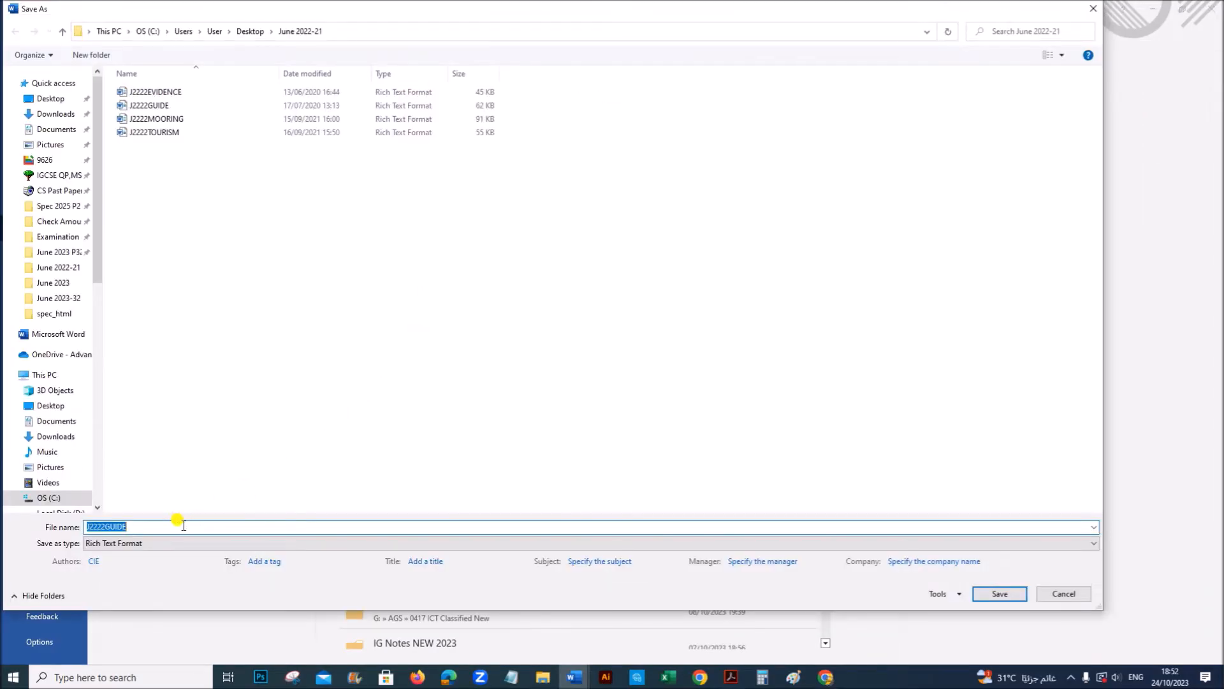
left_click(1092, 543)
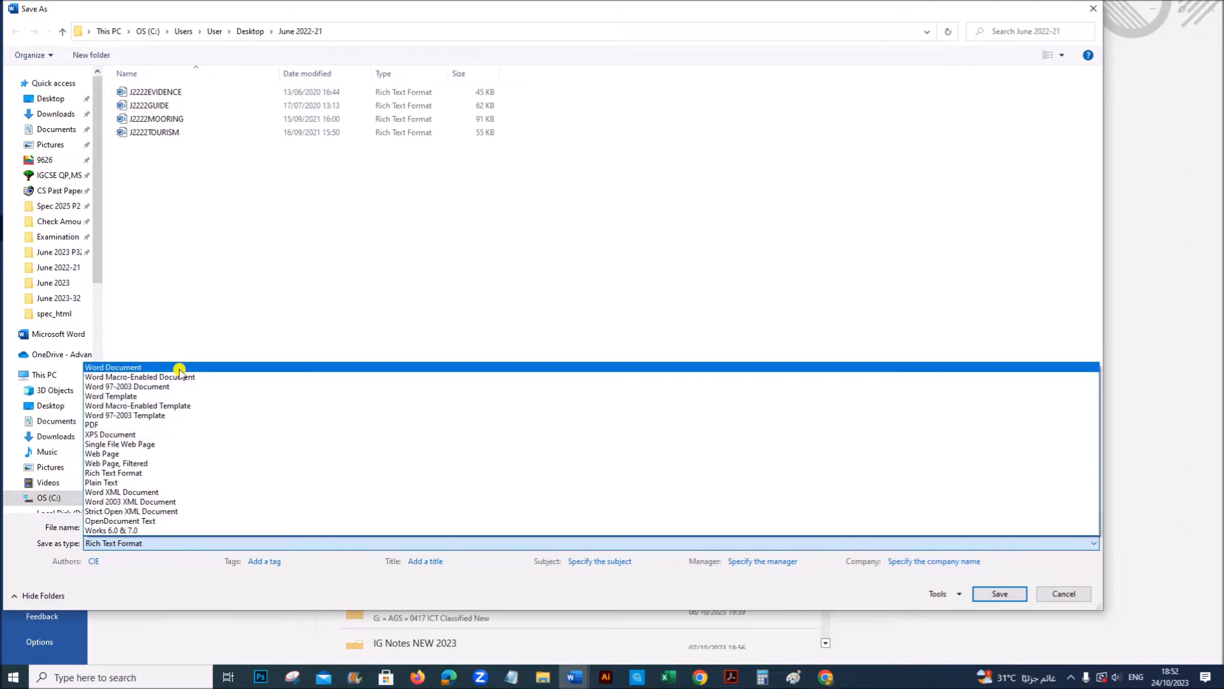
left_click(114, 367)
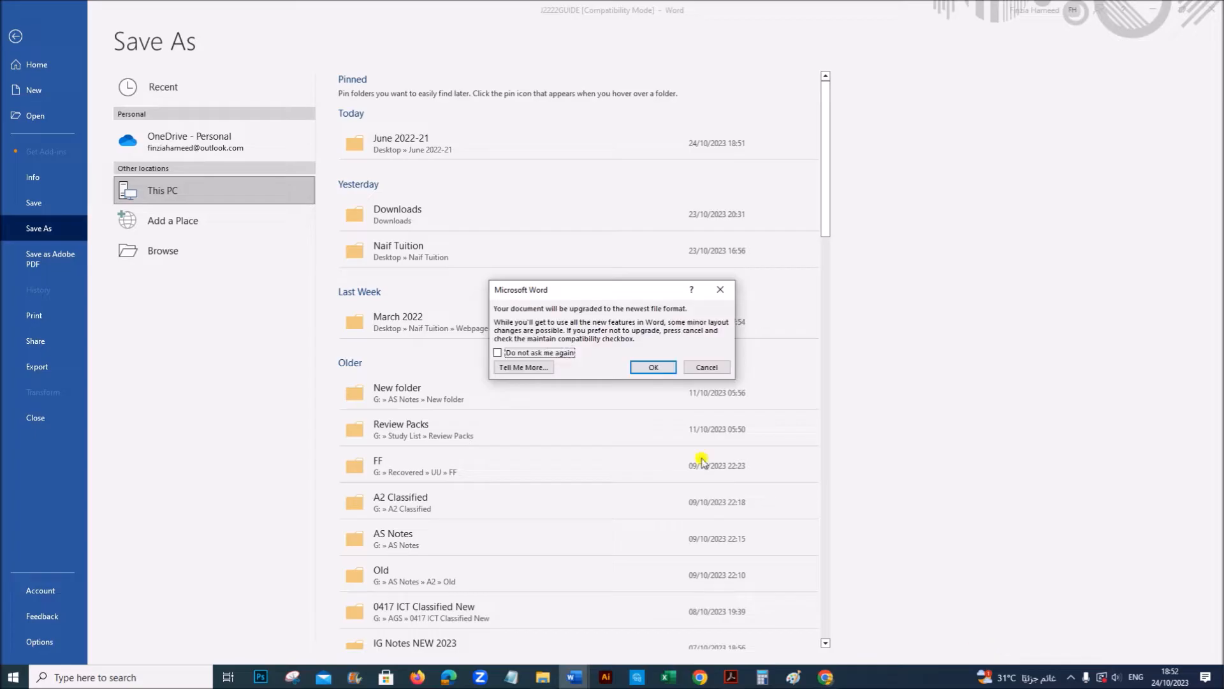
left_click(652, 368)
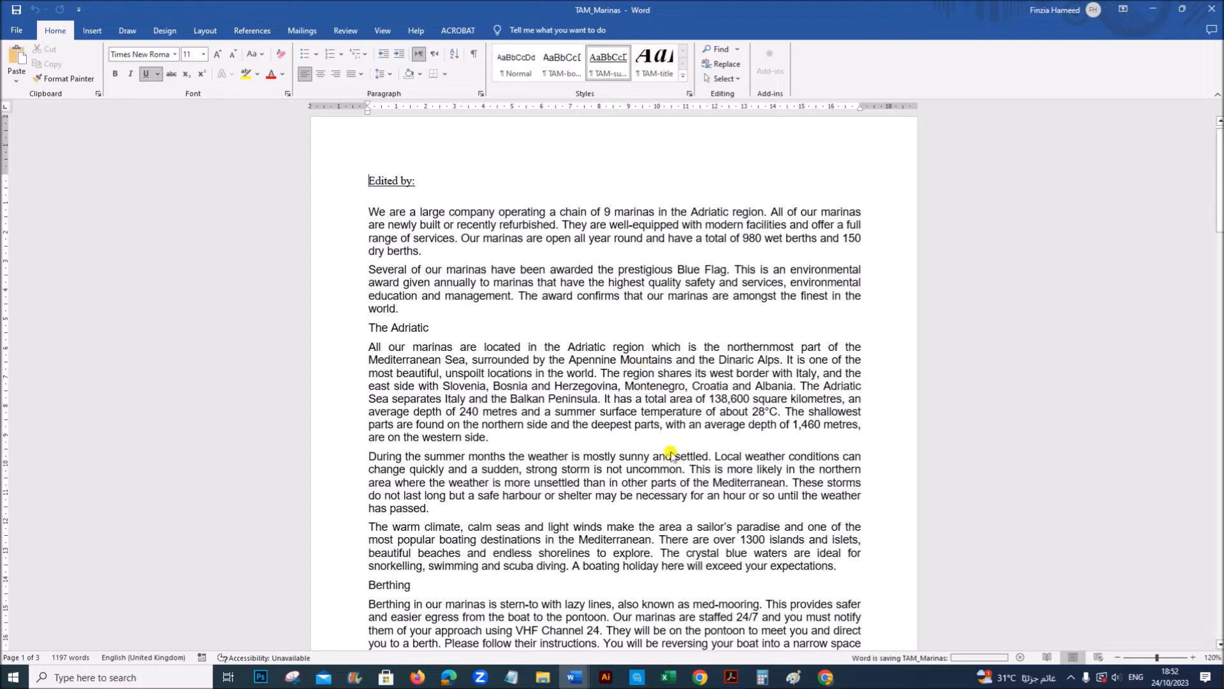
left_click(730, 678)
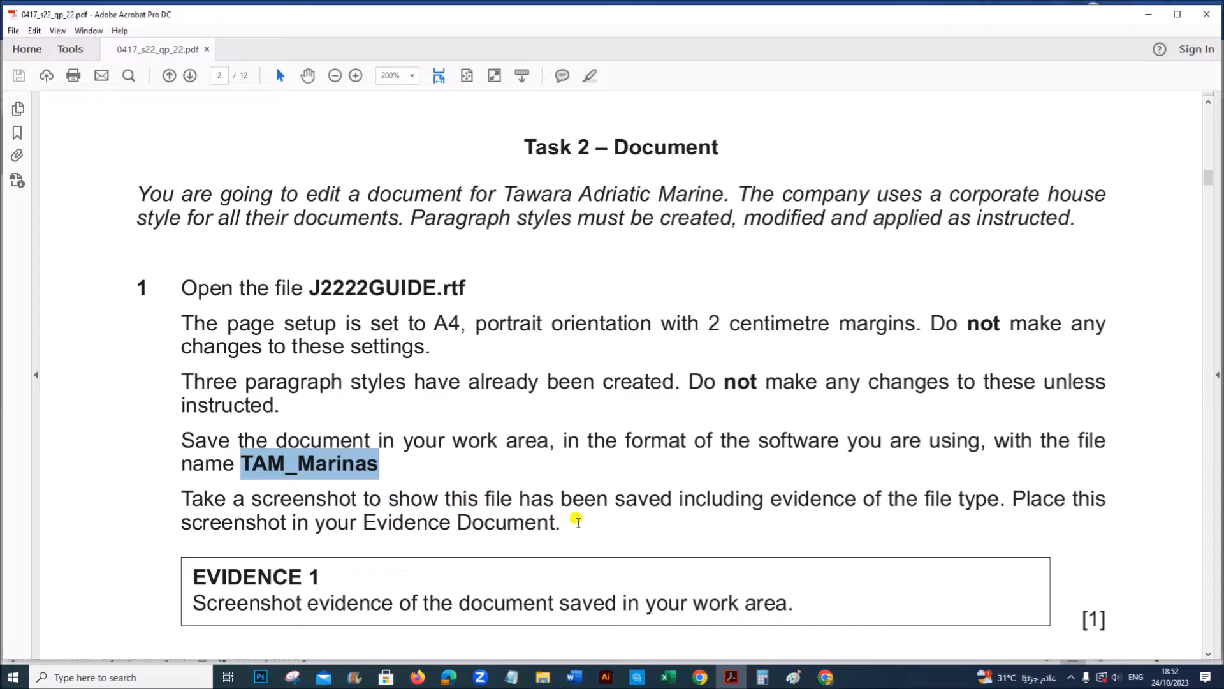
mouse_move(826, 570)
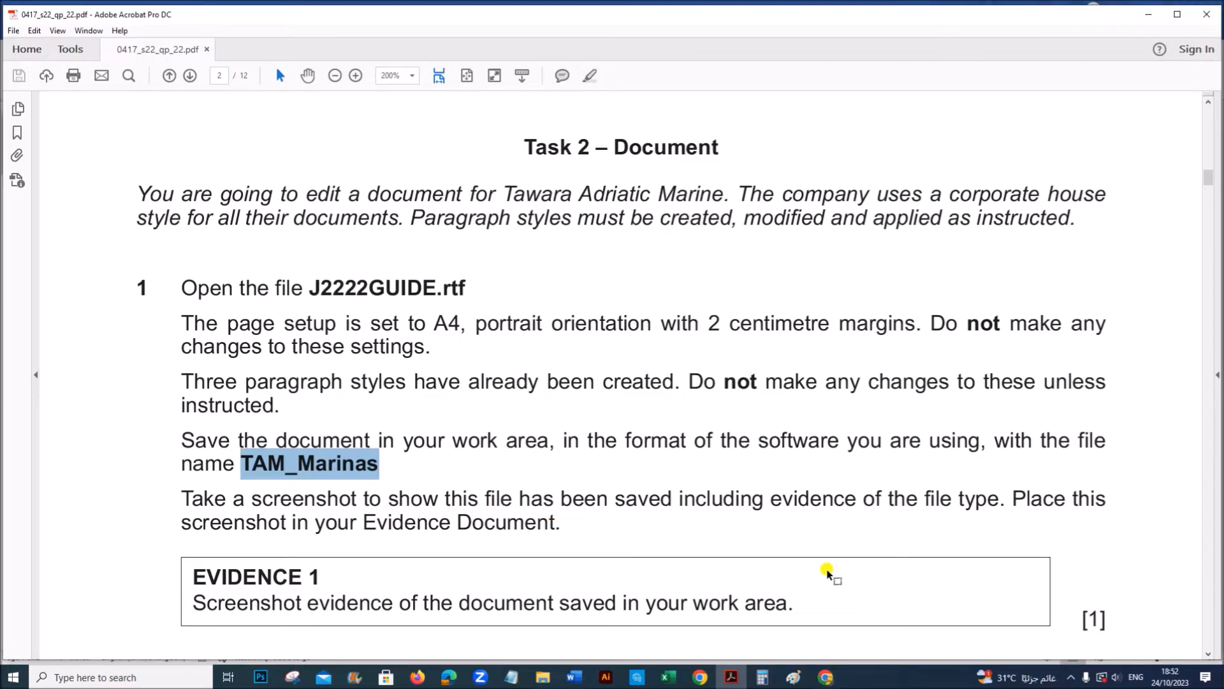
mouse_move(825, 484)
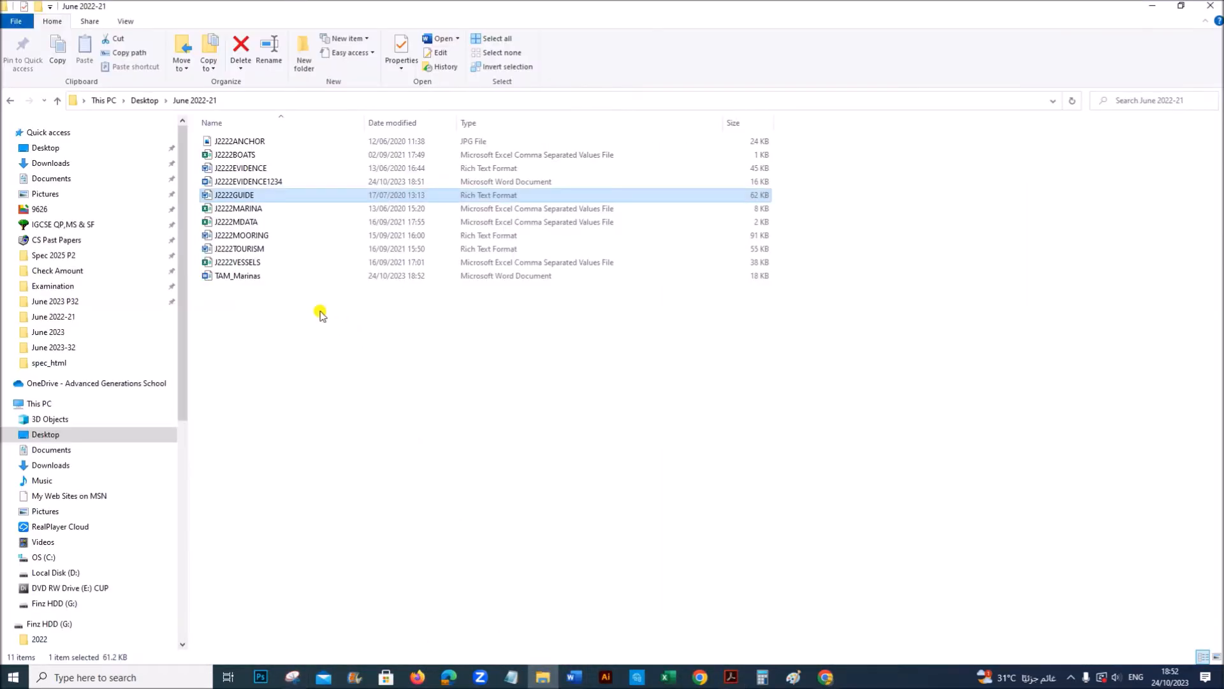
Step: Snip the folder listing showing TAM_Marinas and paste it under Evidence 1 in the evidence document
left_click(238, 276)
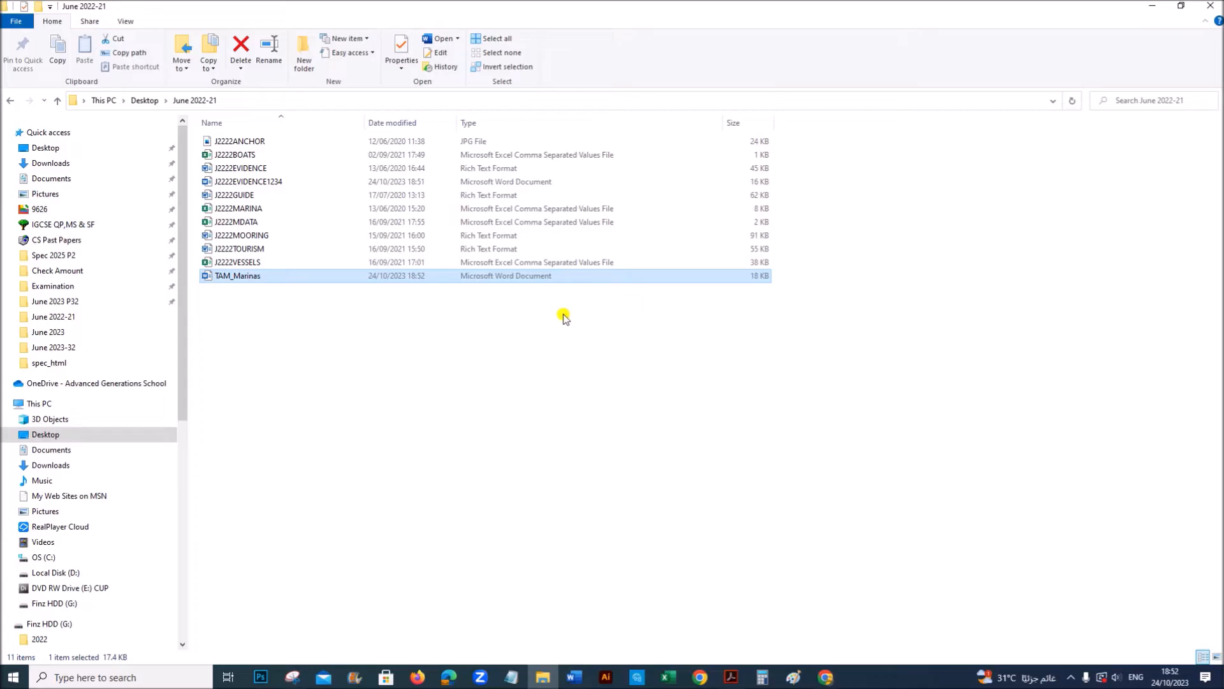
left_click(291, 678)
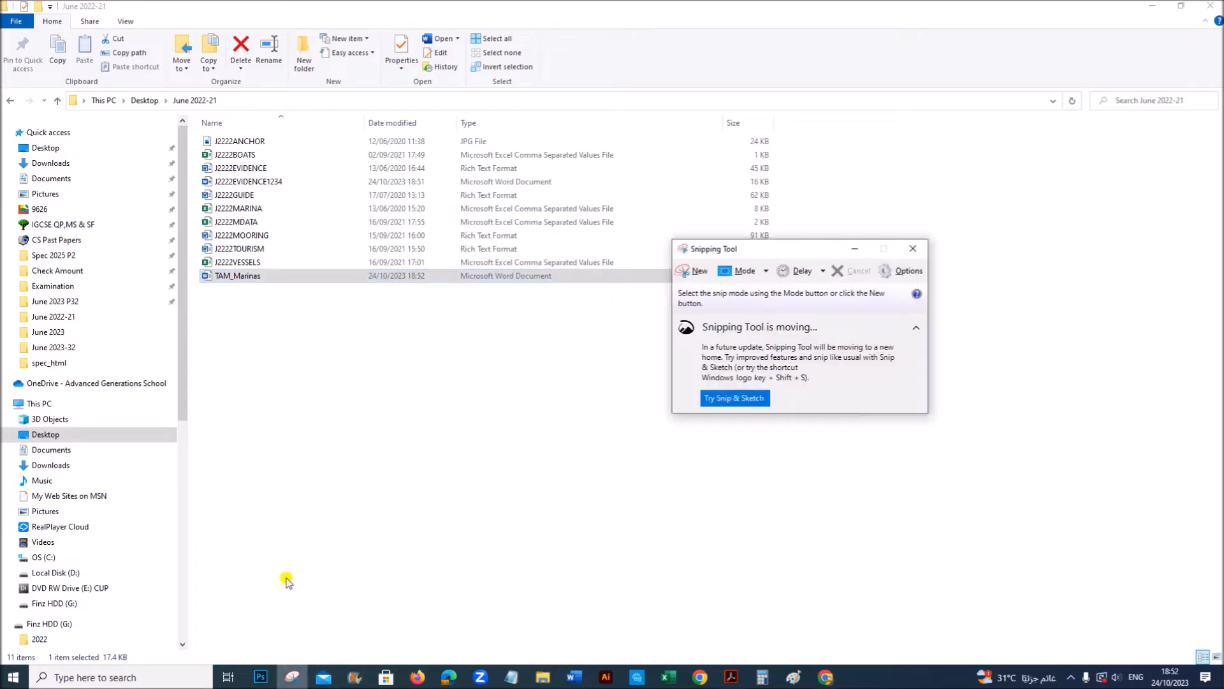
left_click(697, 271)
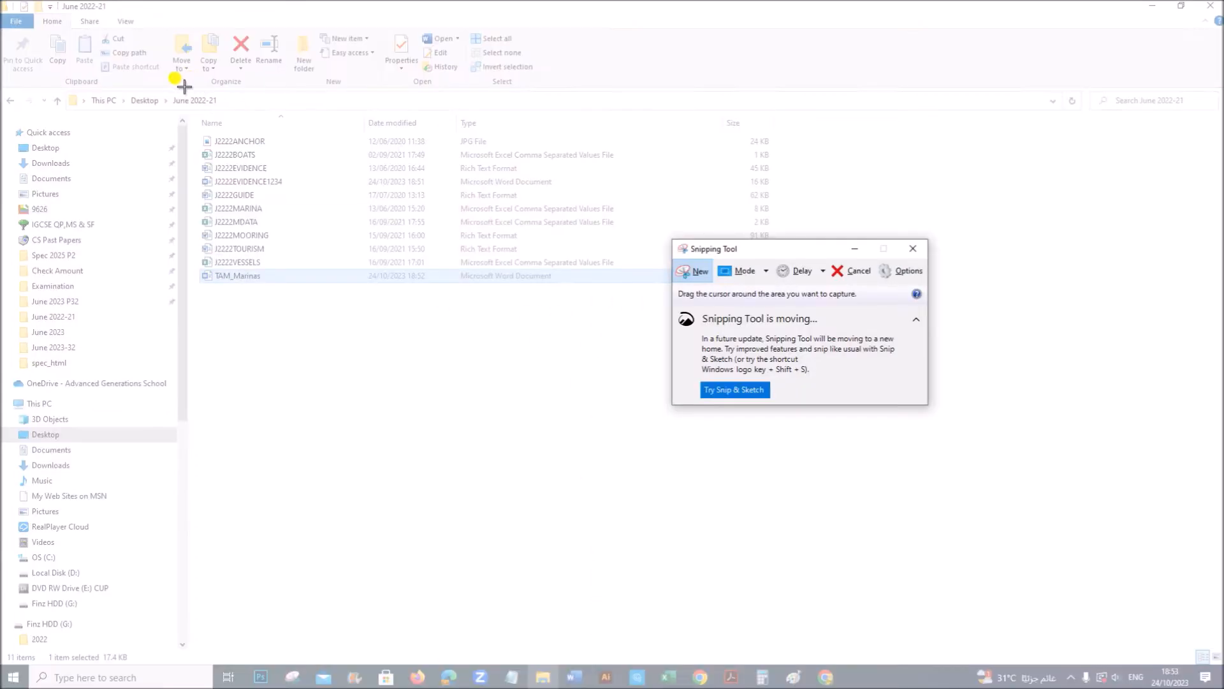
left_click_drag(181, 78, 763, 288)
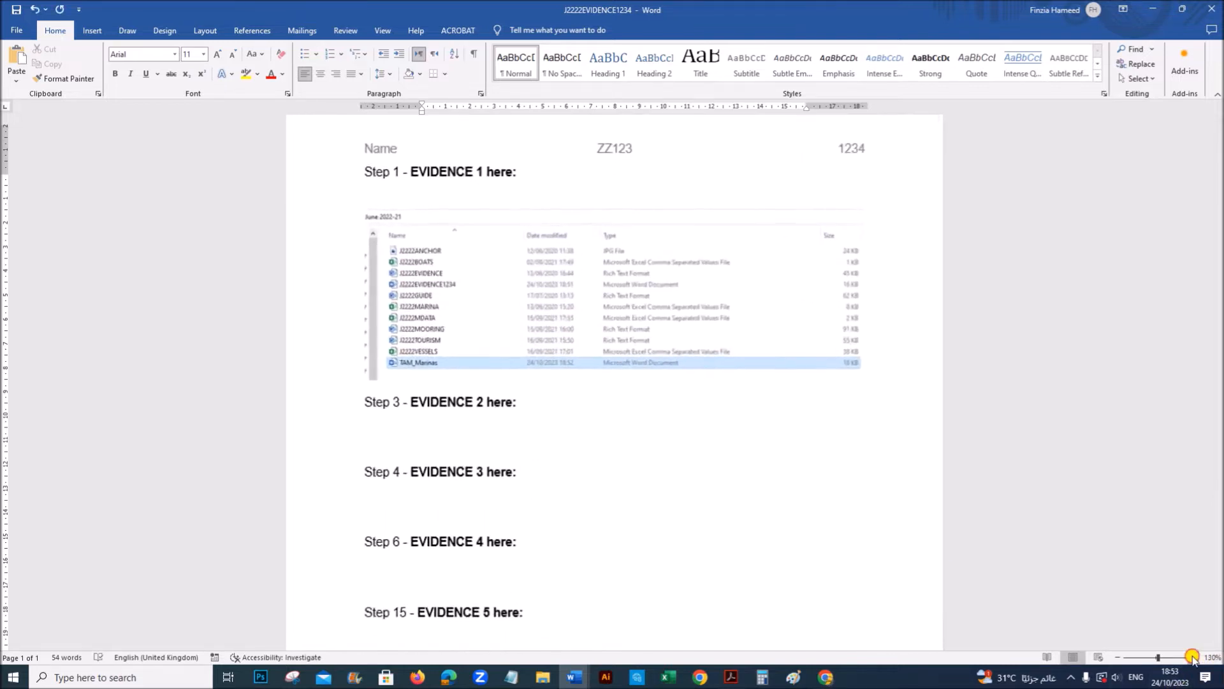
left_click(1191, 656)
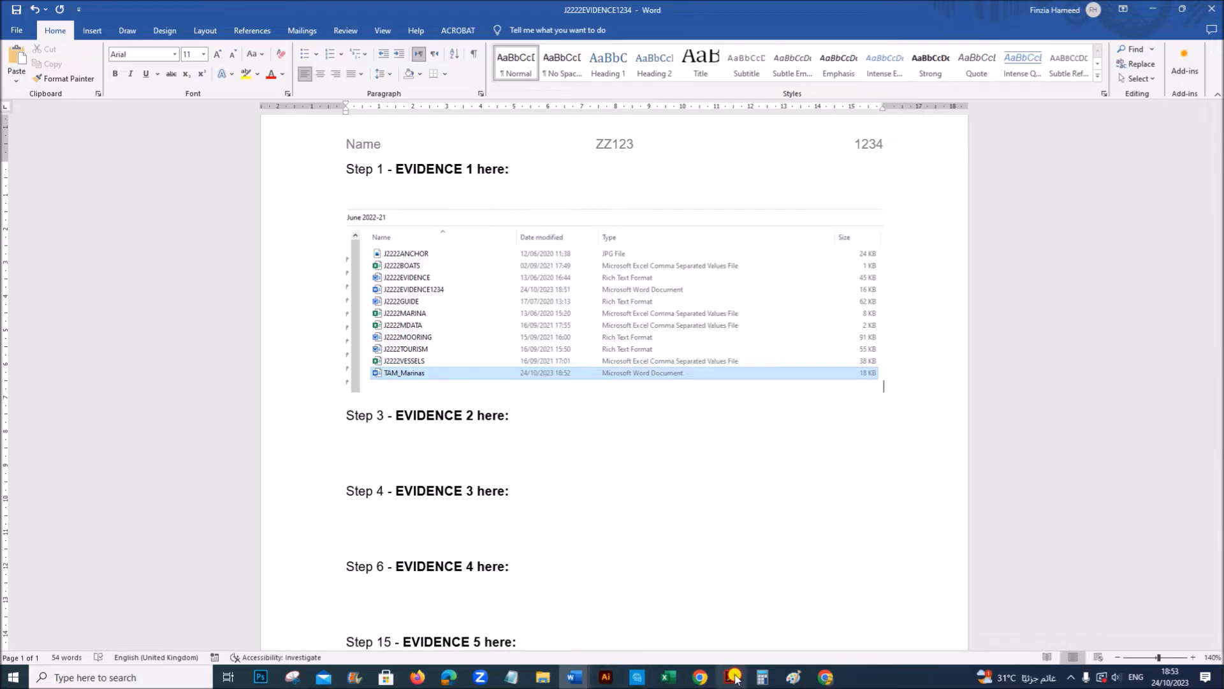
Step: Return to the question paper and scroll to step 2 on headers and footers
left_click(730, 677)
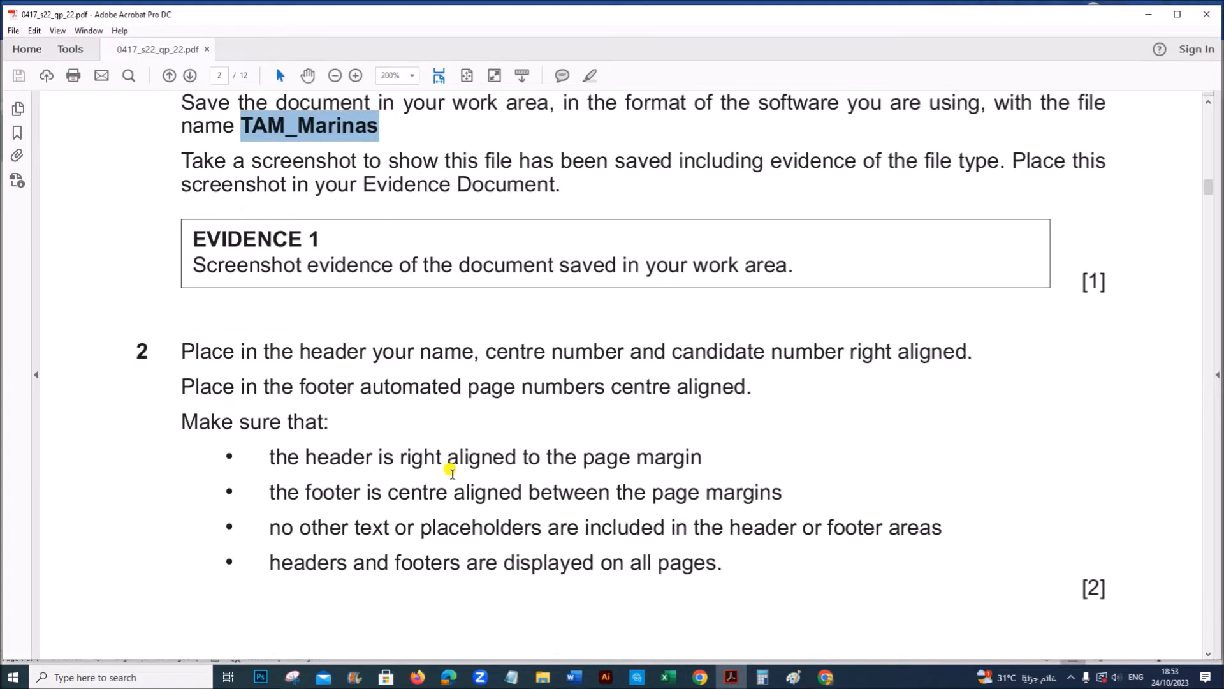
scroll("down", 3)
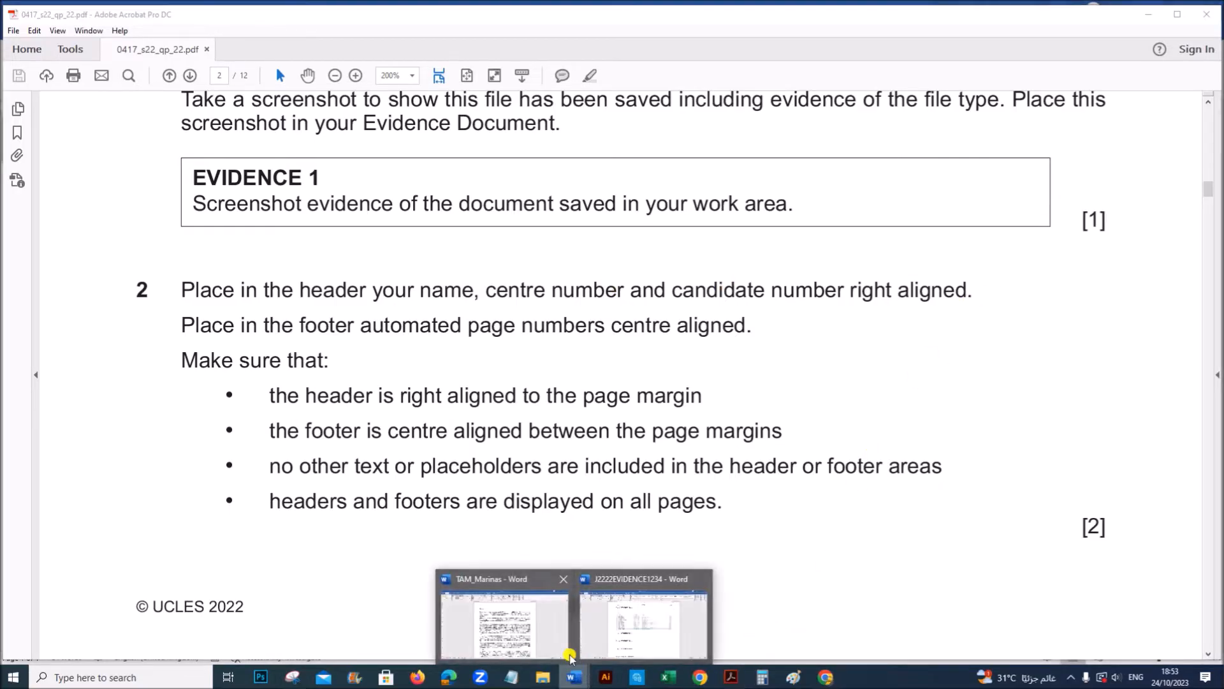
Step: Give TAM_Marinas a right-aligned header starting 'Name,' with centre and candidate numbers
left_click(504, 616)
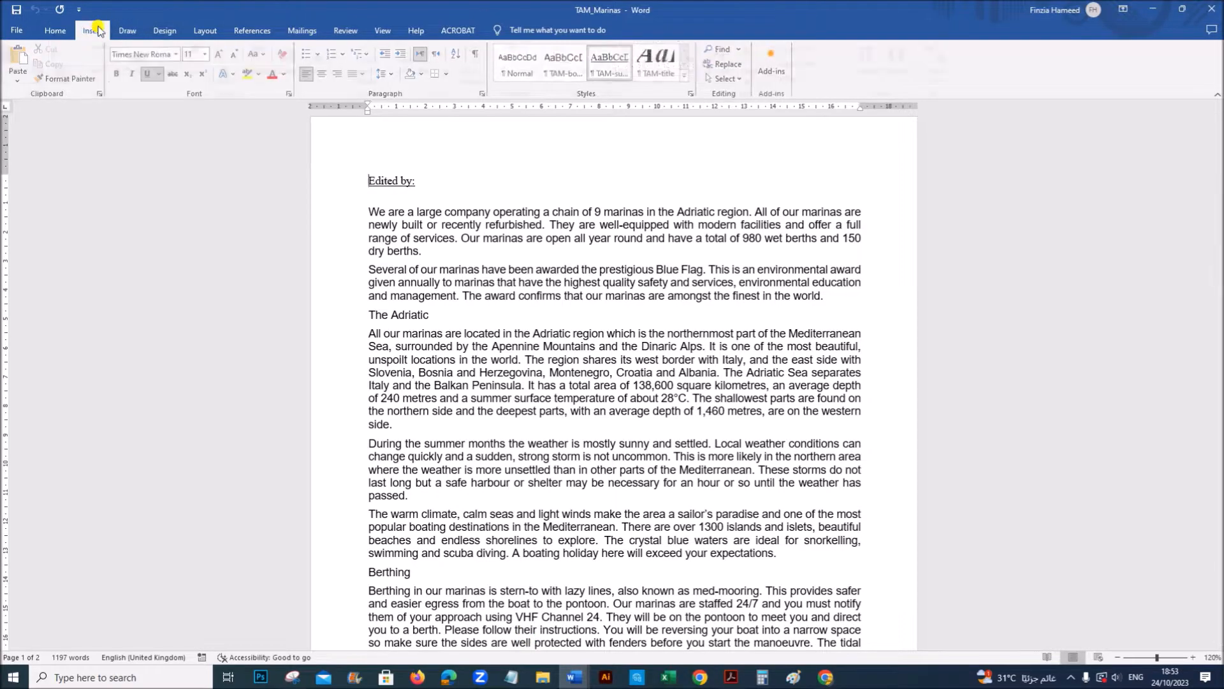
left_click(567, 62)
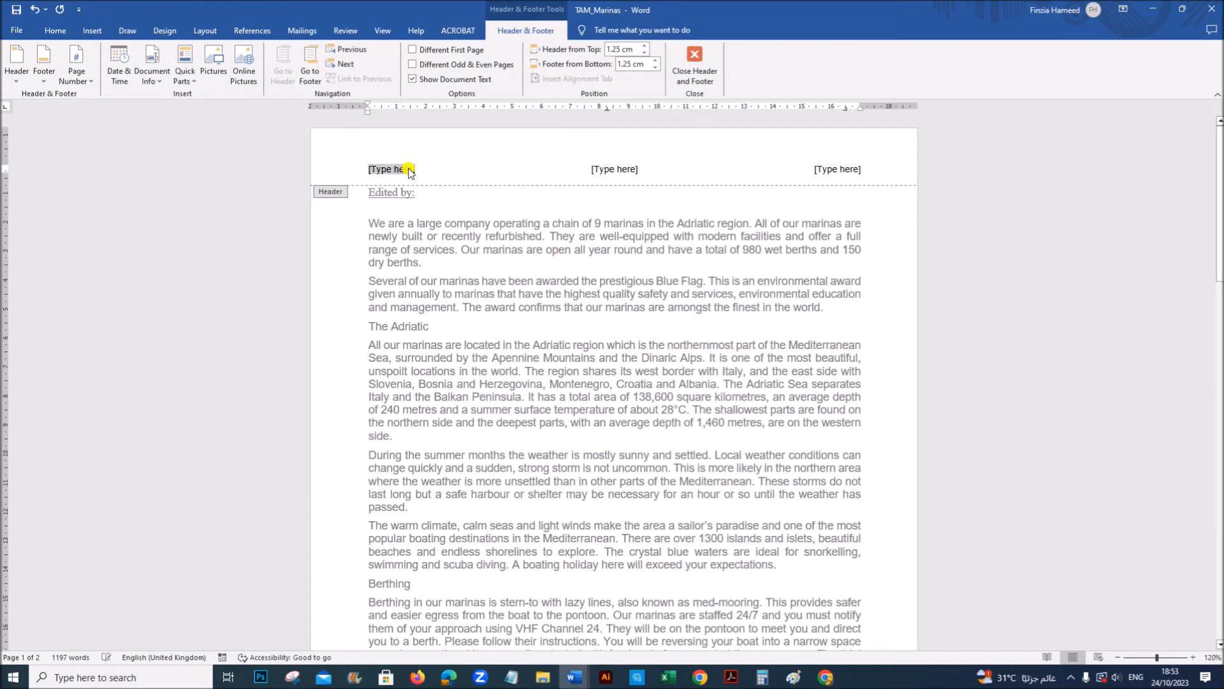
left_click(836, 168)
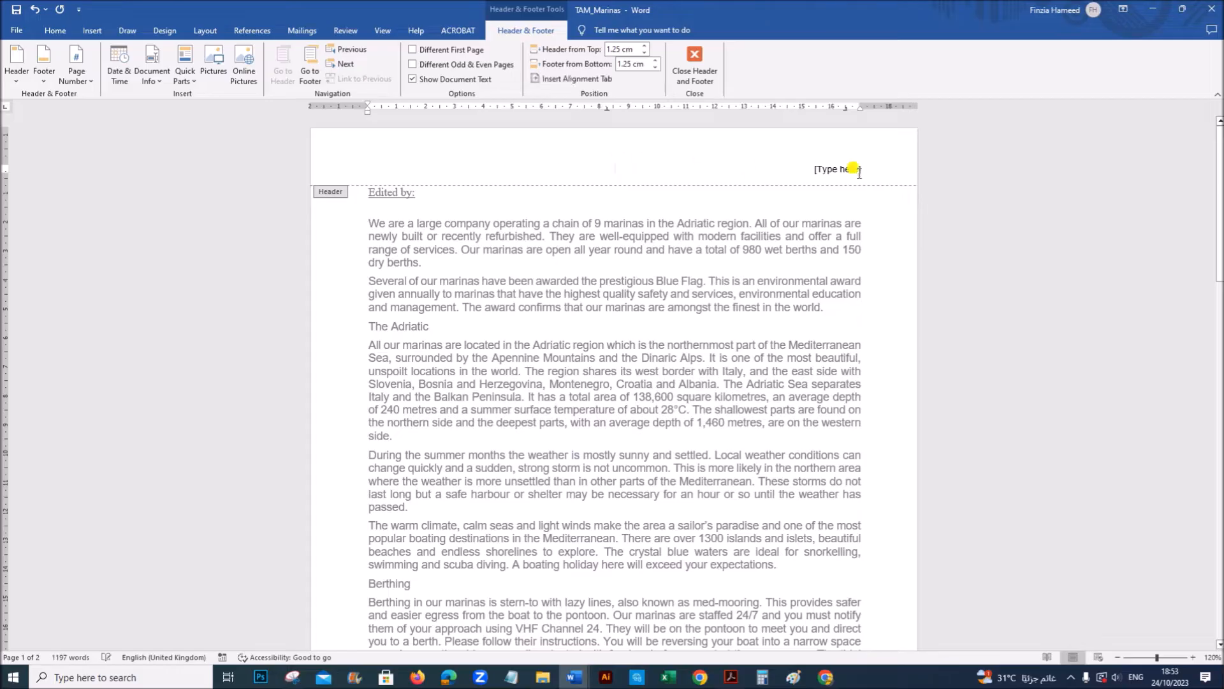
left_click(836, 169)
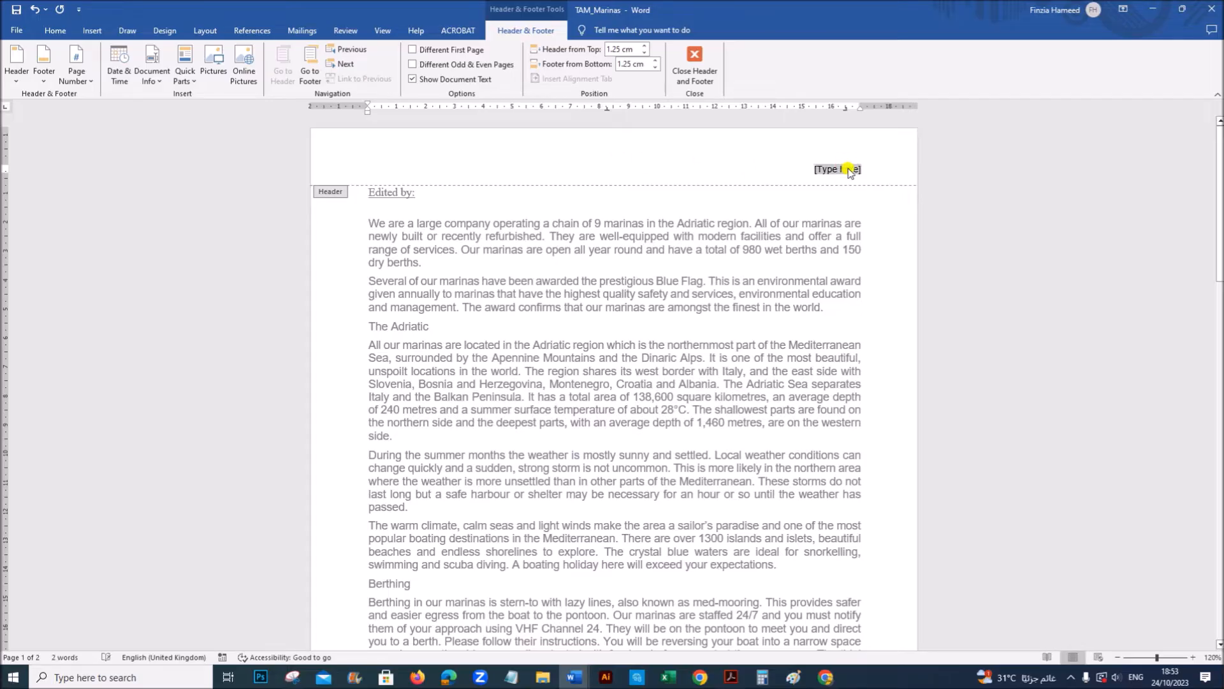
type("Name,")
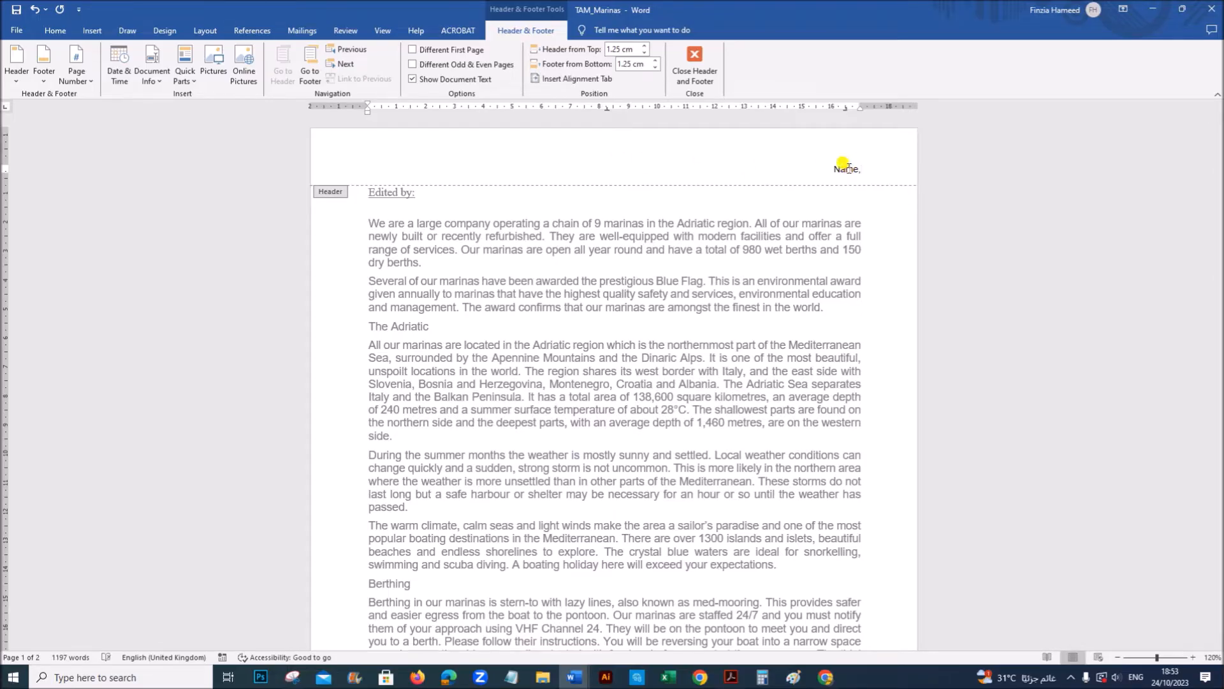
type("2,2")
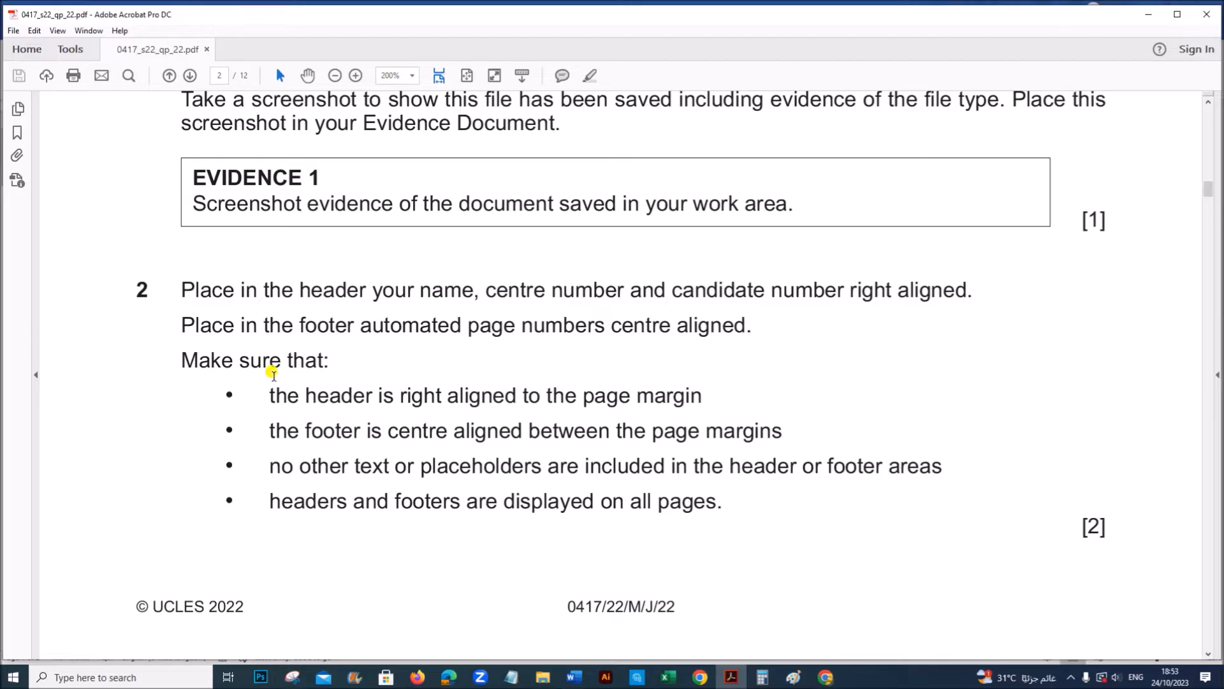
mouse_move(439, 390)
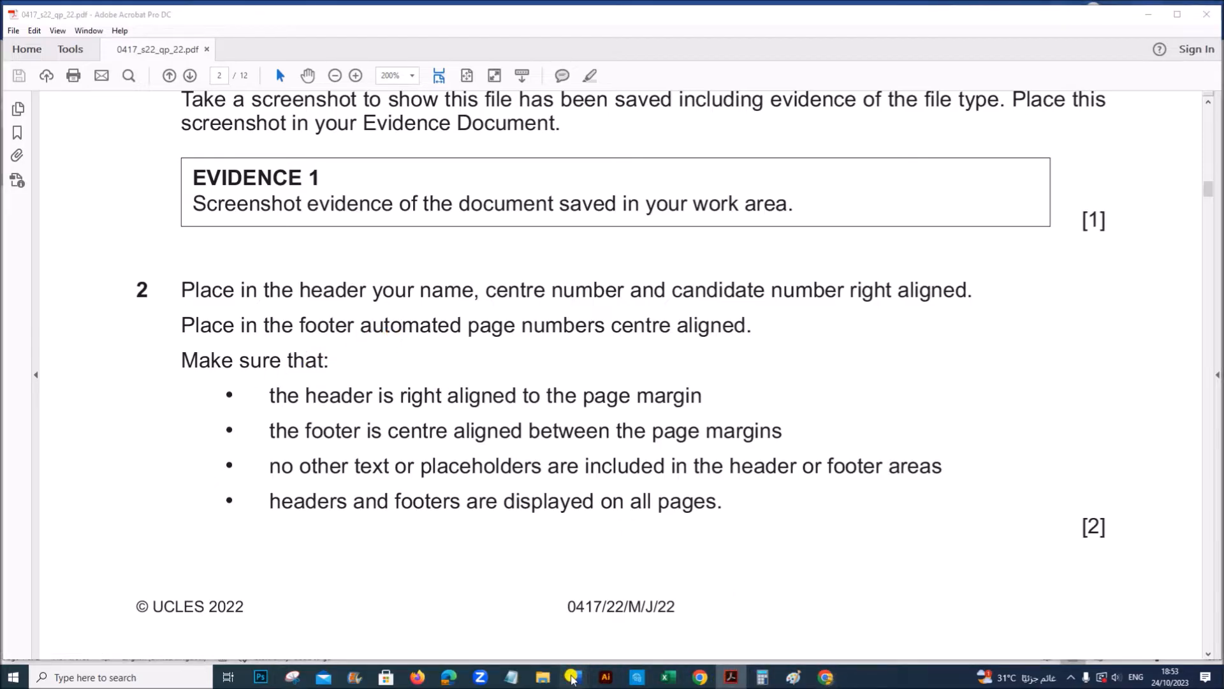
Step: Add a Blank footer to TAM_Marinas with a plain automatic page number in the centre
left_click(570, 677)
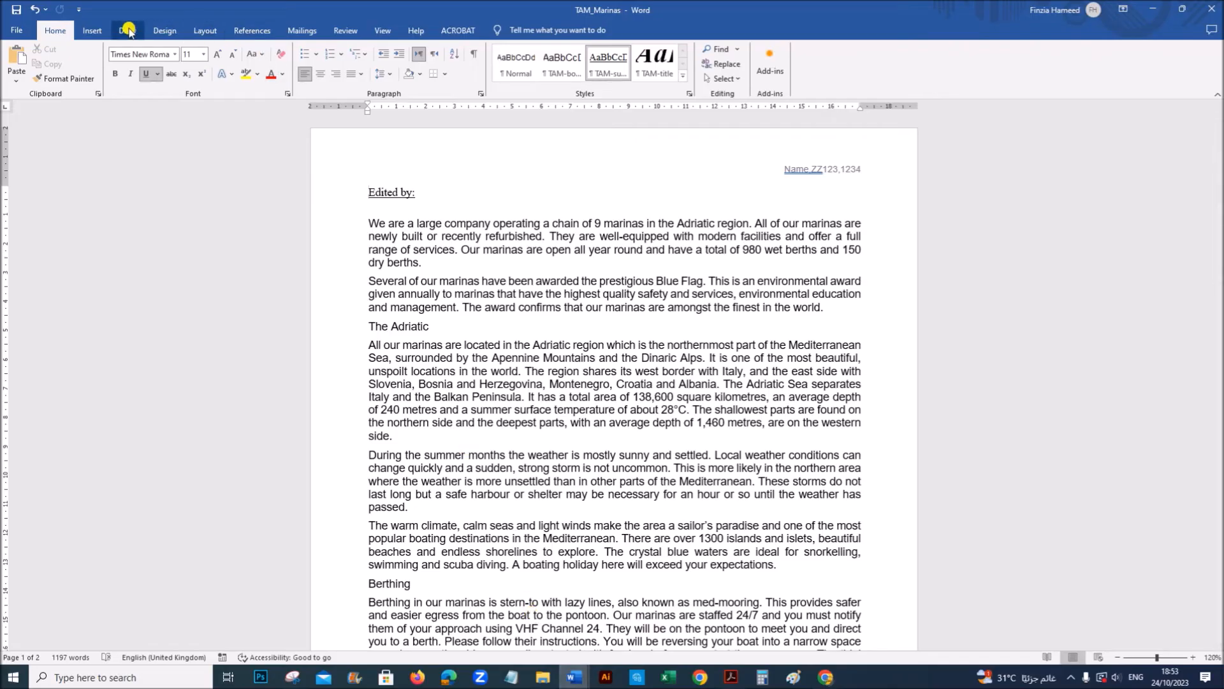
left_click(91, 31)
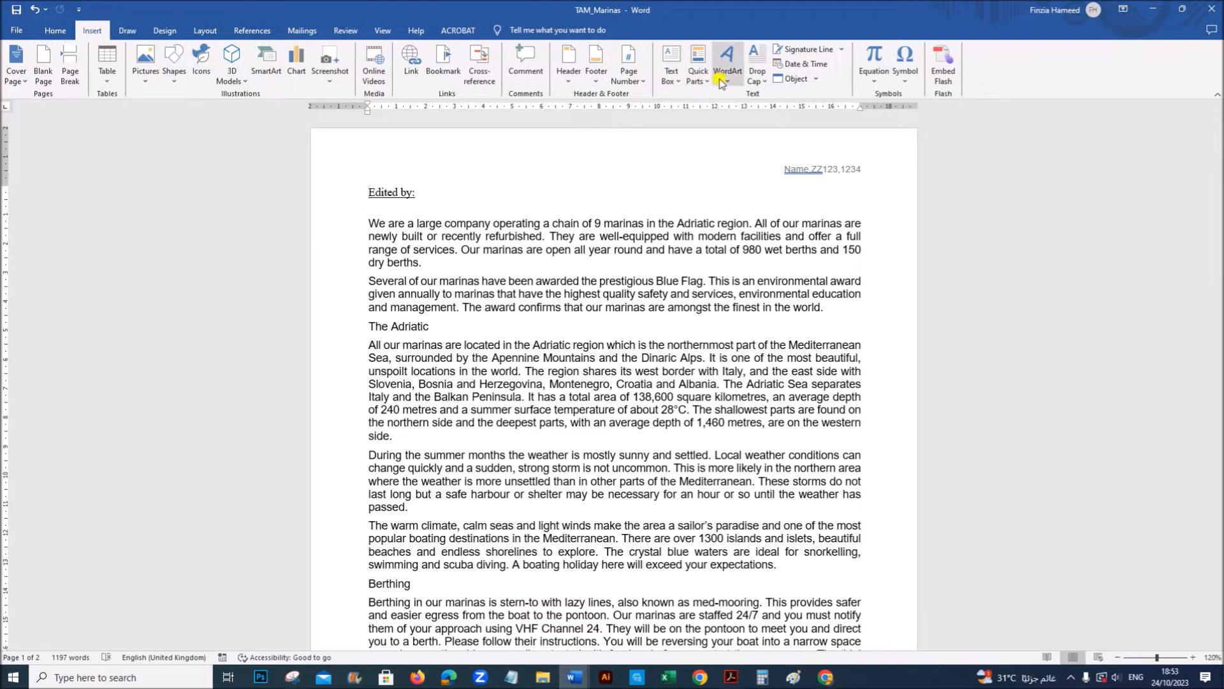
left_click(596, 64)
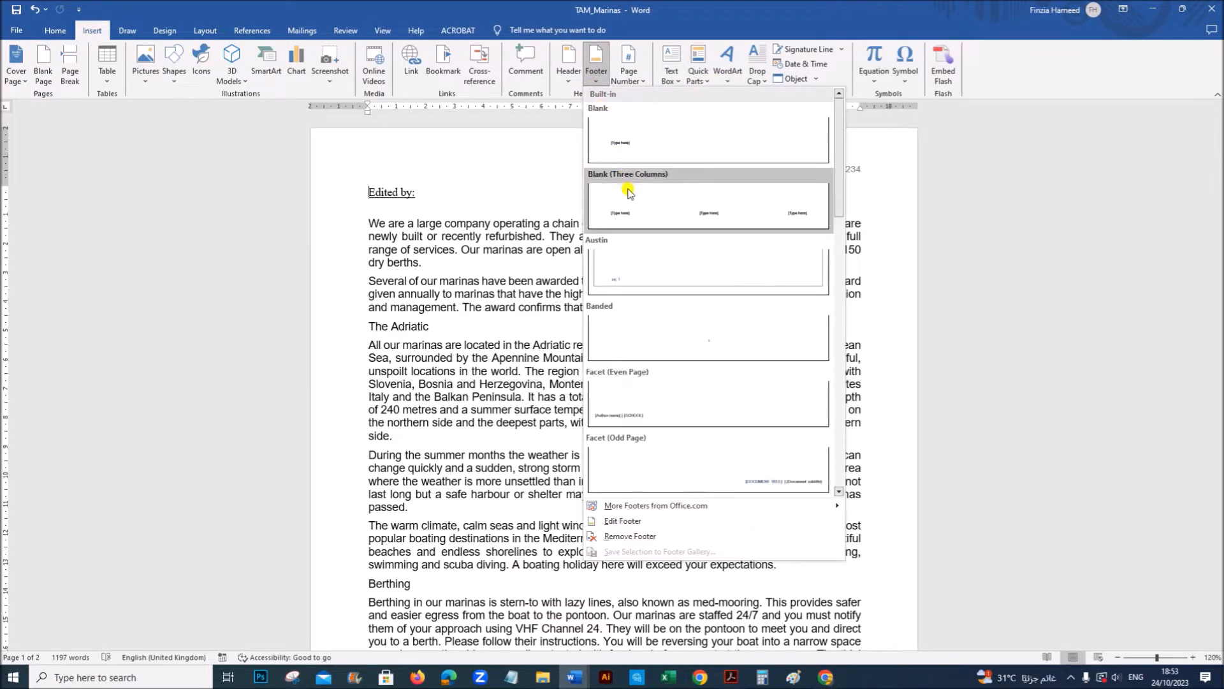
left_click(707, 205)
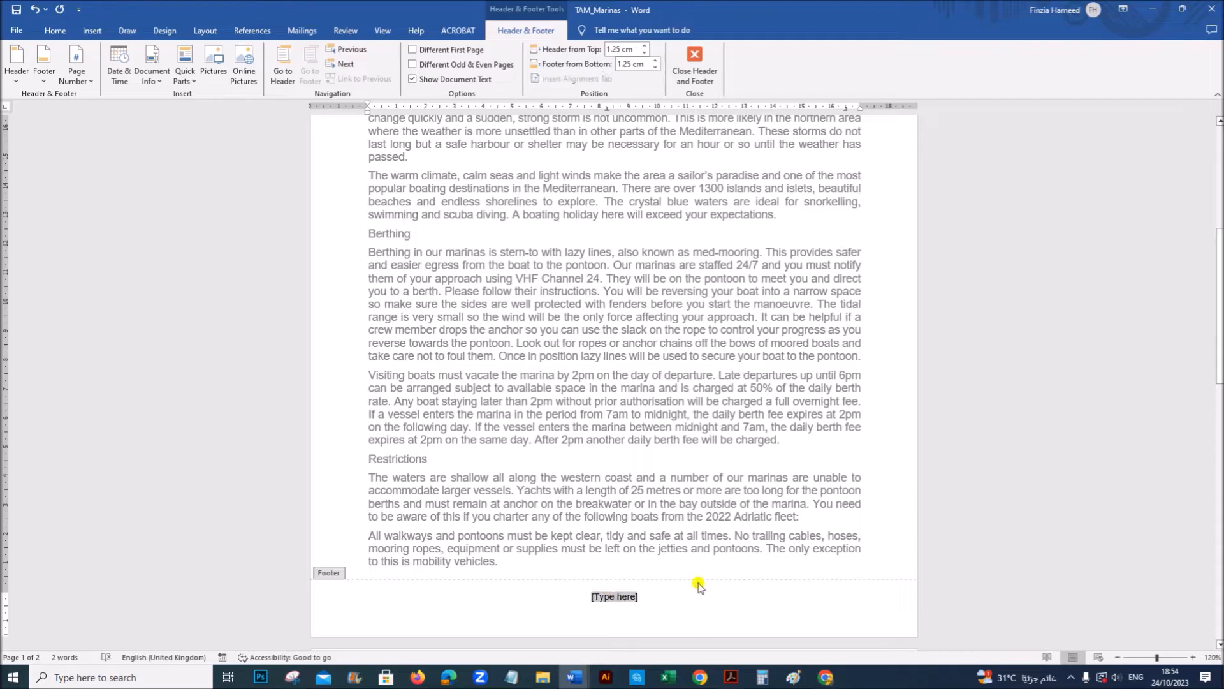
left_click(76, 63)
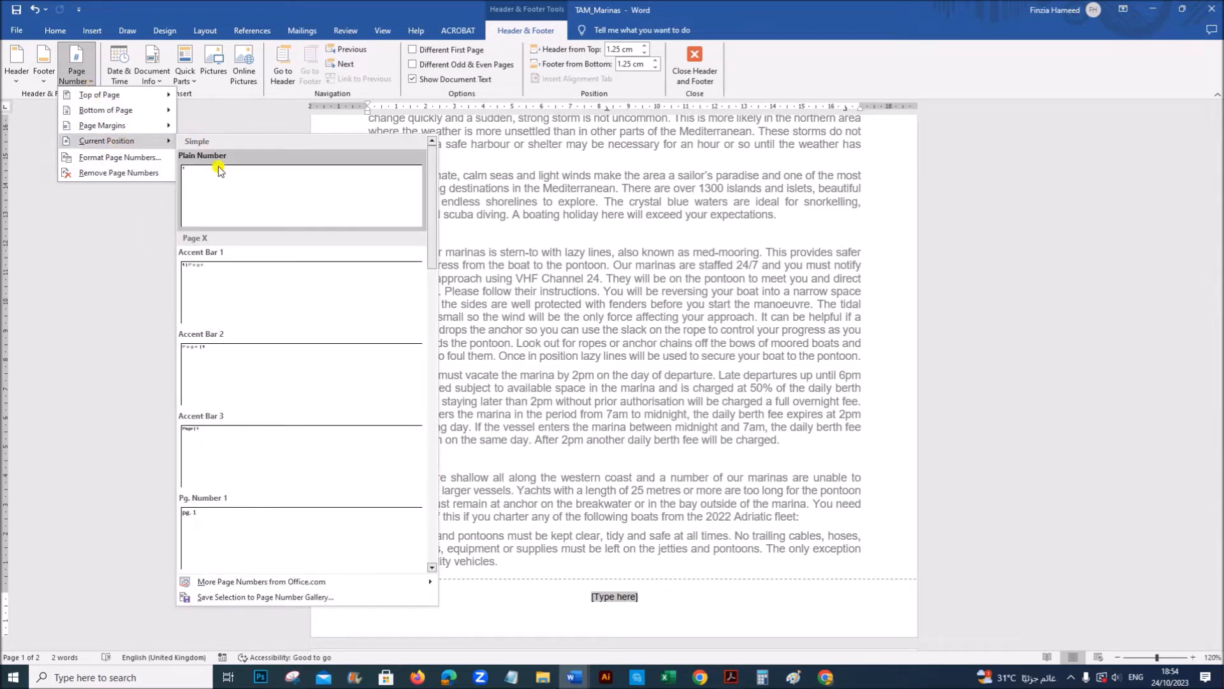
left_click(219, 167)
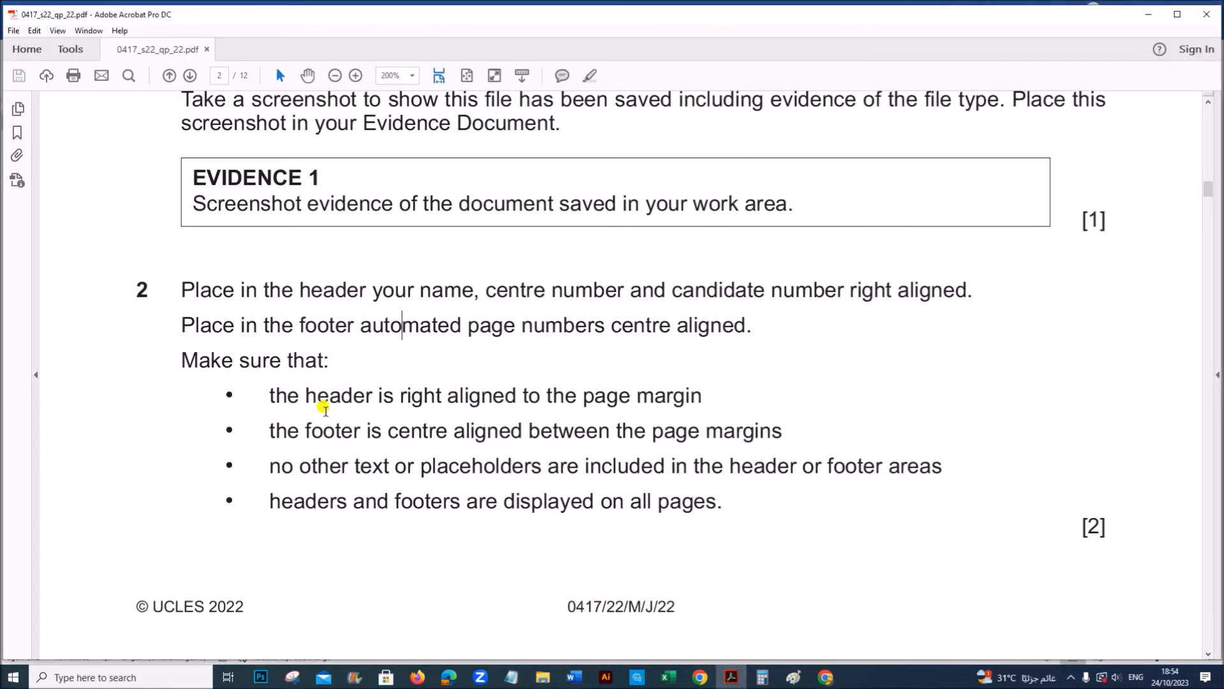
mouse_move(286, 431)
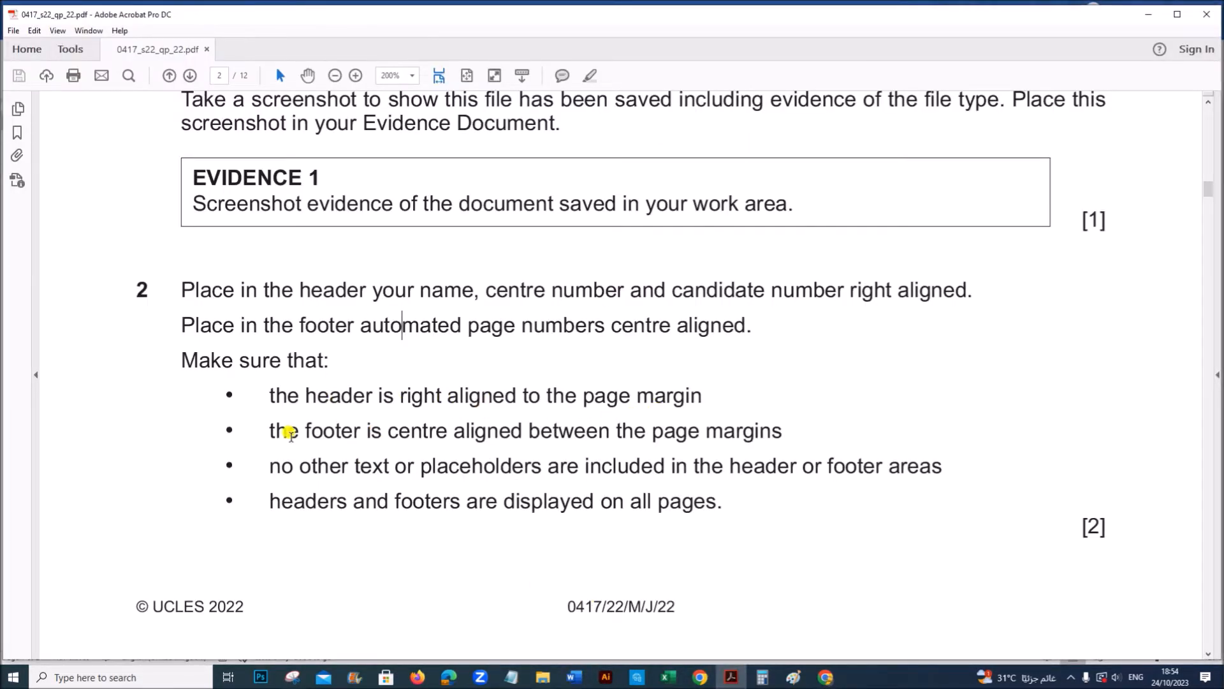
left_click_drag(269, 430, 609, 430)
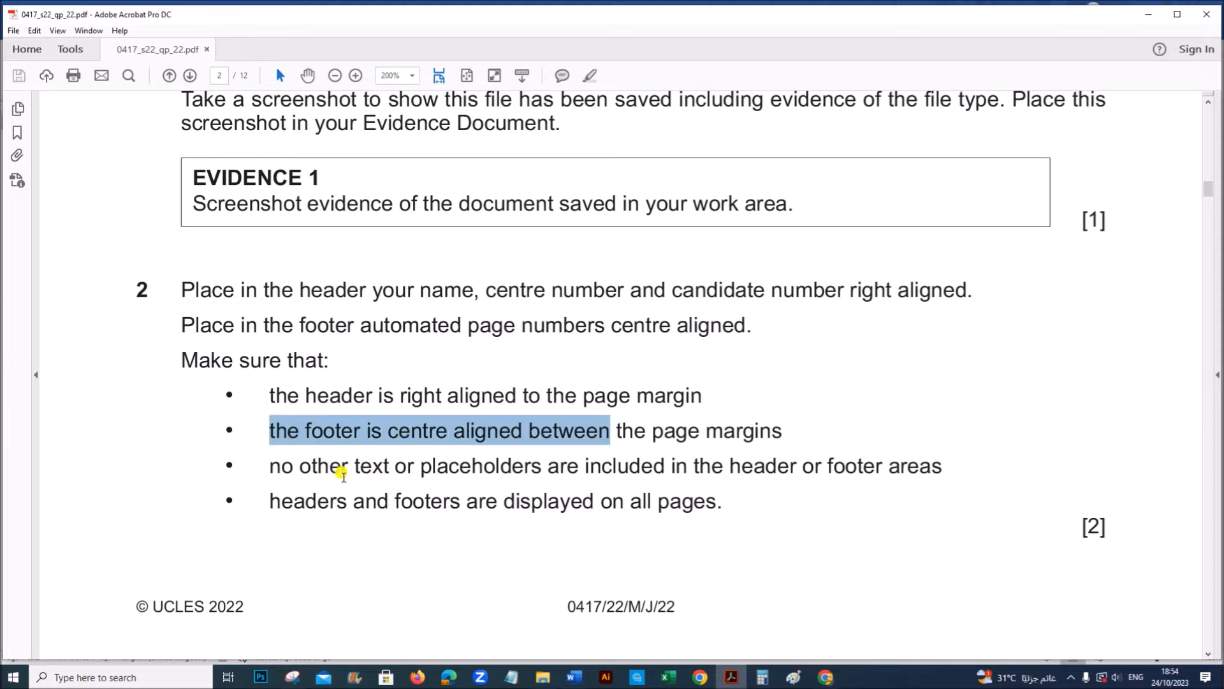
mouse_move(692, 539)
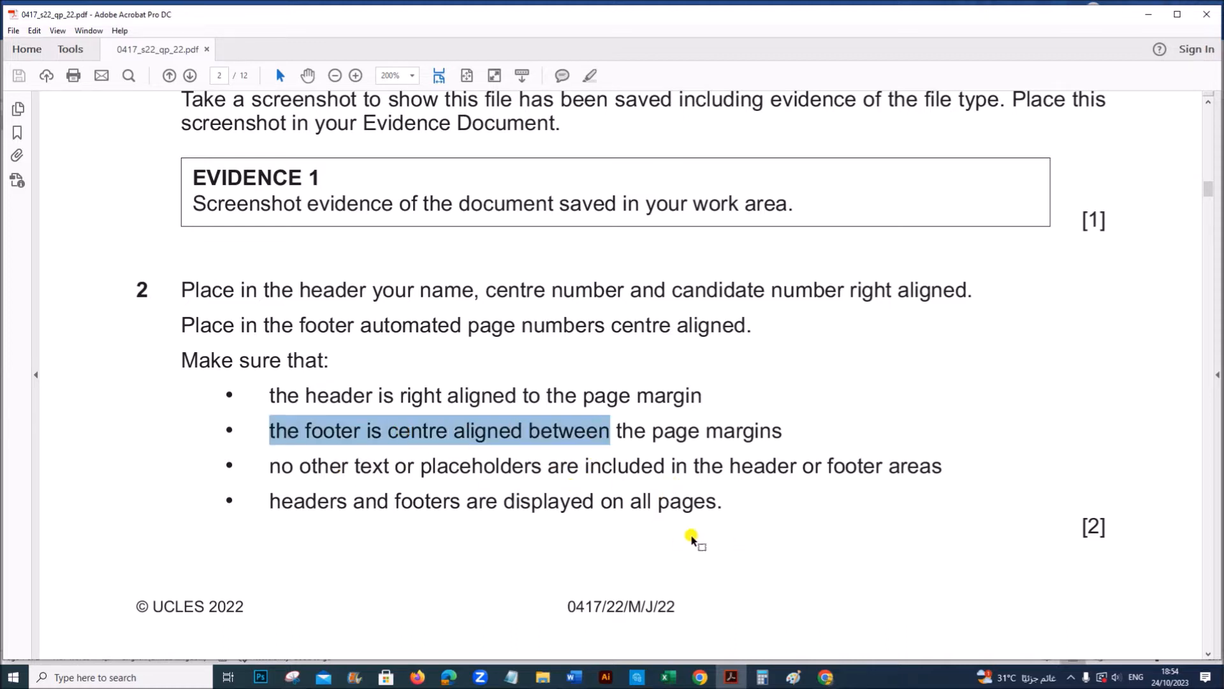
mouse_move(720, 645)
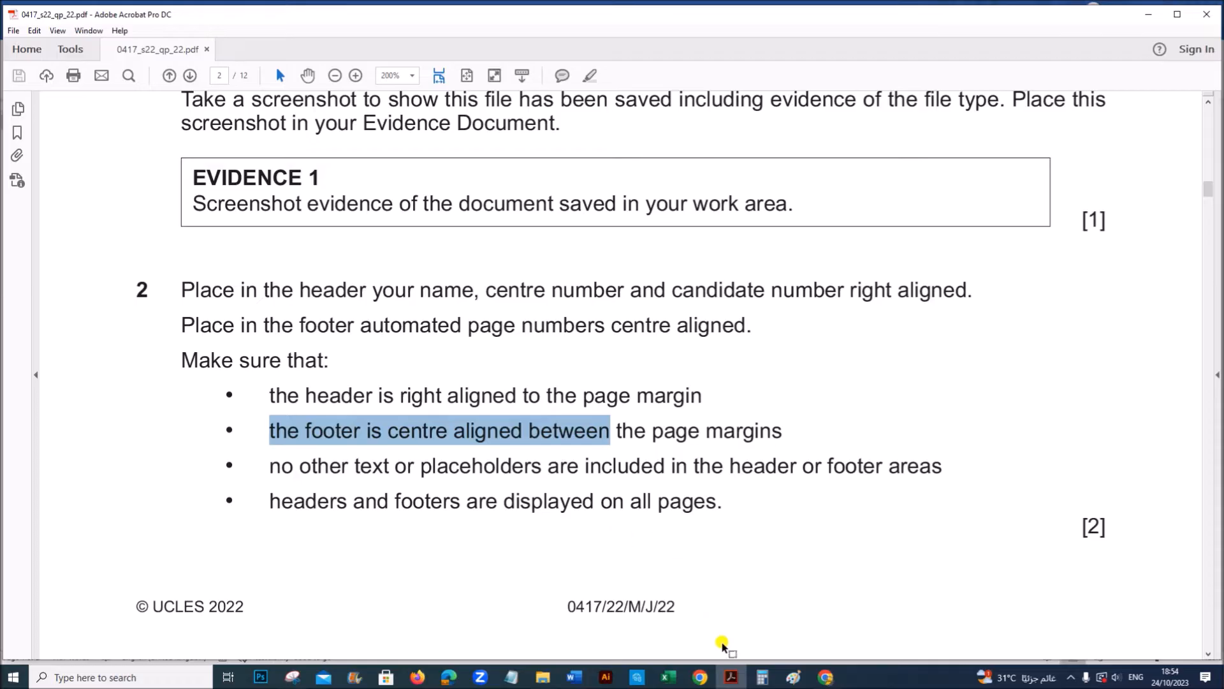
left_click(573, 677)
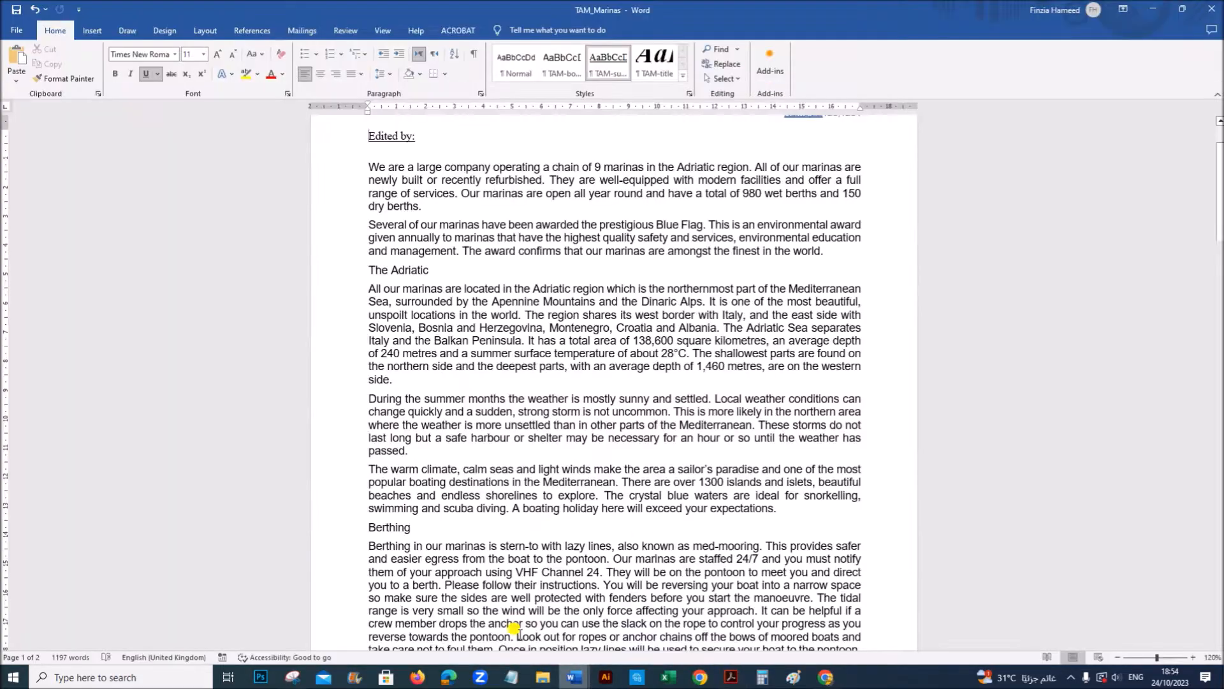
scroll("down", 3)
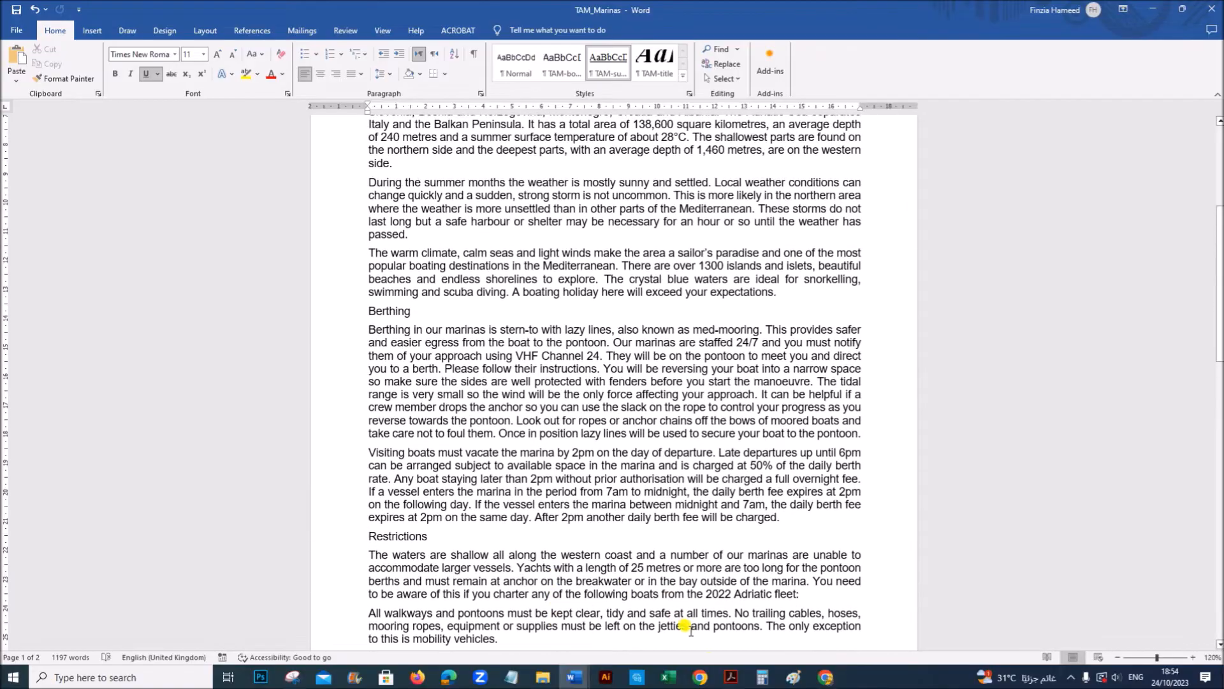
left_click(730, 677)
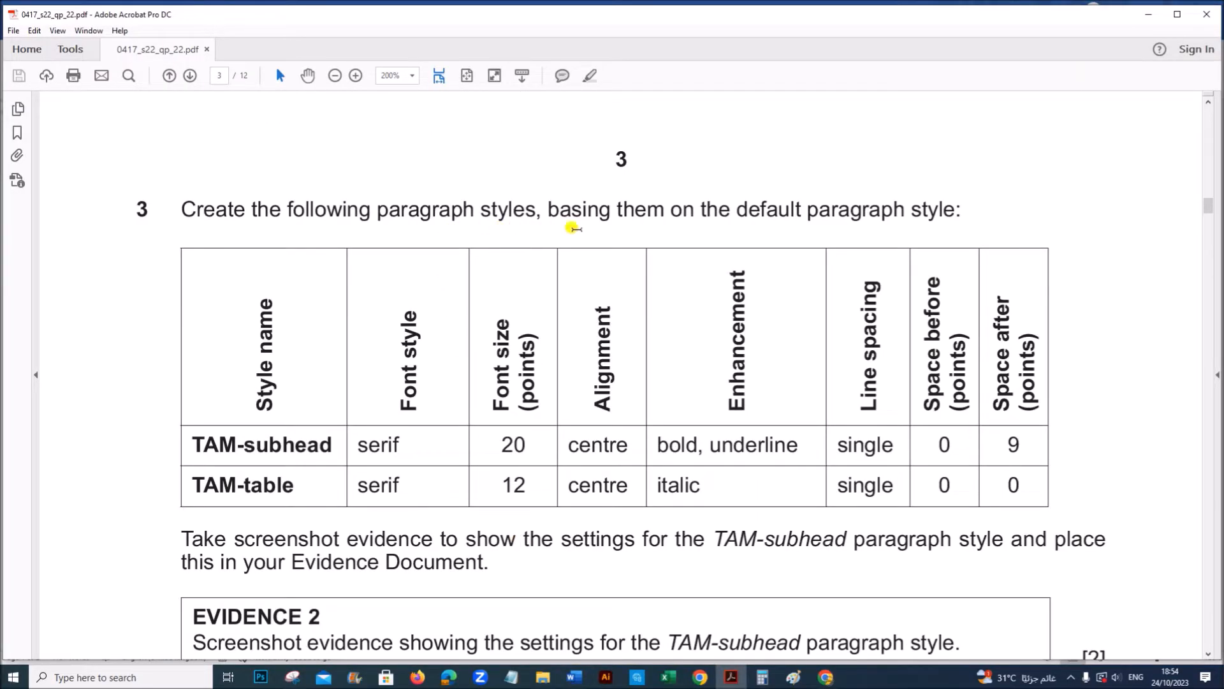
mouse_move(619, 322)
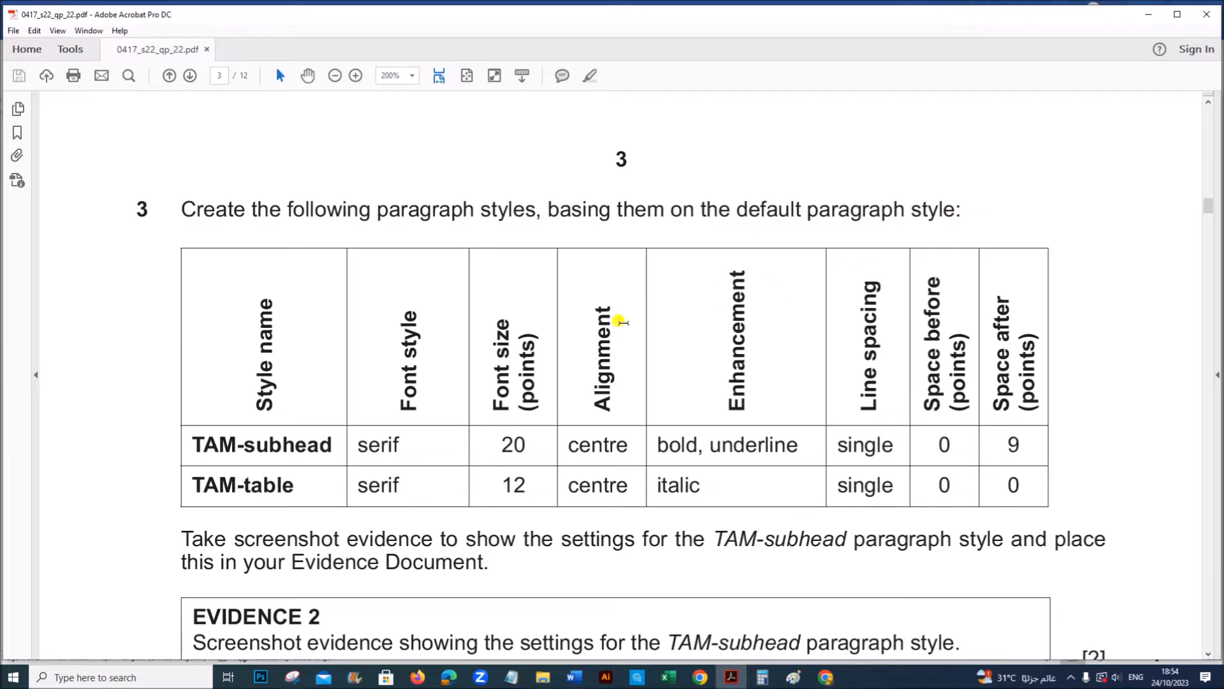
Step: Note the Alignment requirement in question 3's style settings table
double_click(262, 444)
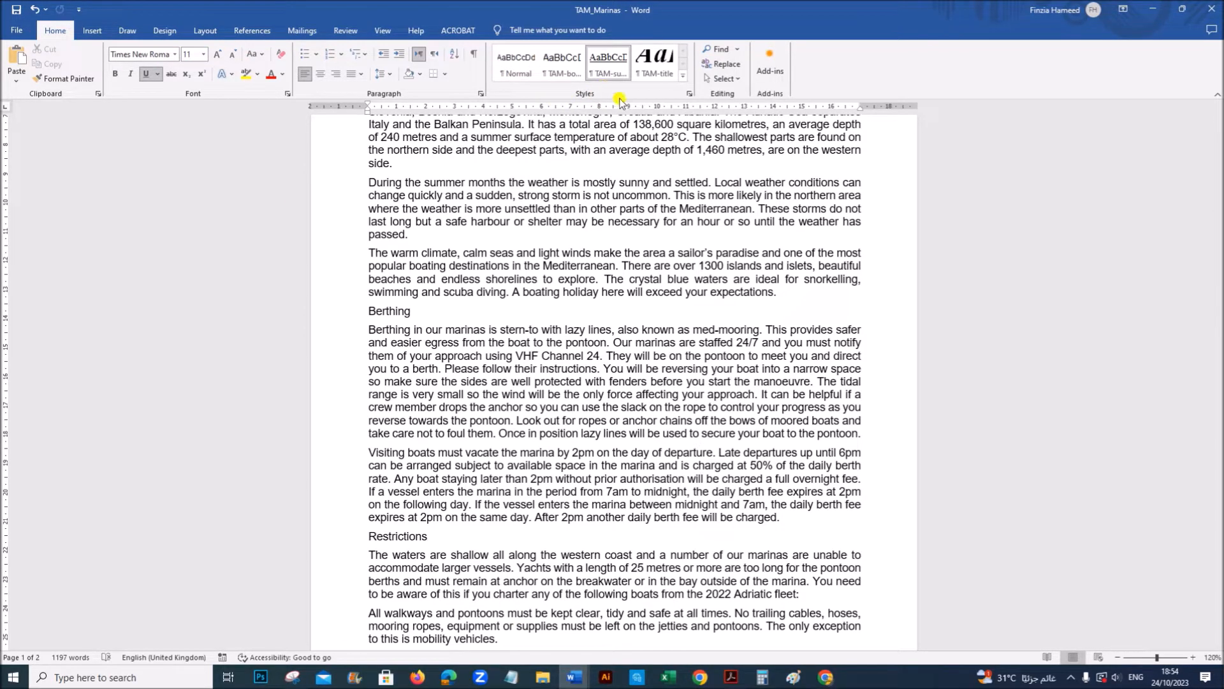
Step: Create a new style named TAM-subhead based on Normal and bring up its Modify settings
left_click(681, 75)
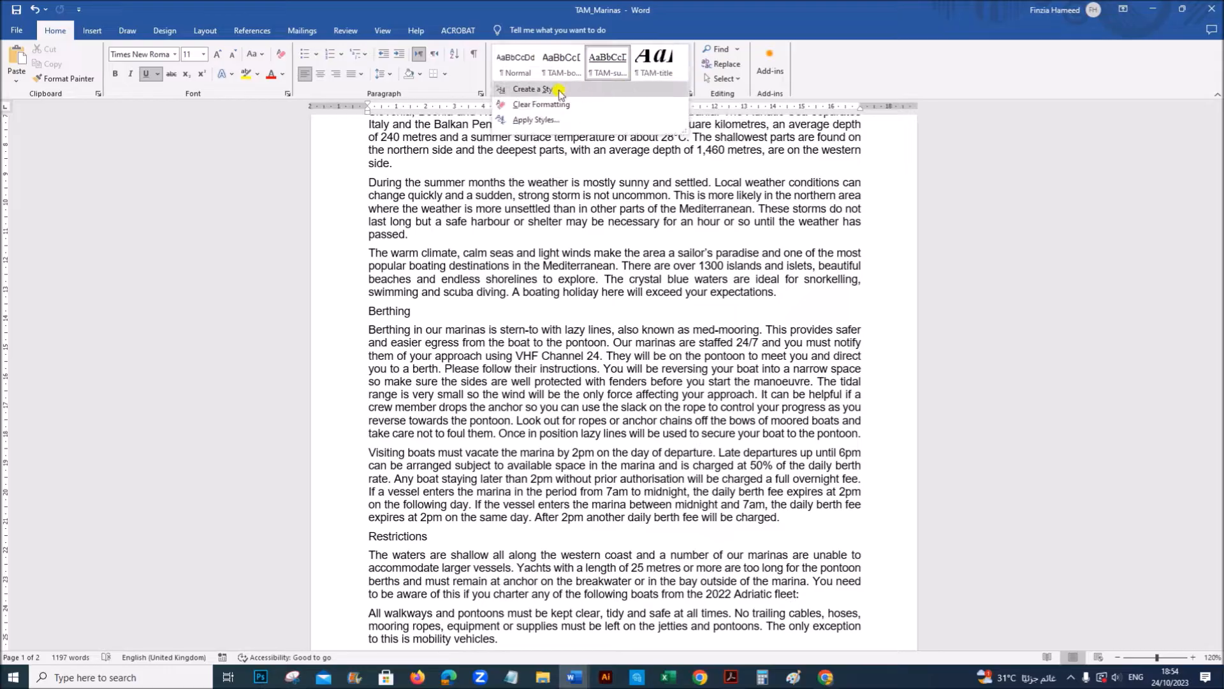
left_click(533, 89)
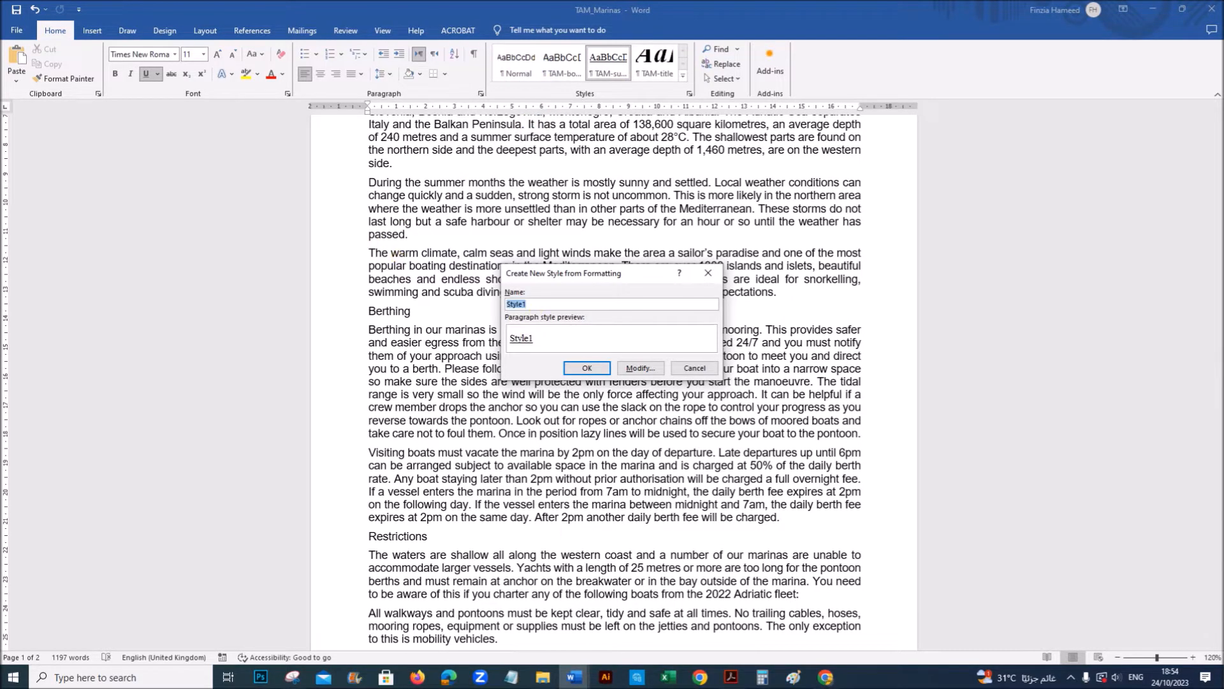
left_click(729, 677)
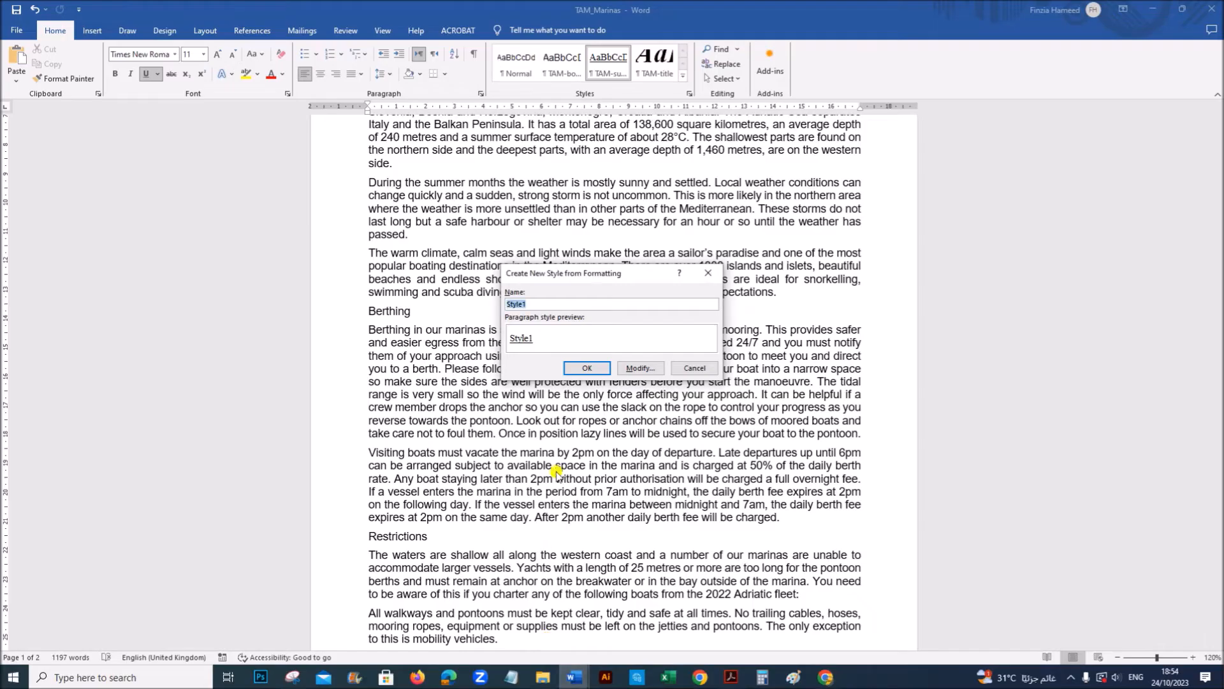
type("TAM-subhead")
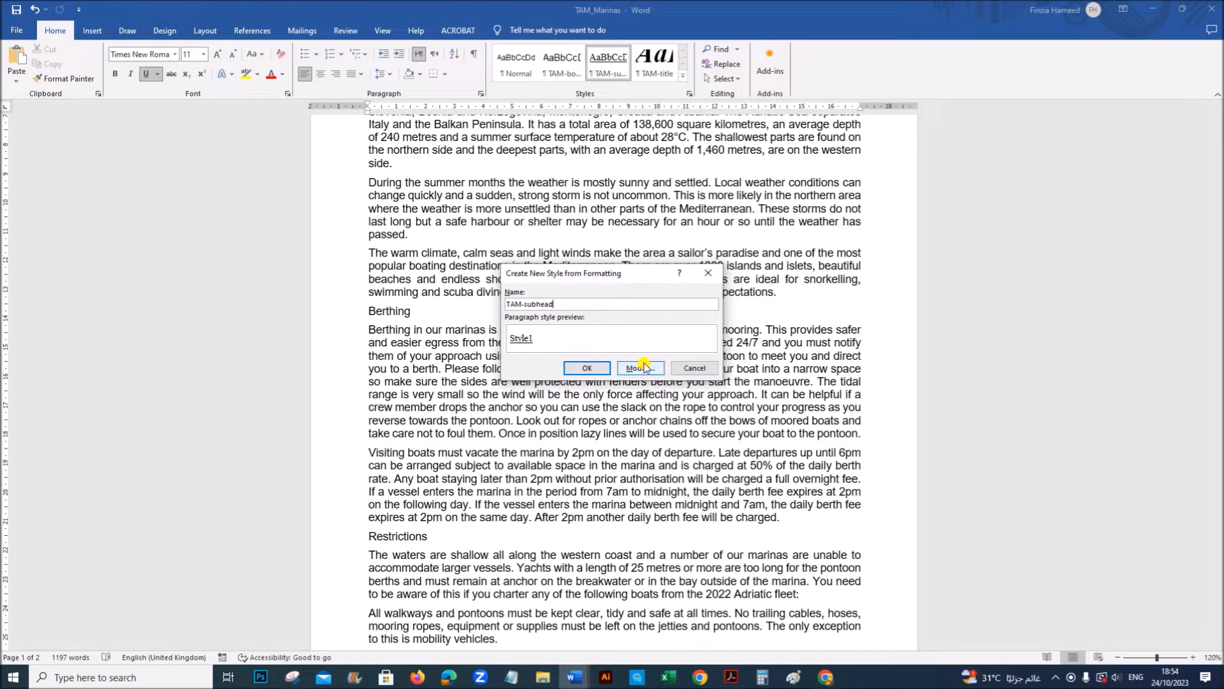
left_click(637, 368)
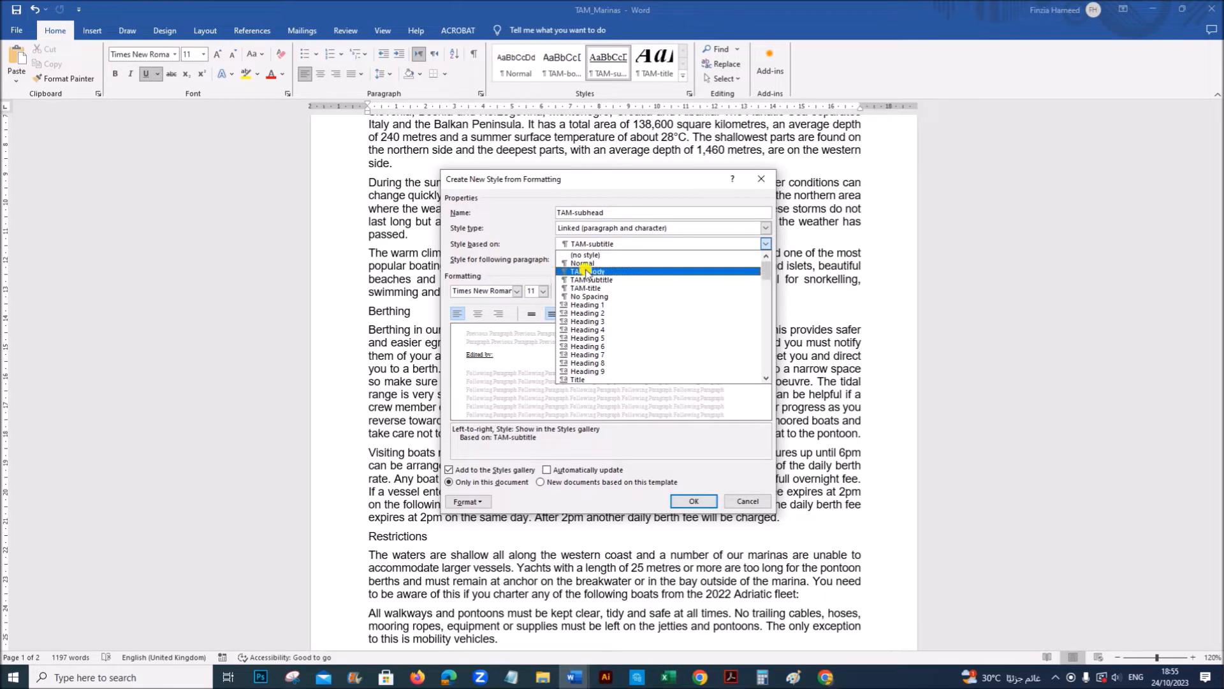
left_click(582, 264)
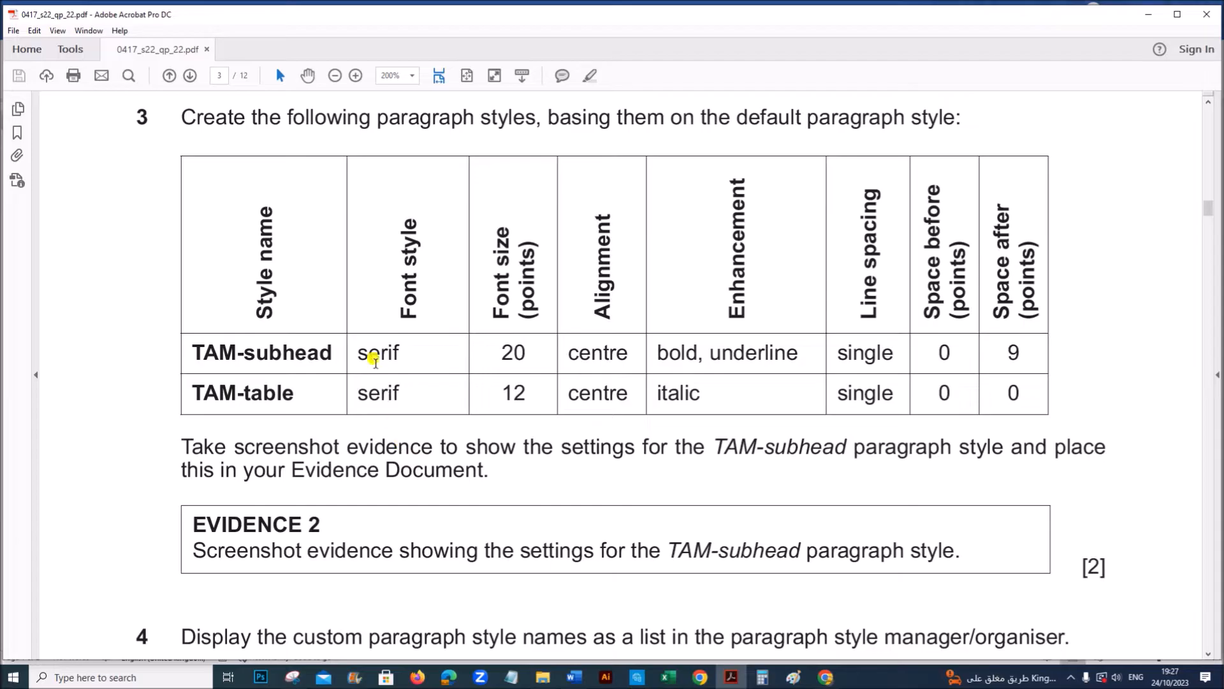
double_click(377, 352)
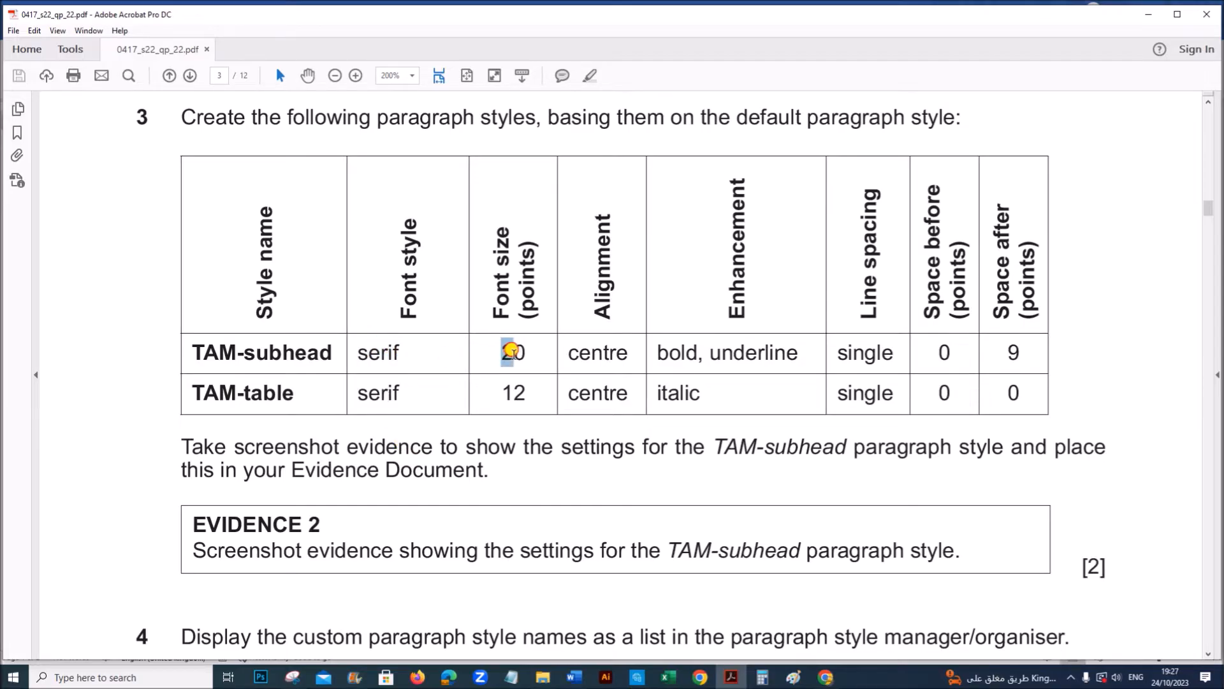
double_click(512, 352)
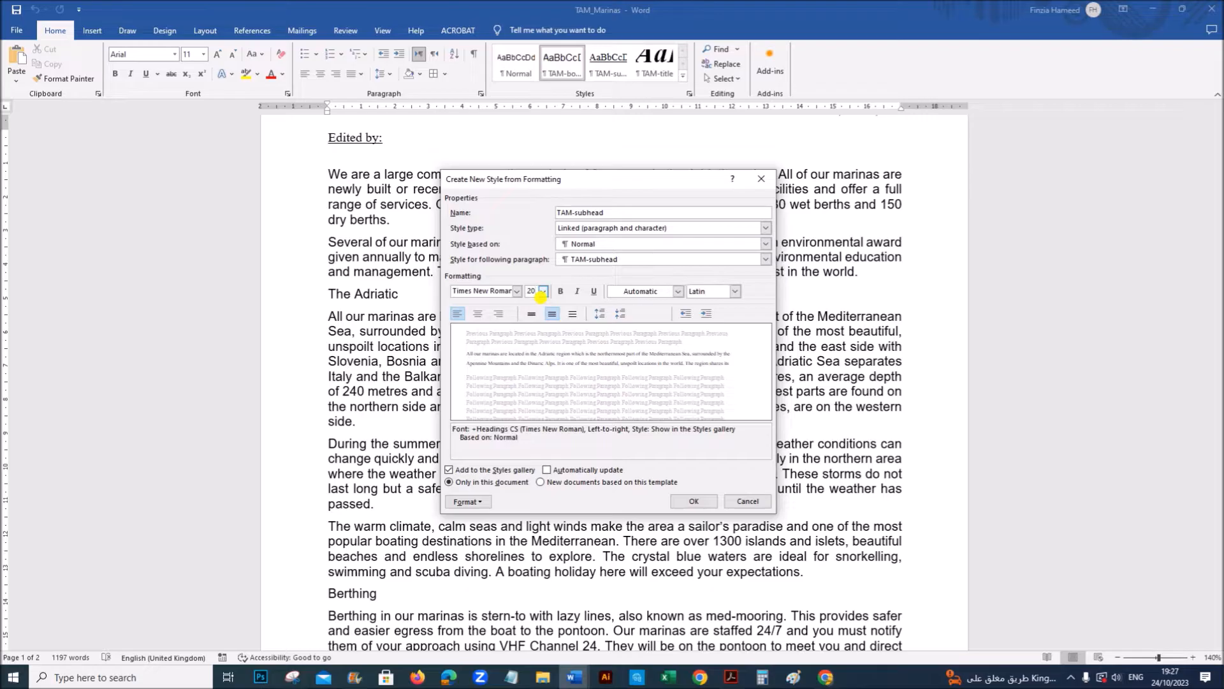
Step: Set the TAM-subhead style to 20 pt, centred, bold and underlined, checking the spacing requirements in the PDF
left_click(539, 291)
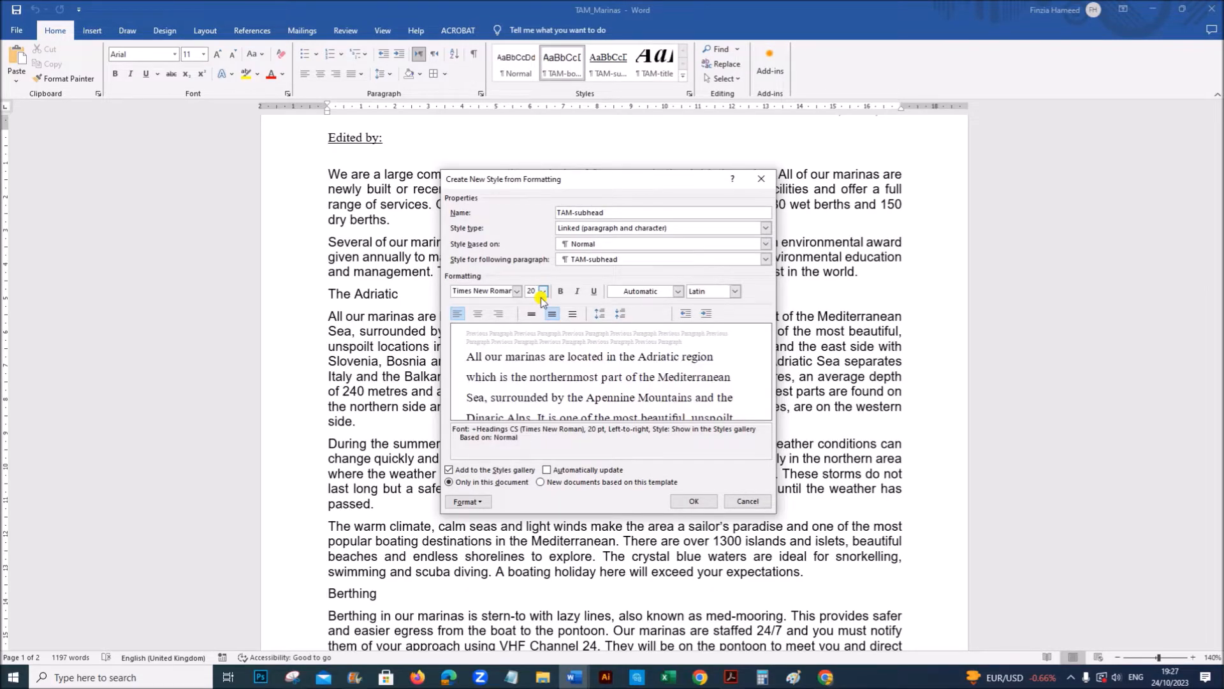
left_click(477, 314)
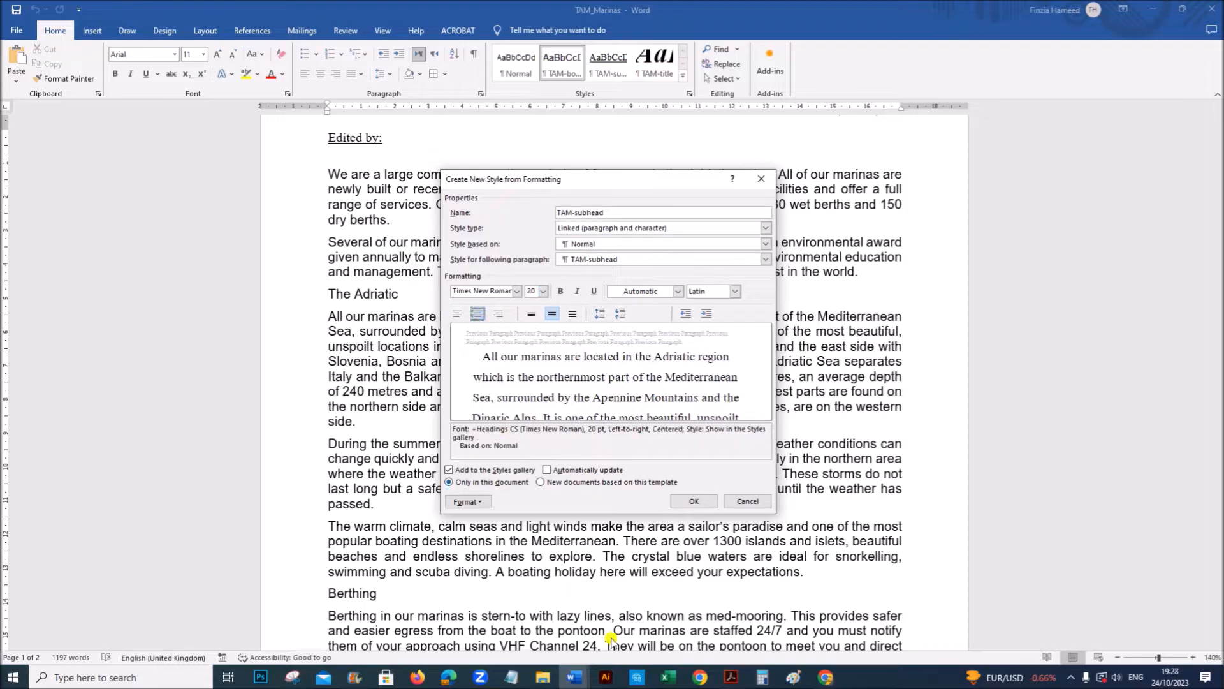
left_click(730, 677)
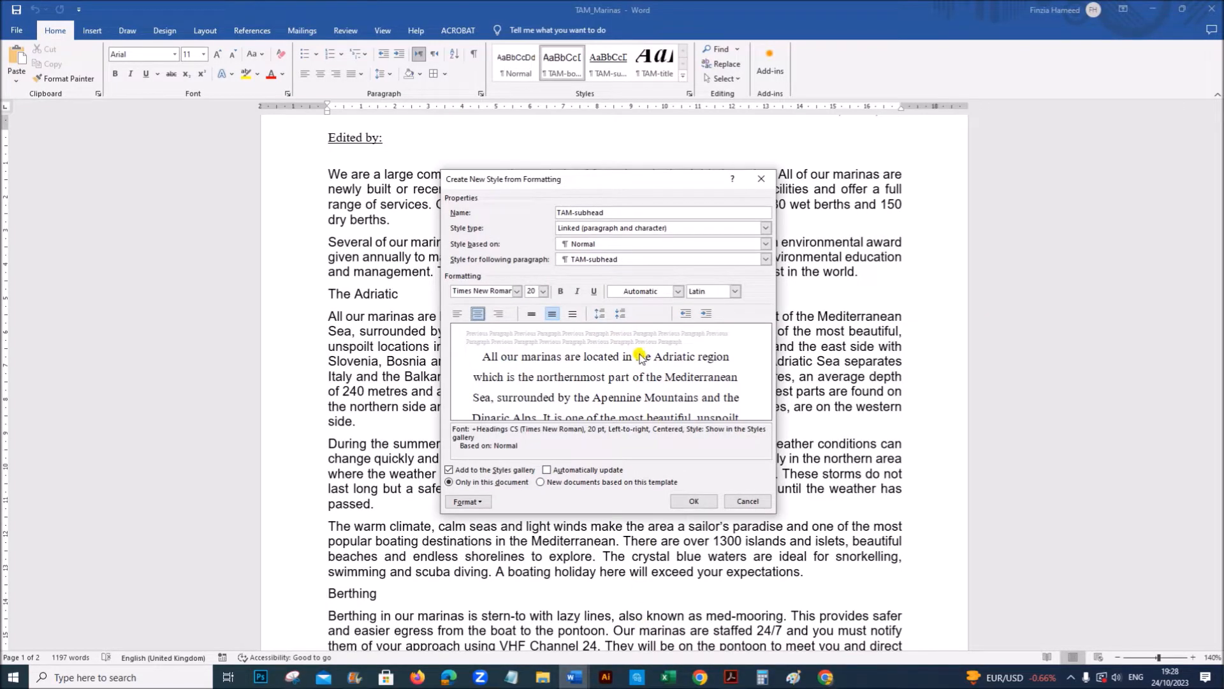
left_click(561, 291)
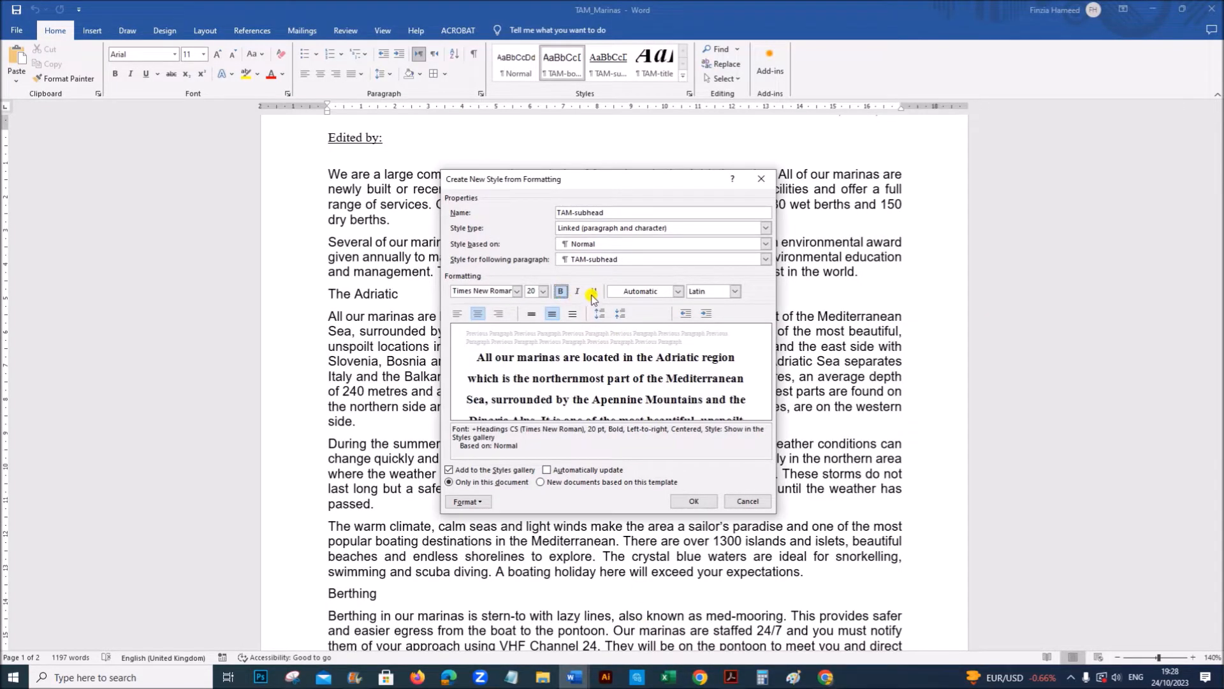
left_click(594, 291)
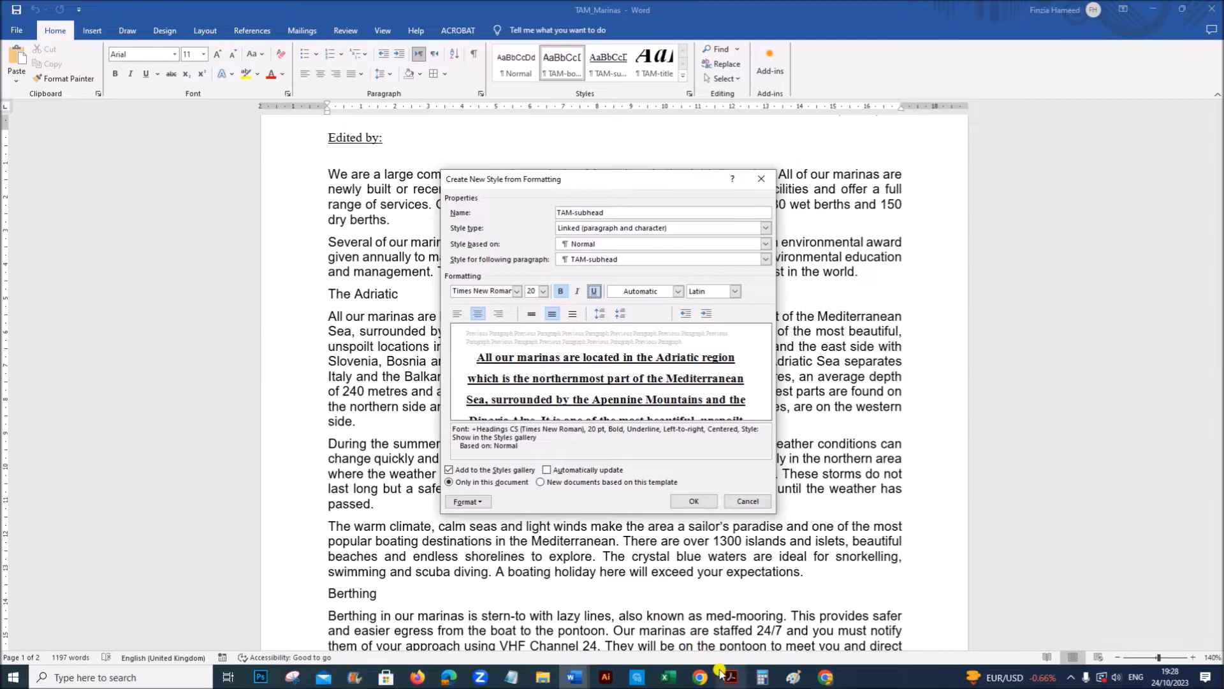
left_click(730, 677)
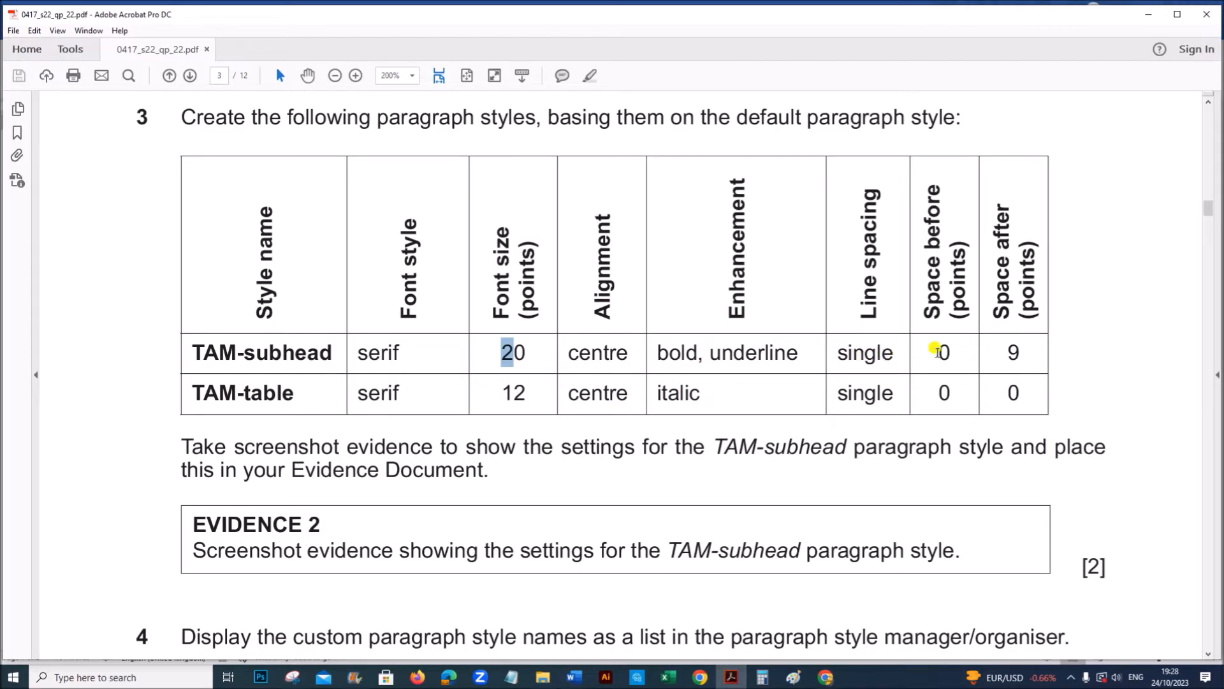
mouse_move(1027, 357)
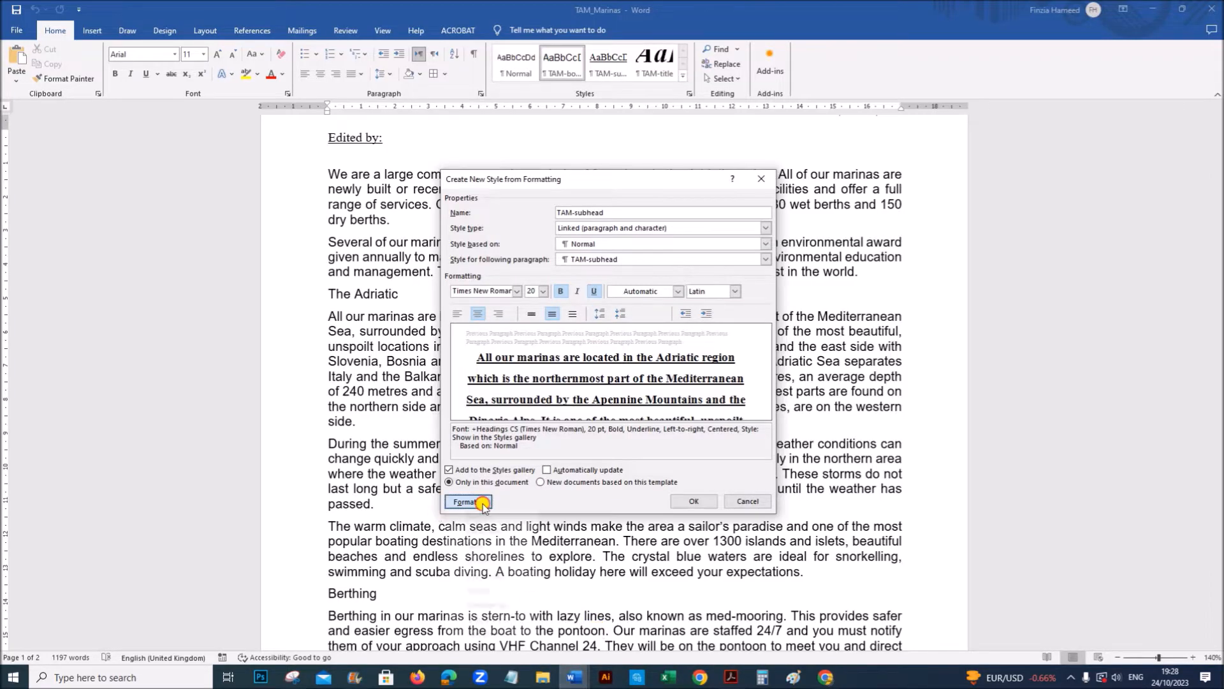
Step: Give TAM-subhead single line spacing, 0 pt before and 9 pt after, then create the style
left_click(466, 501)
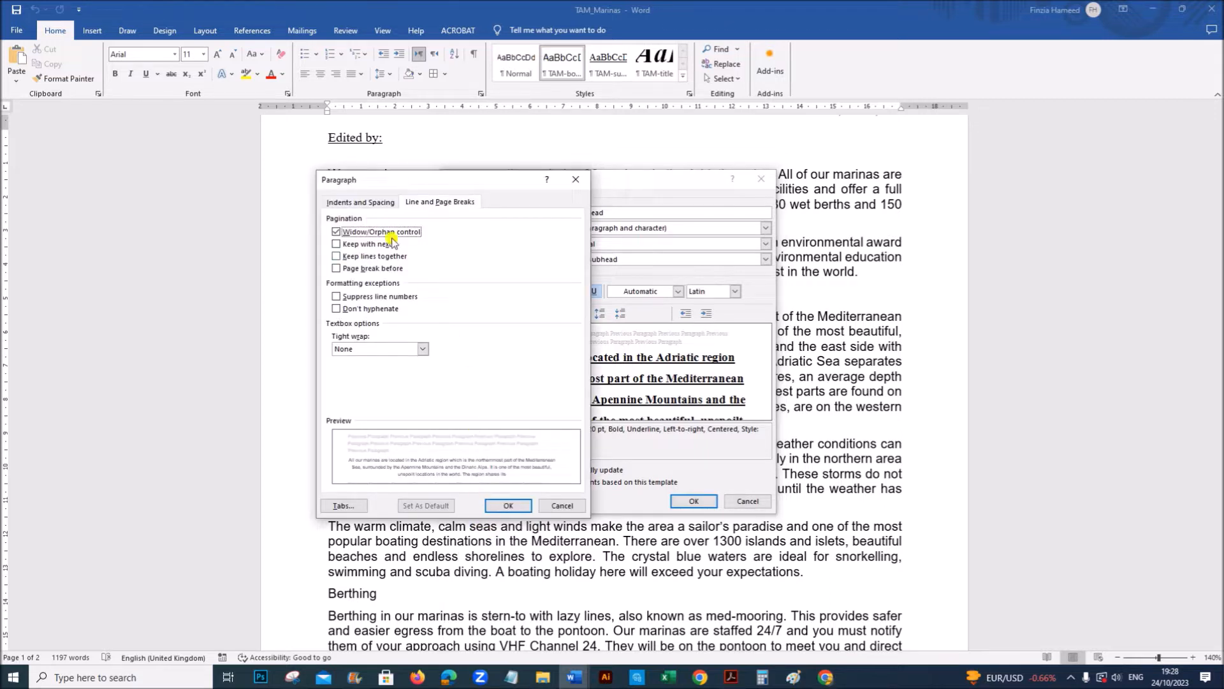
left_click(530, 379)
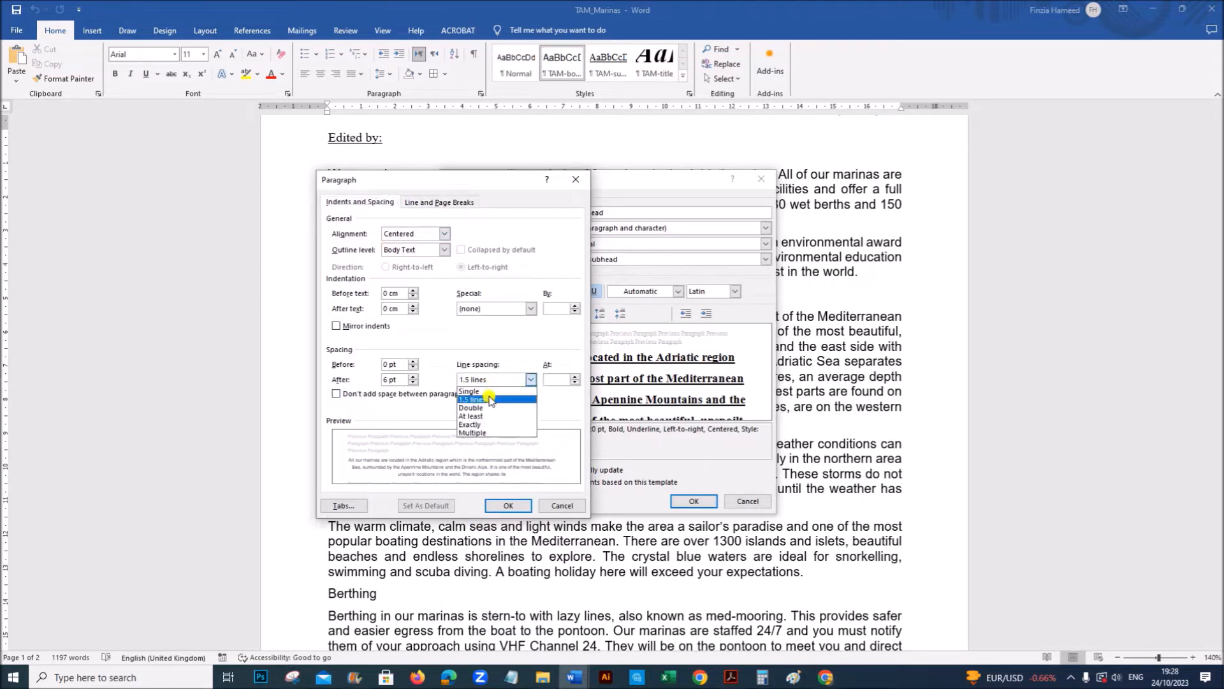
left_click(468, 390)
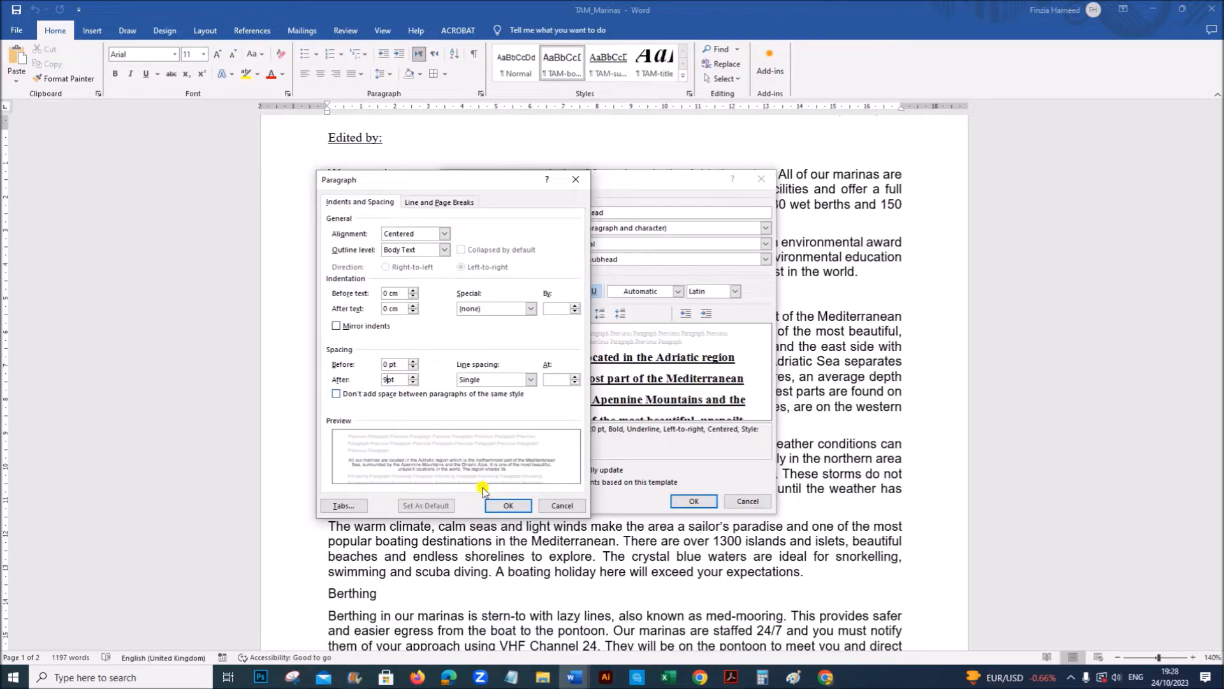
left_click(509, 505)
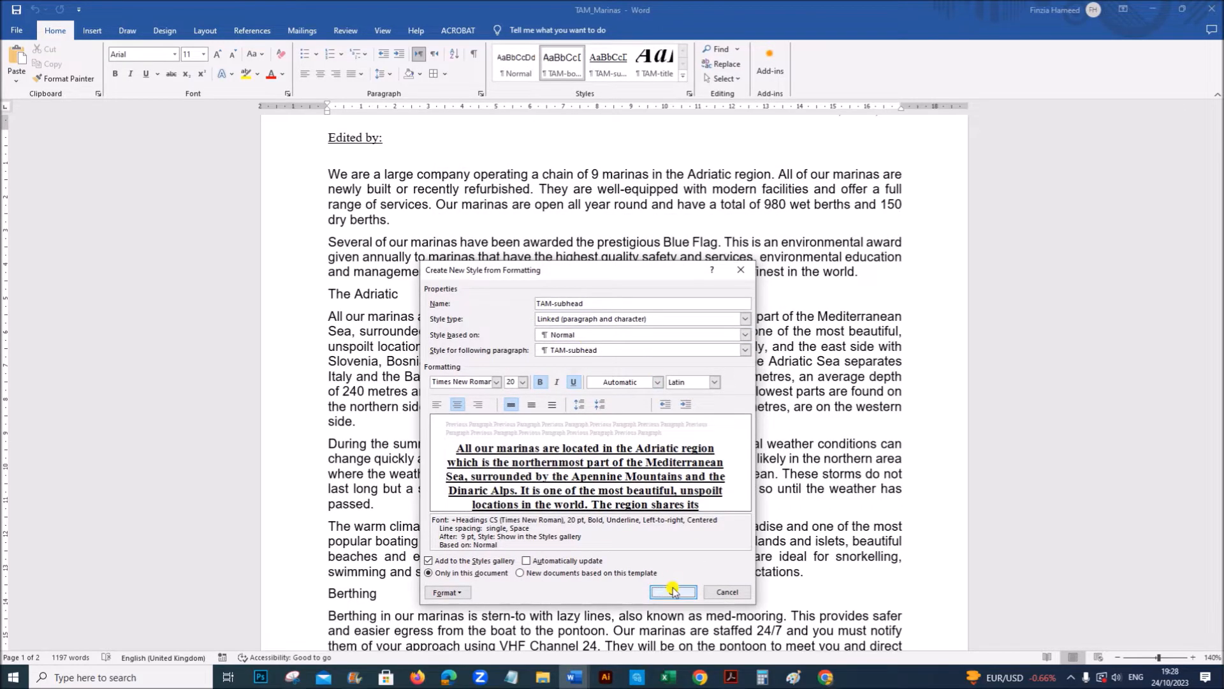
left_click(672, 591)
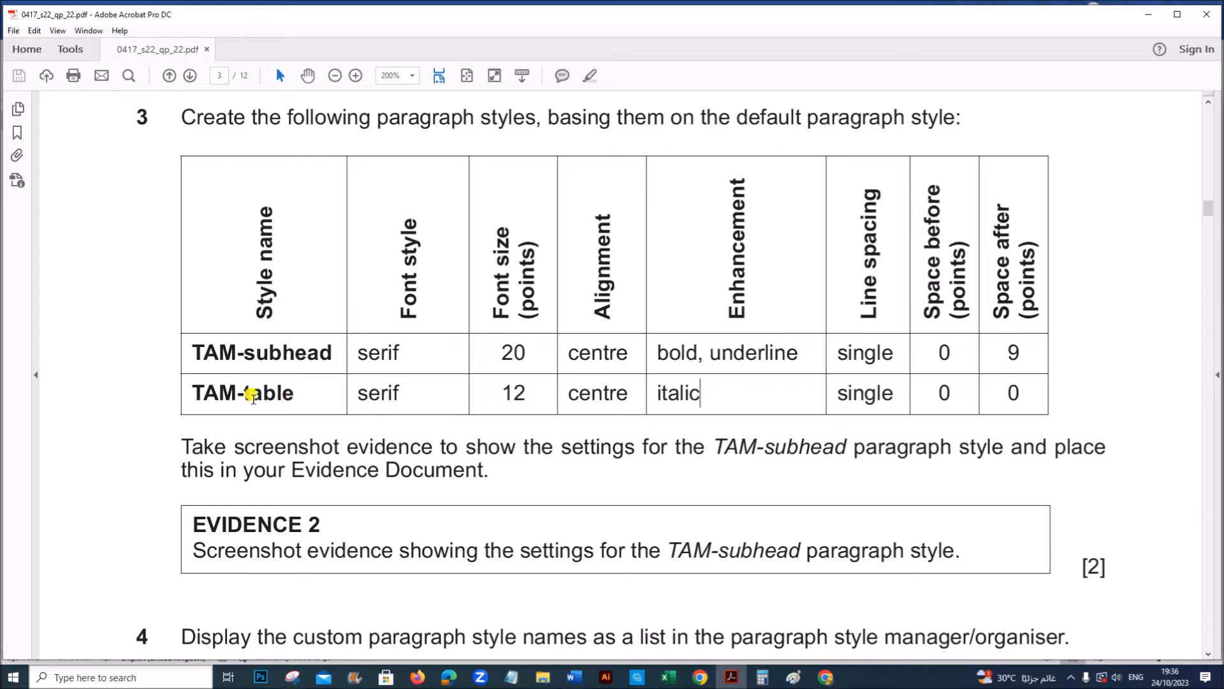
Step: Mark the TAM-table style name in the exam PDF and return to TAM_Marinas
double_click(243, 392)
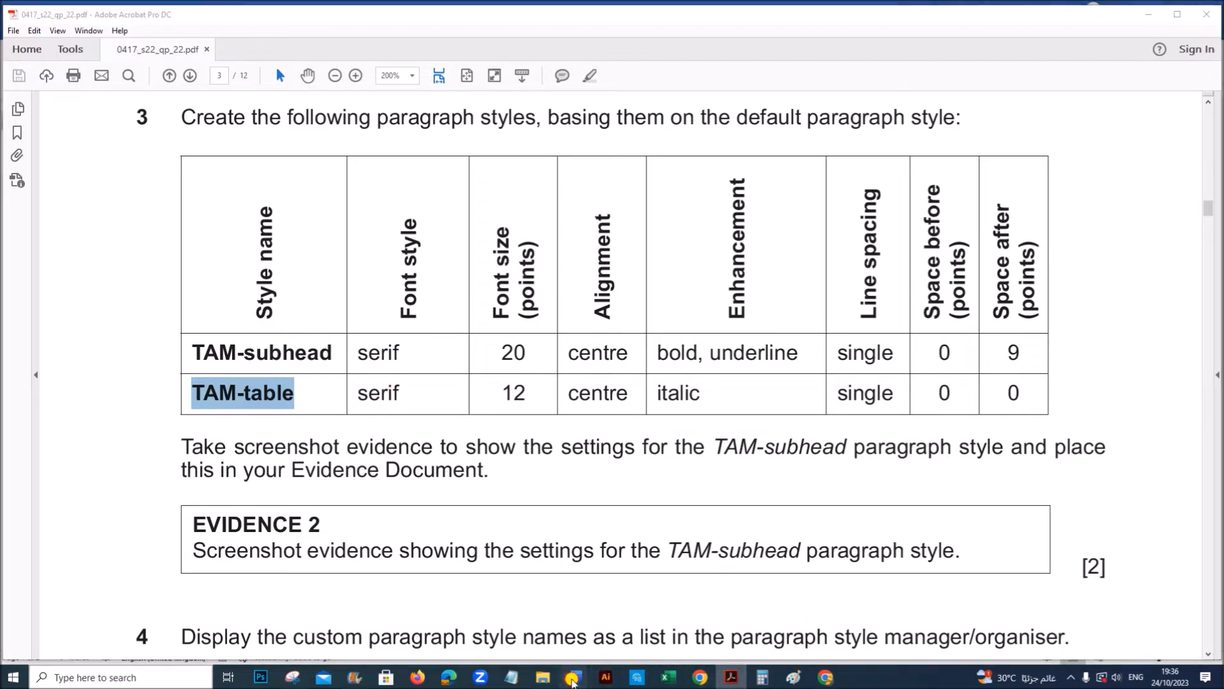
left_click(572, 677)
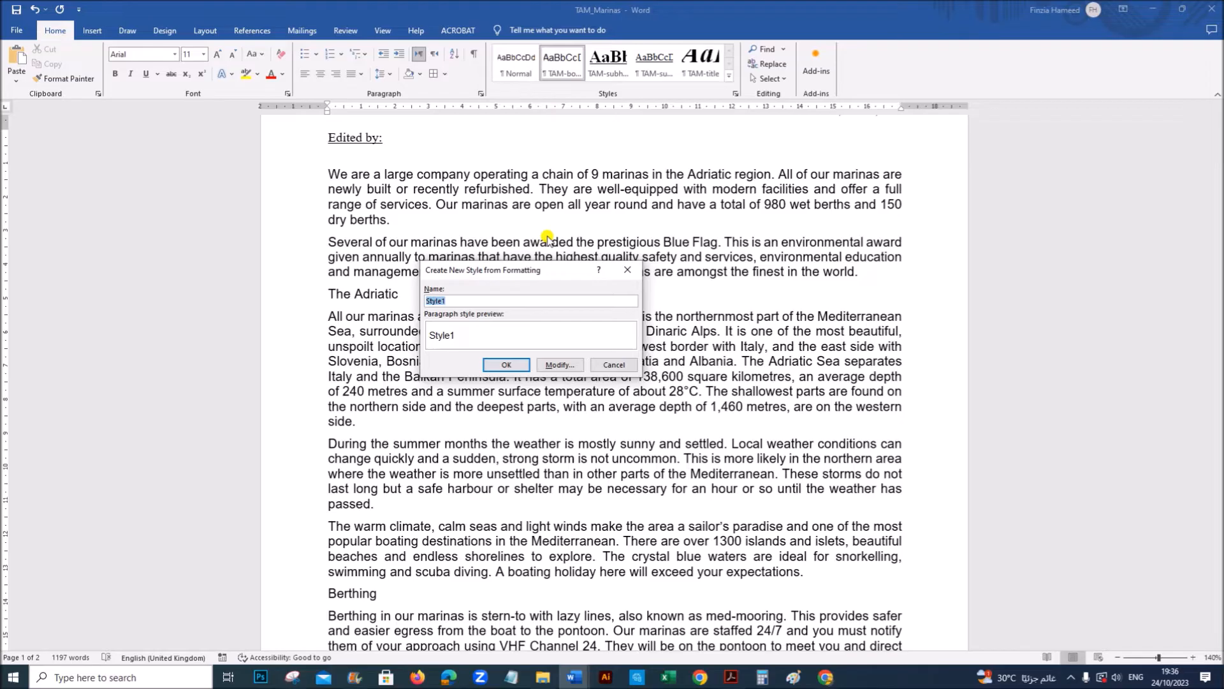
Step: Name the new style TAM-table and base it on the Normal style
type("TAM-tab")
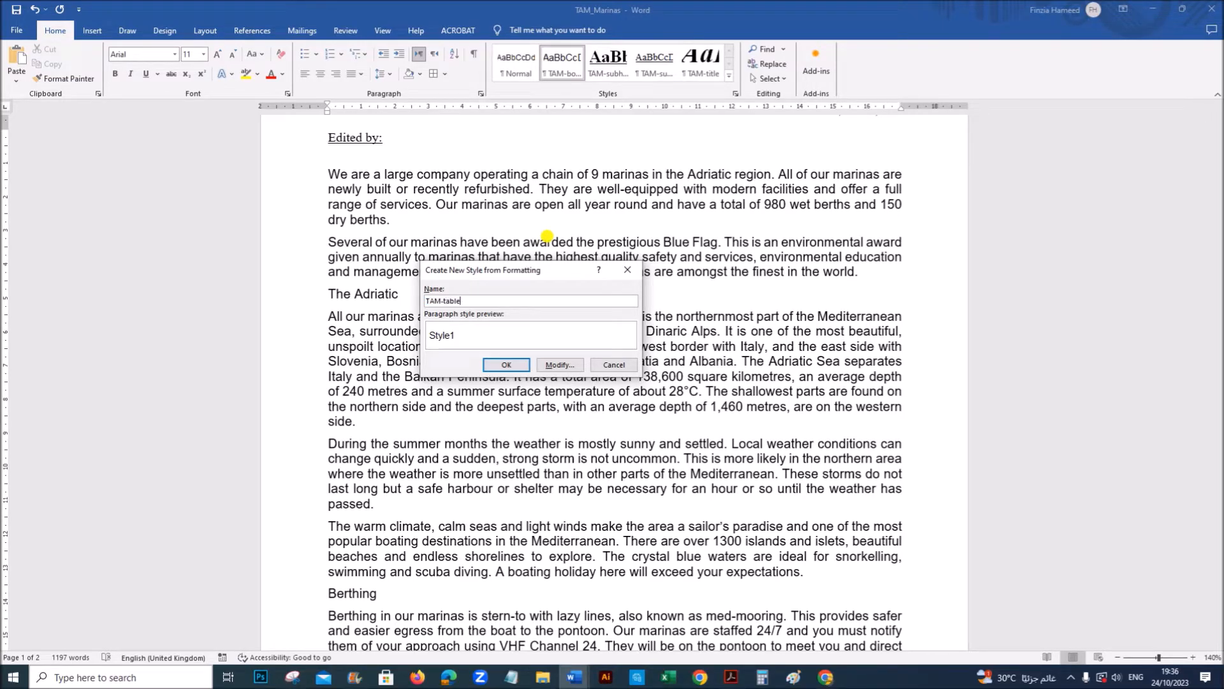
left_click(559, 365)
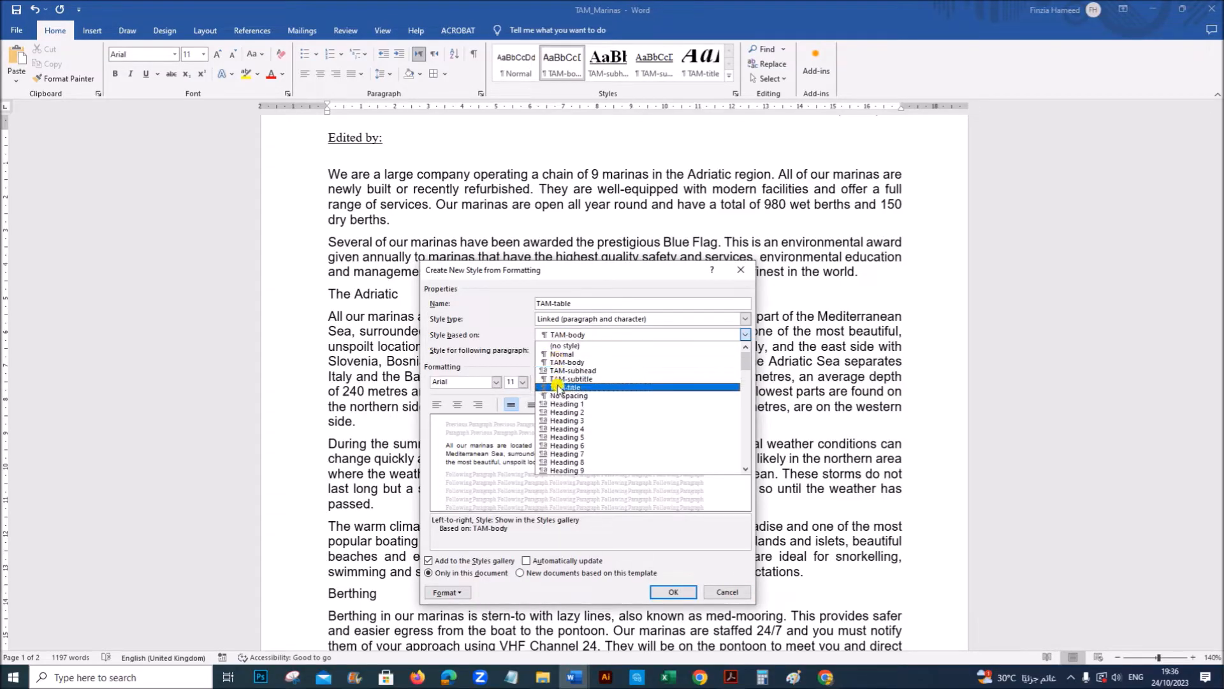
left_click(563, 354)
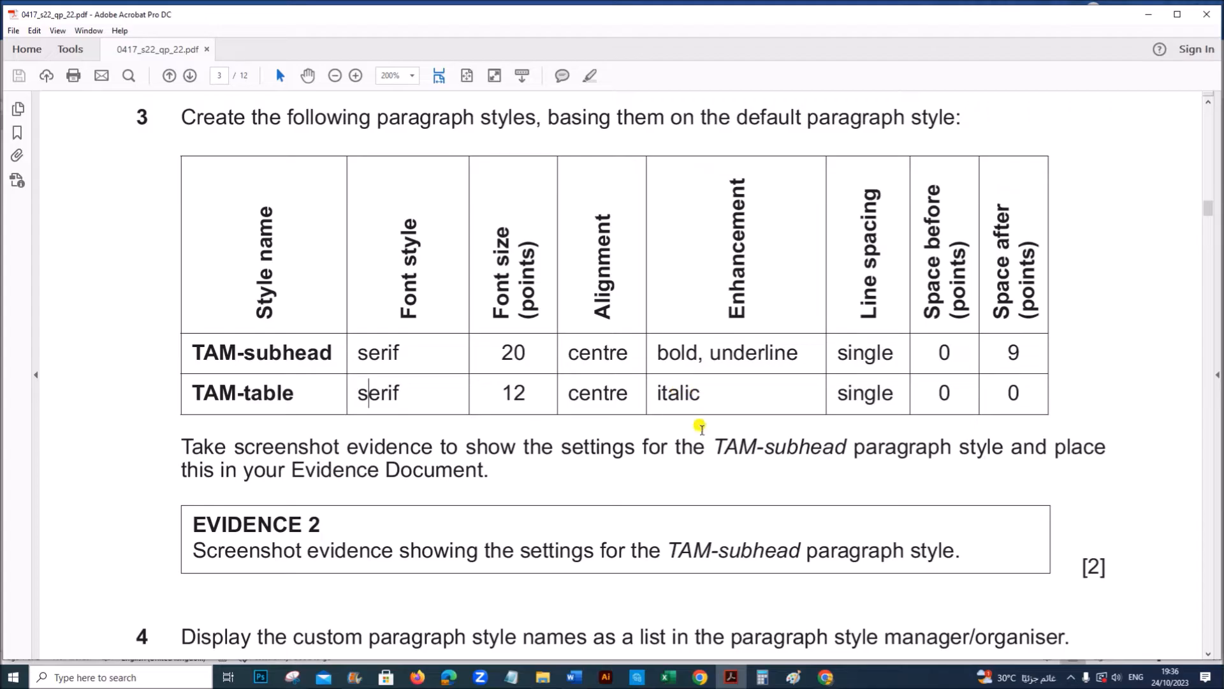
mouse_move(574, 677)
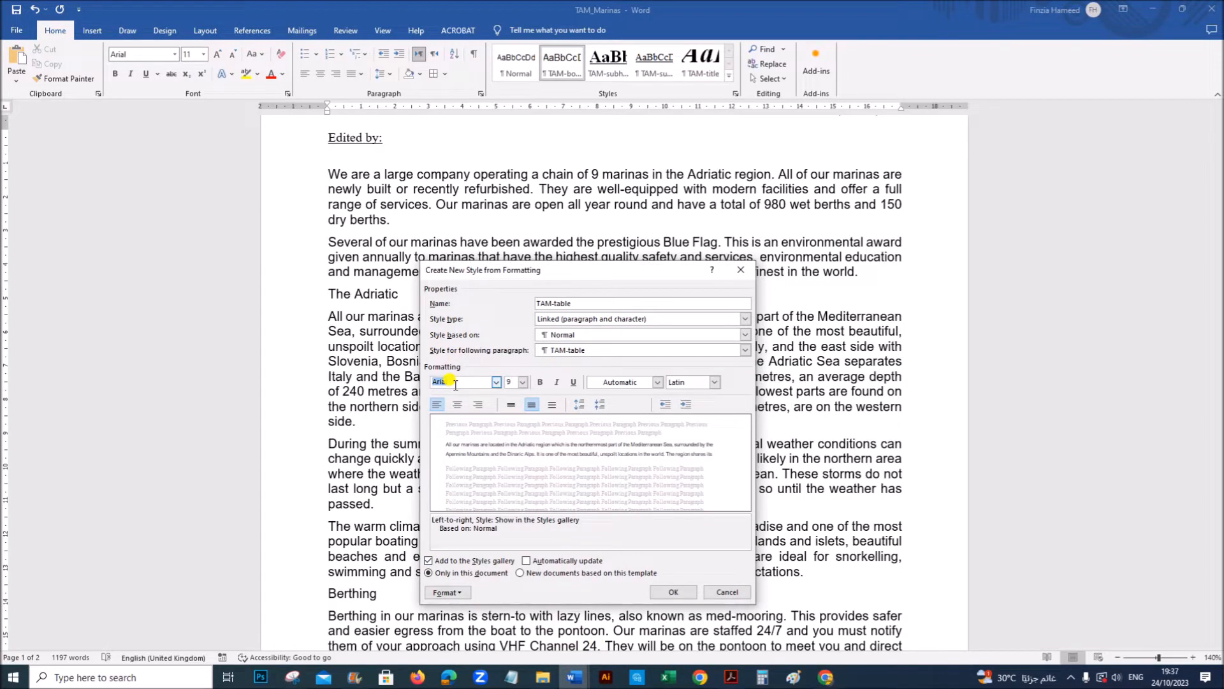
Step: Set TAM-table to Times New Roman, 12 pt, italic with no underline, checking the specification in the PDF
type("Times New Roman")
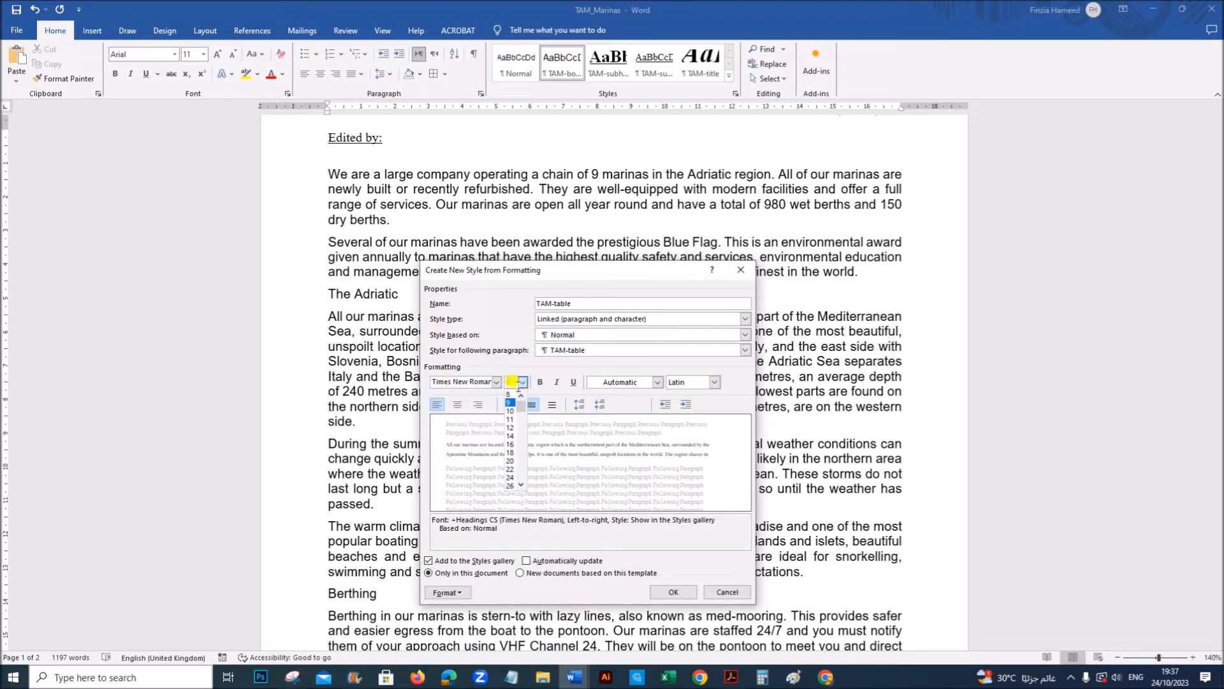
left_click(511, 425)
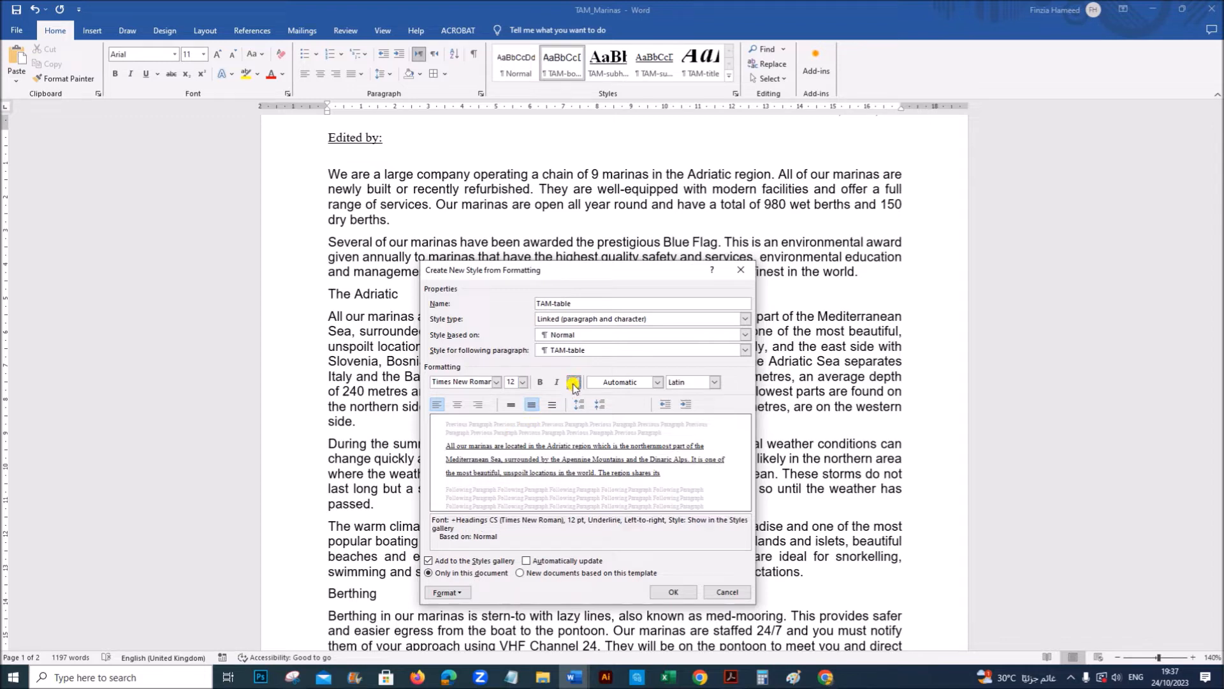
left_click(730, 677)
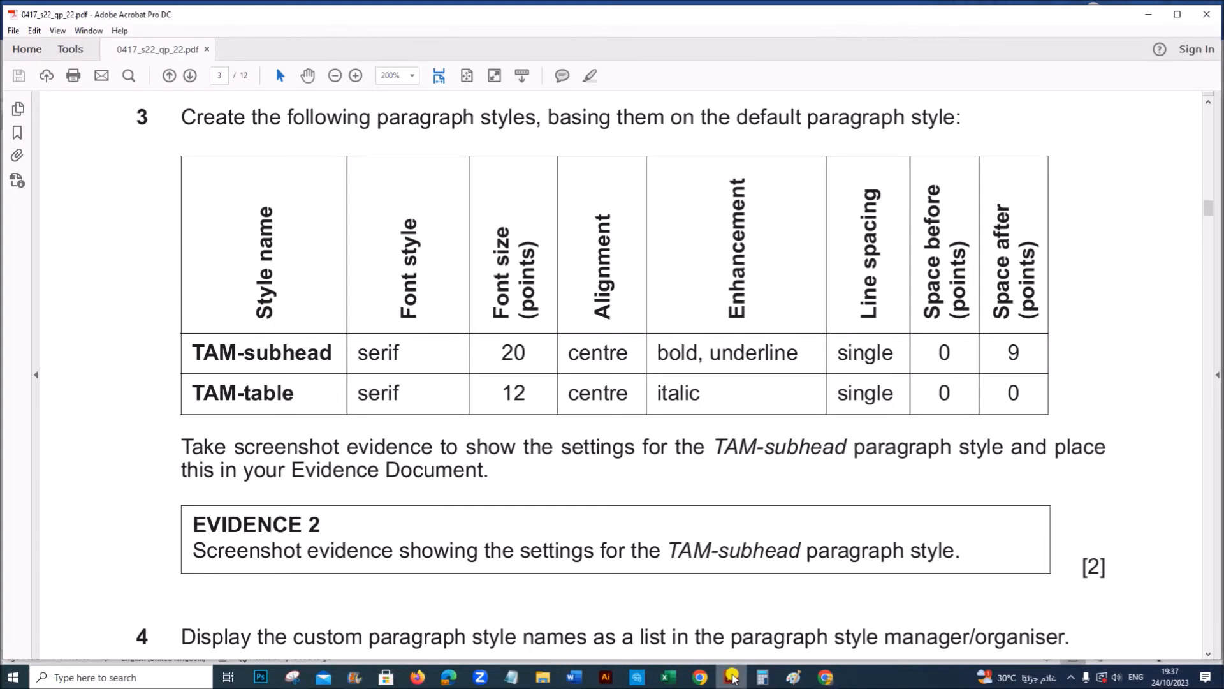
left_click(572, 677)
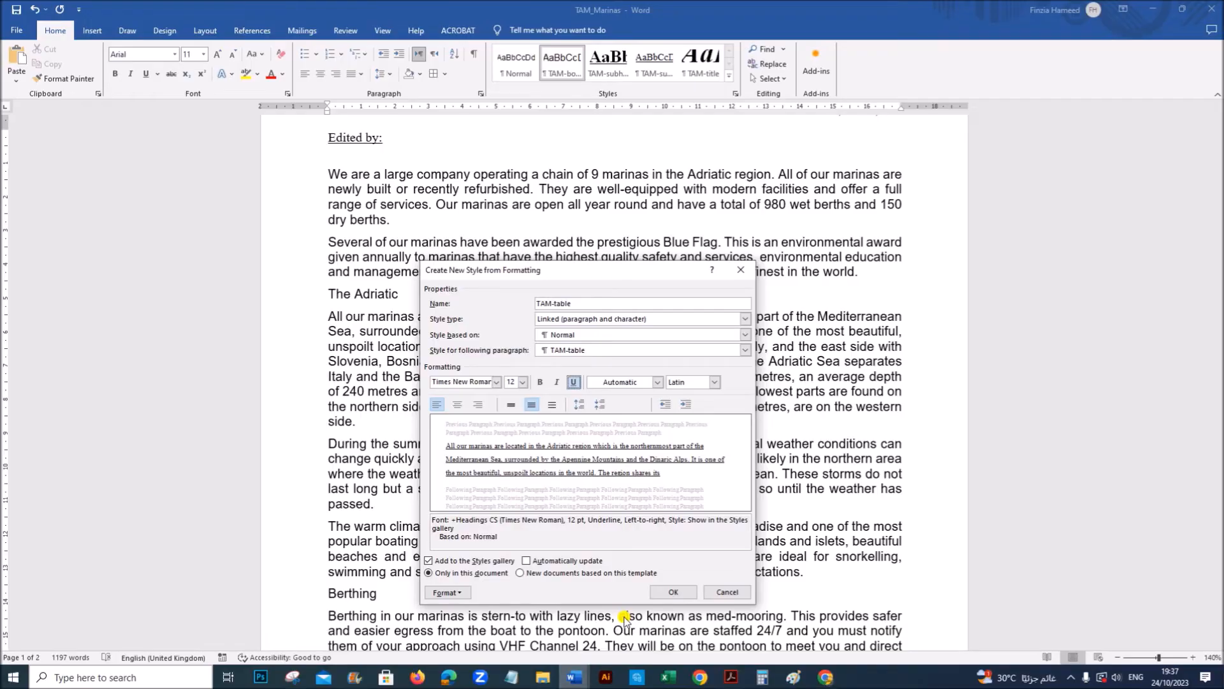
left_click(556, 382)
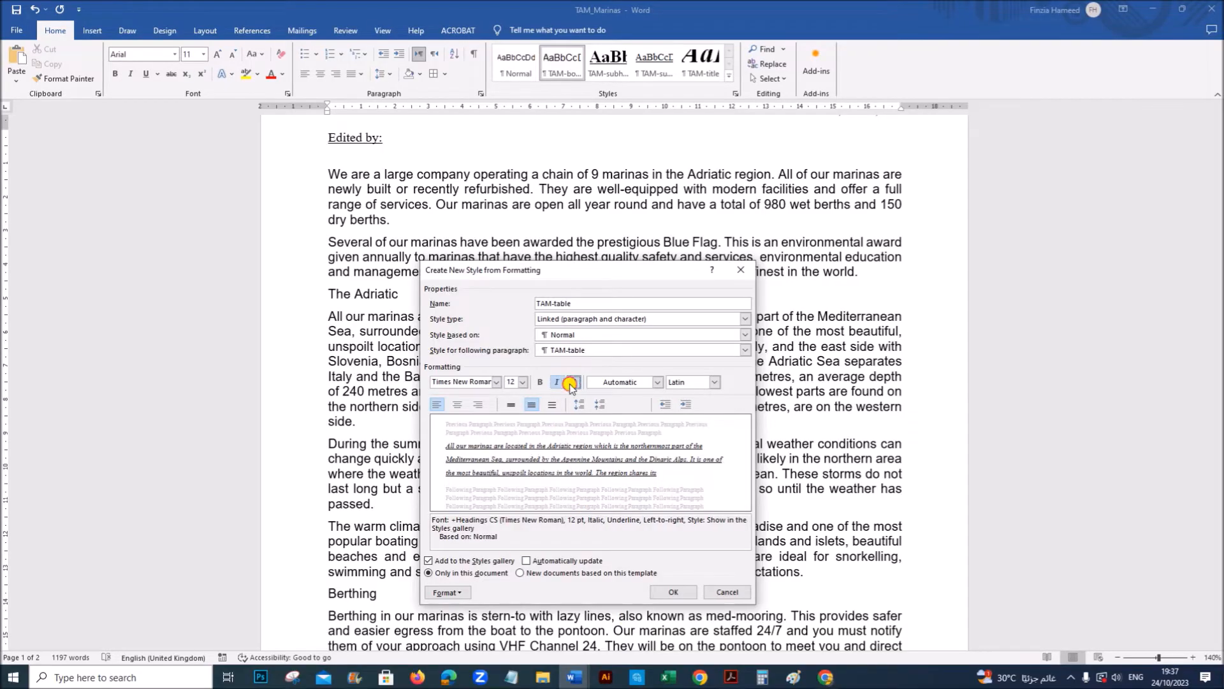
left_click(574, 382)
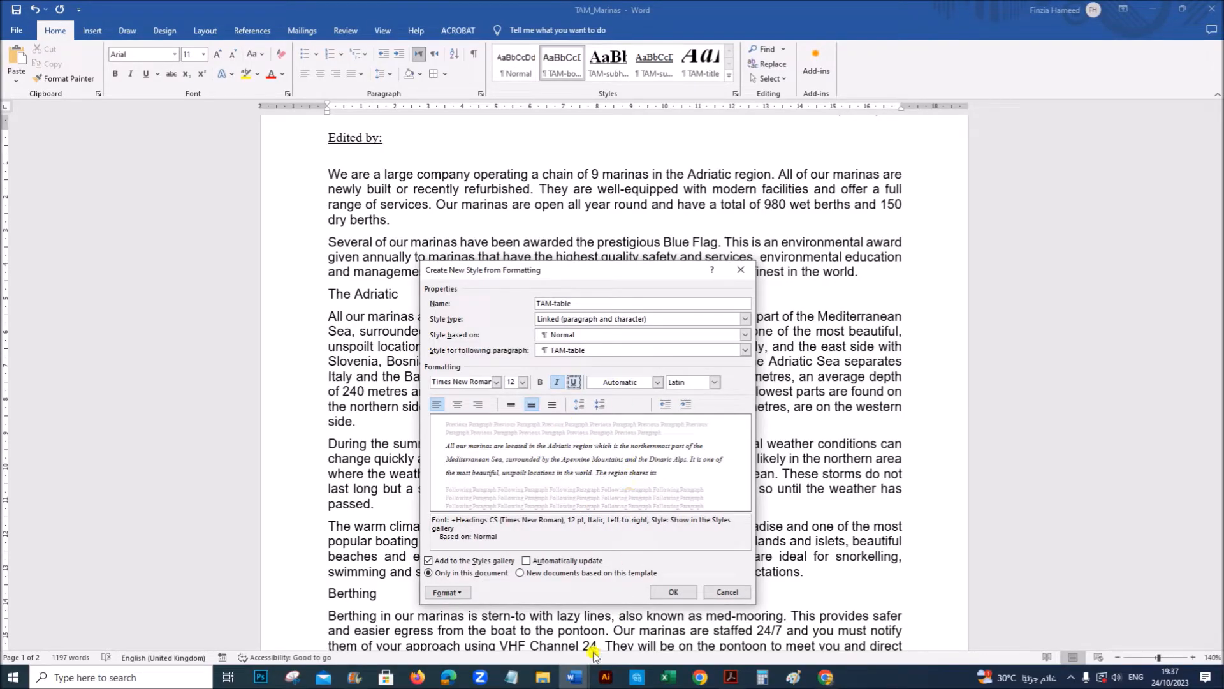
left_click(730, 677)
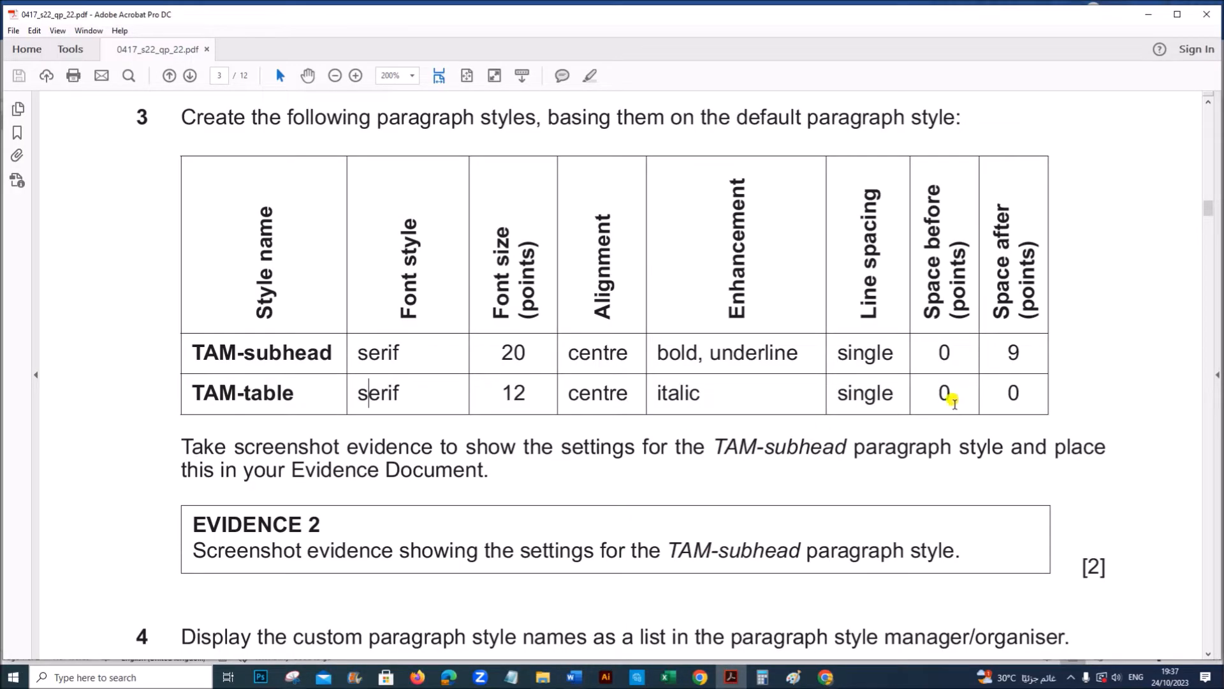
mouse_move(574, 677)
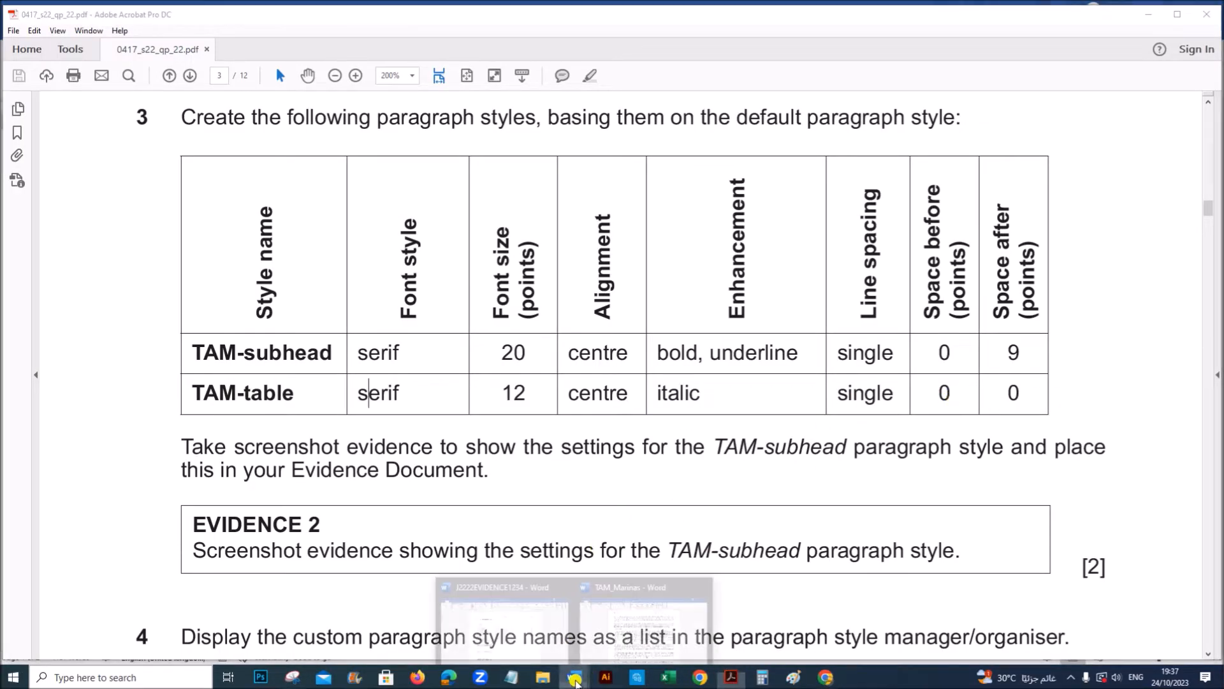
left_click(574, 677)
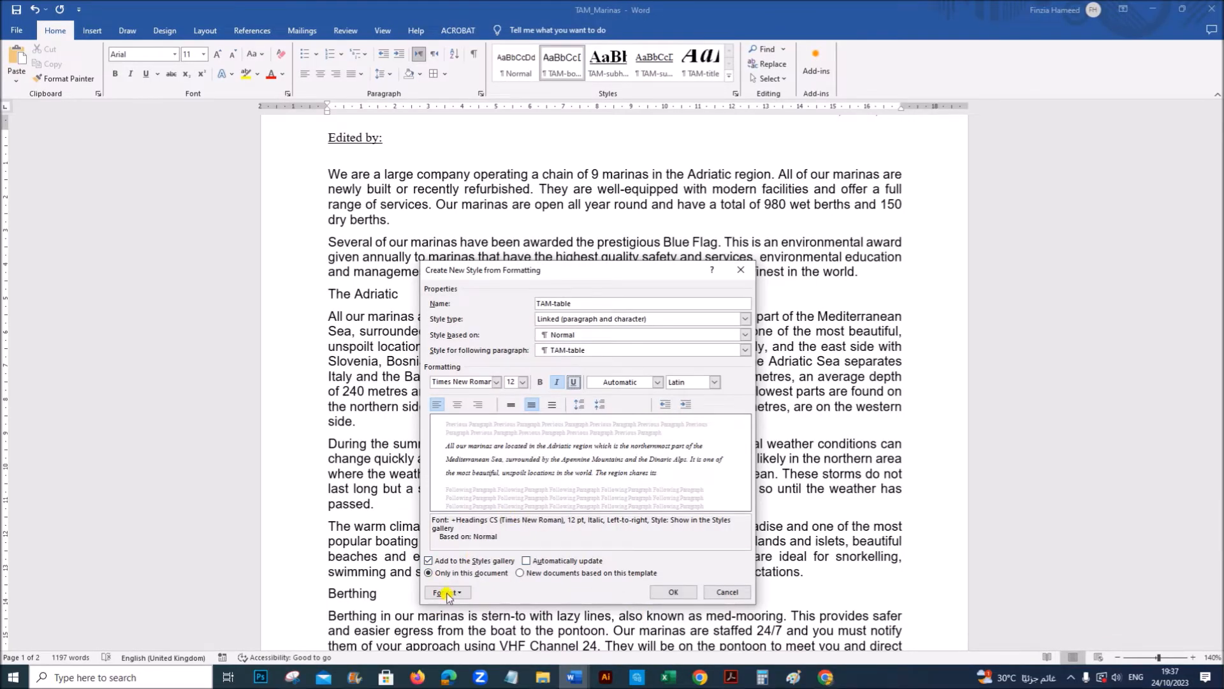
Step: Give TAM-table single line spacing with 0 pt after and save the style
left_click(446, 591)
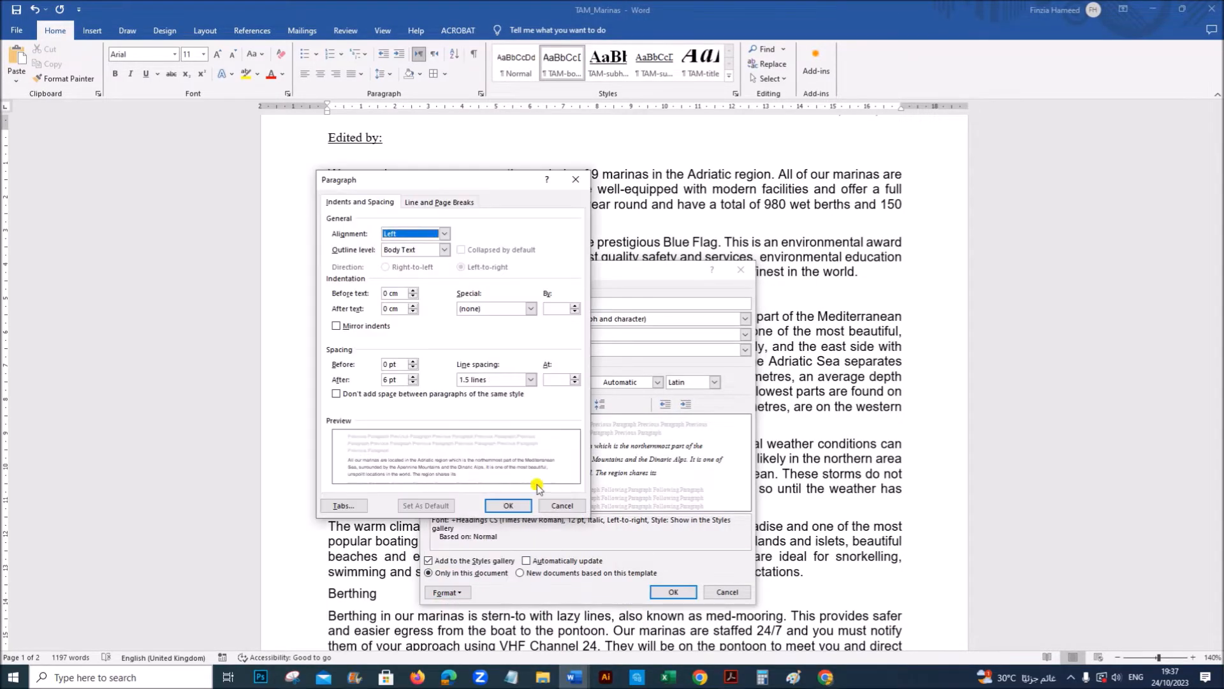
left_click(531, 380)
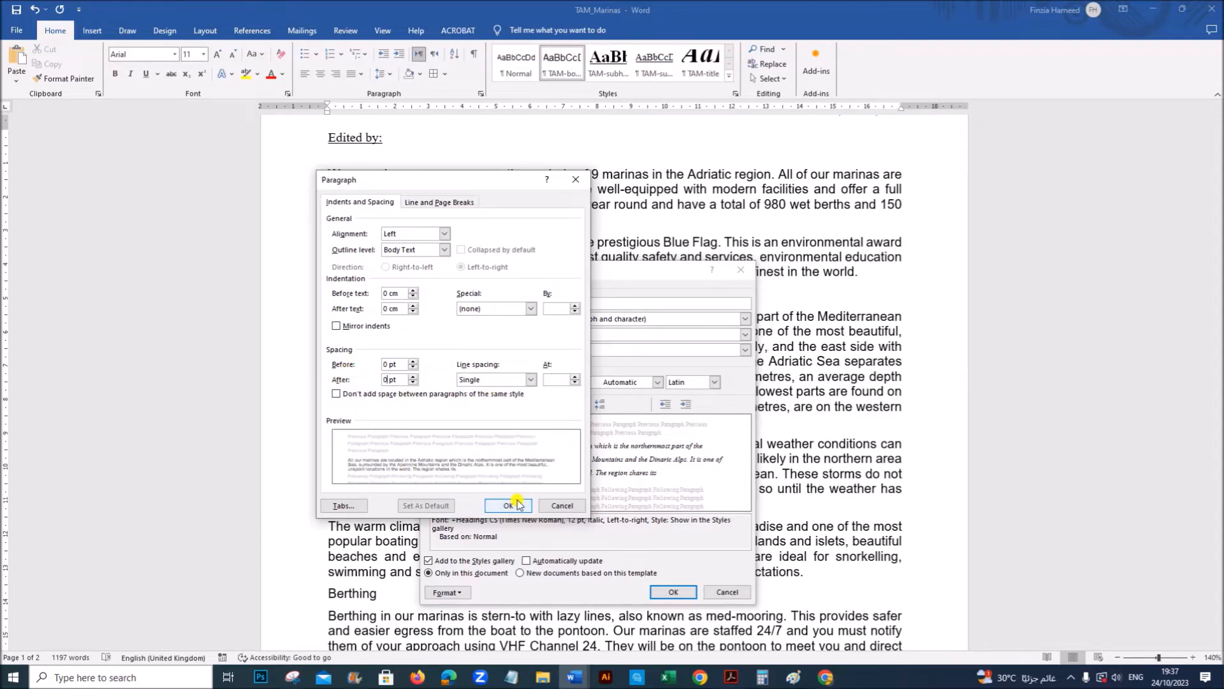
left_click(508, 505)
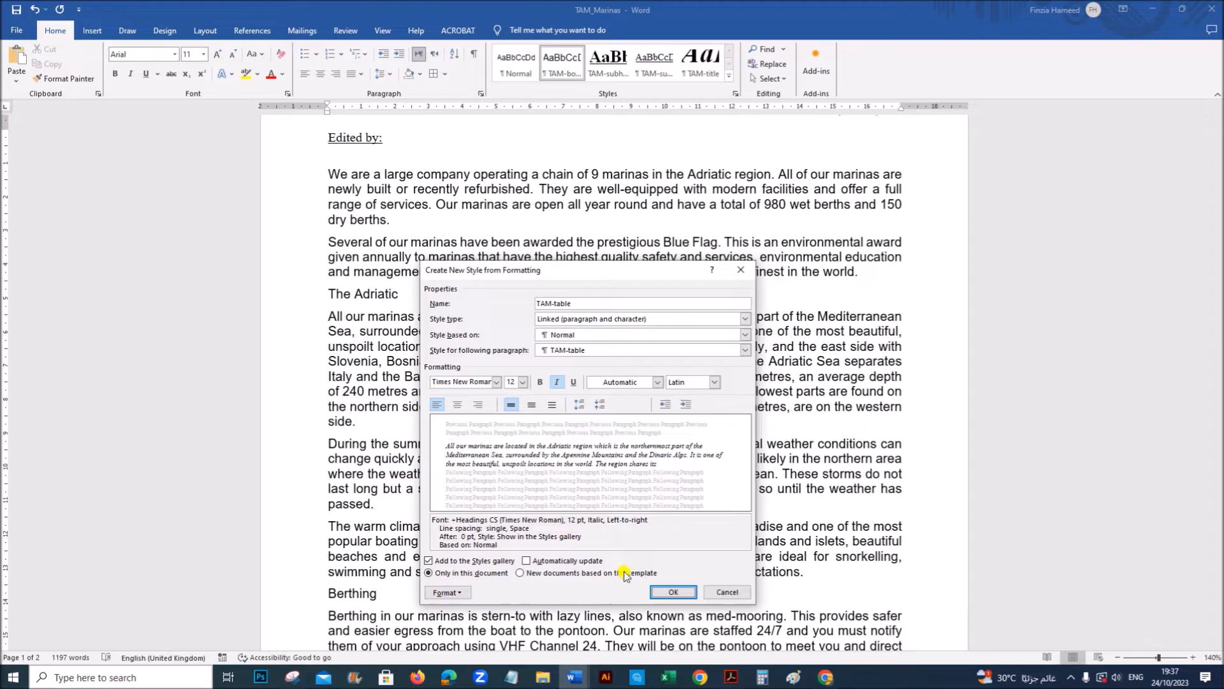
left_click(672, 591)
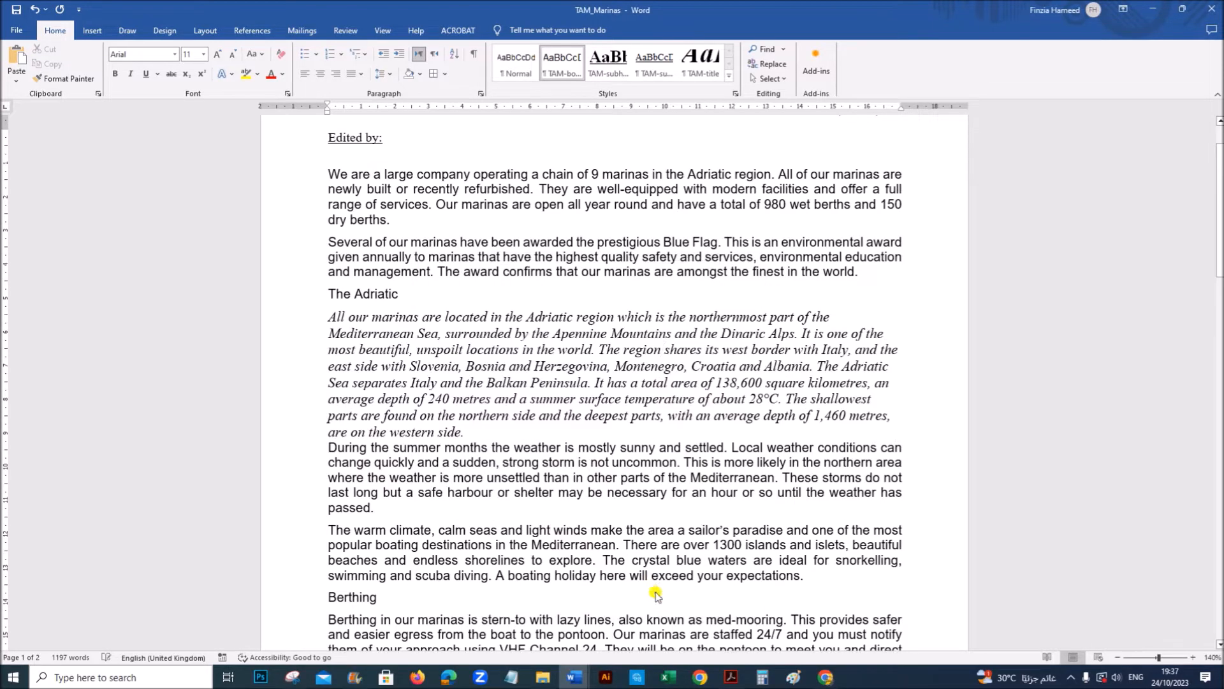
Step: Undo the style change on the Adriatic paragraph and mark the screenshot evidence instruction in the PDF
left_click(660, 350)
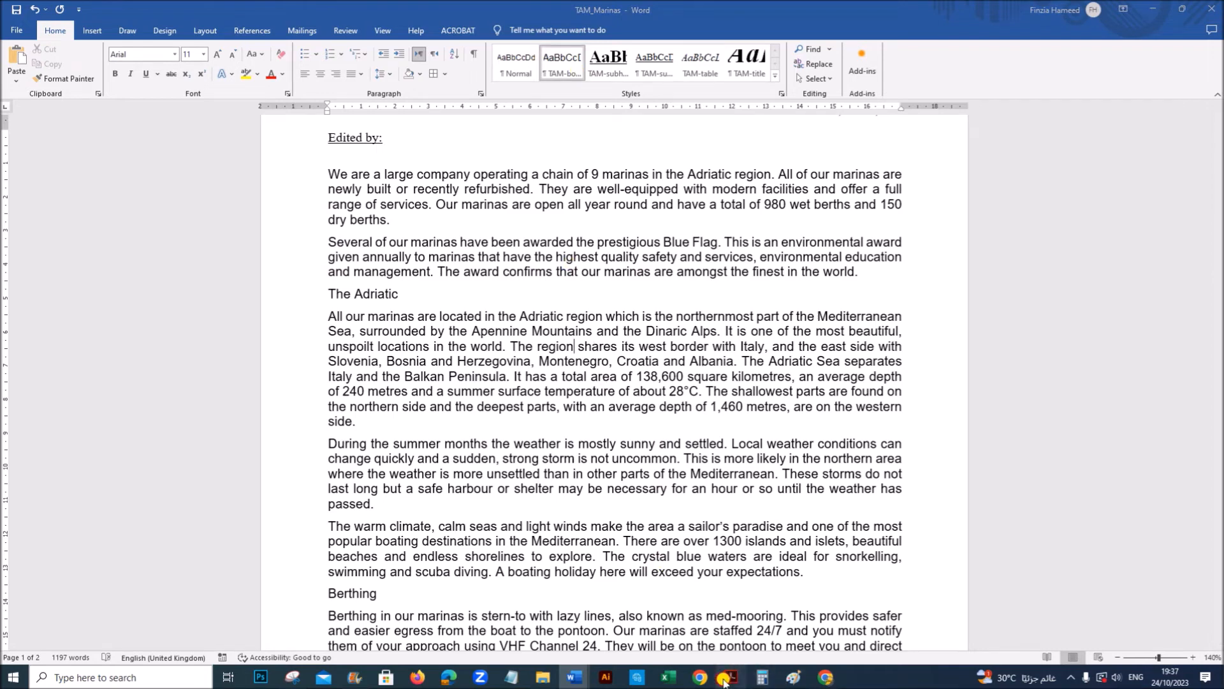
left_click(730, 677)
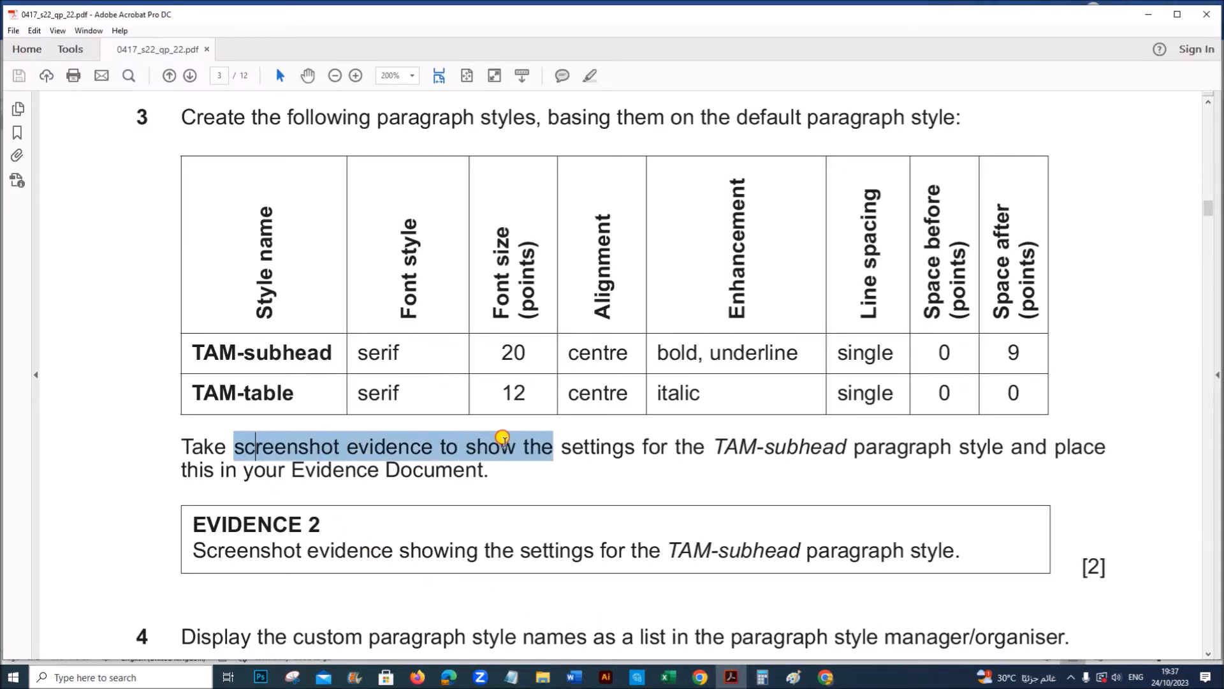
left_click_drag(502, 438, 880, 446)
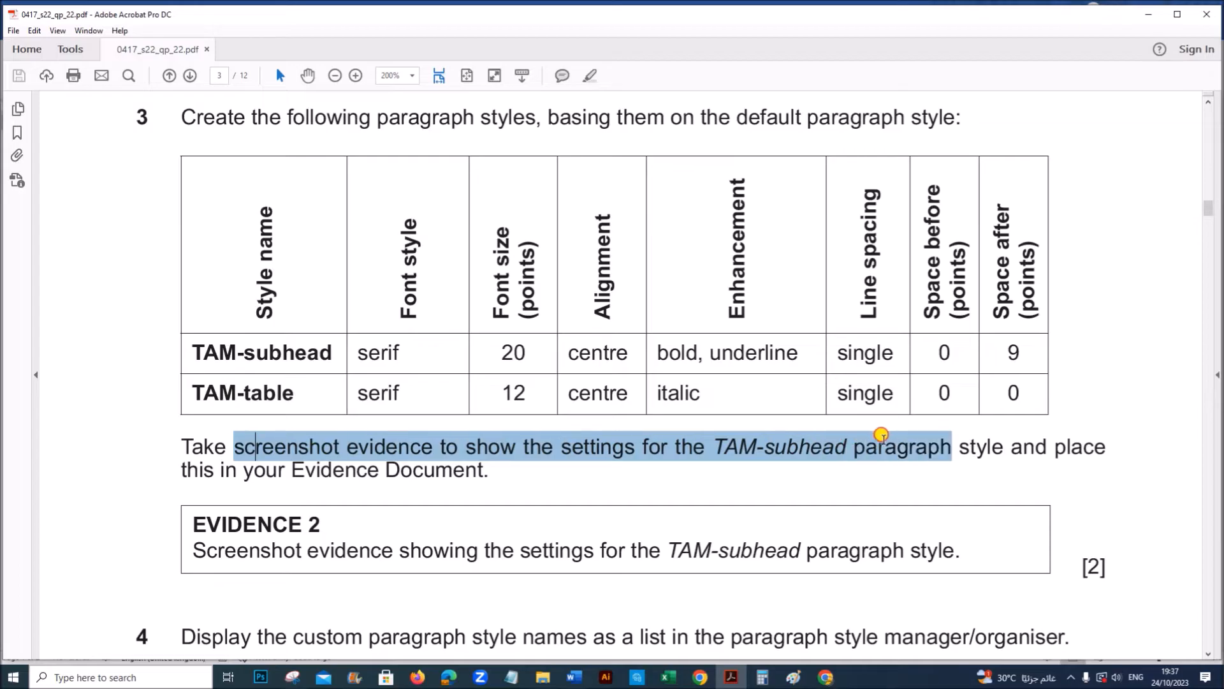
left_click_drag(883, 445, 1003, 445)
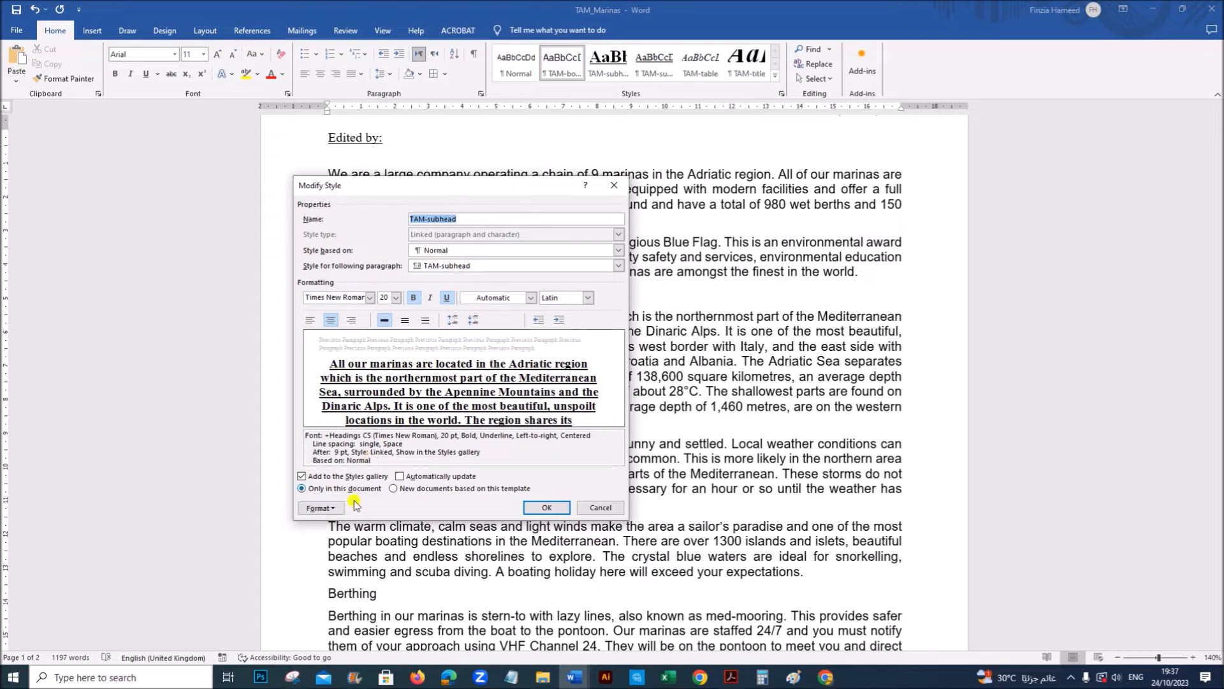
Step: Review the TAM-subhead style and paragraph settings, then switch to the evidence document
left_click(319, 508)
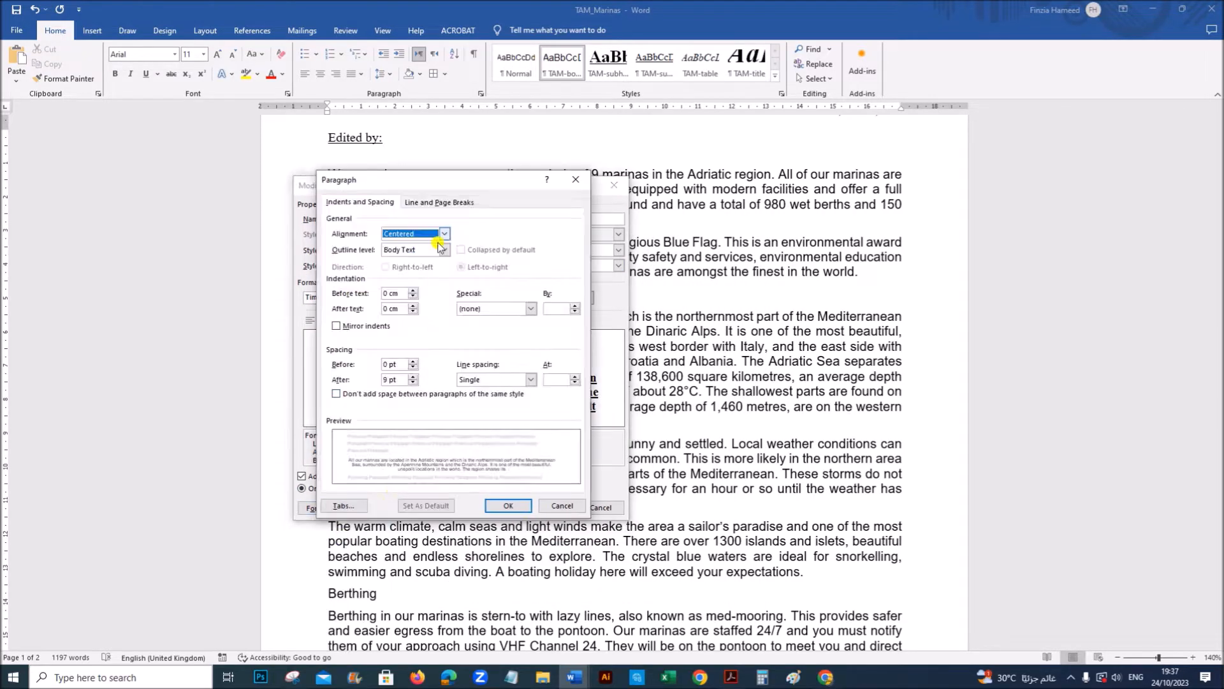
left_click(507, 505)
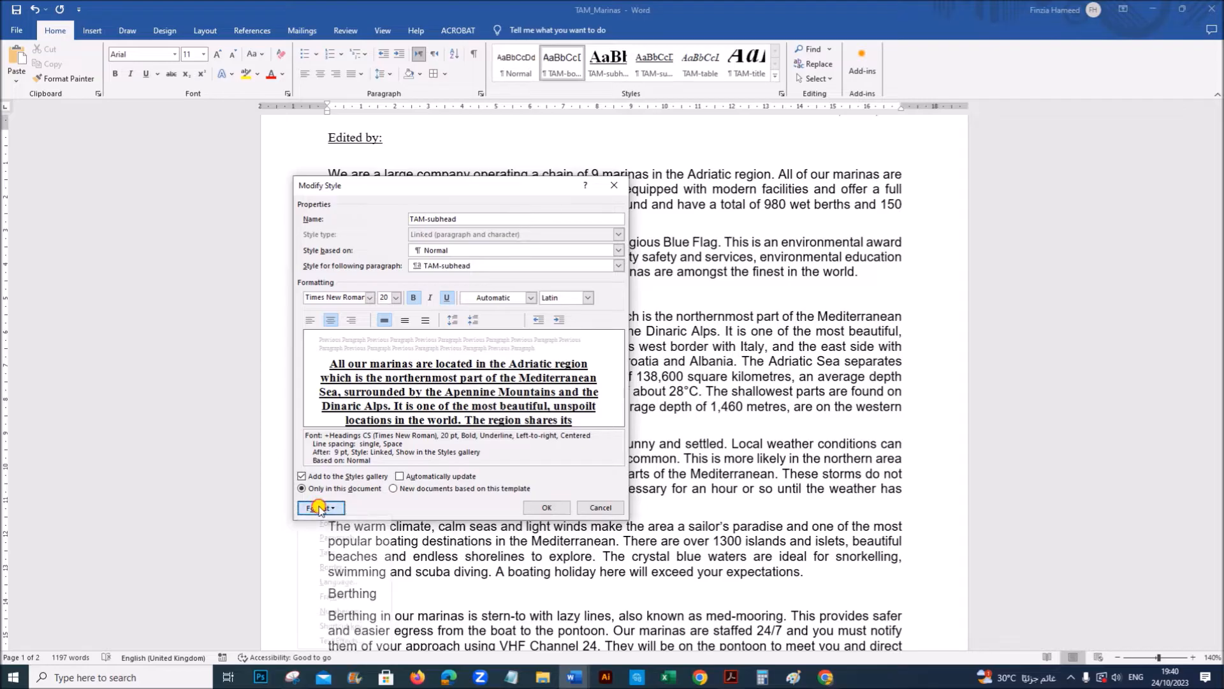
left_click(320, 508)
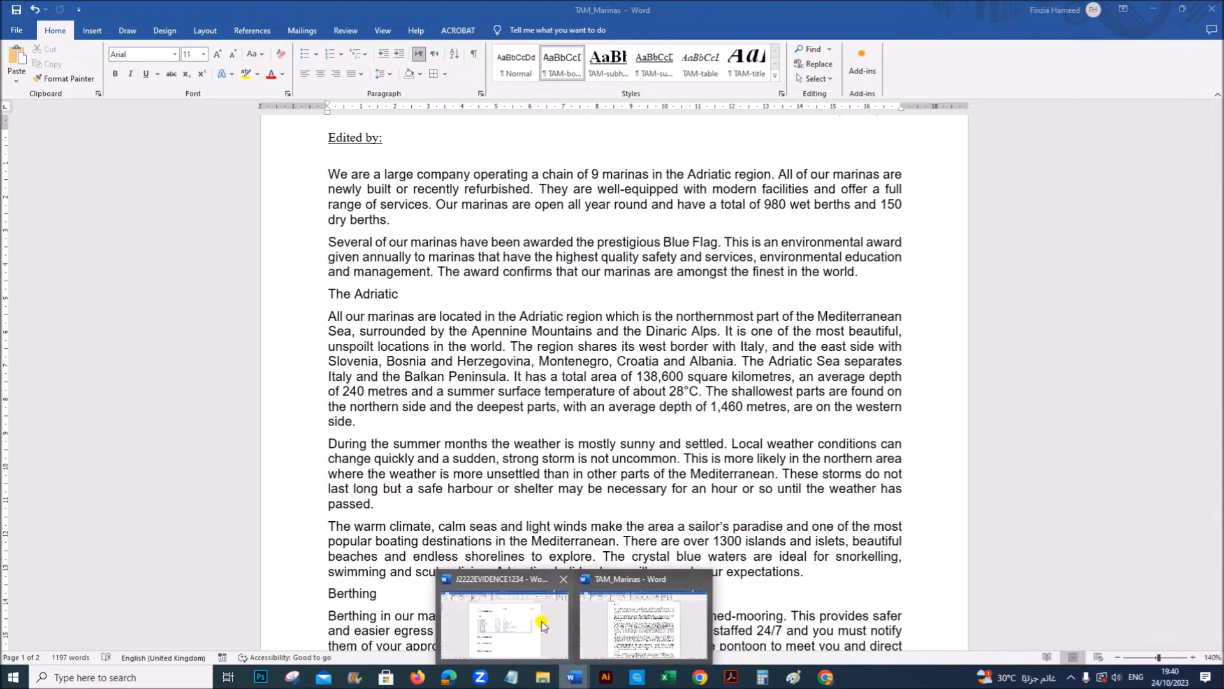
left_click(504, 625)
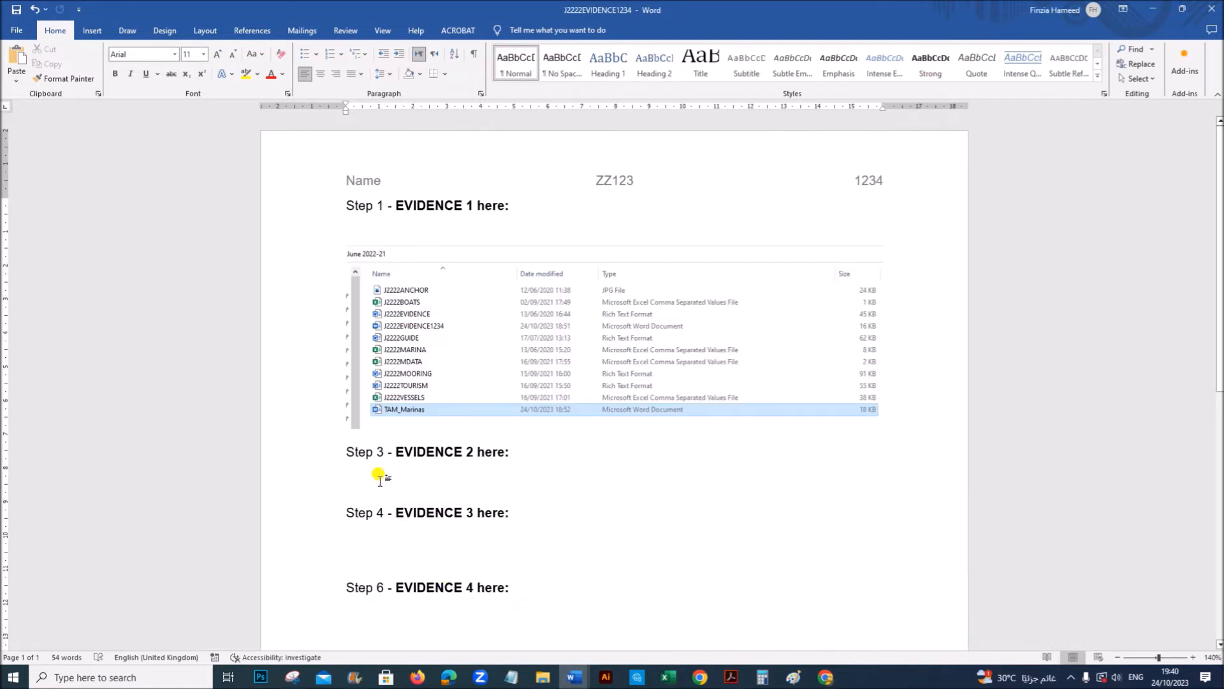
Step: Read task 4's custom style list instruction in the PDF and return to TAM_Marinas
left_click(730, 677)
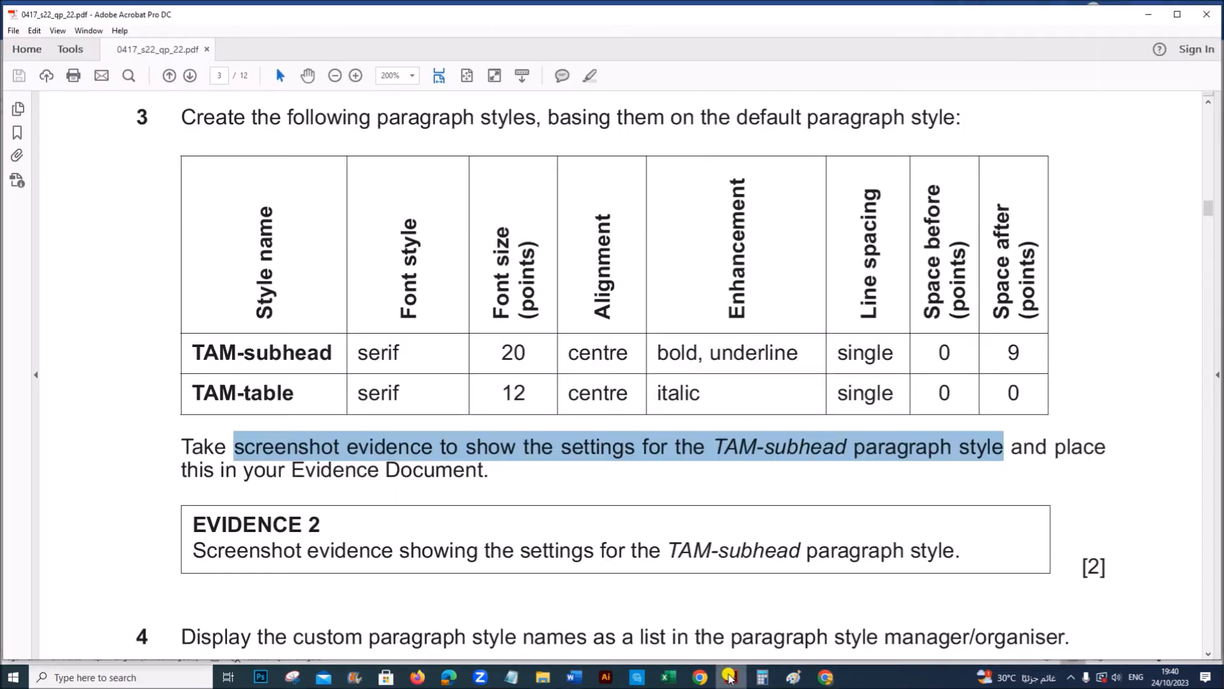
scroll("down", 3)
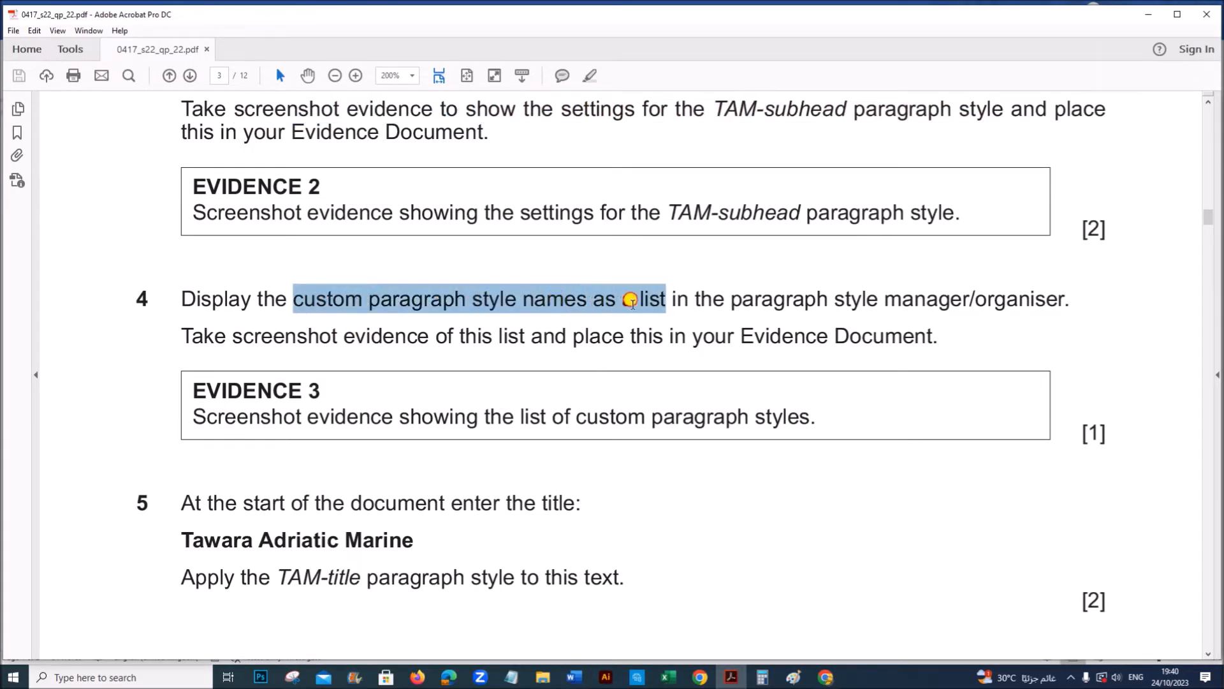
left_click_drag(632, 299, 1062, 298)
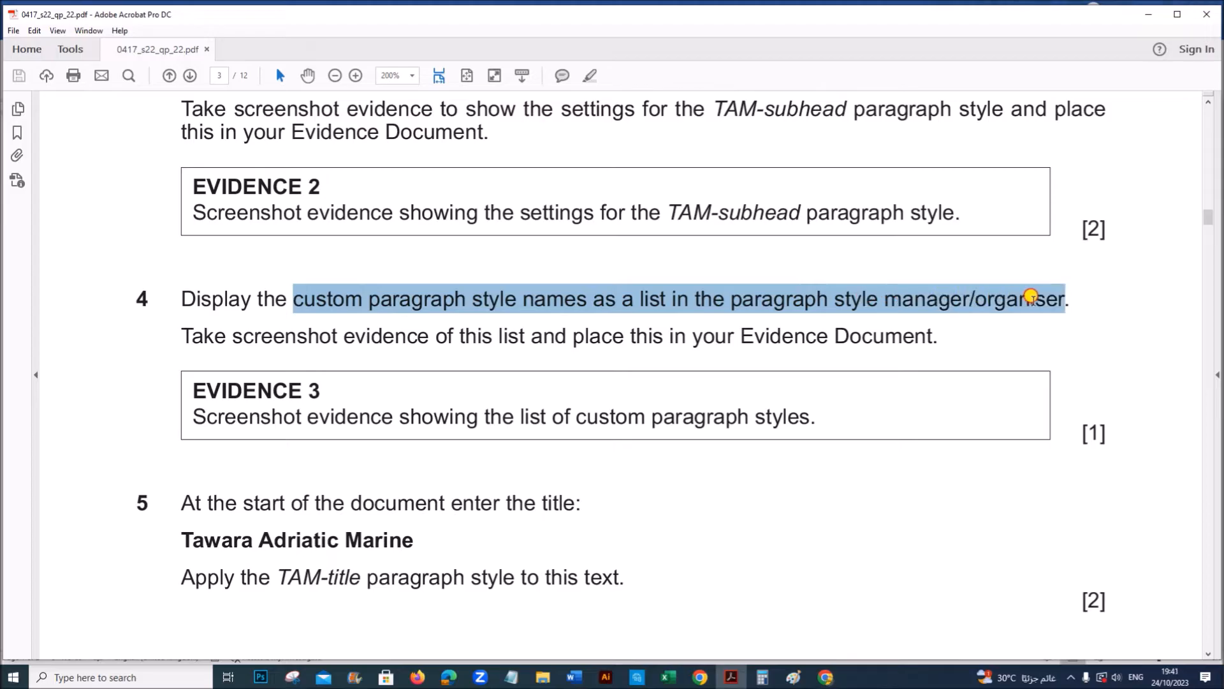
mouse_move(429, 324)
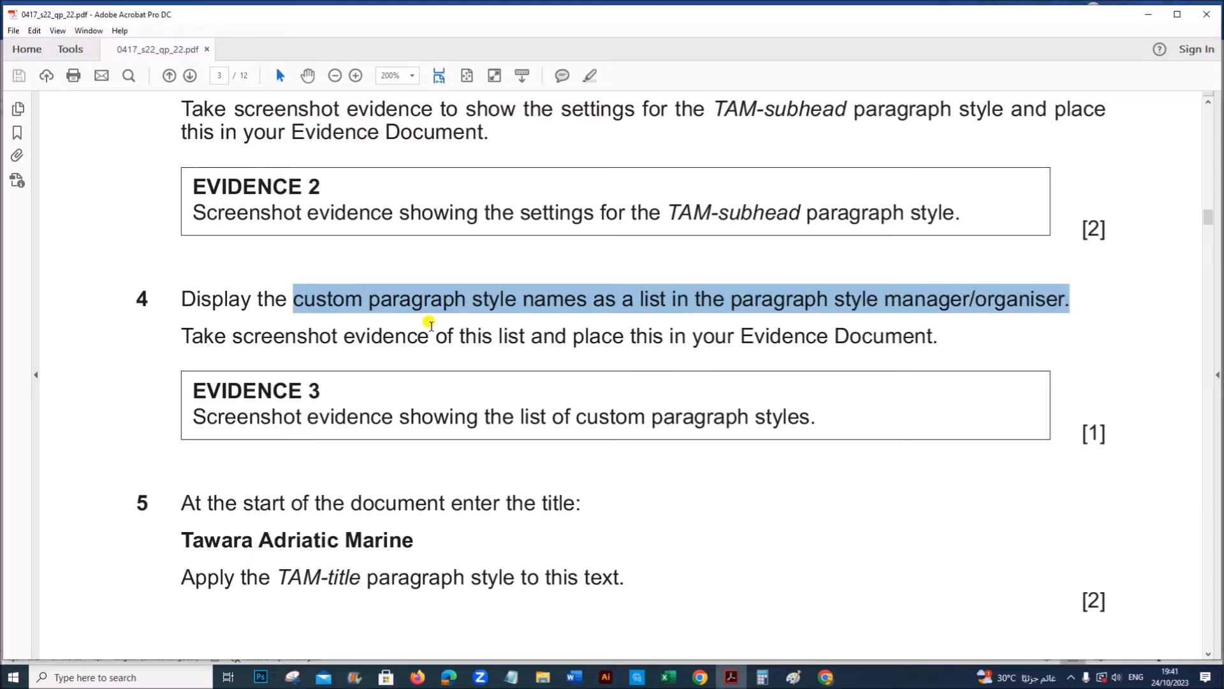
mouse_move(445, 338)
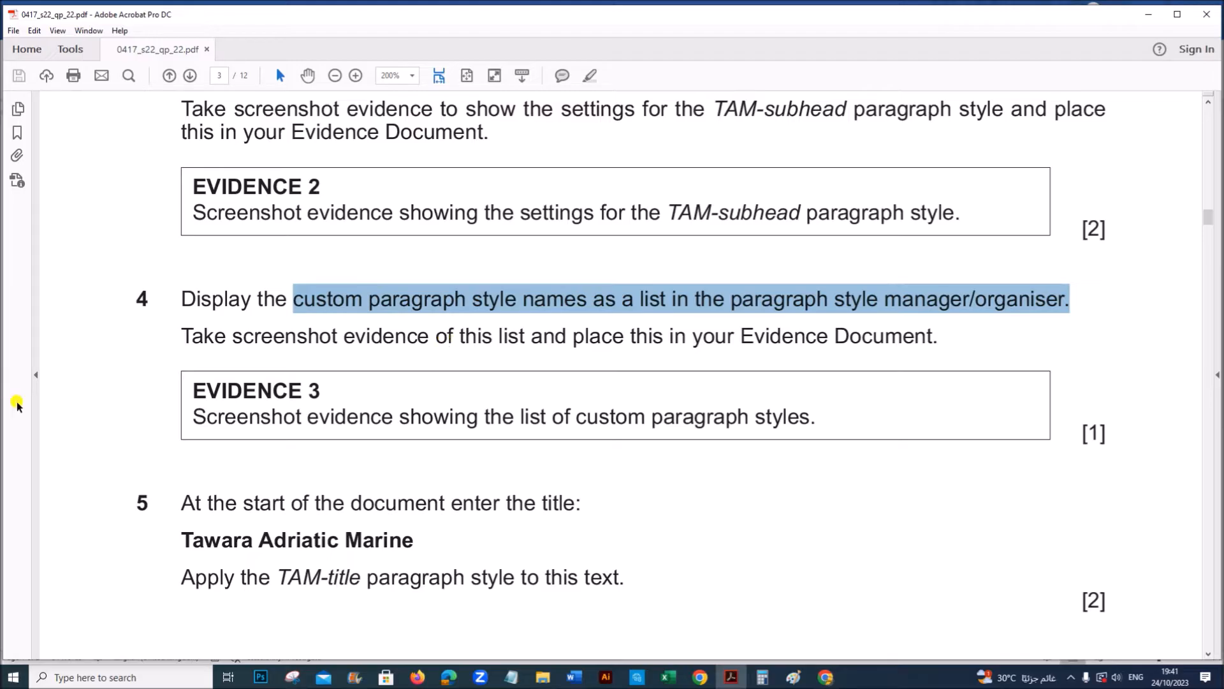
mouse_move(3, 411)
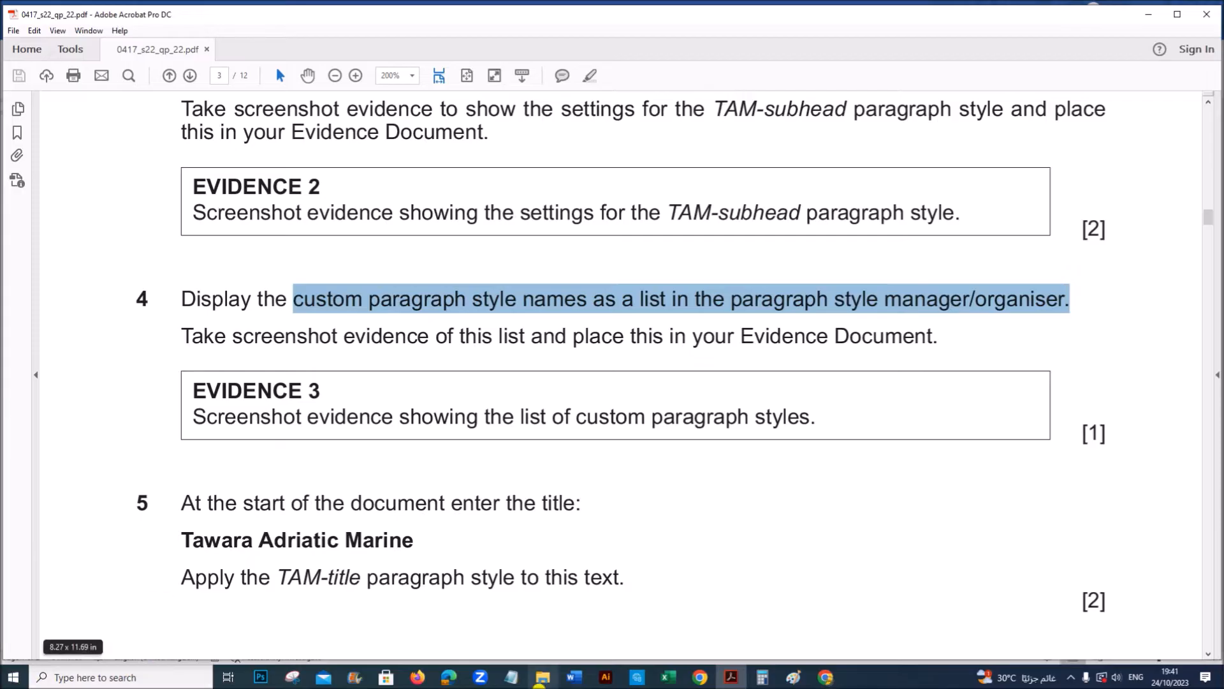
left_click(572, 677)
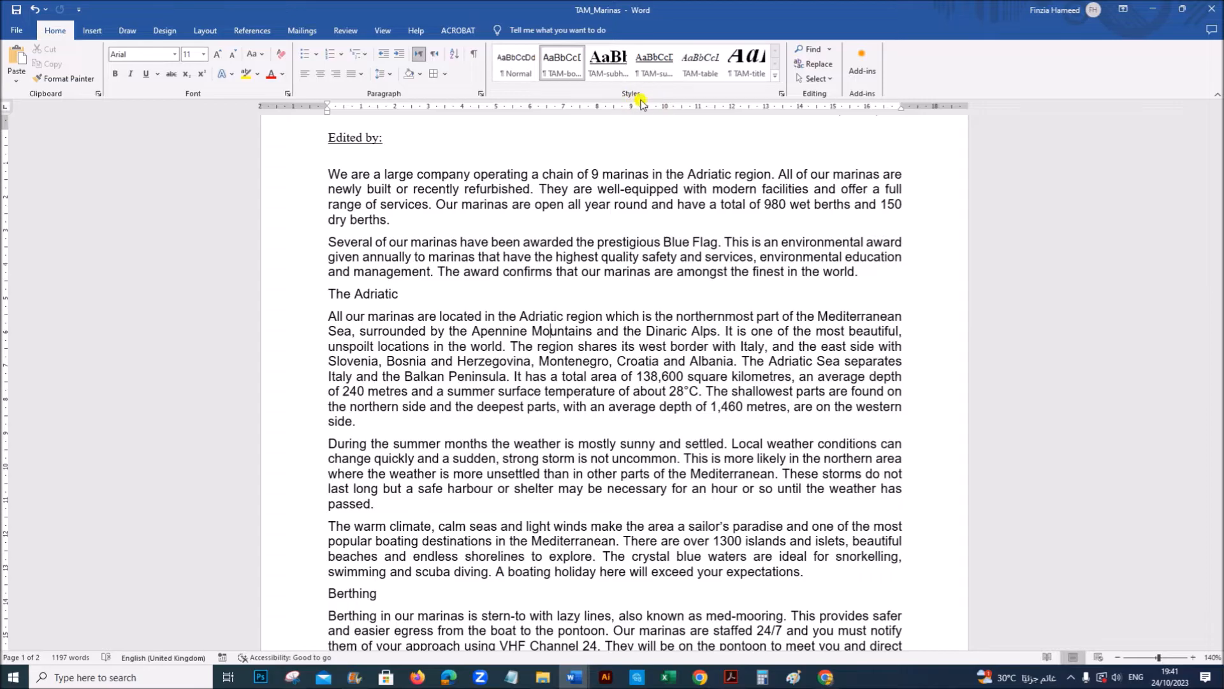
Step: Show the Styles pane listing TAM-body, TAM-subhead, TAM-subtitle, TAM-table and TAM-title
left_click(782, 93)
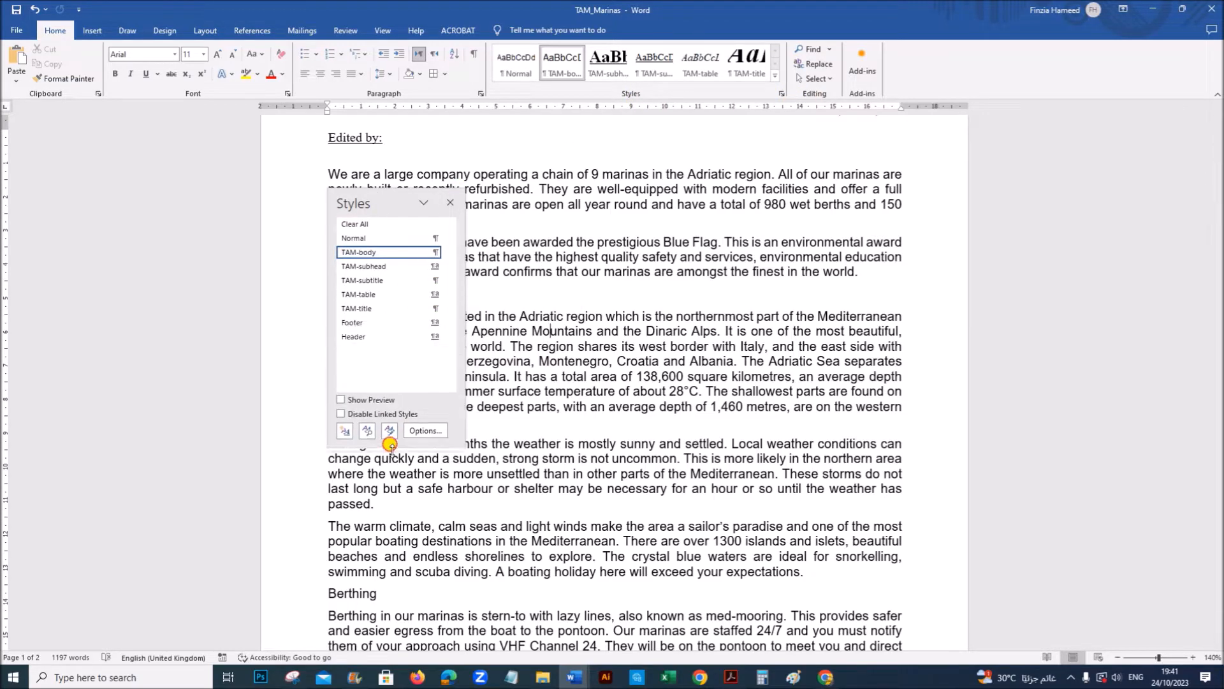
mouse_move(357, 307)
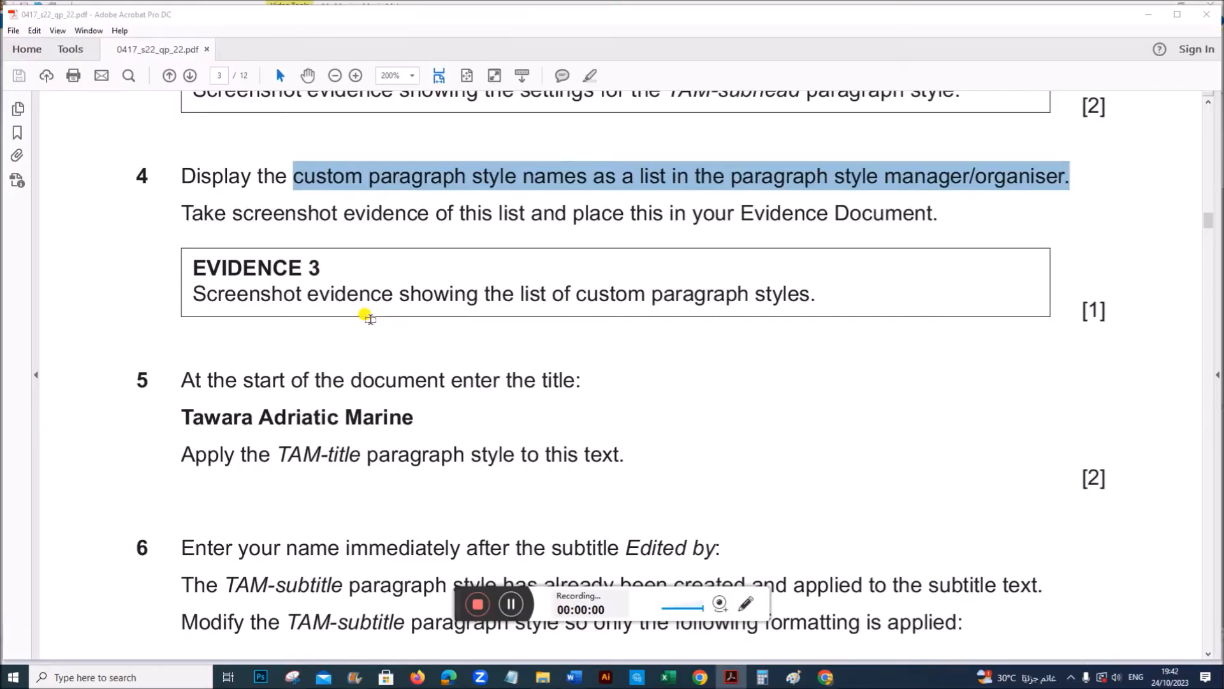
mouse_move(107, 358)
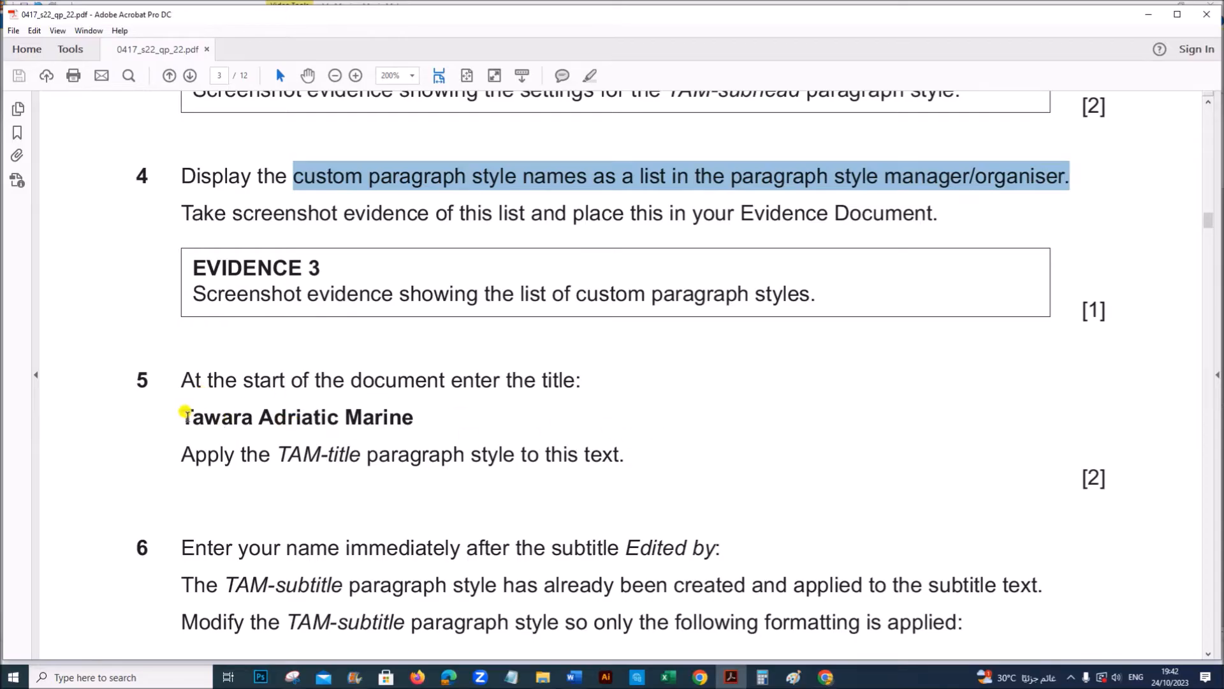
Step: Copy 'Tawara Adriatic Marine' from the PDF to the top of the document and apply TAM-title
left_click_drag(181, 416, 411, 417)
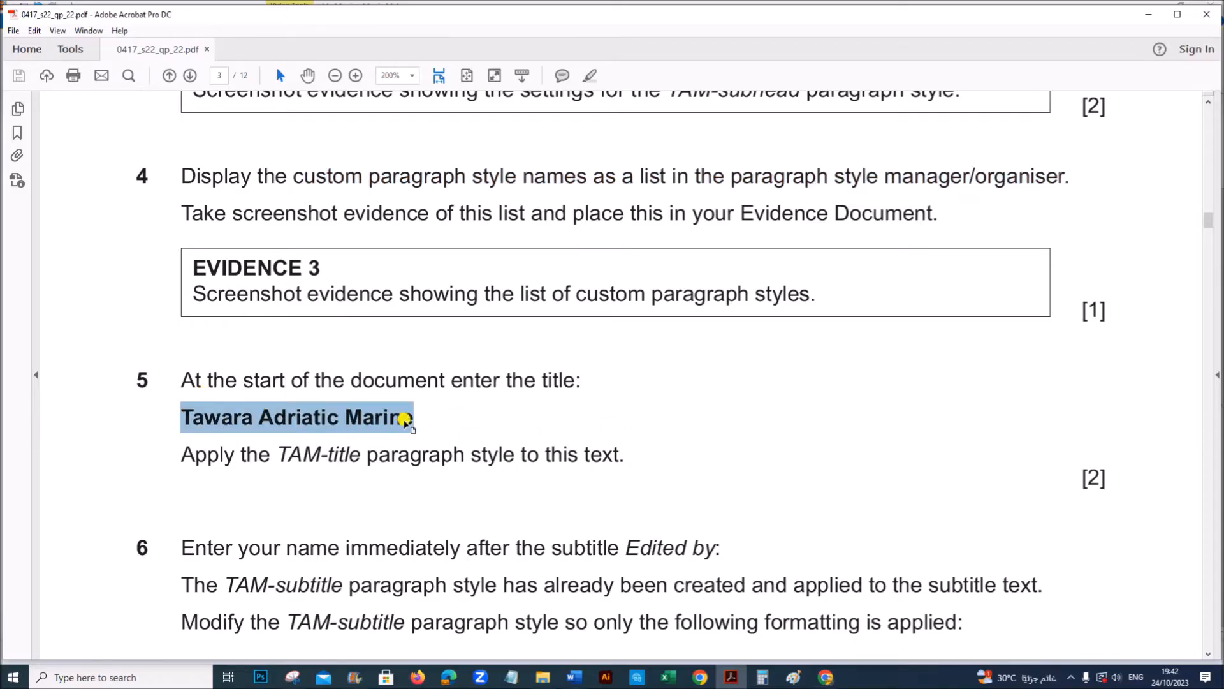
mouse_move(576, 677)
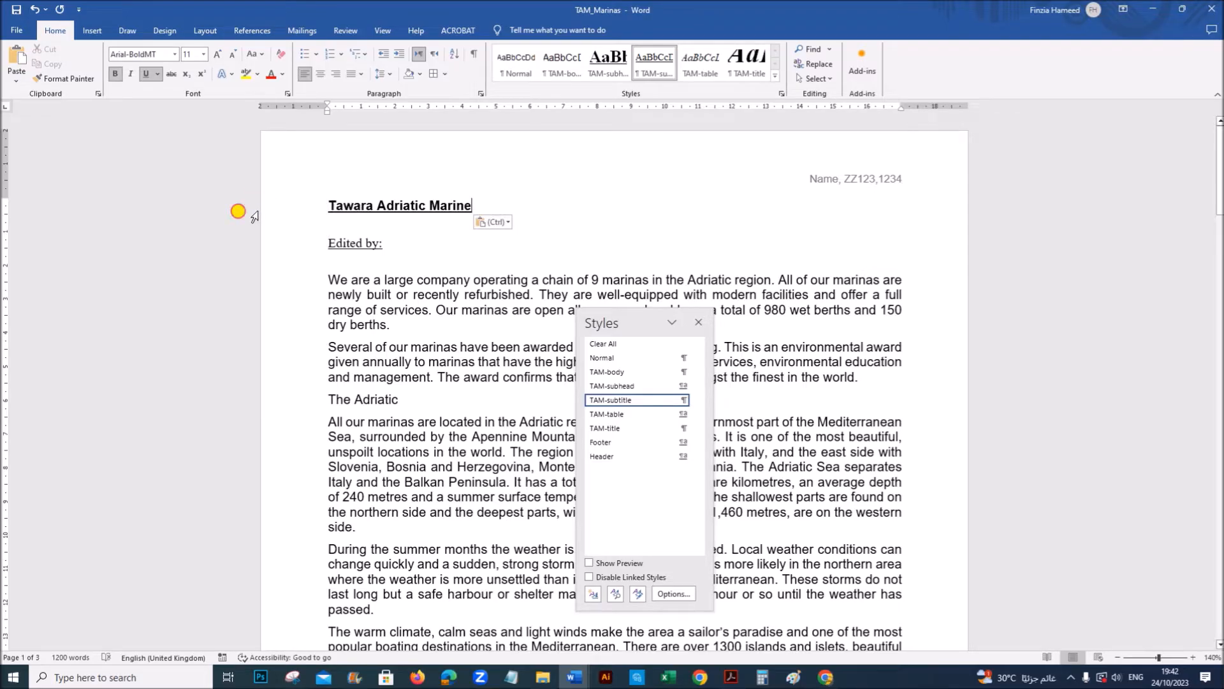
left_click(726, 677)
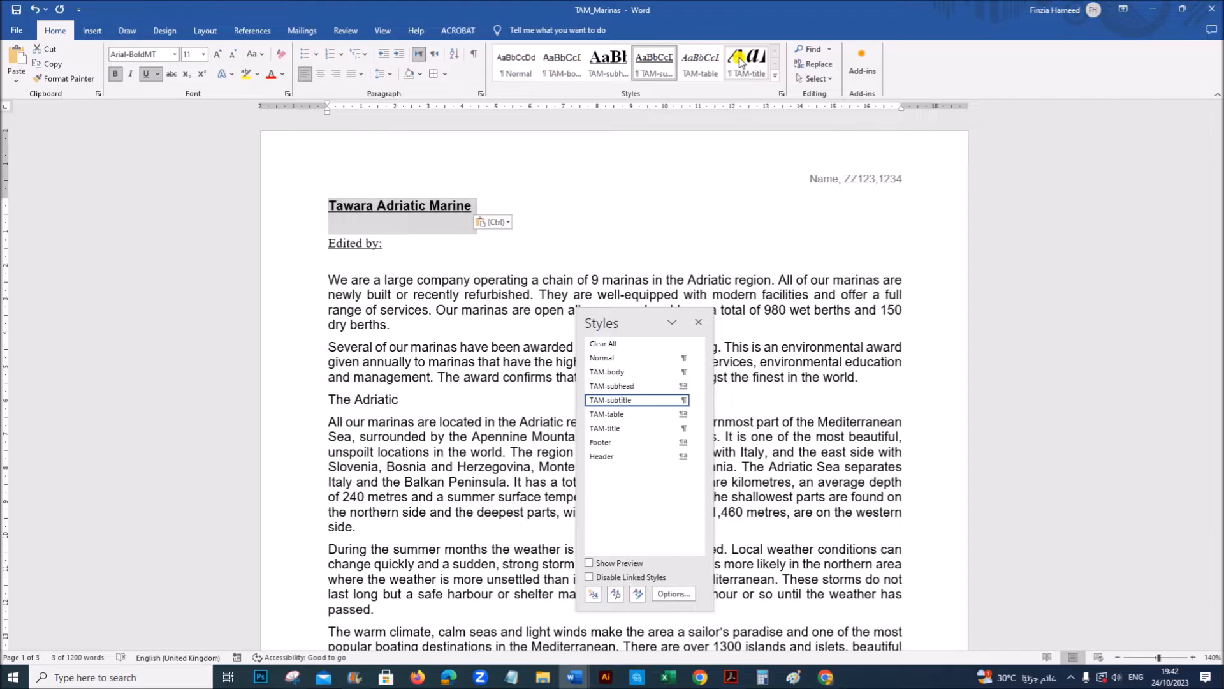
left_click(730, 677)
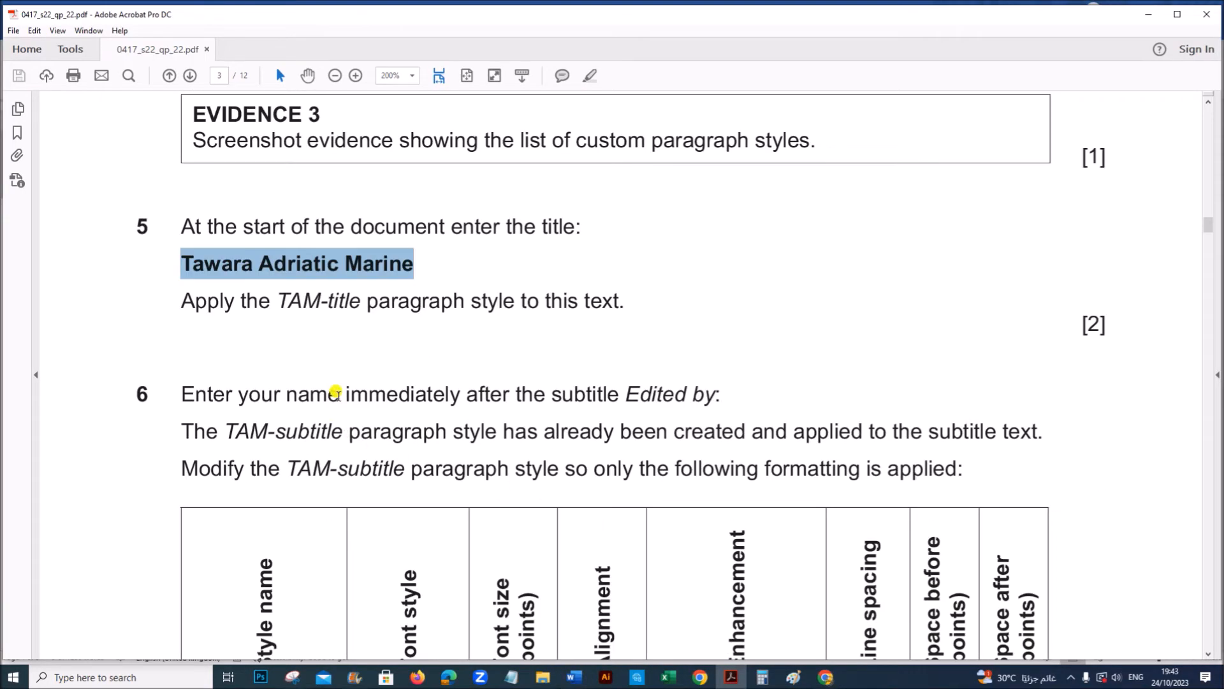
mouse_move(656, 535)
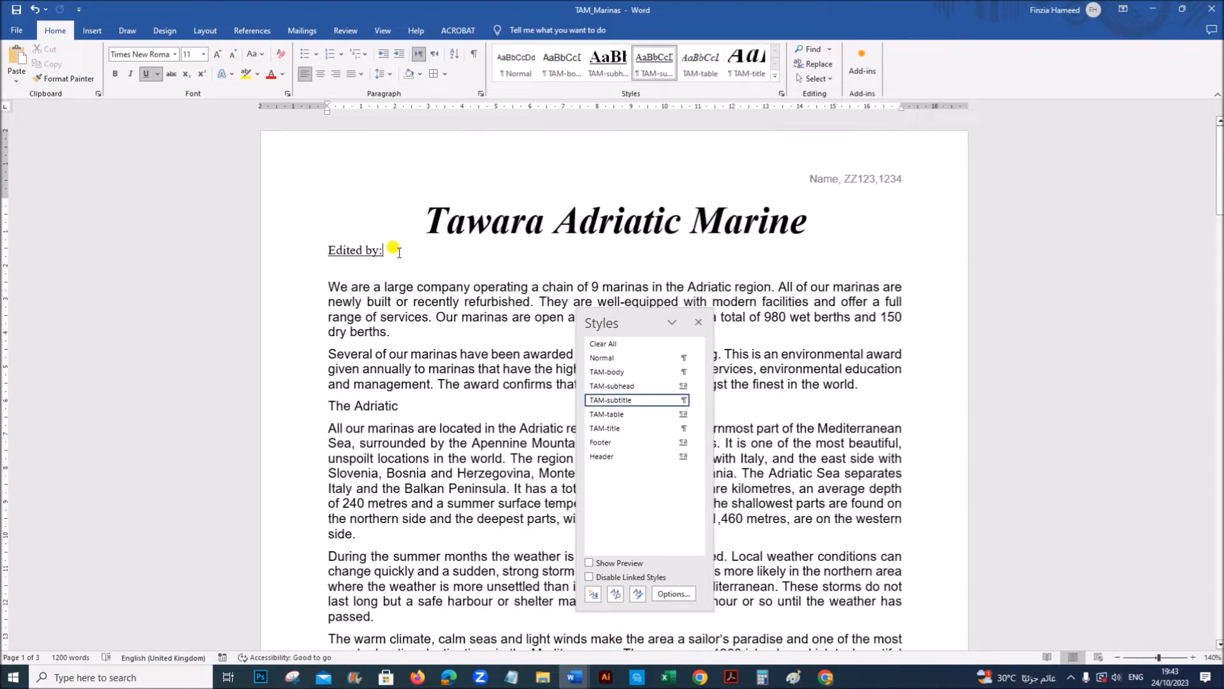
Step: Make the subtitle read 'Edited by: Name', then review the TAM-subtitle task in the PDF
type("Name")
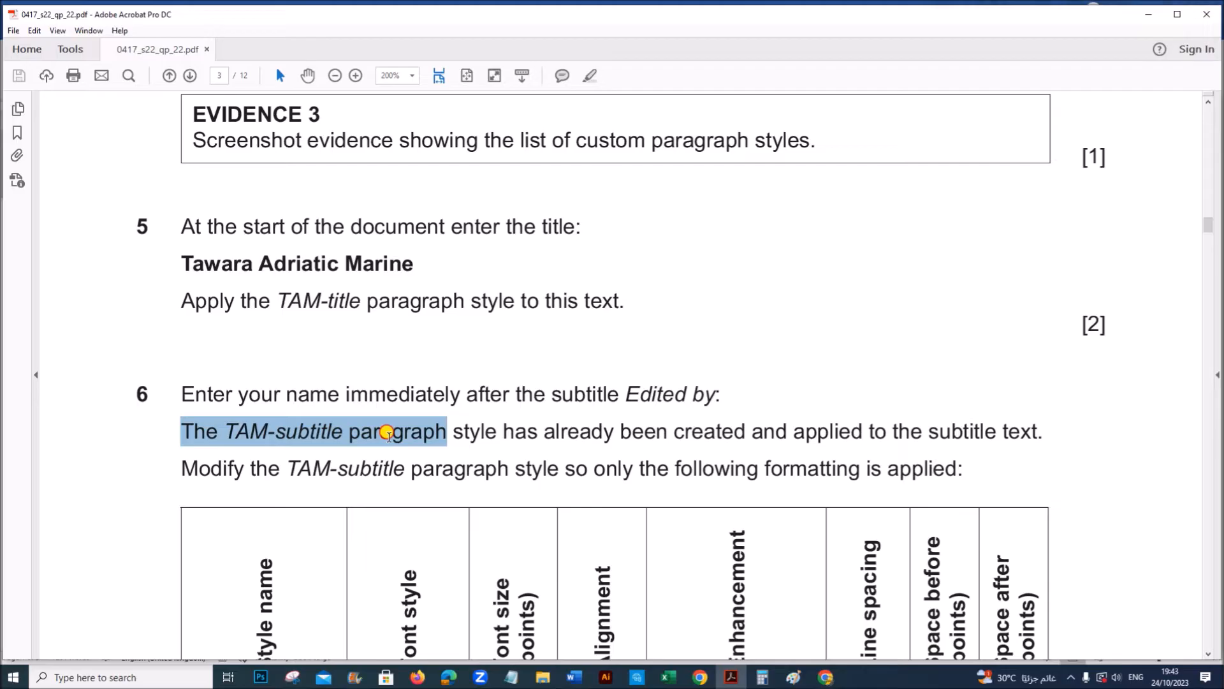
left_click_drag(382, 432, 925, 431)
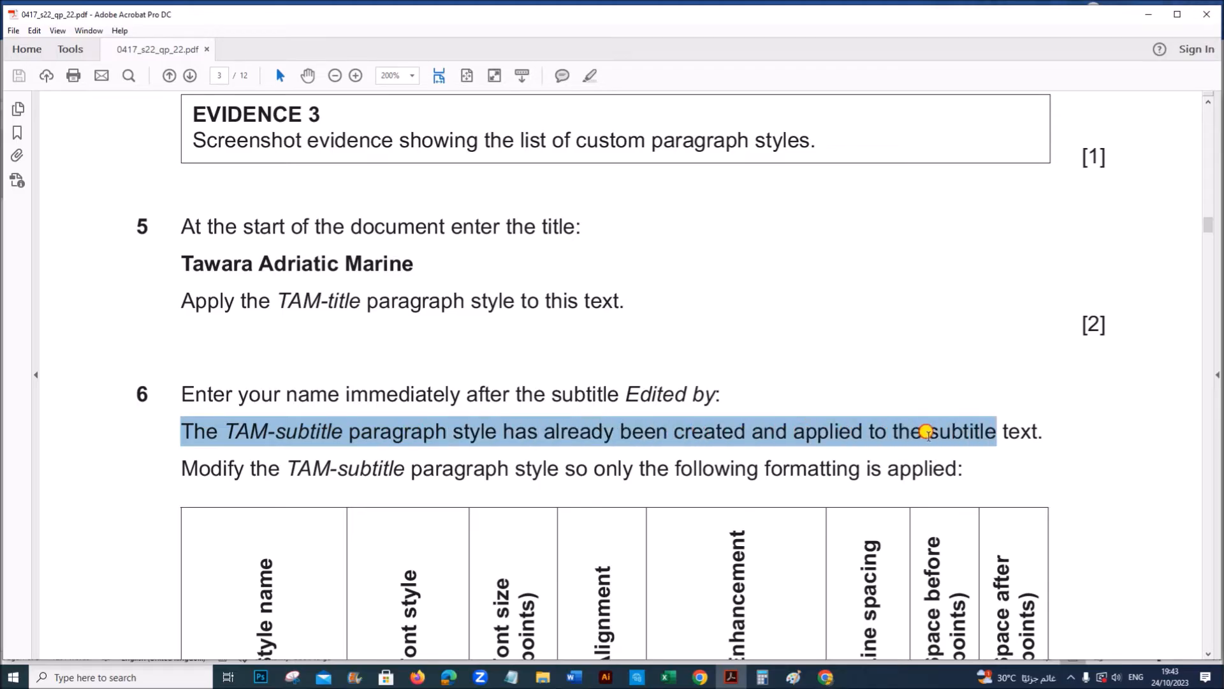
scroll("down", 3)
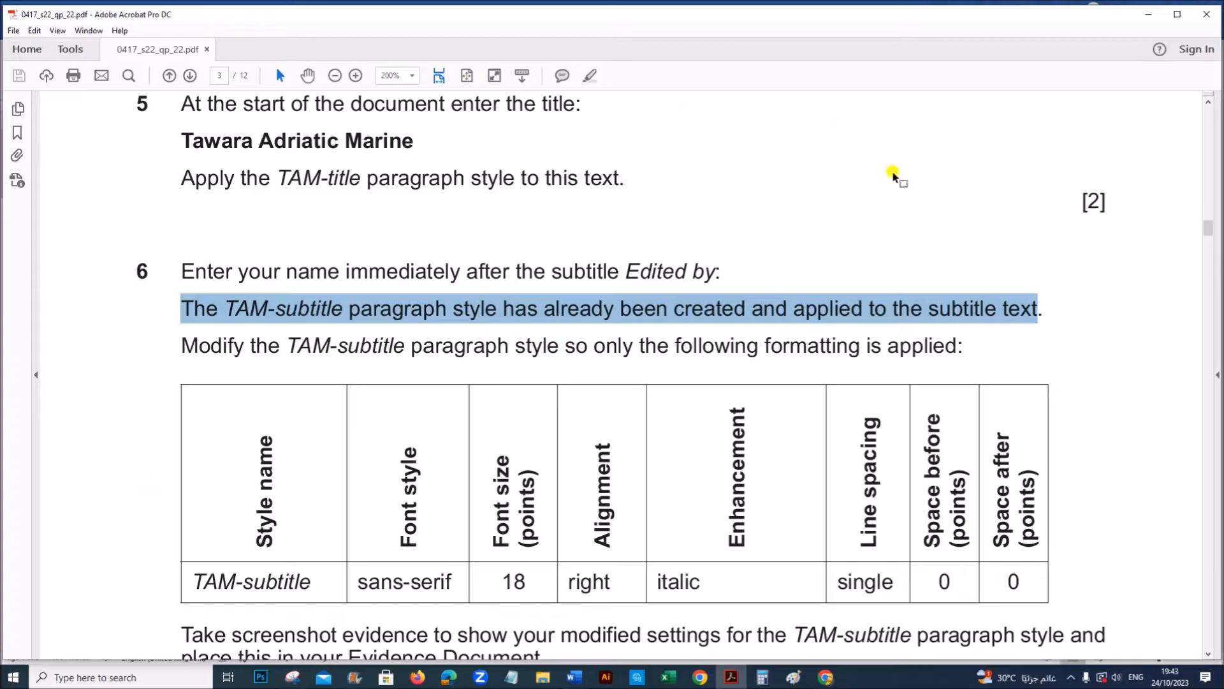
scroll("down", 3)
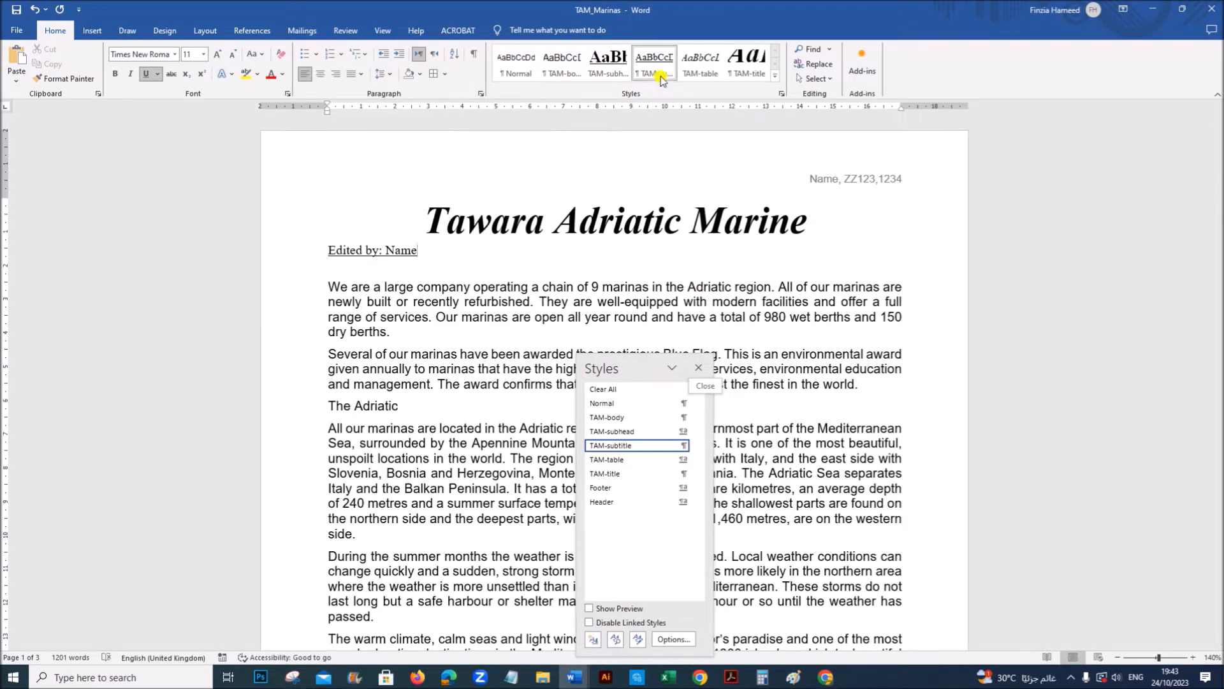
mouse_move(661, 74)
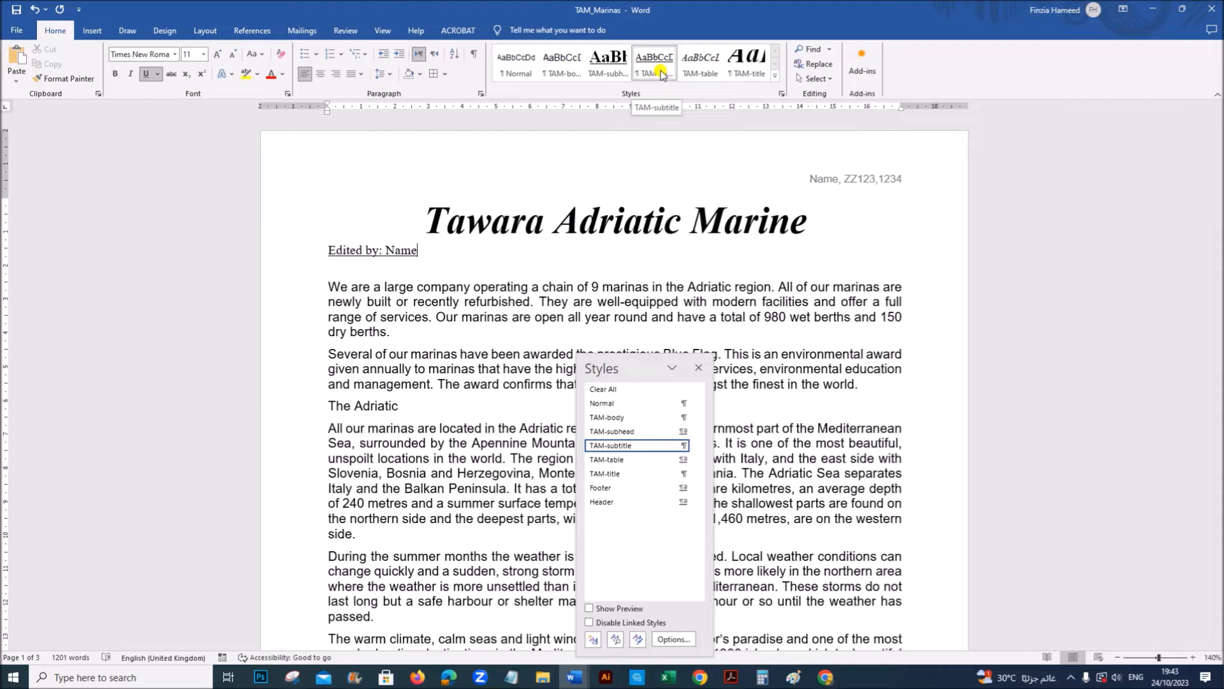
Step: Modify the TAM-subtitle style to use Arial at 18 pt
right_click(654, 56)
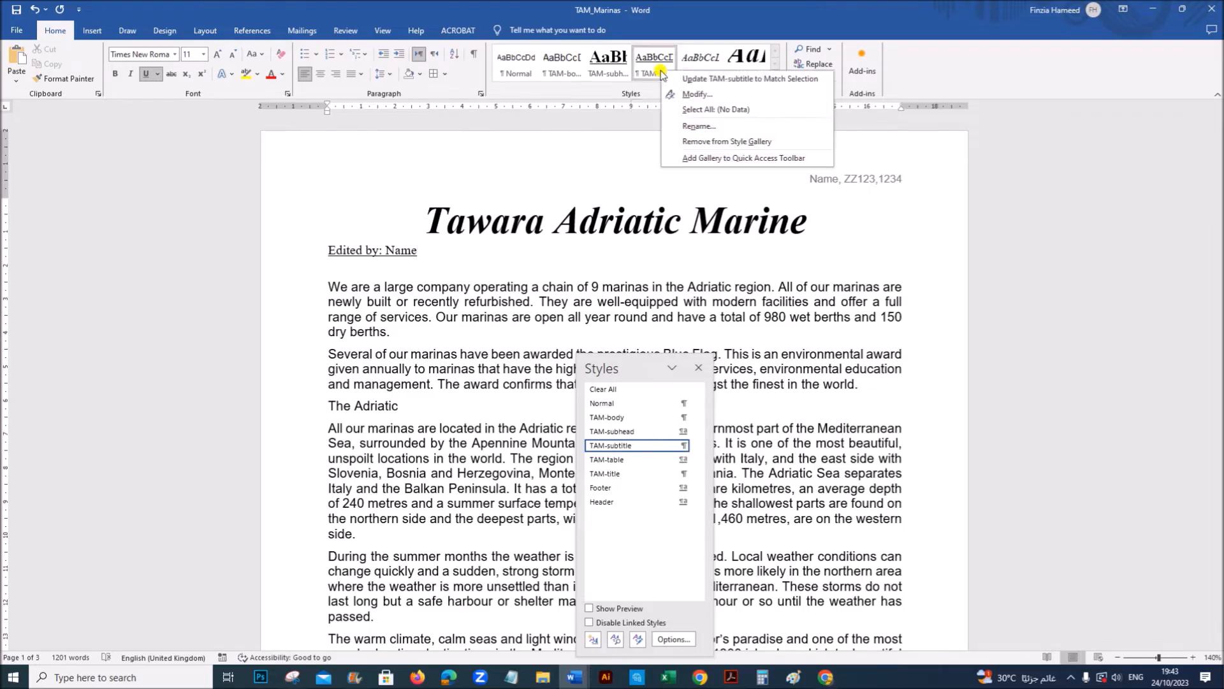
left_click(695, 94)
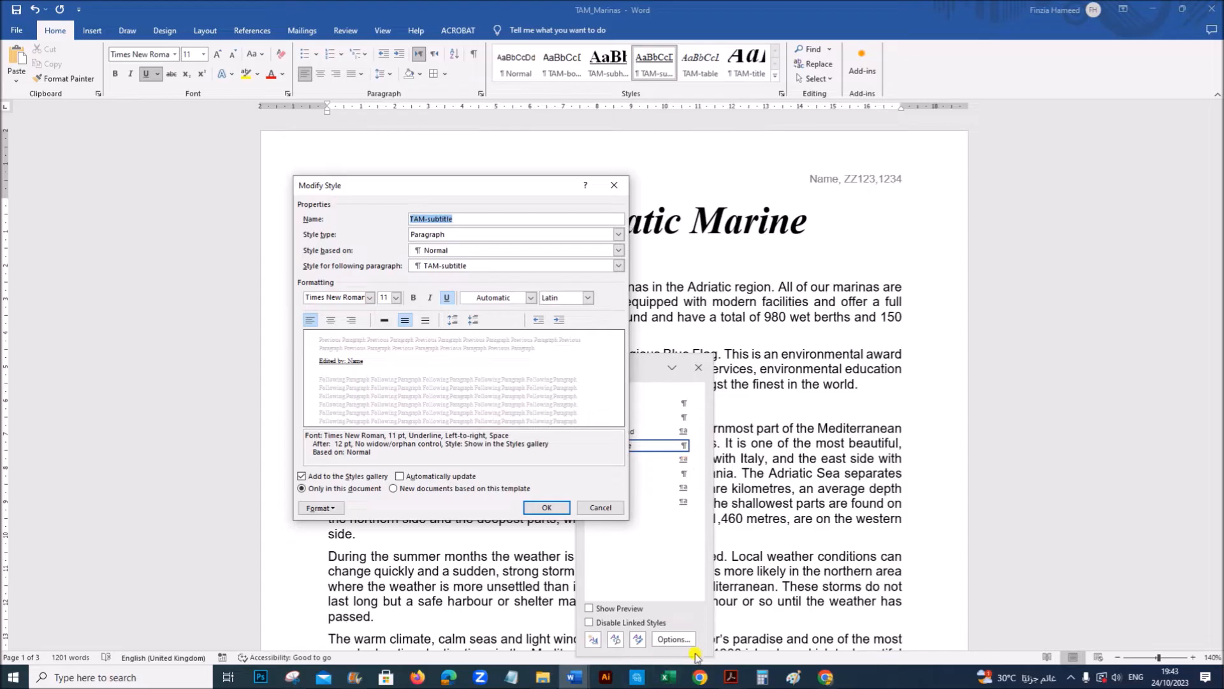
left_click(730, 677)
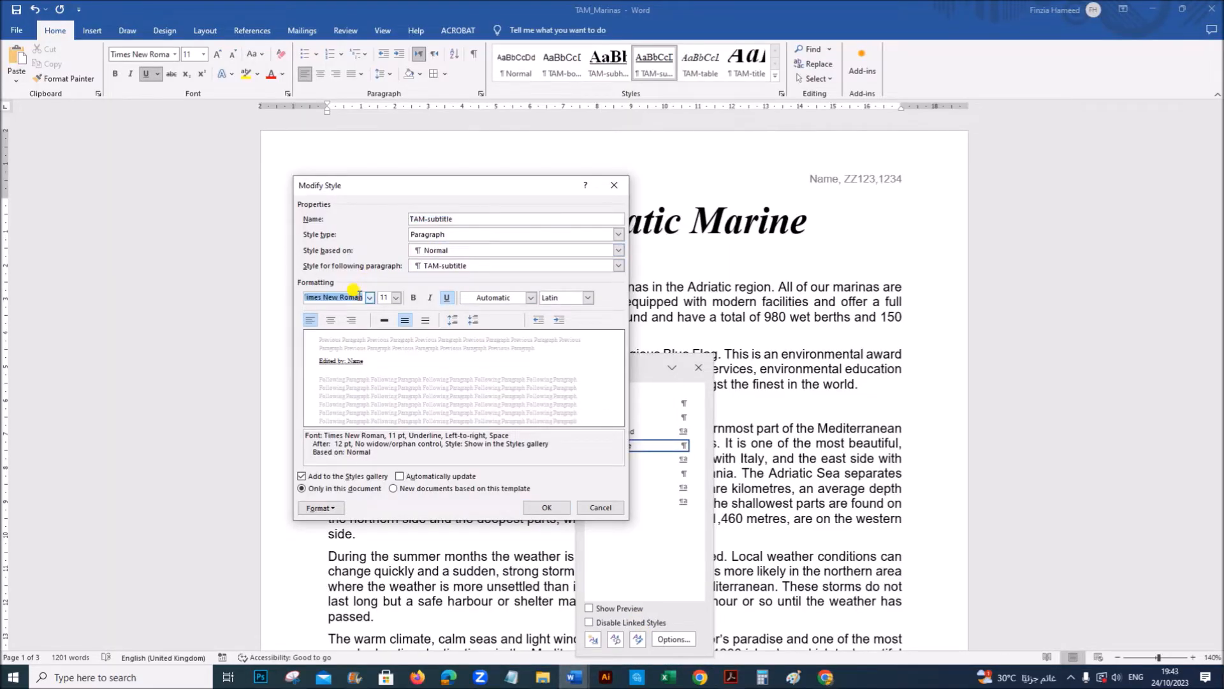
type("Arial")
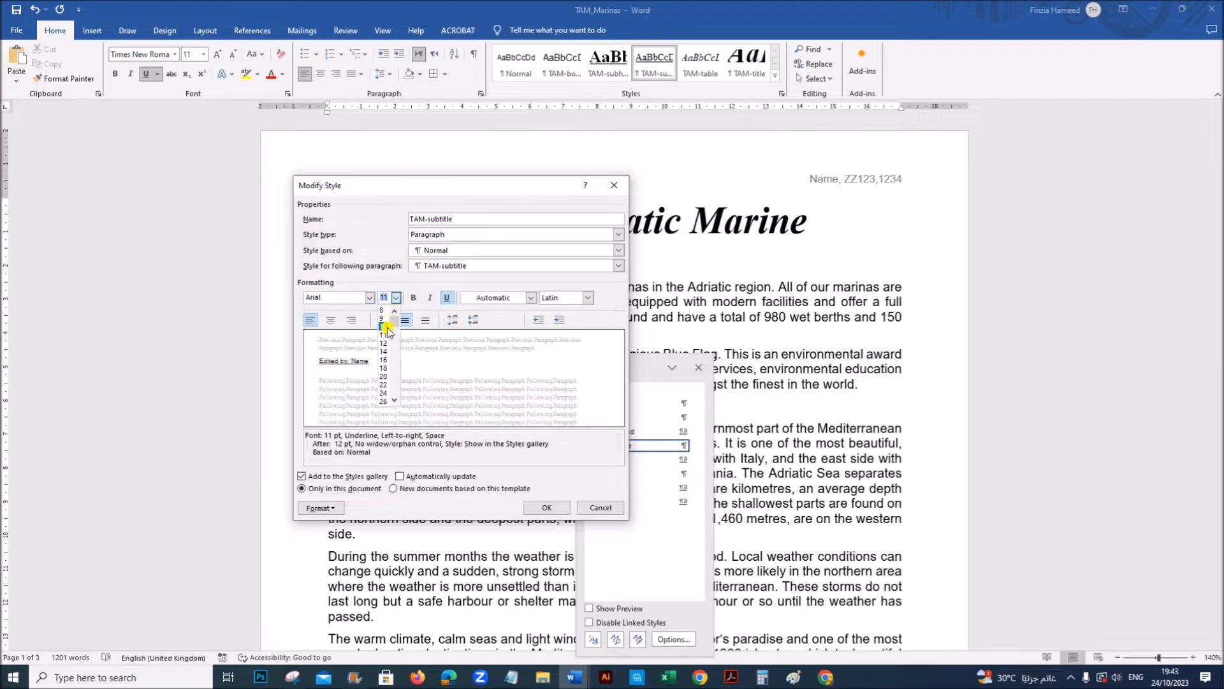
left_click(383, 367)
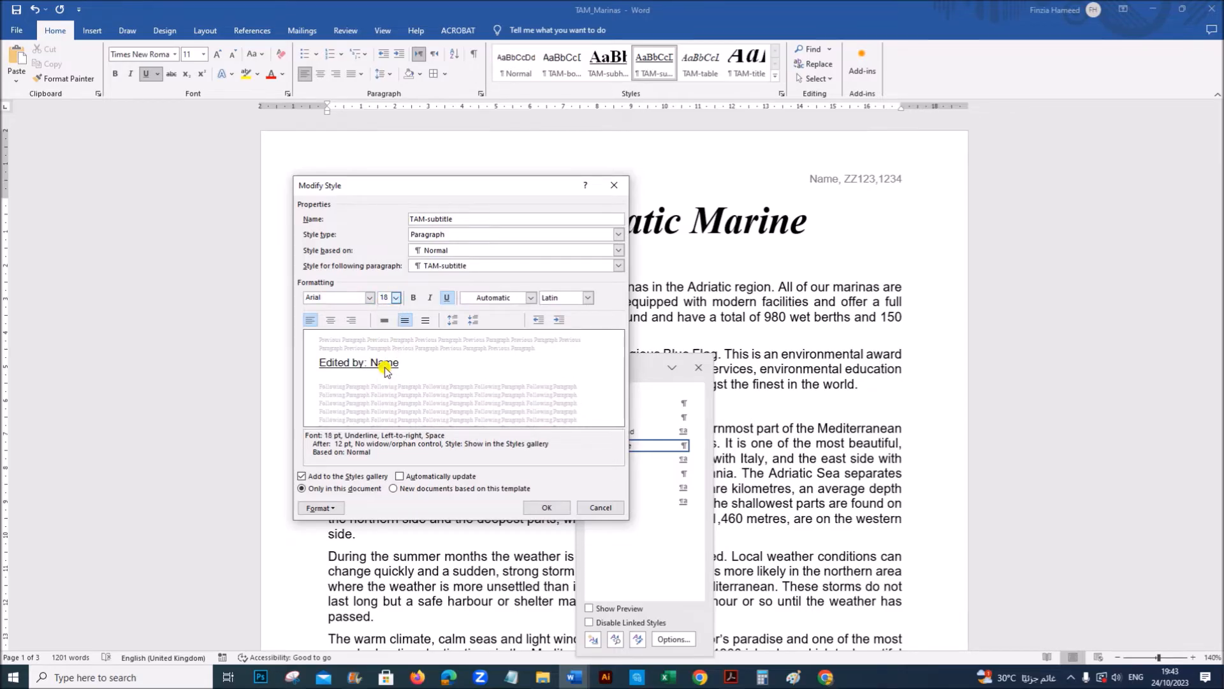
Step: Make TAM-subtitle italic, right-aligned, without underline, and single line spacing
left_click(352, 320)
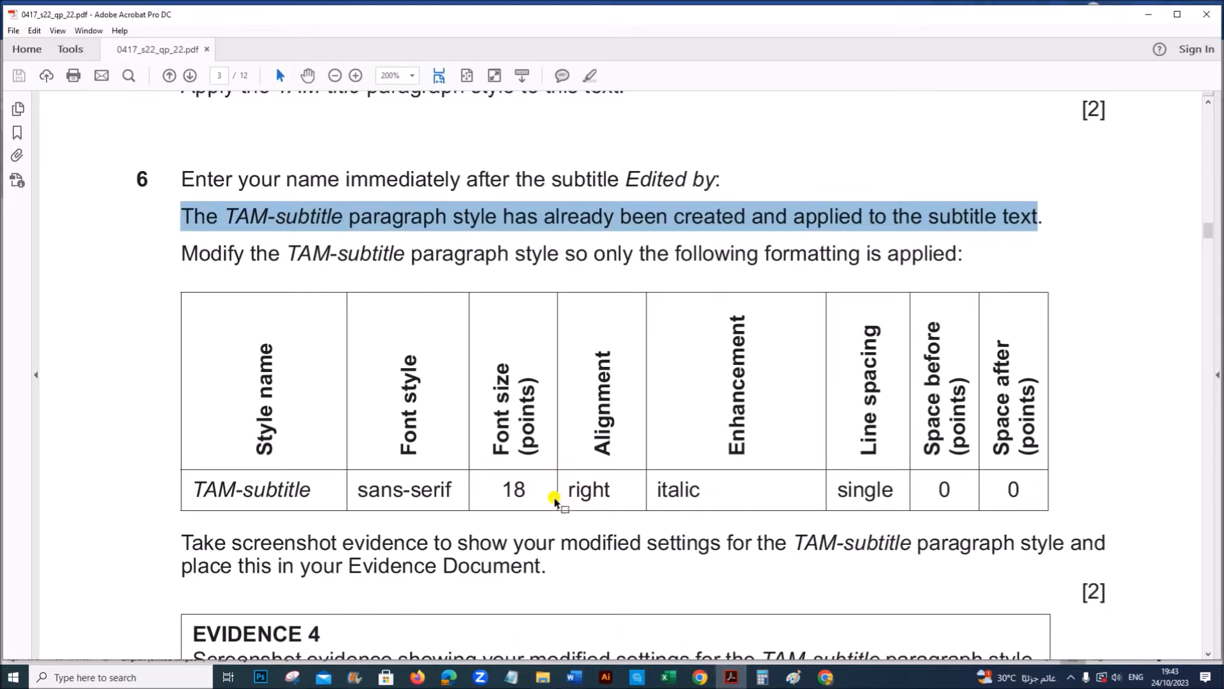
mouse_move(699, 492)
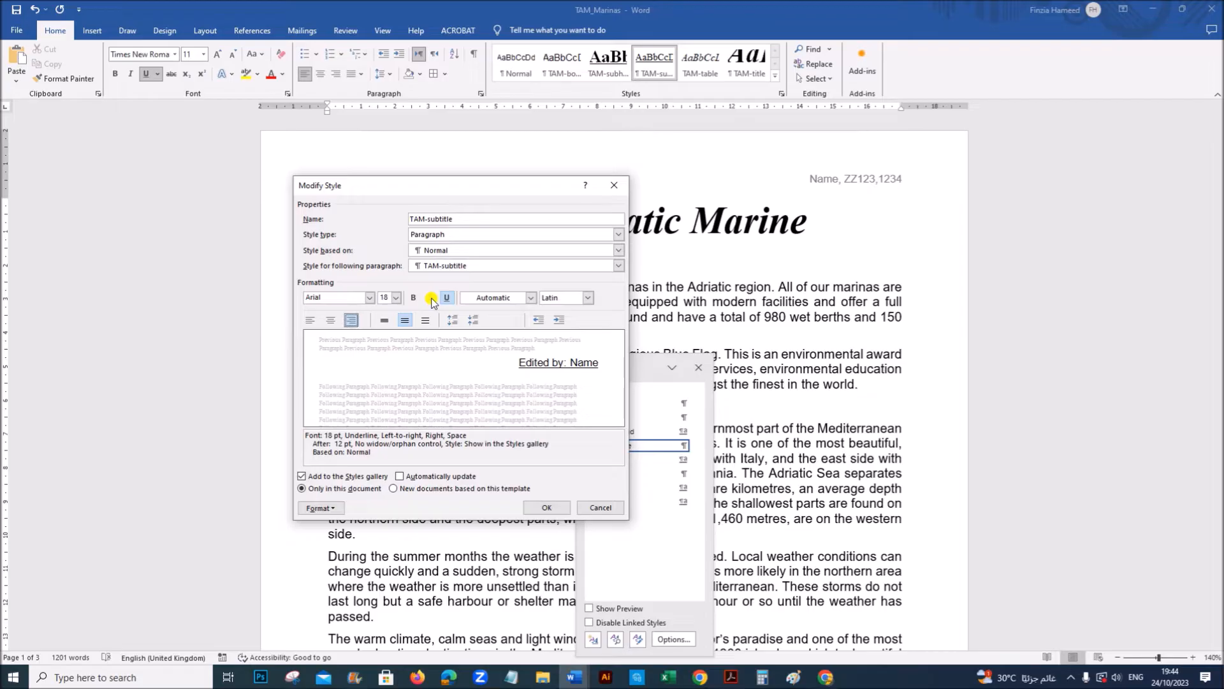
left_click(429, 298)
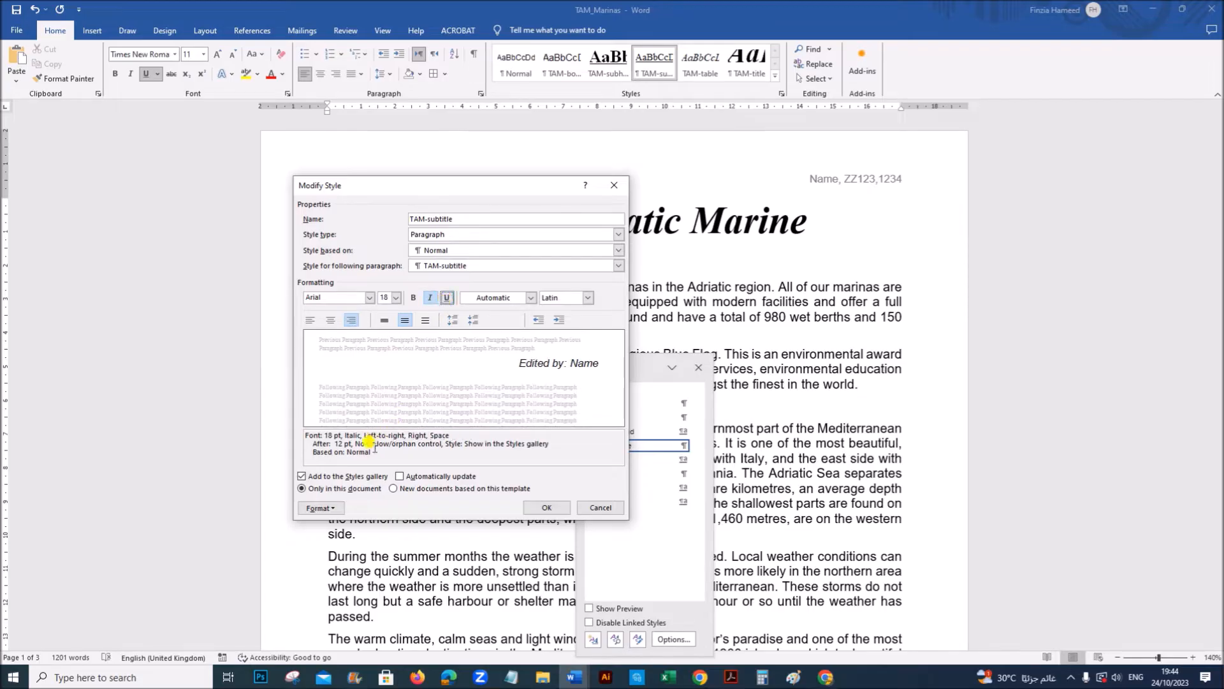
left_click(320, 507)
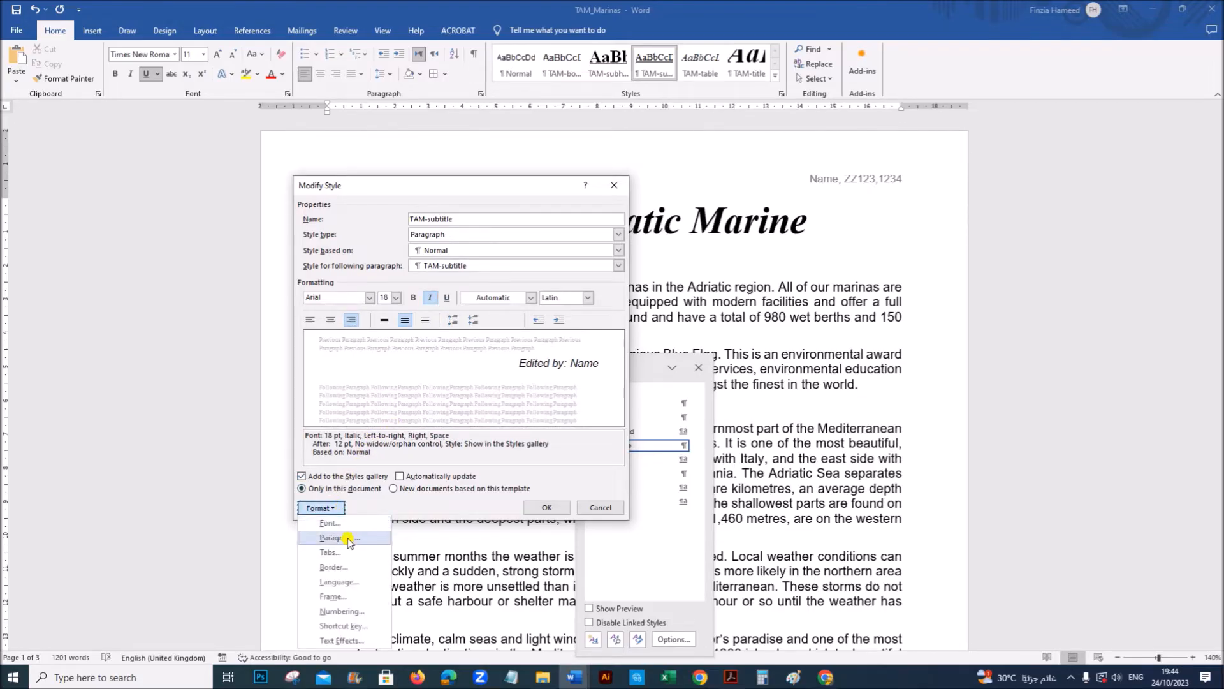
left_click(331, 537)
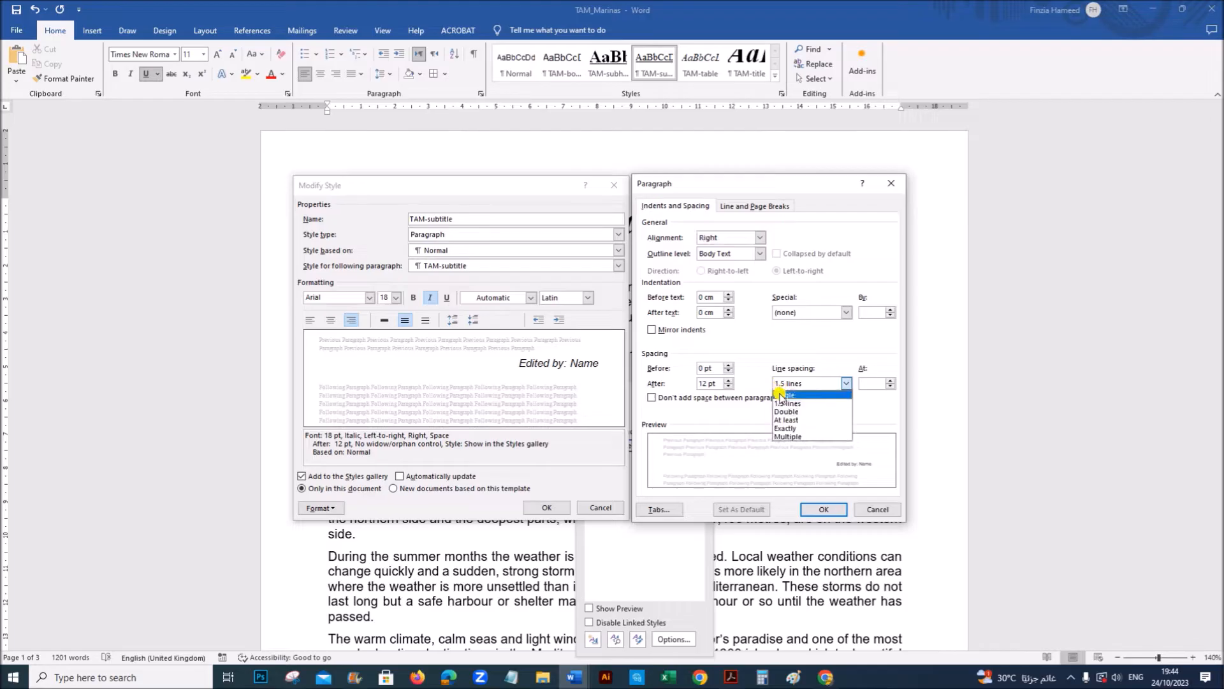
left_click(786, 395)
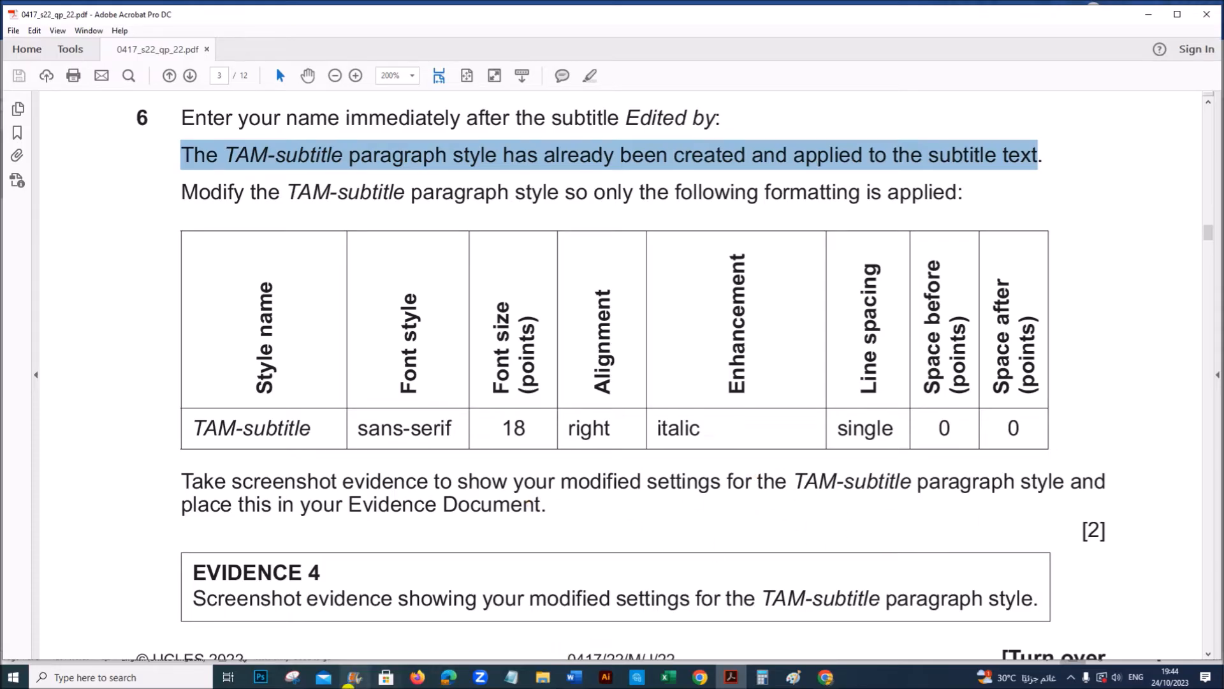
mouse_move(574, 677)
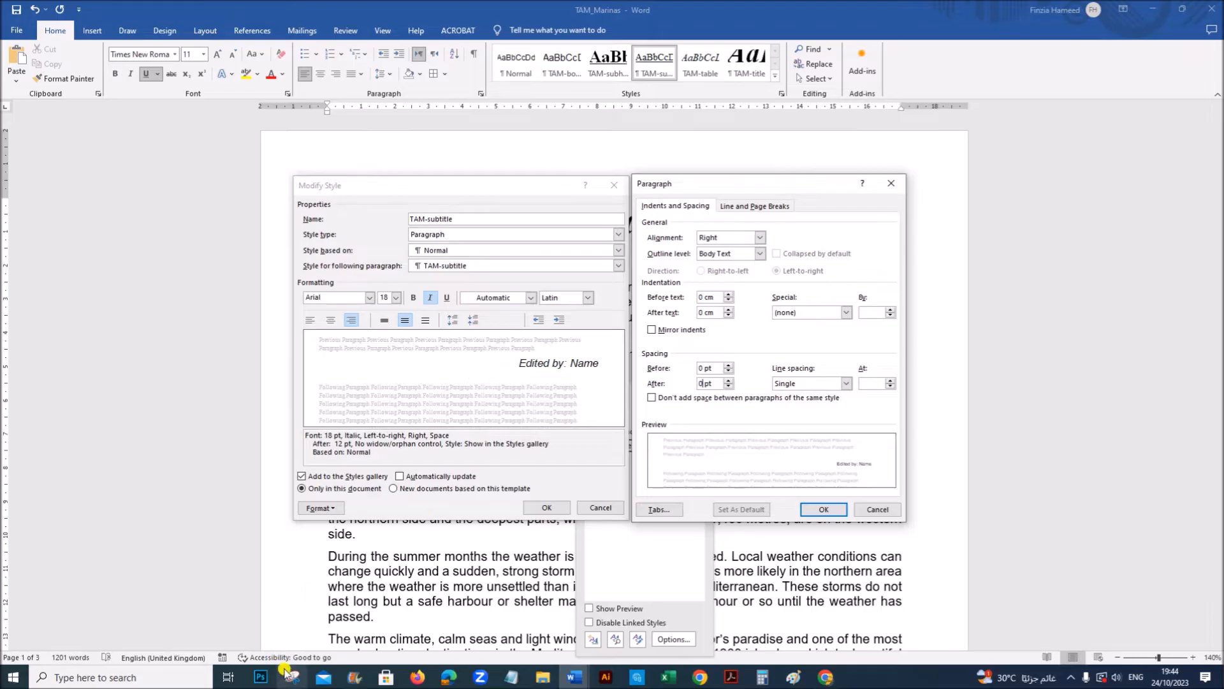
mouse_move(285, 143)
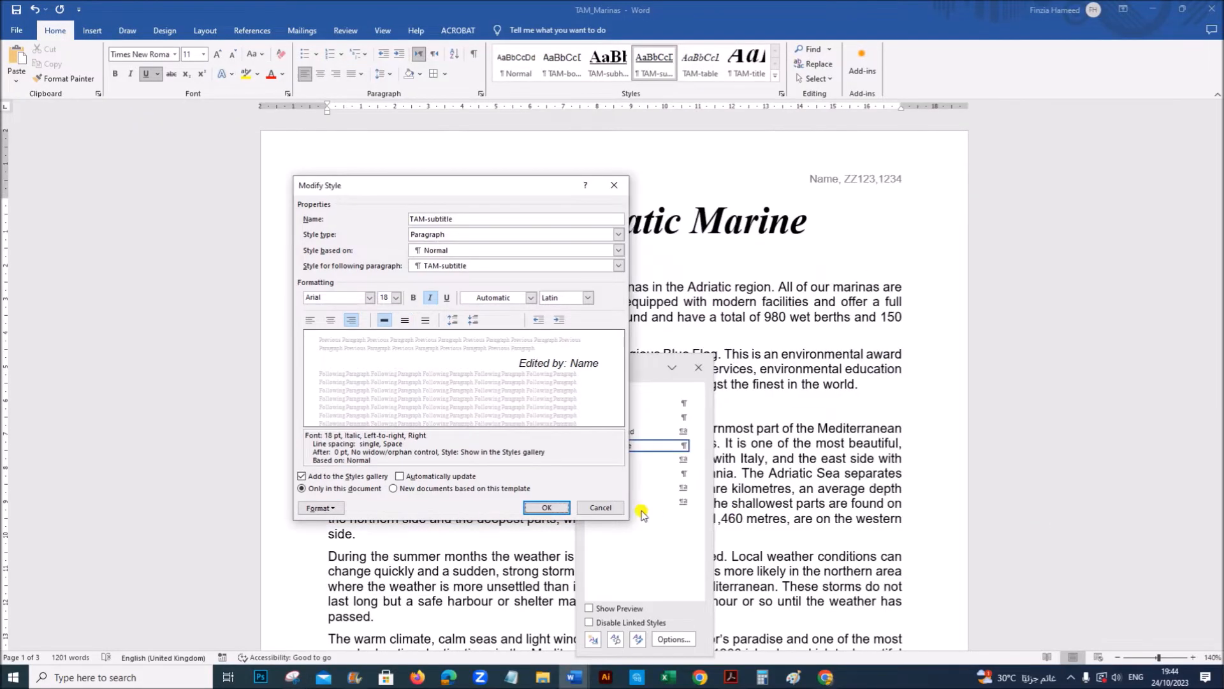
Step: Confirm the TAM-subtitle style changes and close the Styles pane
left_click(547, 507)
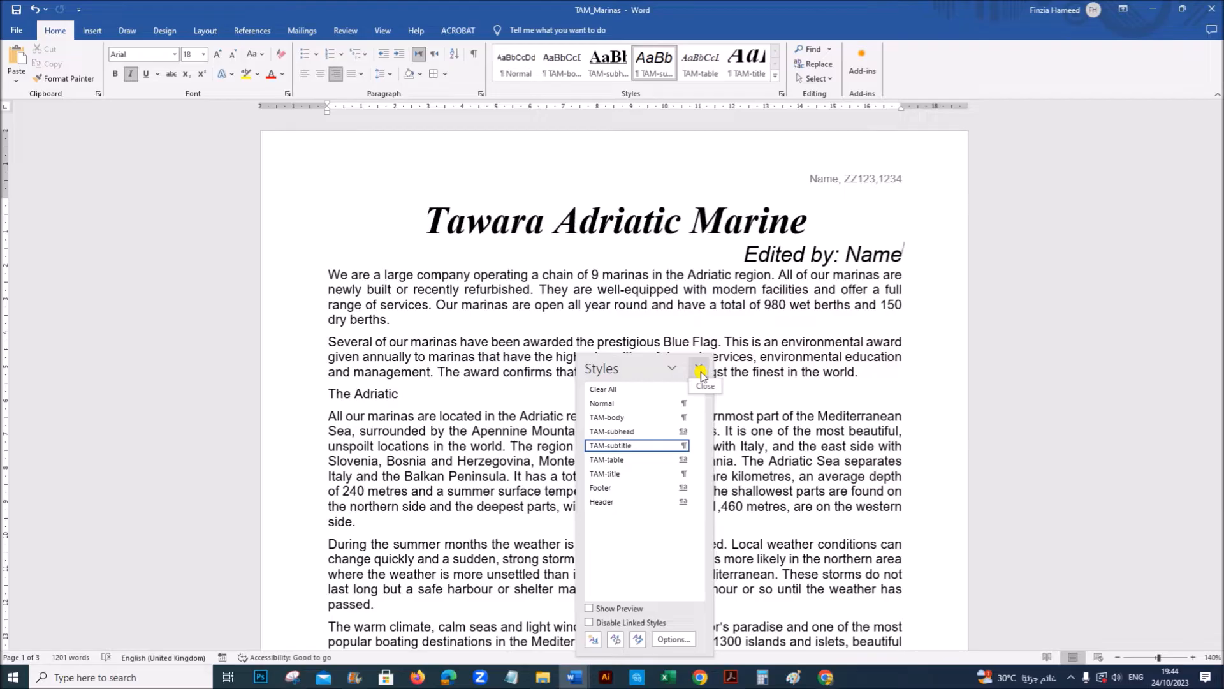
left_click(700, 368)
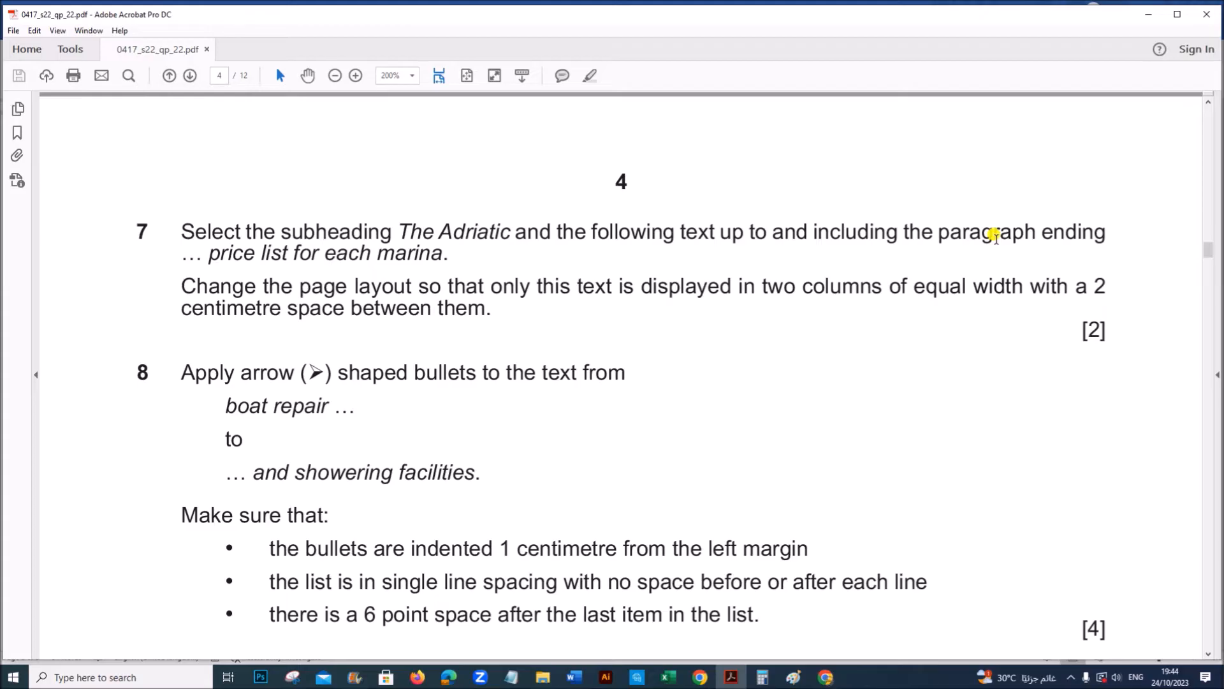
mouse_move(272, 258)
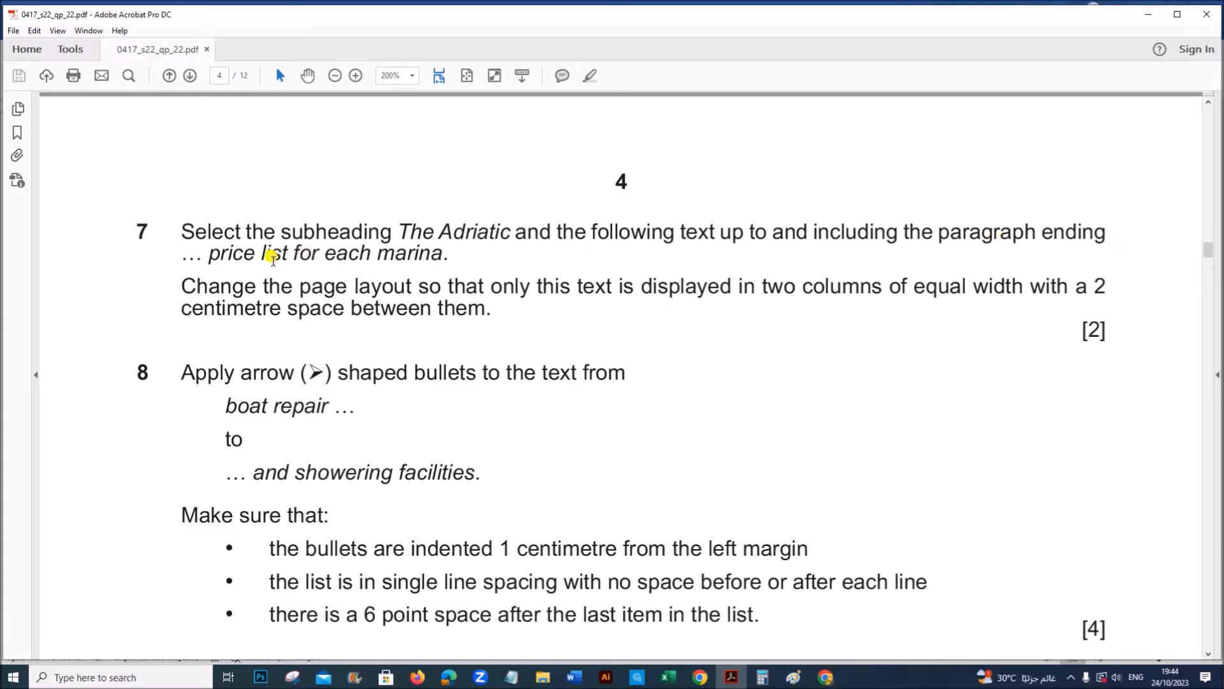
mouse_move(664, 606)
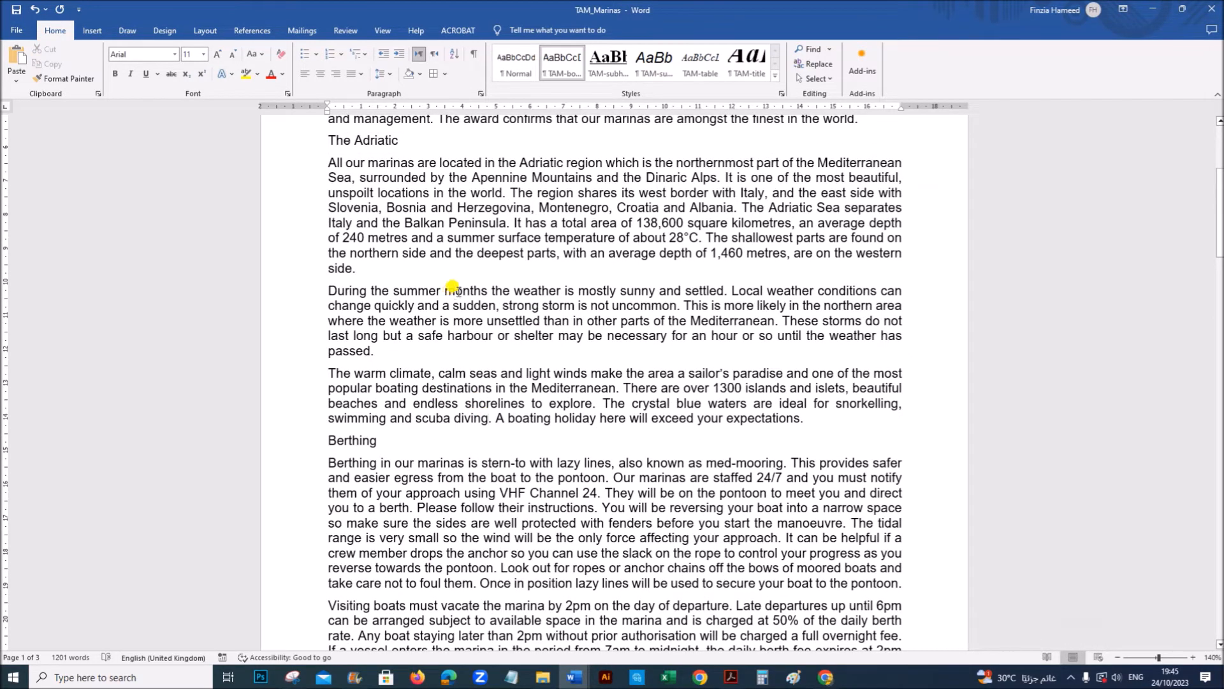
Step: Find 'each marina', select from The Adriatic to that paragraph, and highlight task 7's two-column wording
left_click(810, 48)
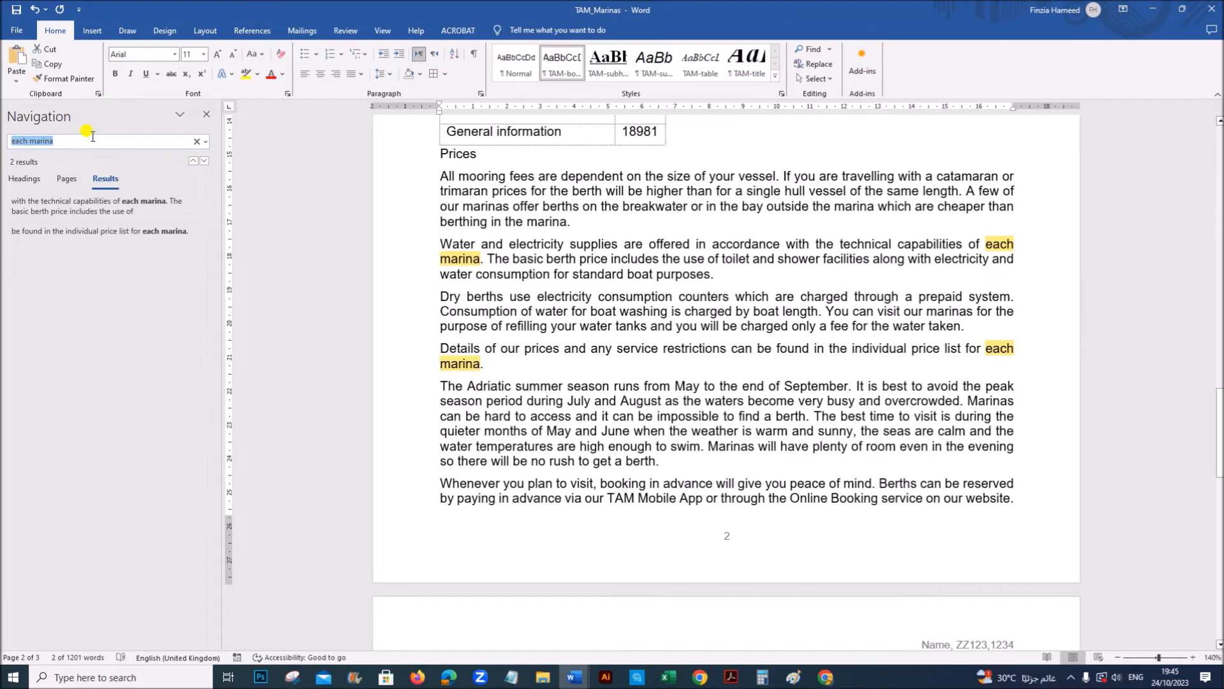
mouse_move(653, 362)
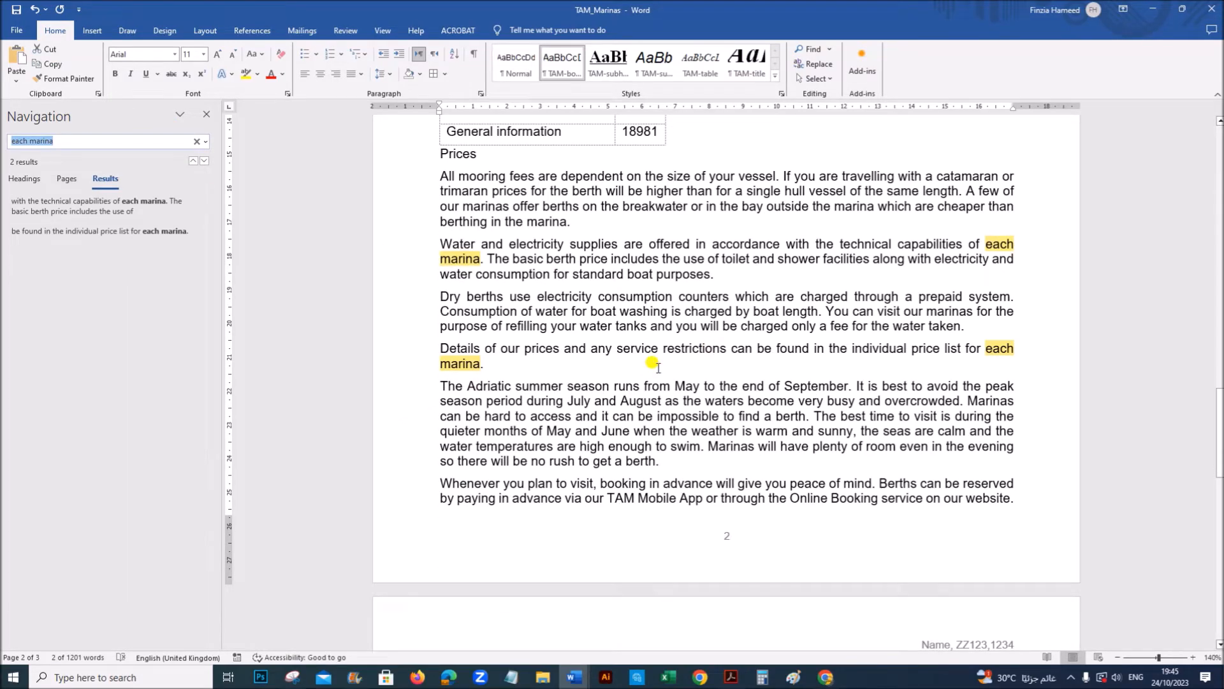
left_click_drag(658, 363, 945, 358)
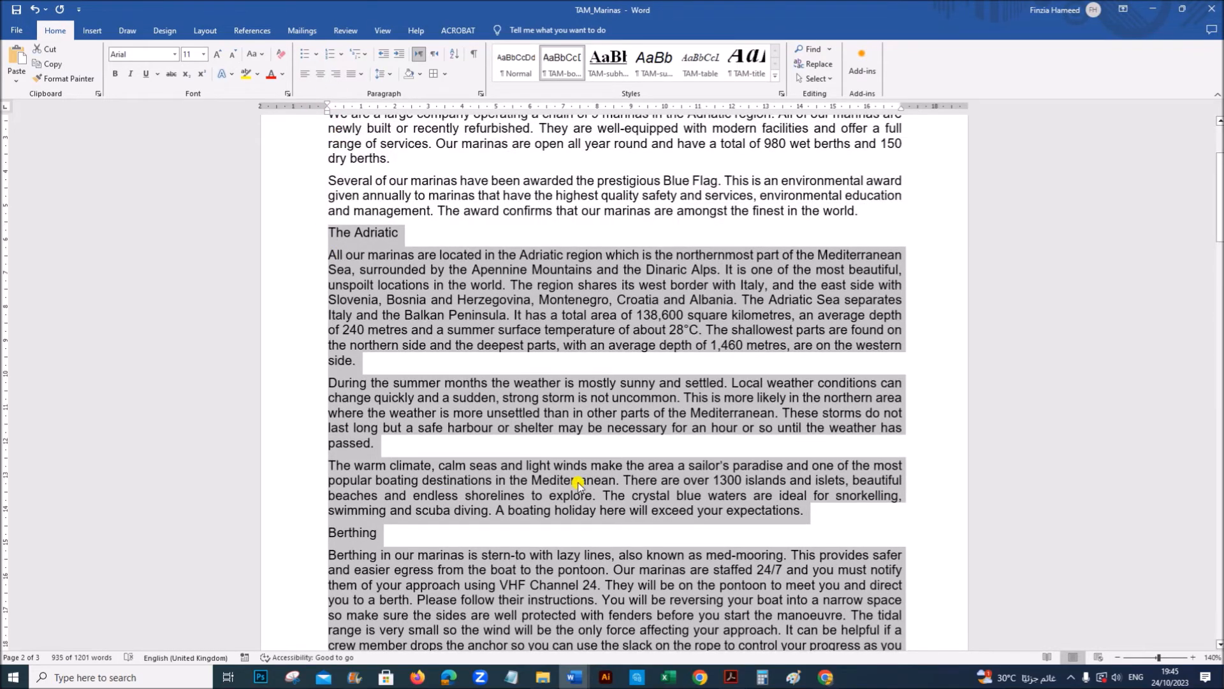
scroll("down", 3)
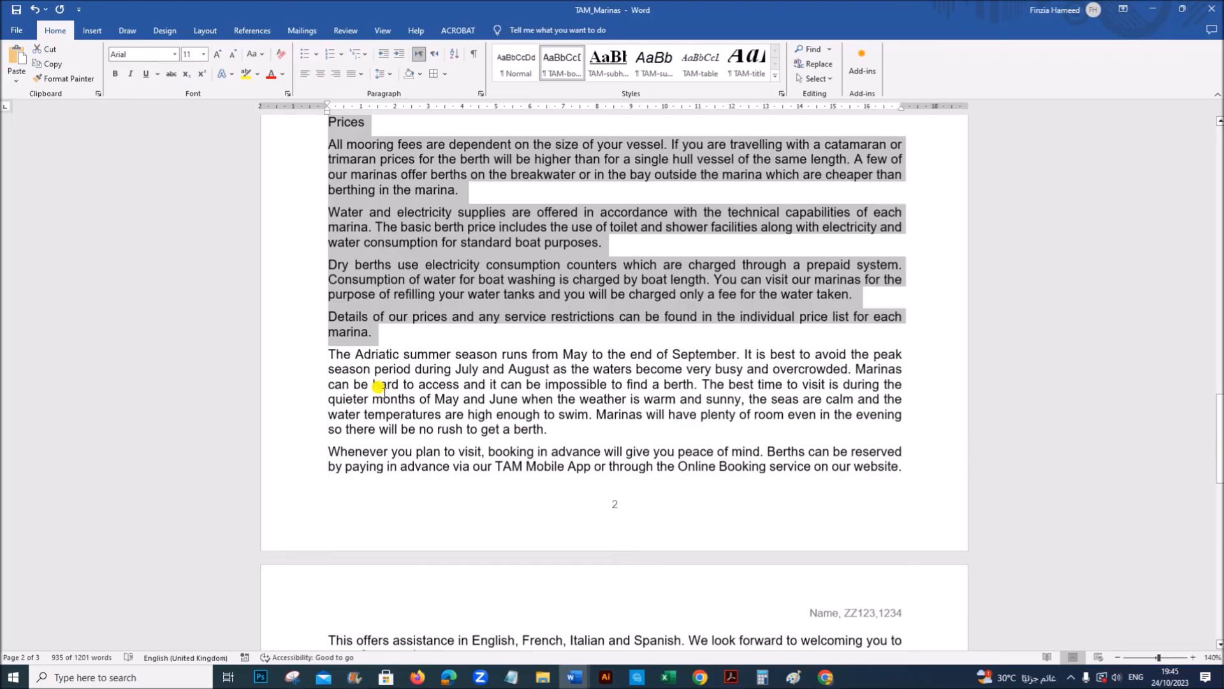
left_click(724, 676)
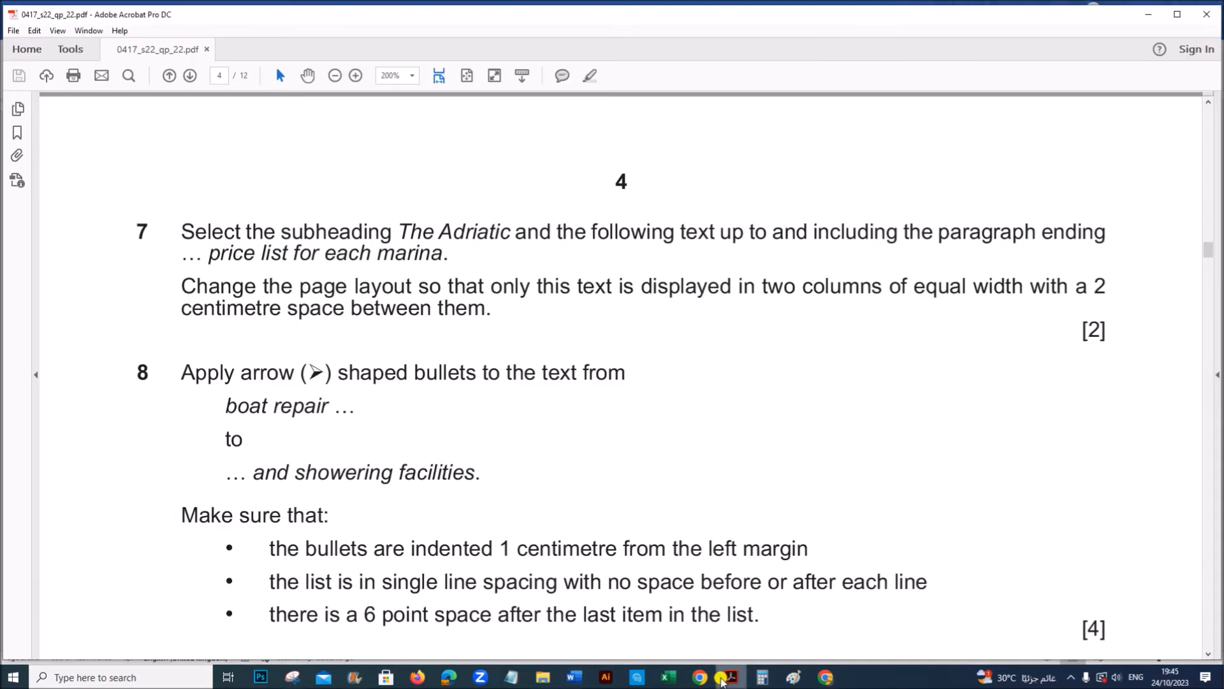
left_click_drag(262, 285, 483, 286)
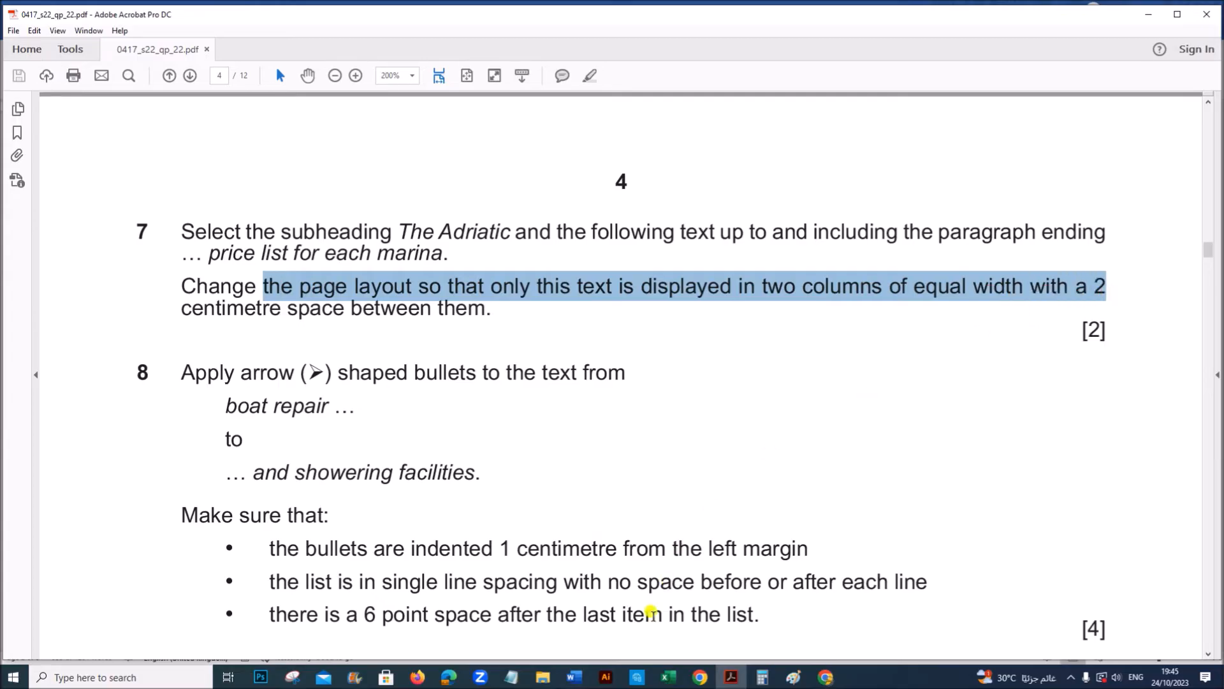
Step: Lay the selected Adriatic passage out in two equal-width columns with a 2 cm gap
left_click(571, 677)
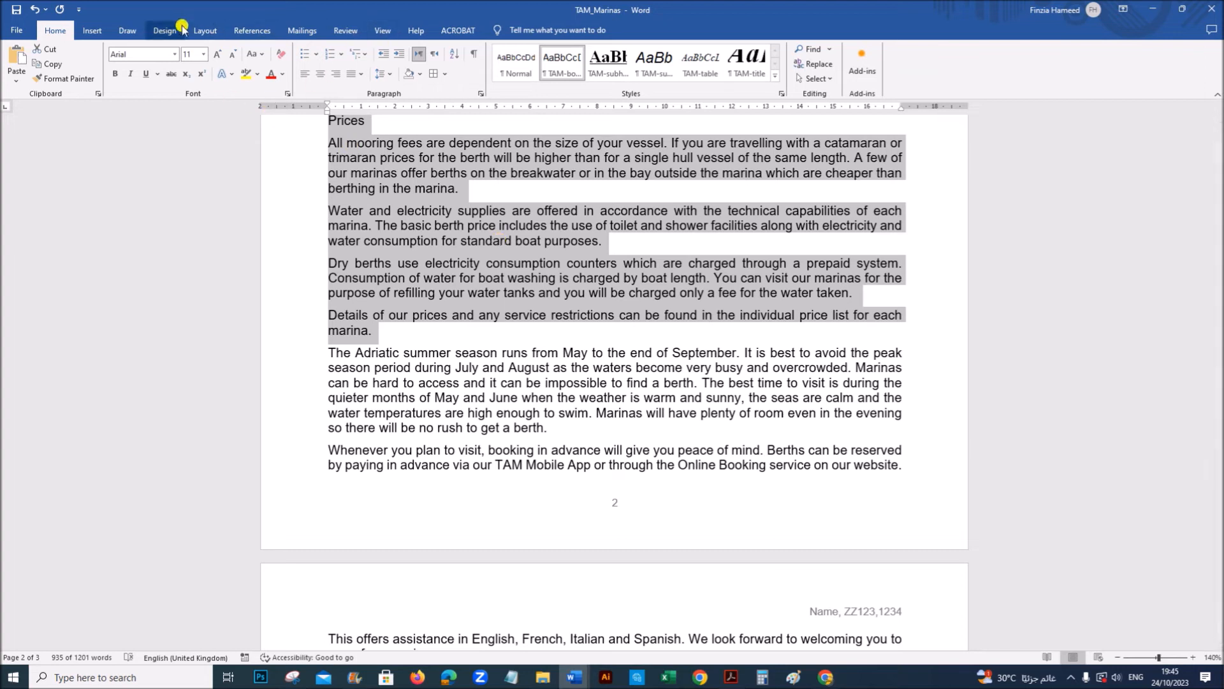
left_click(205, 30)
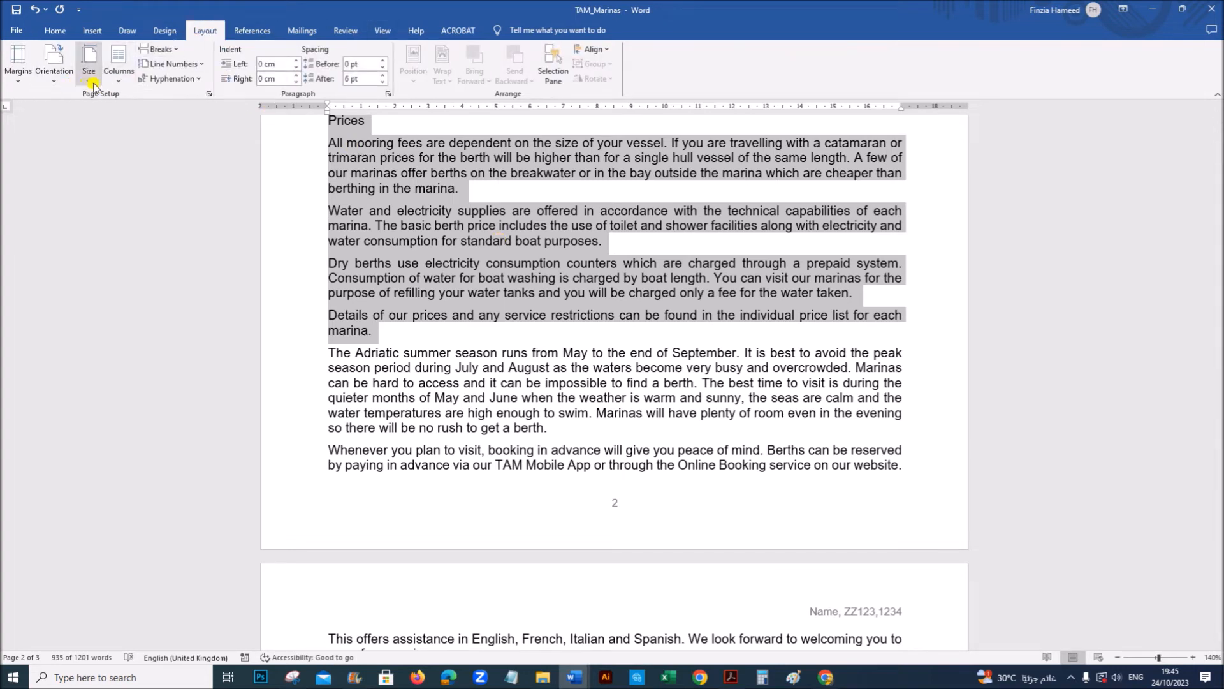
left_click(119, 64)
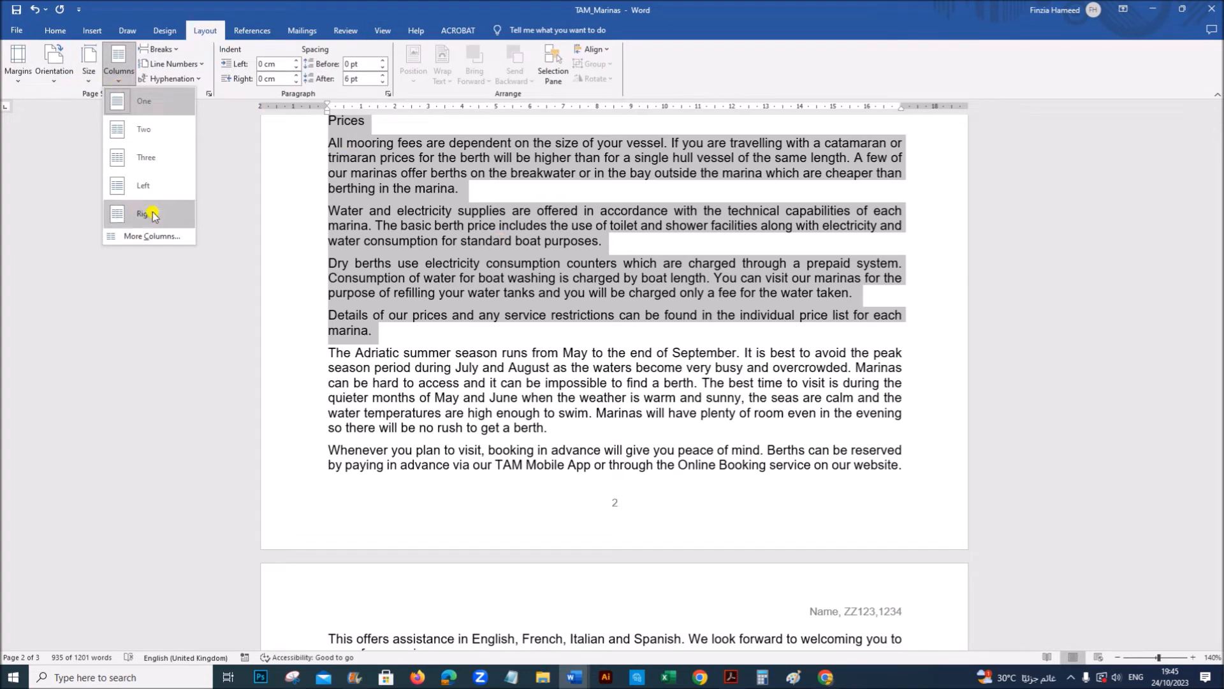
left_click(154, 236)
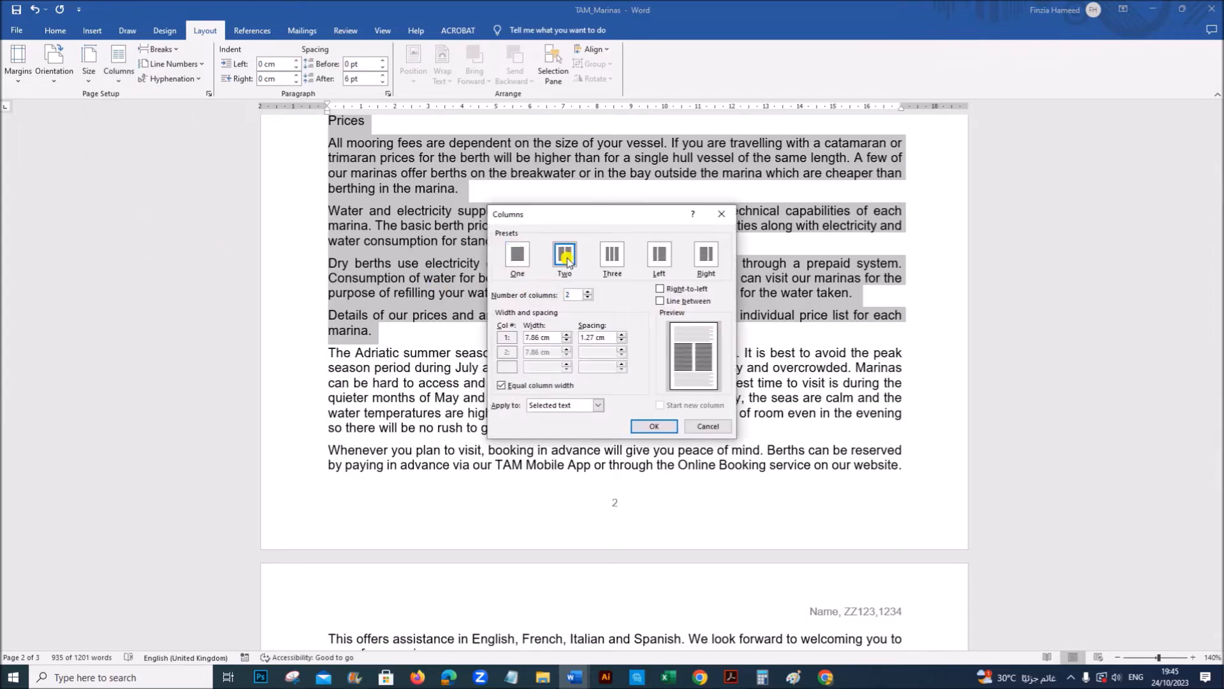
left_click(564, 254)
type("2")
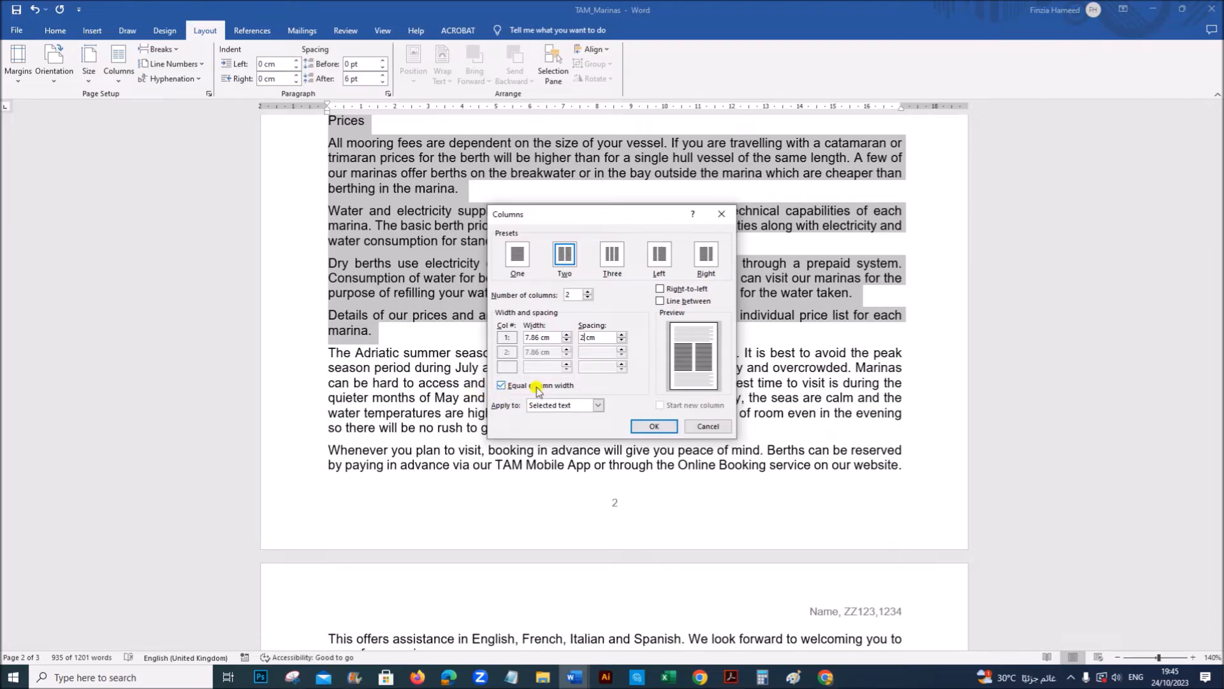
left_click(653, 425)
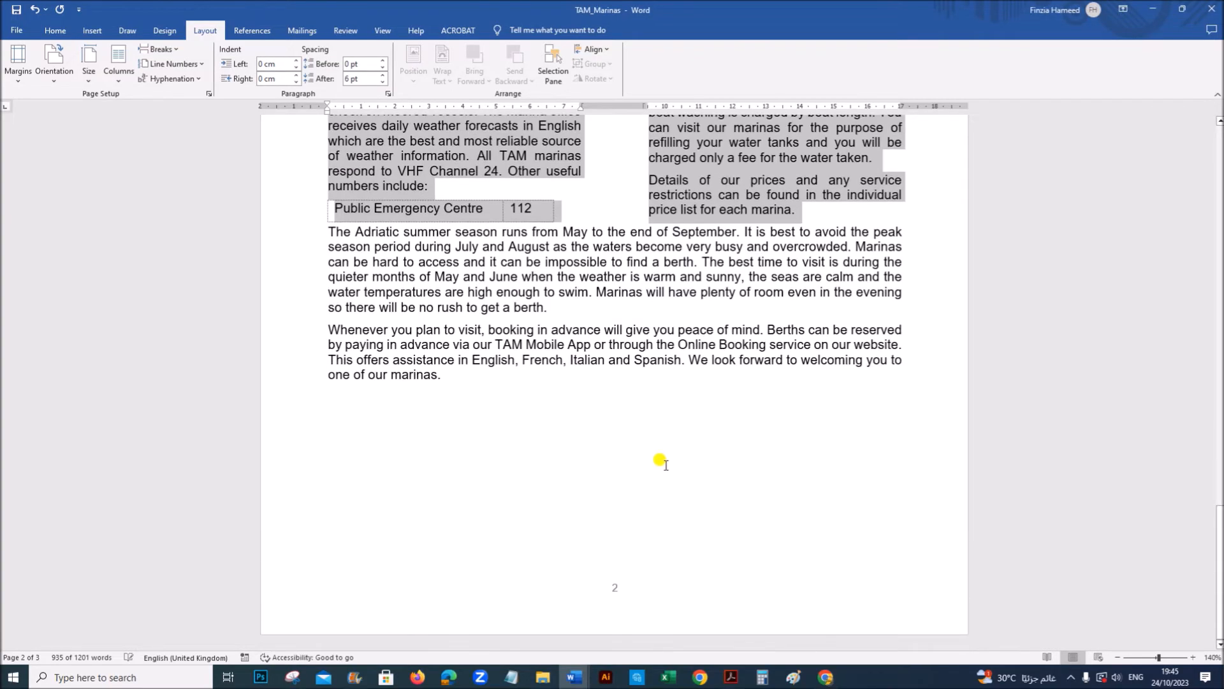
left_click(727, 678)
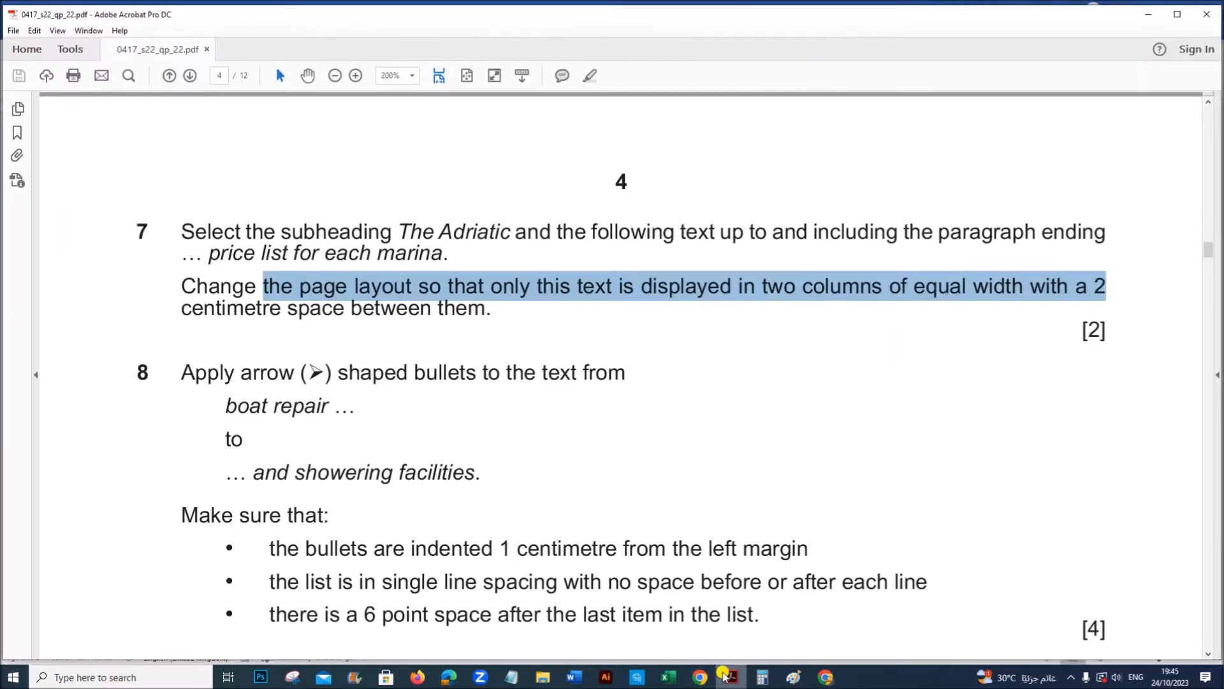
scroll("down", 3)
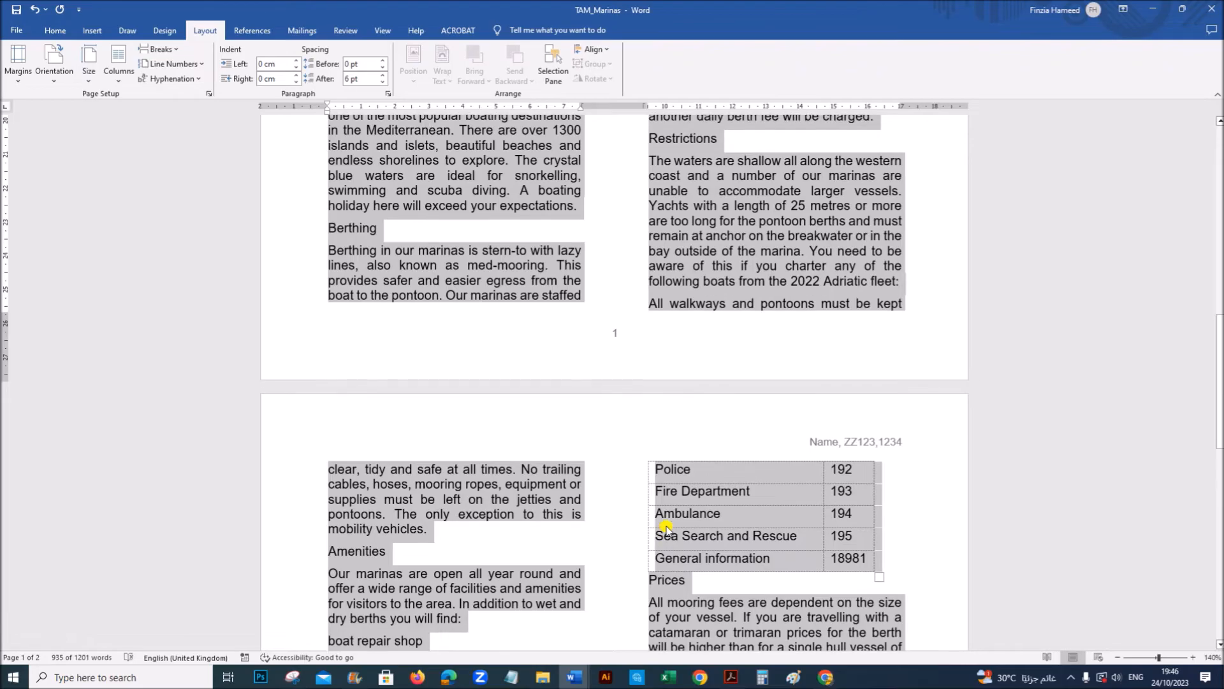
Step: Apply arrow bullets to the facilities list from 'boat repair shop' to 'WC and showering facilities'
scroll("down", 3)
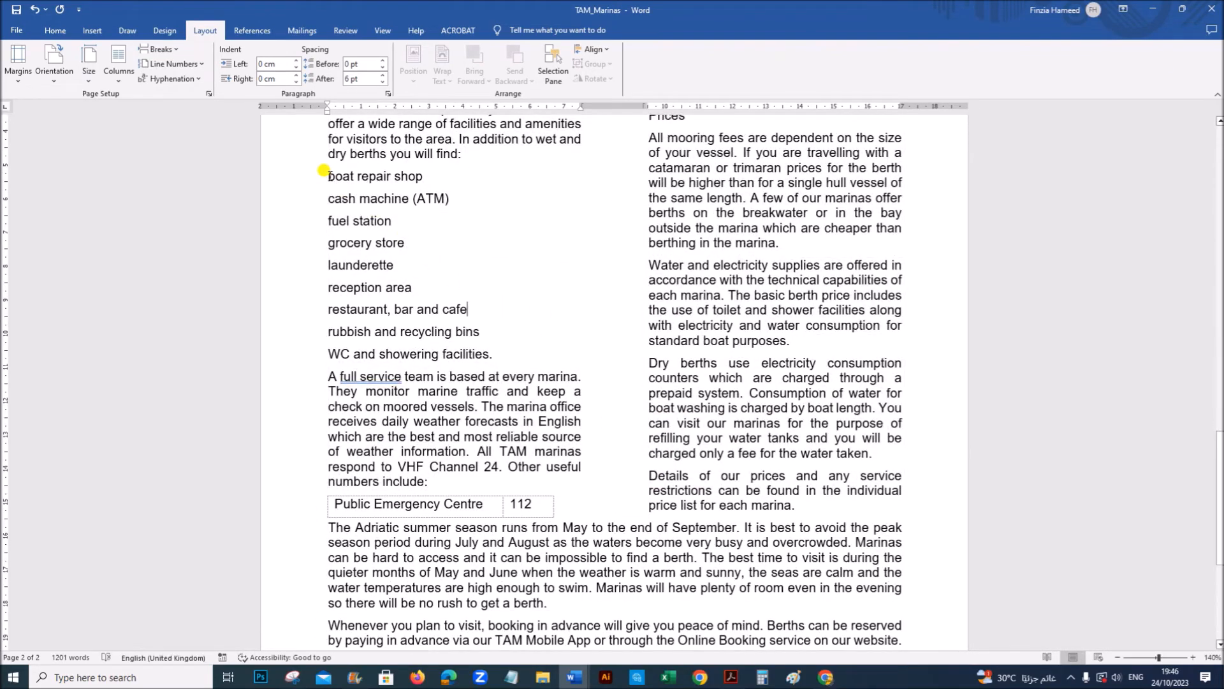
left_click_drag(327, 170, 491, 354)
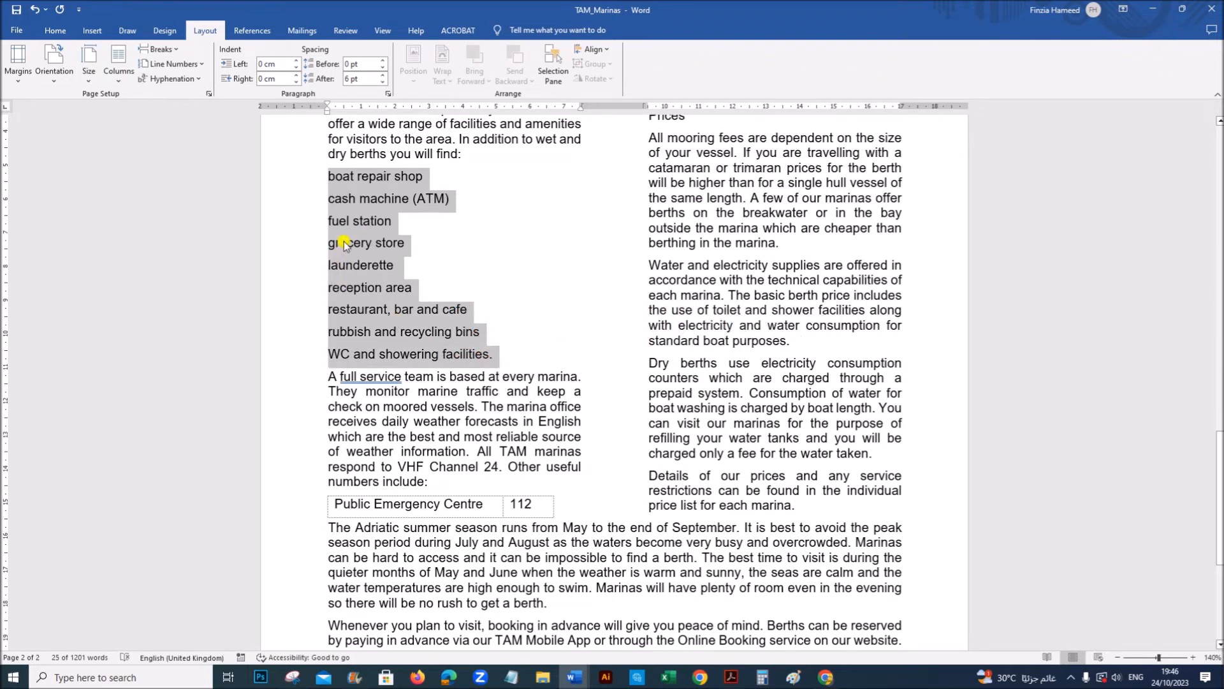
left_click(54, 30)
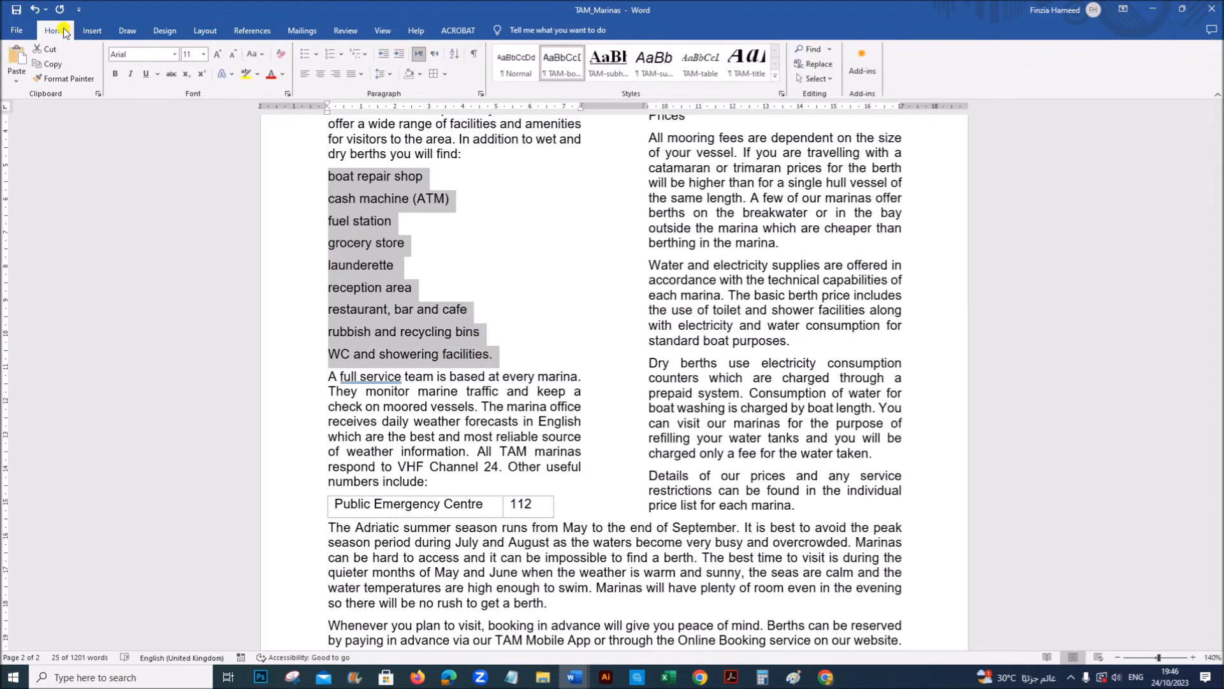
left_click(310, 54)
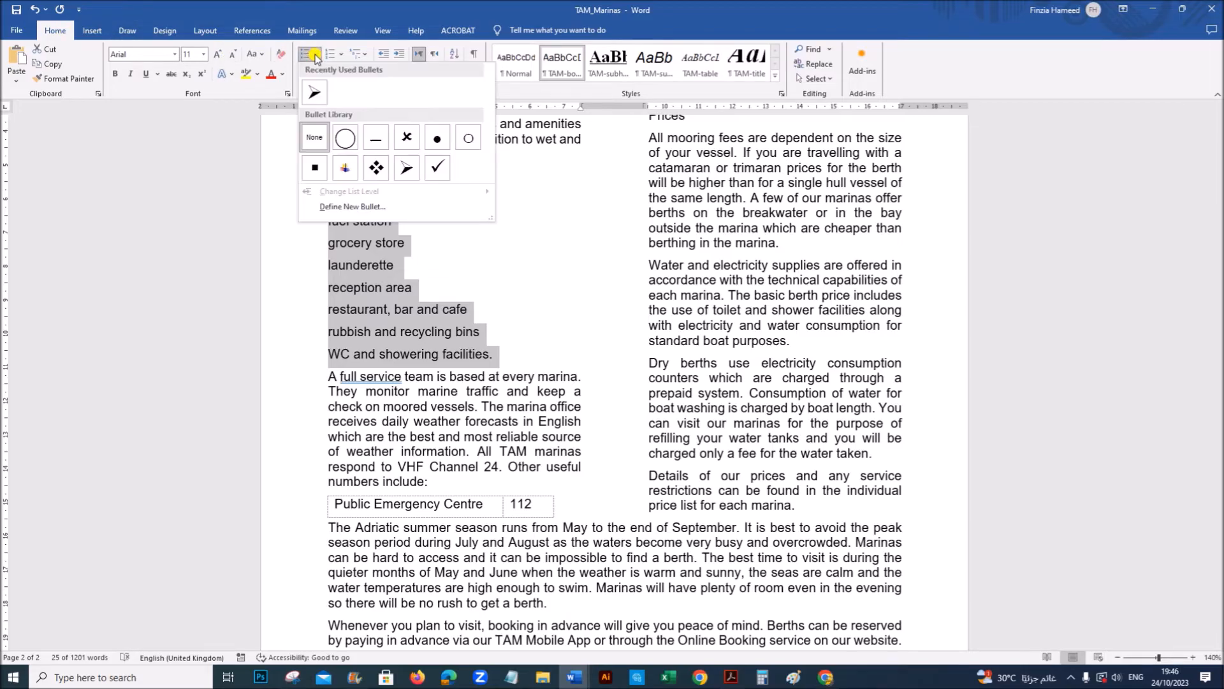
left_click(405, 167)
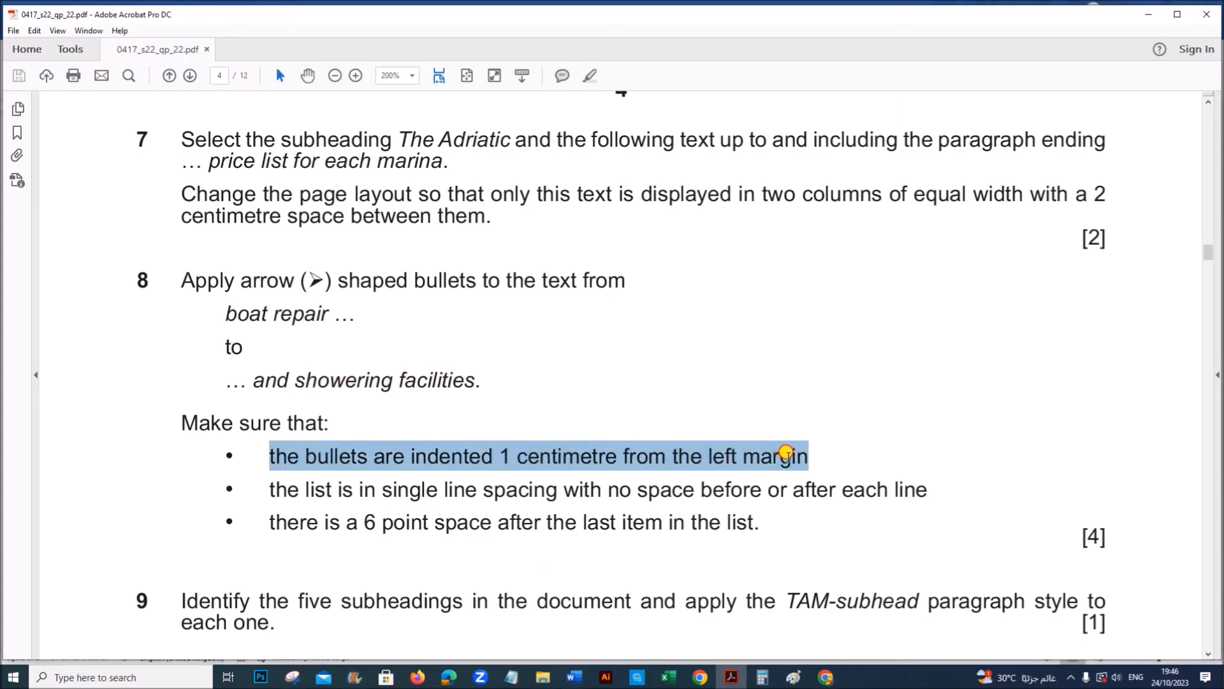
mouse_move(574, 677)
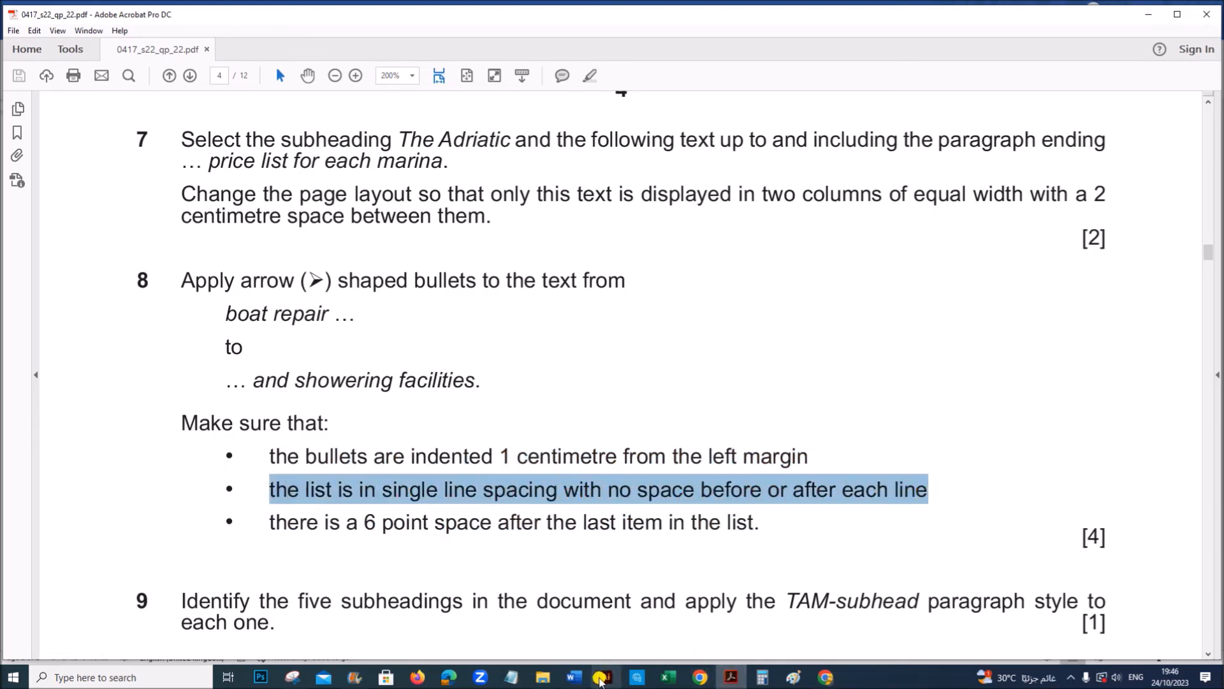
left_click(573, 677)
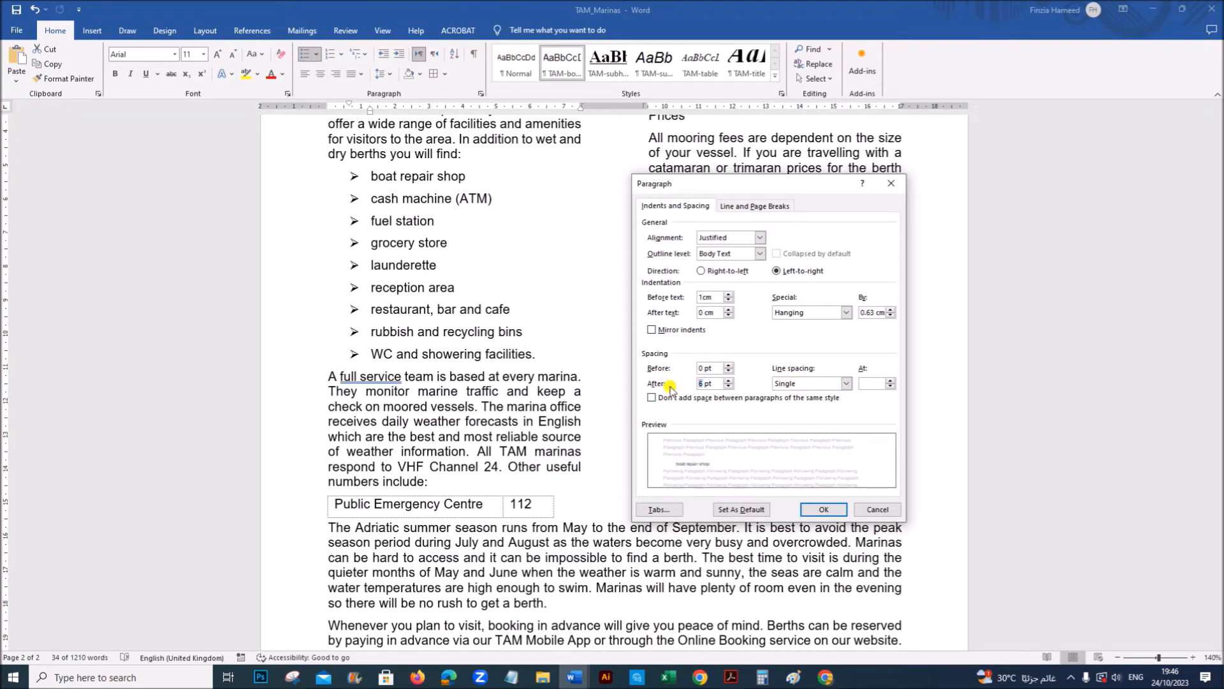
Step: Set 6 pt spacing after the last list item, WC and showering facilities
left_click(731, 386)
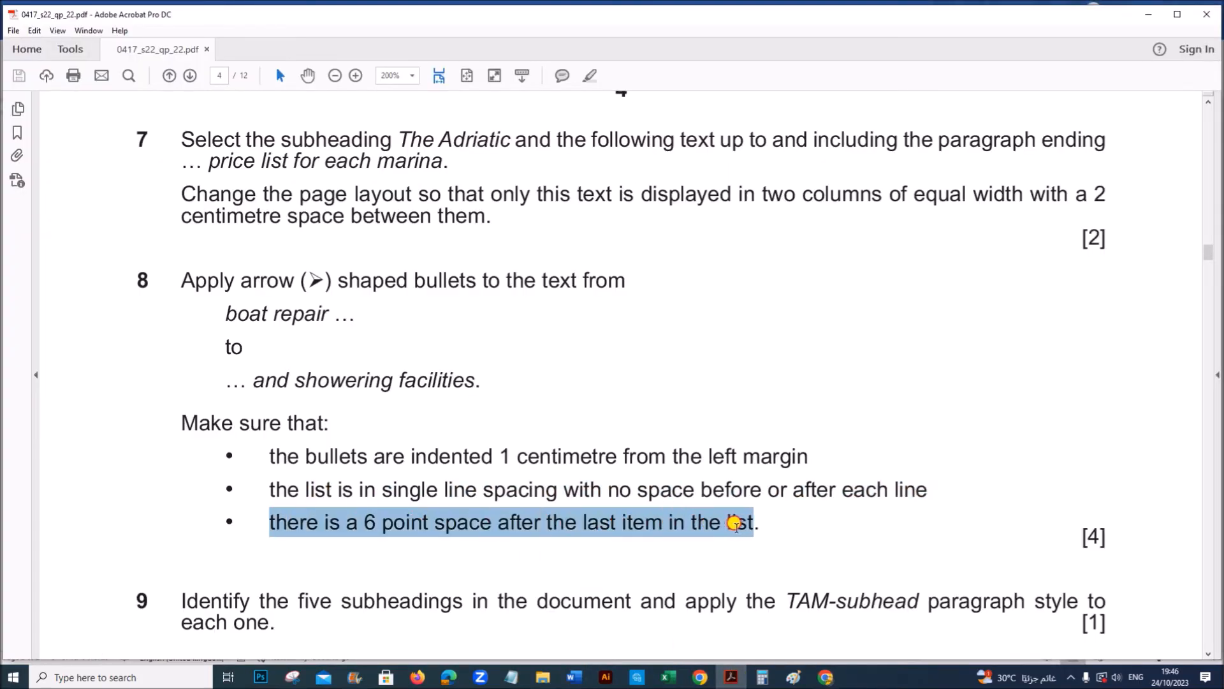
mouse_move(573, 677)
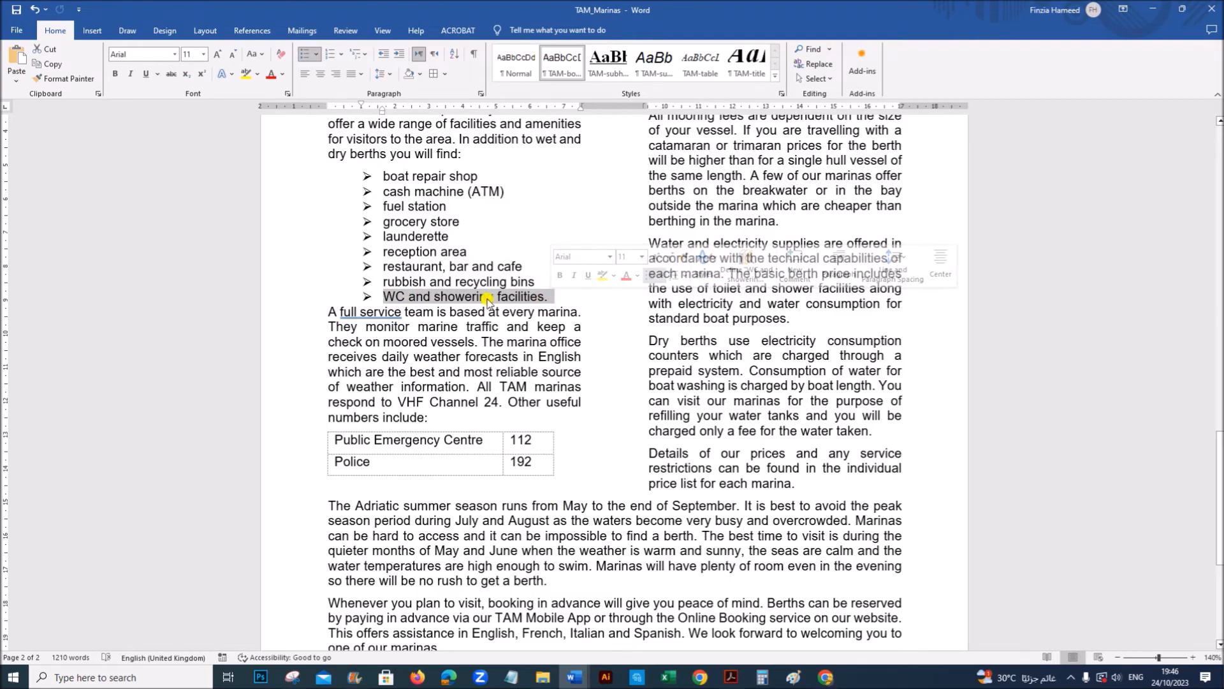
right_click(484, 296)
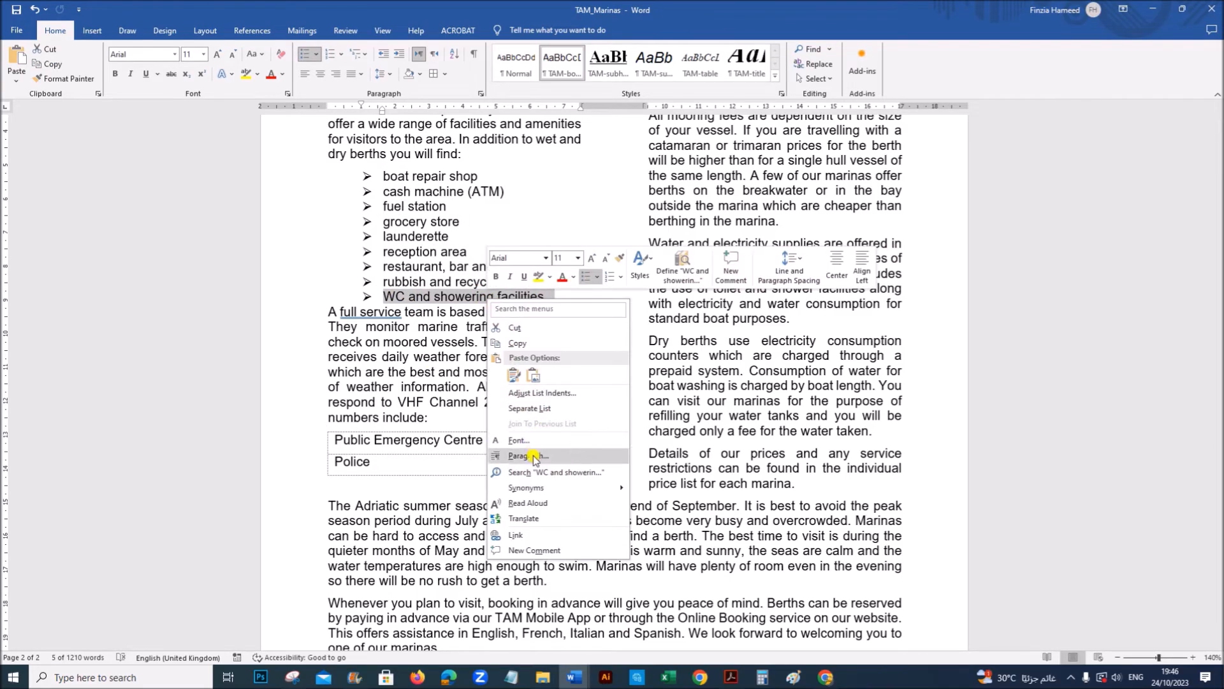
left_click(529, 455)
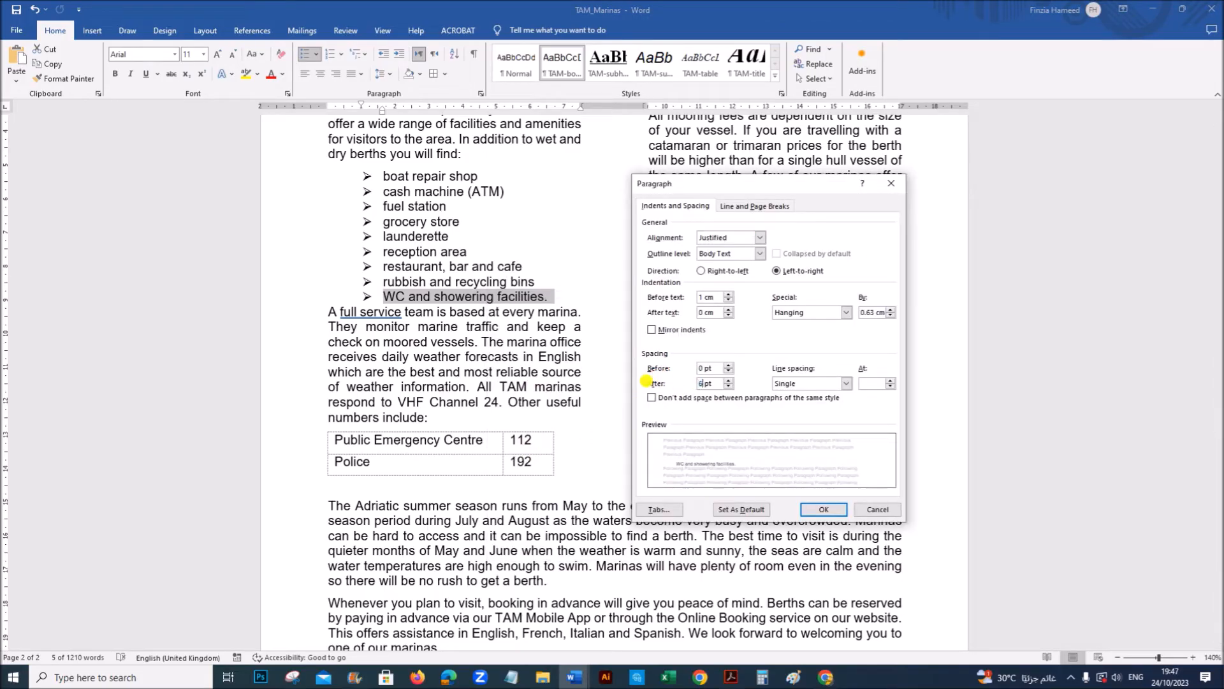
left_click(822, 508)
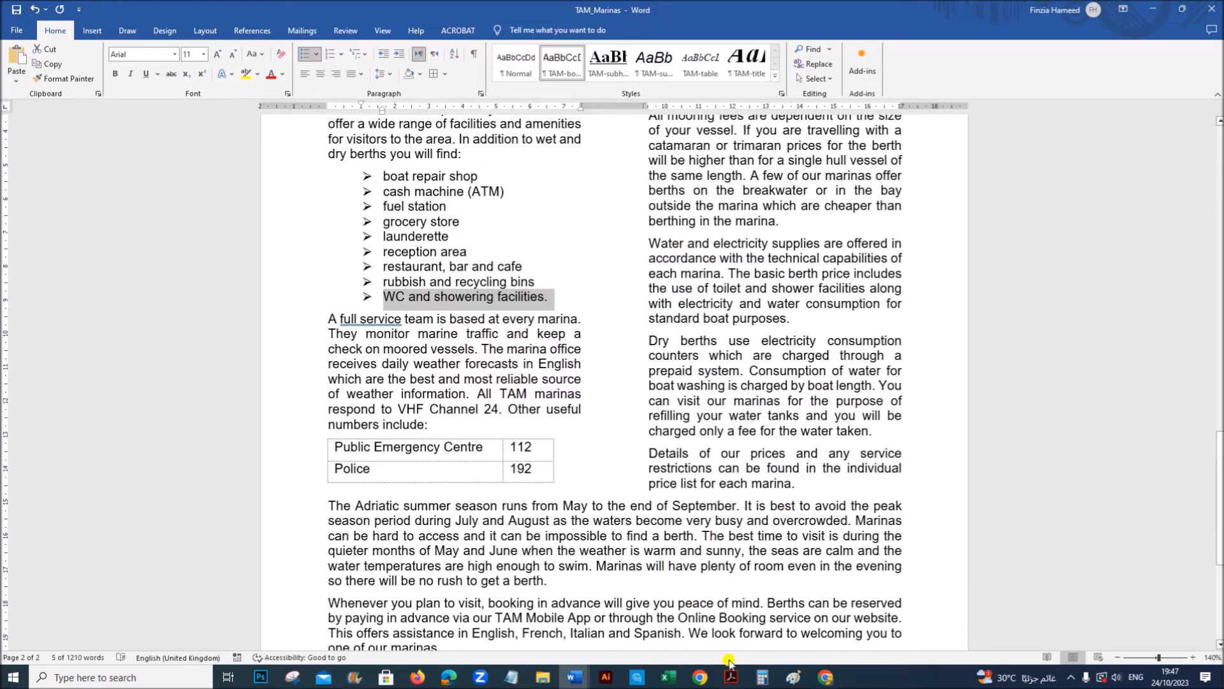
left_click(730, 677)
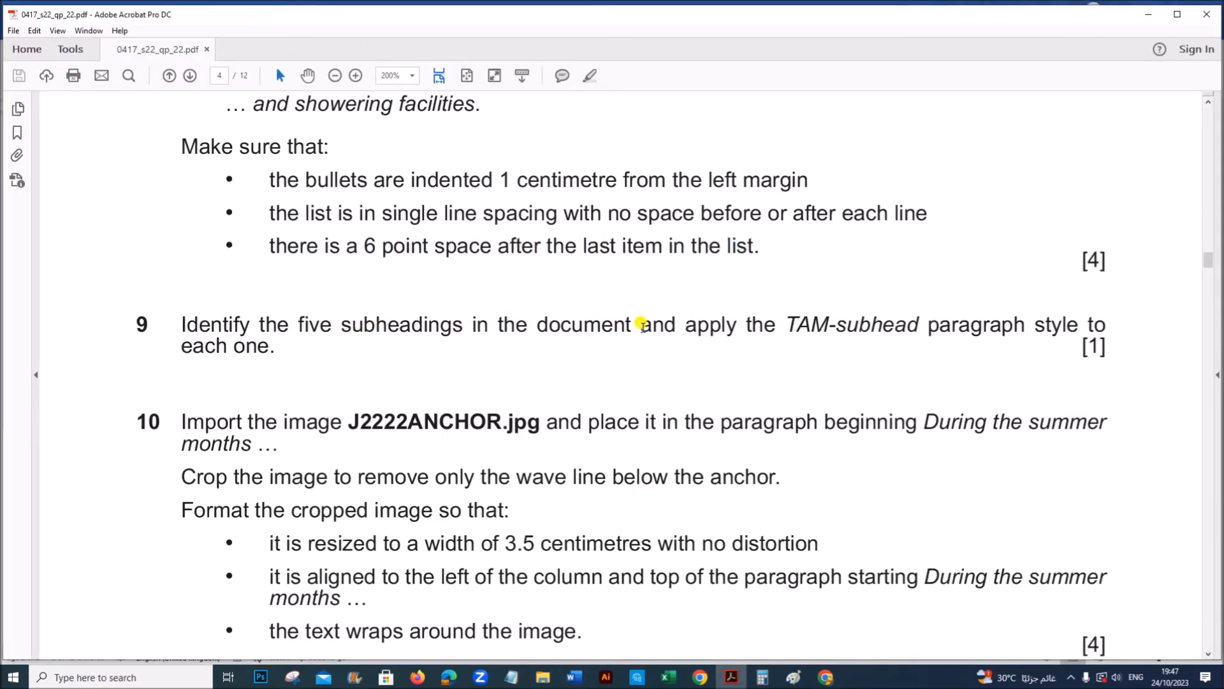
mouse_move(1091, 332)
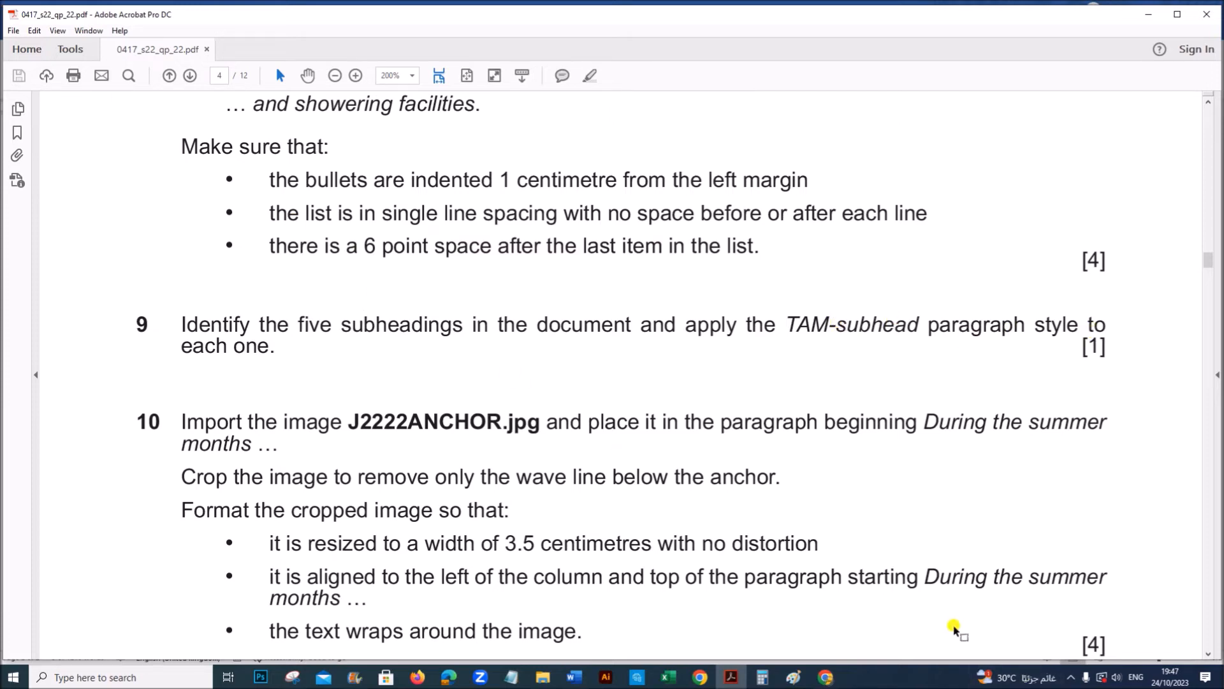
Step: Apply the TAM-subhead style to subheadings such as The Adriatic, Amenities and Prices
left_click(573, 677)
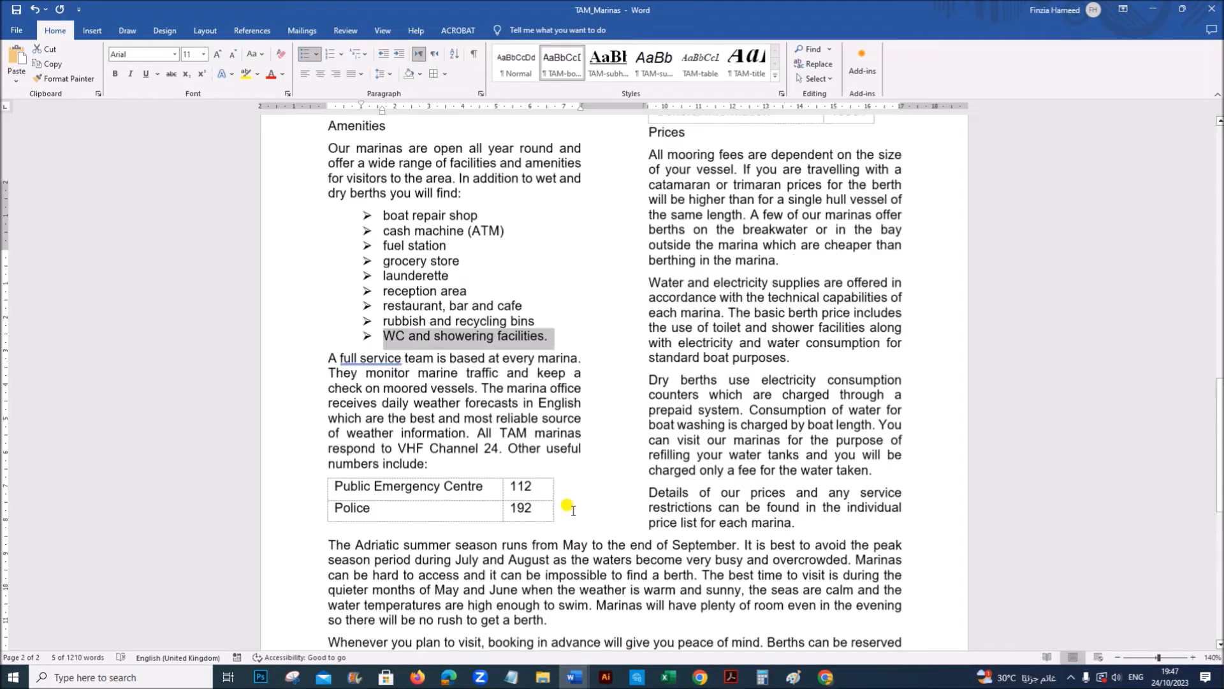
scroll("up", 3)
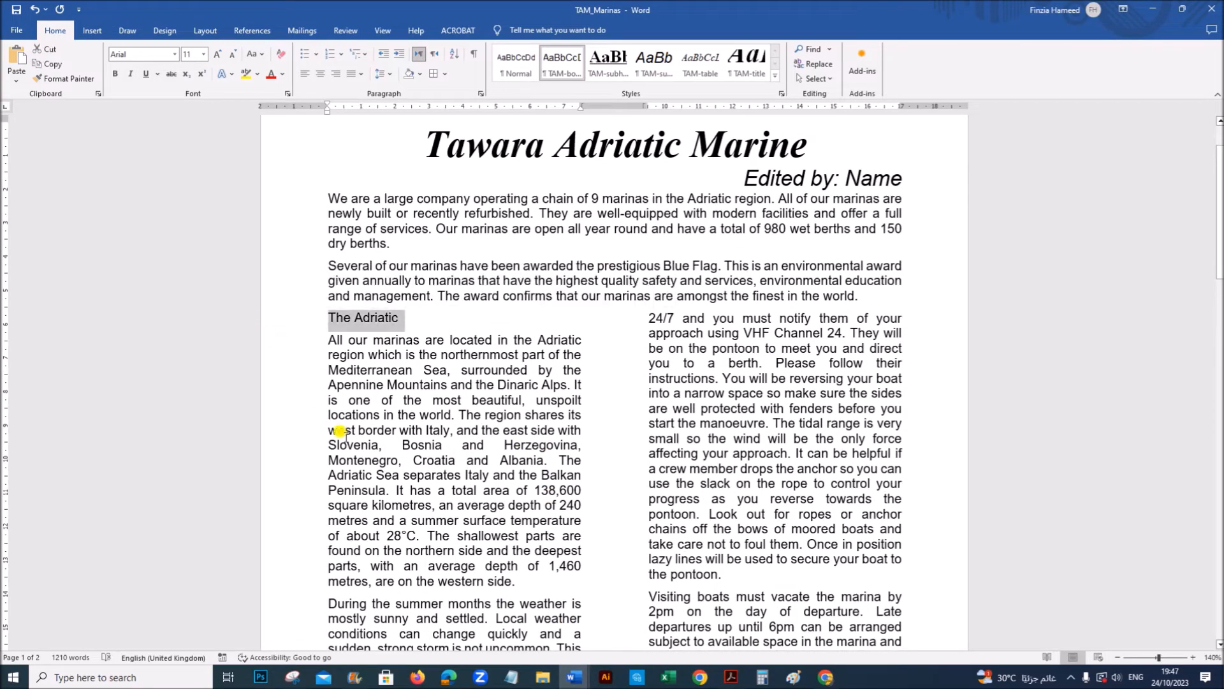
scroll("down", 3)
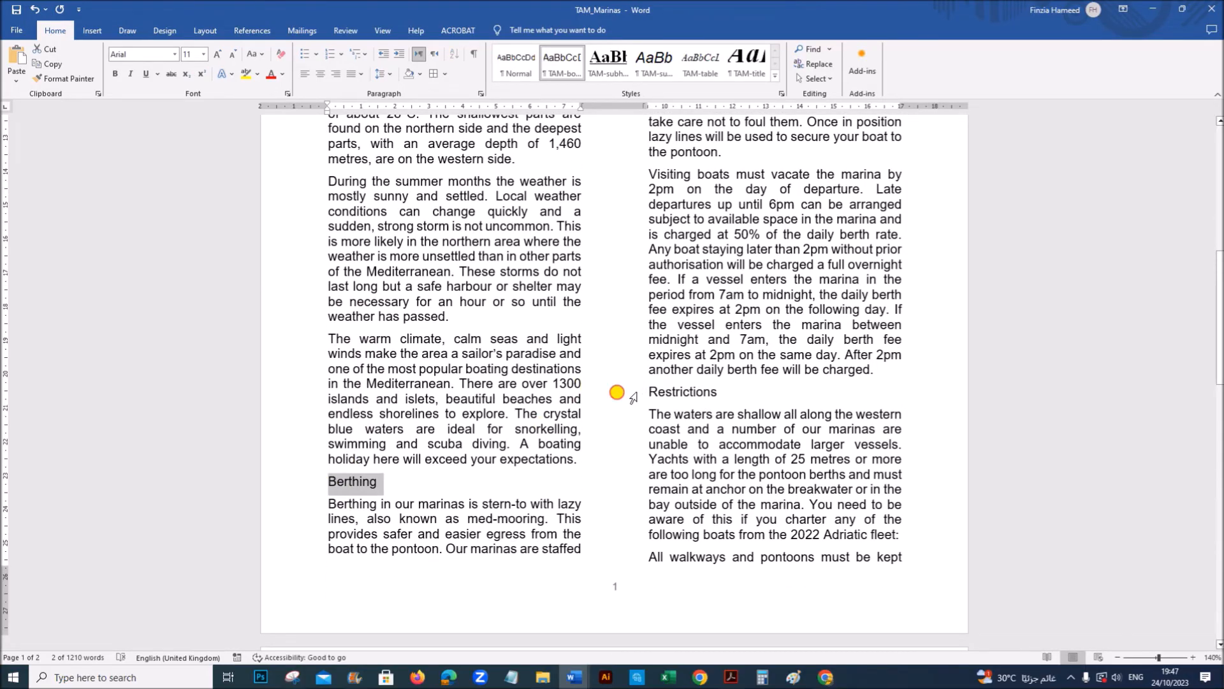
scroll("down", 3)
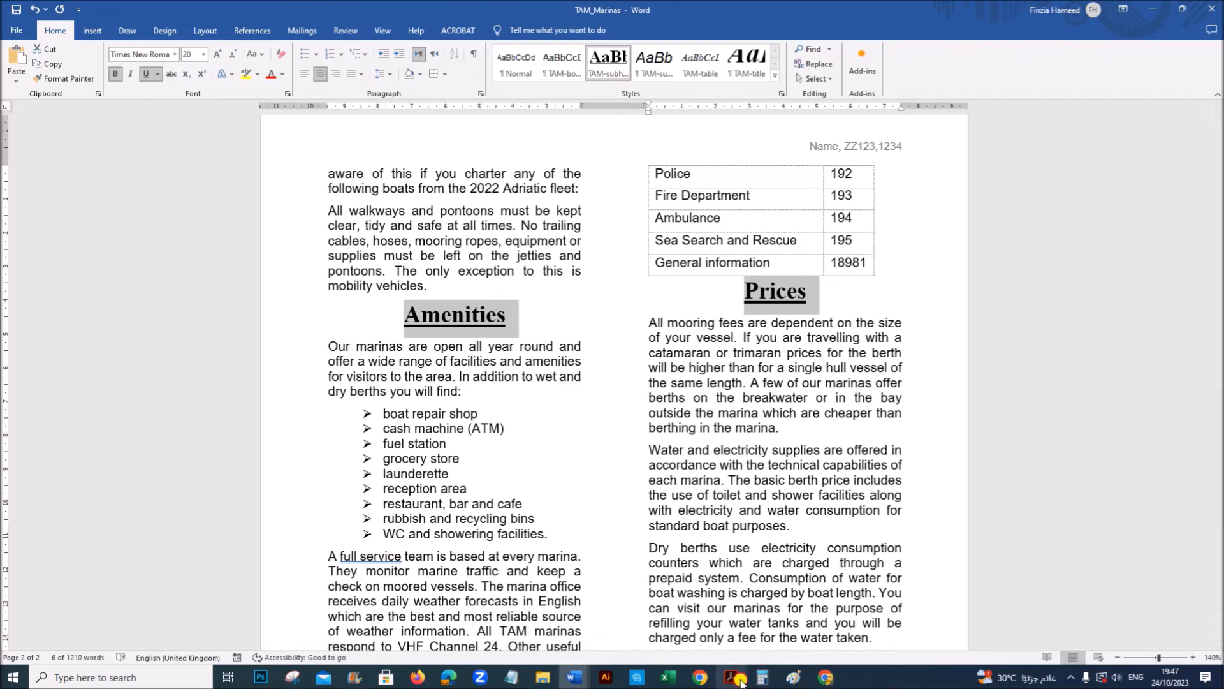
left_click(730, 677)
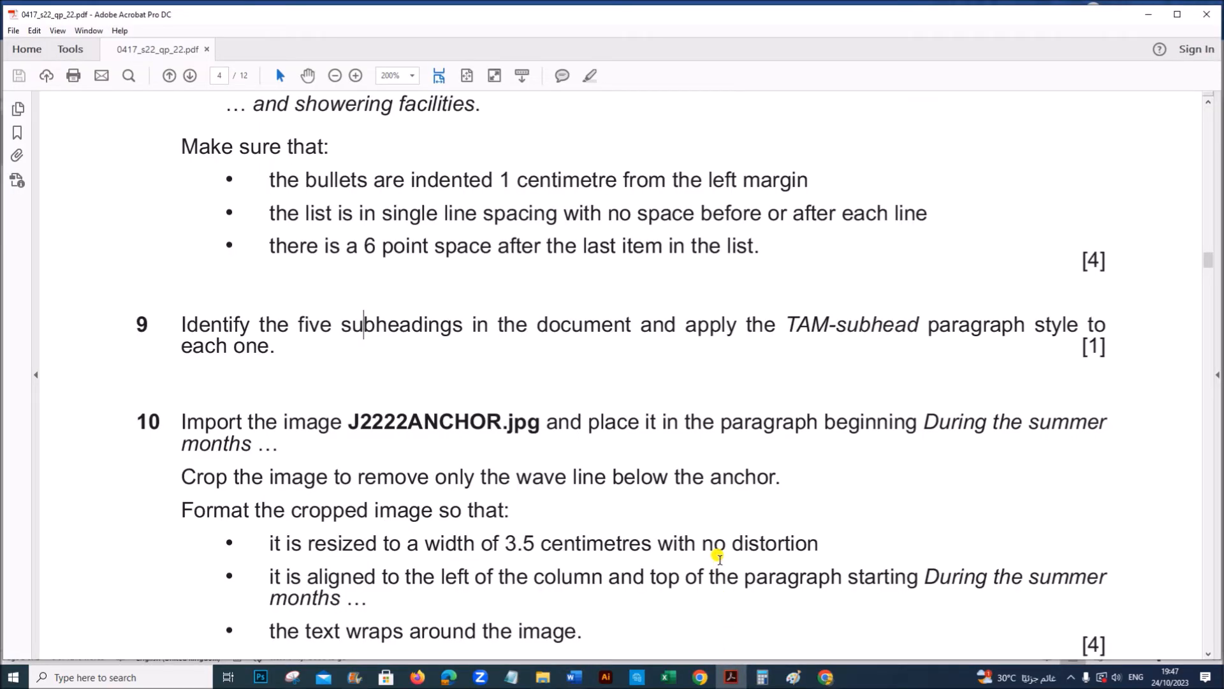
scroll("down", 3)
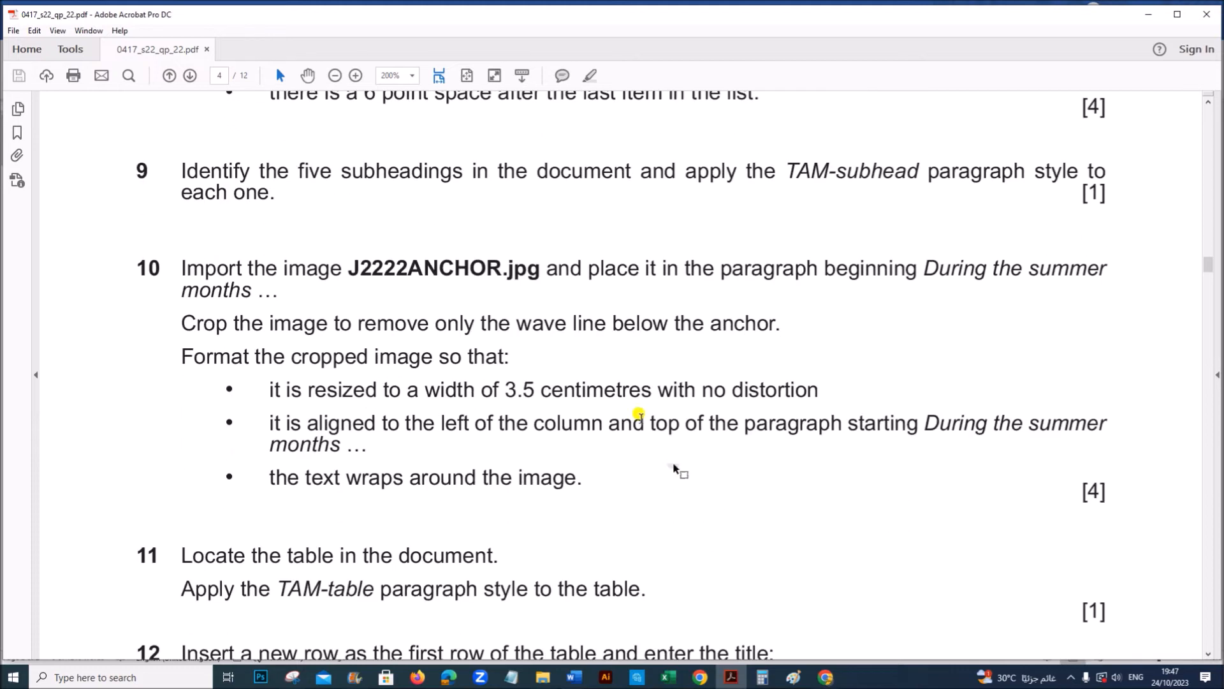
mouse_move(447, 268)
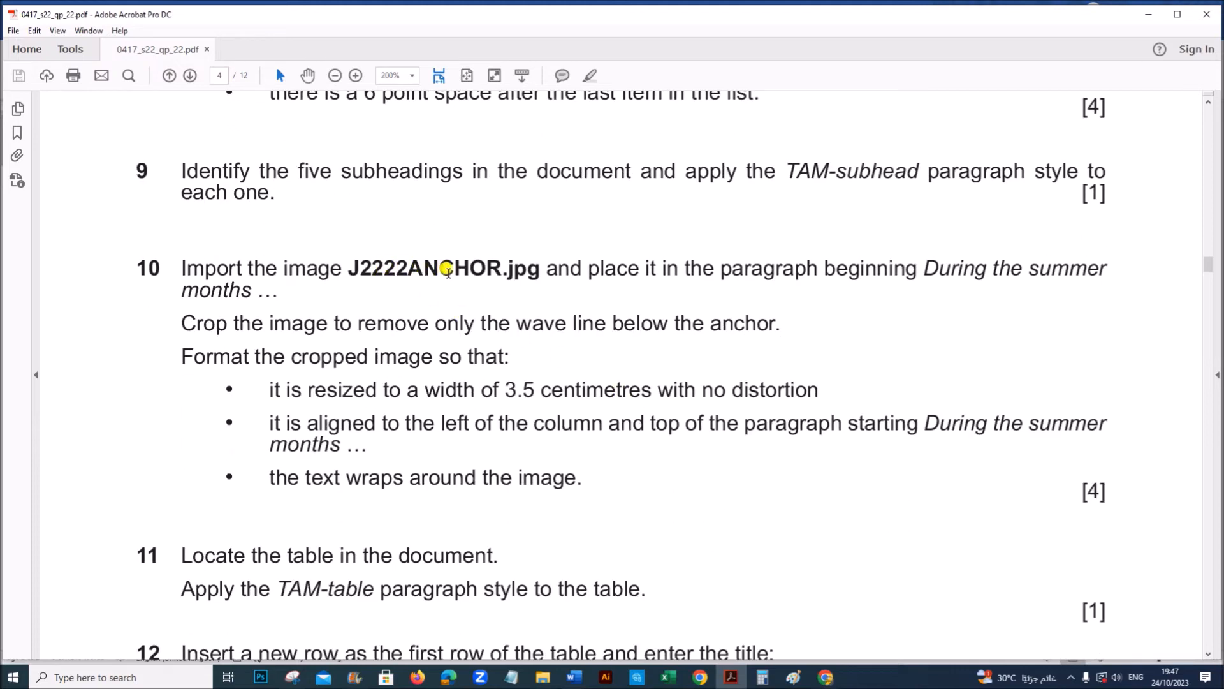
mouse_move(870, 292)
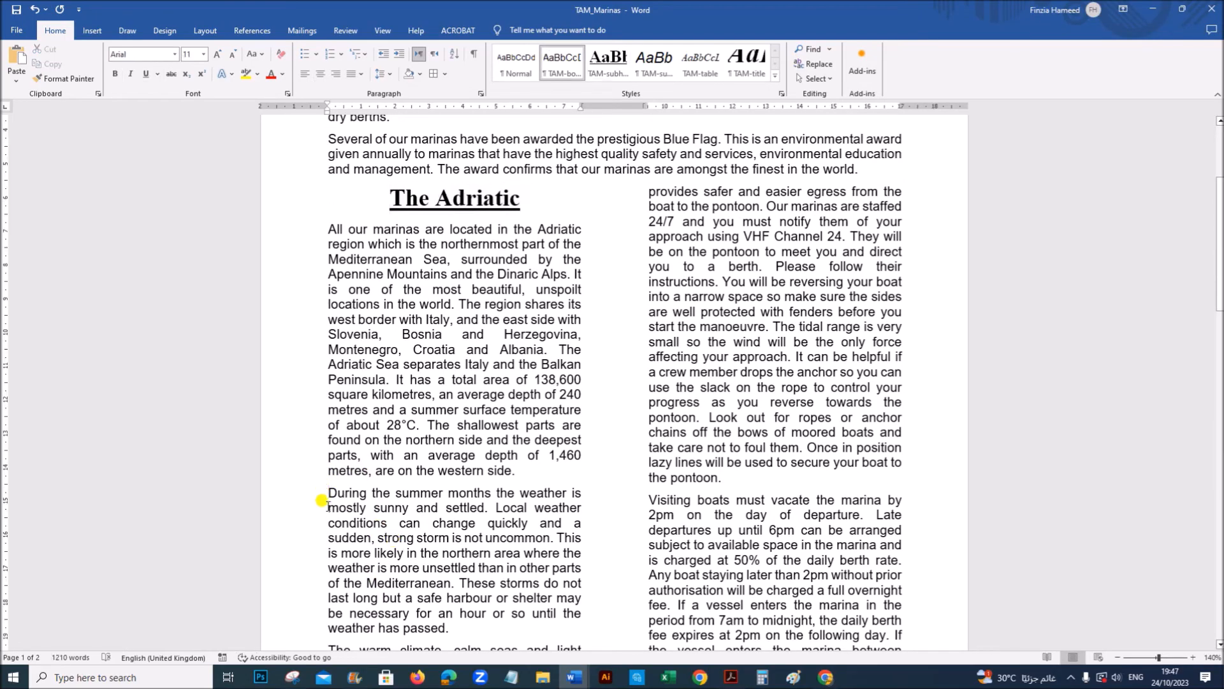
Step: Insert the J2222ANCHOR image at the 'During the summer months' paragraph and begin cropping it
left_click(91, 30)
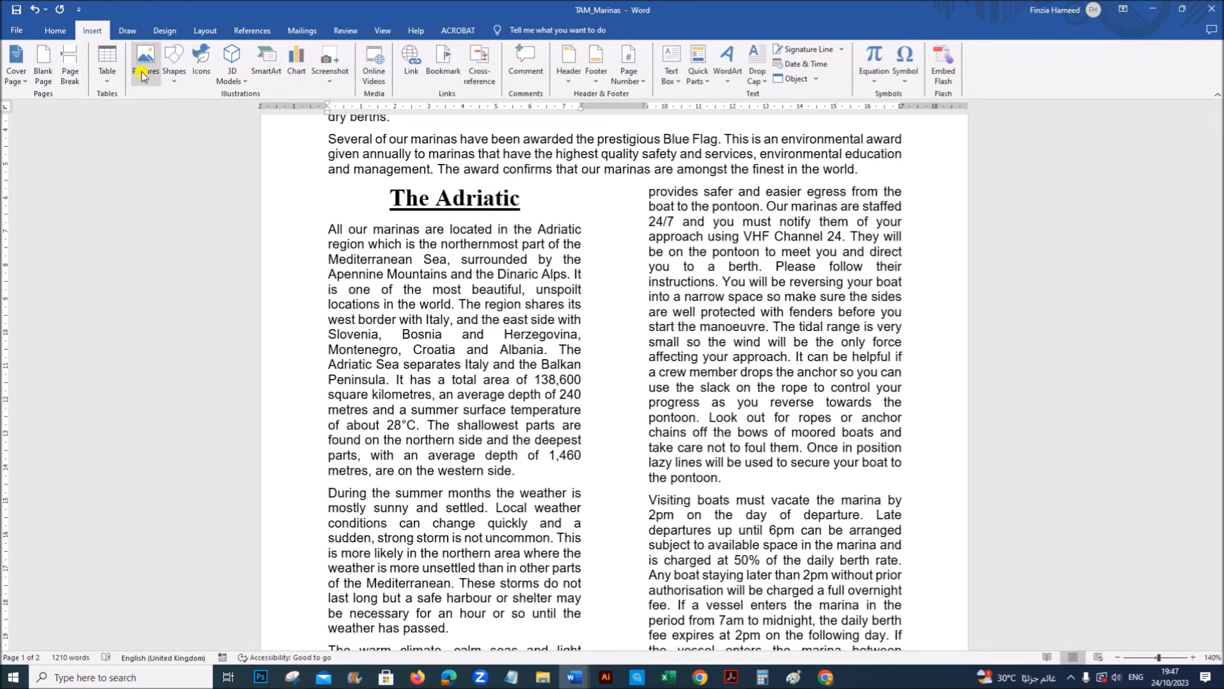
left_click(145, 64)
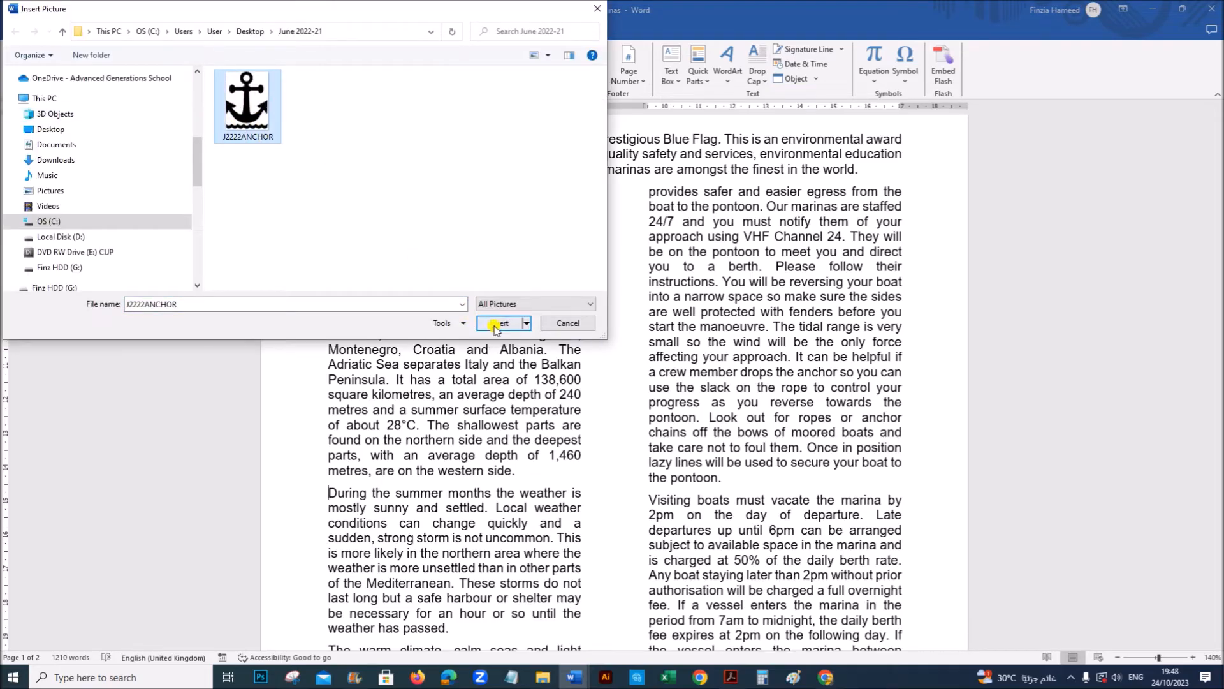
left_click(499, 323)
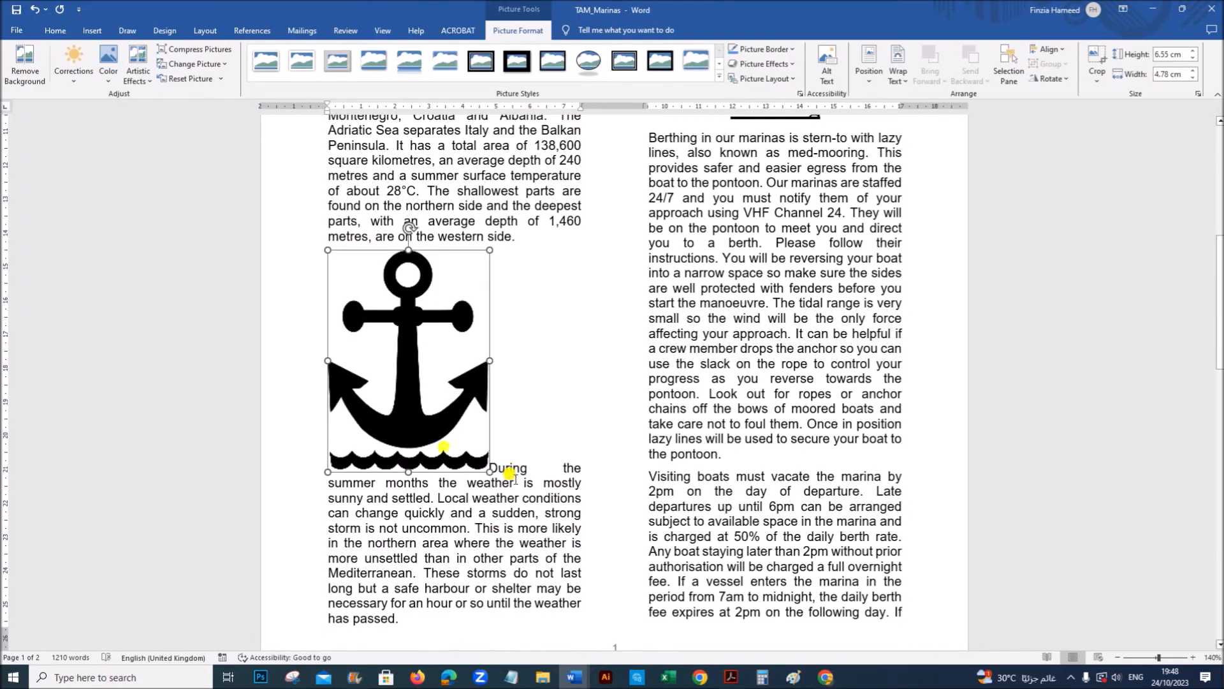
left_click(730, 677)
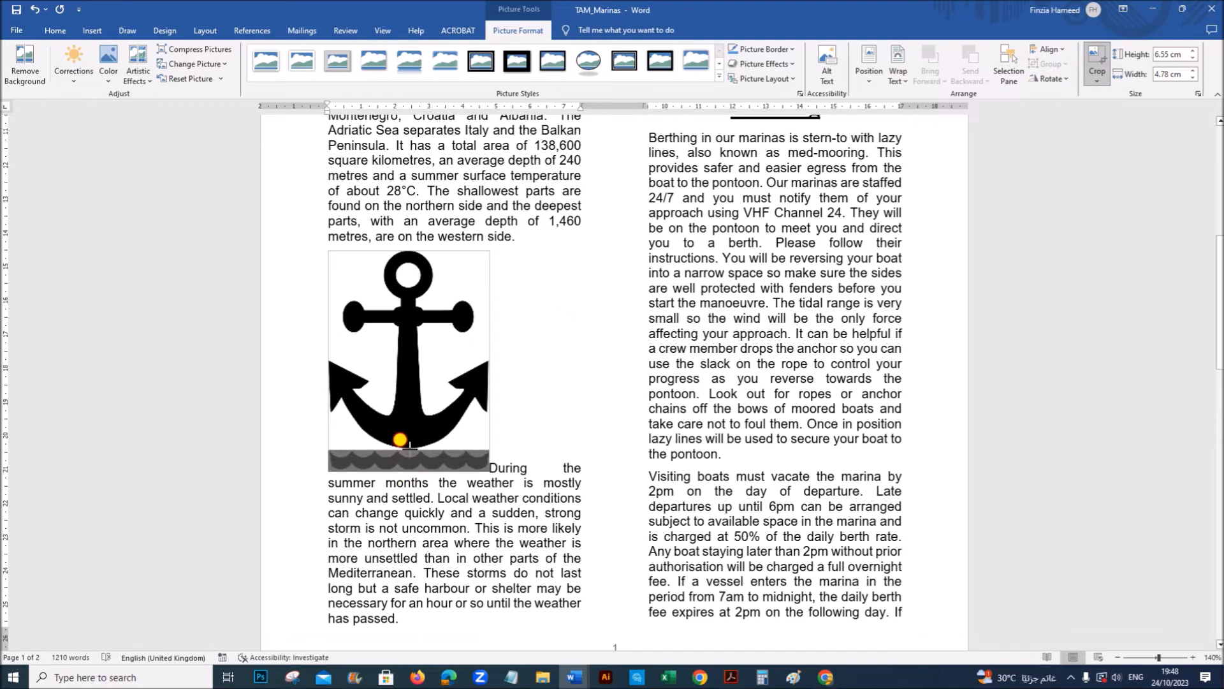
Step: Apply the crop removing the wave line from the bottom of the anchor image
left_click(1096, 65)
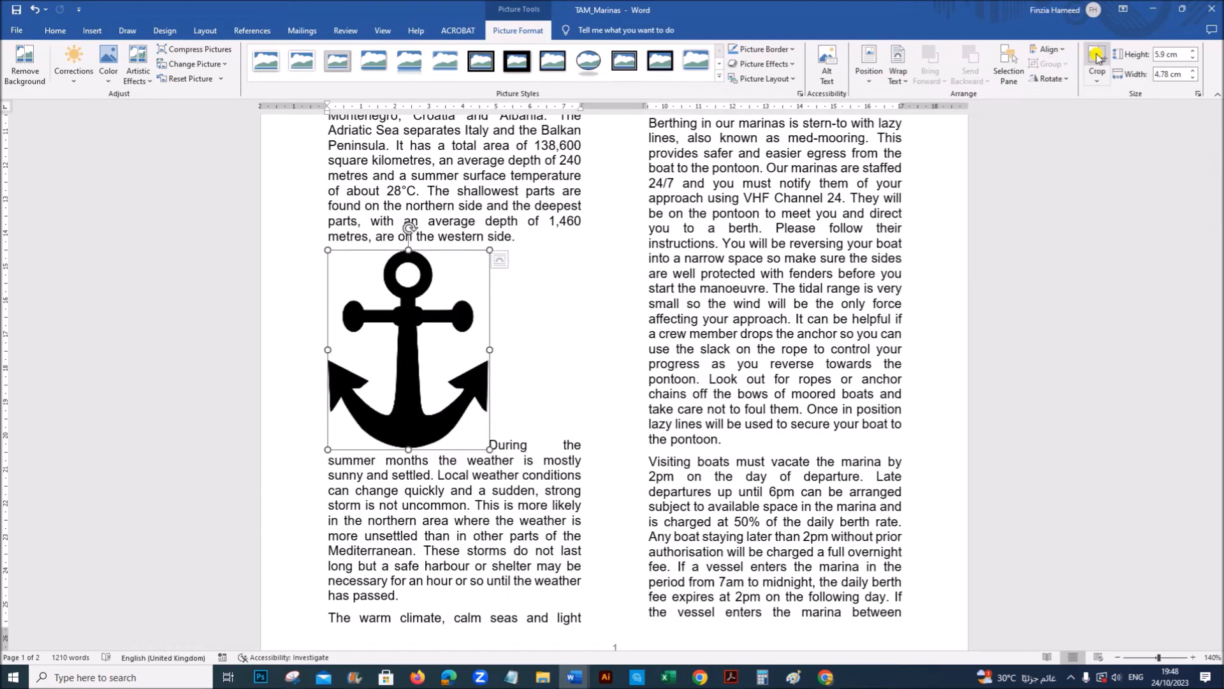
left_click(730, 677)
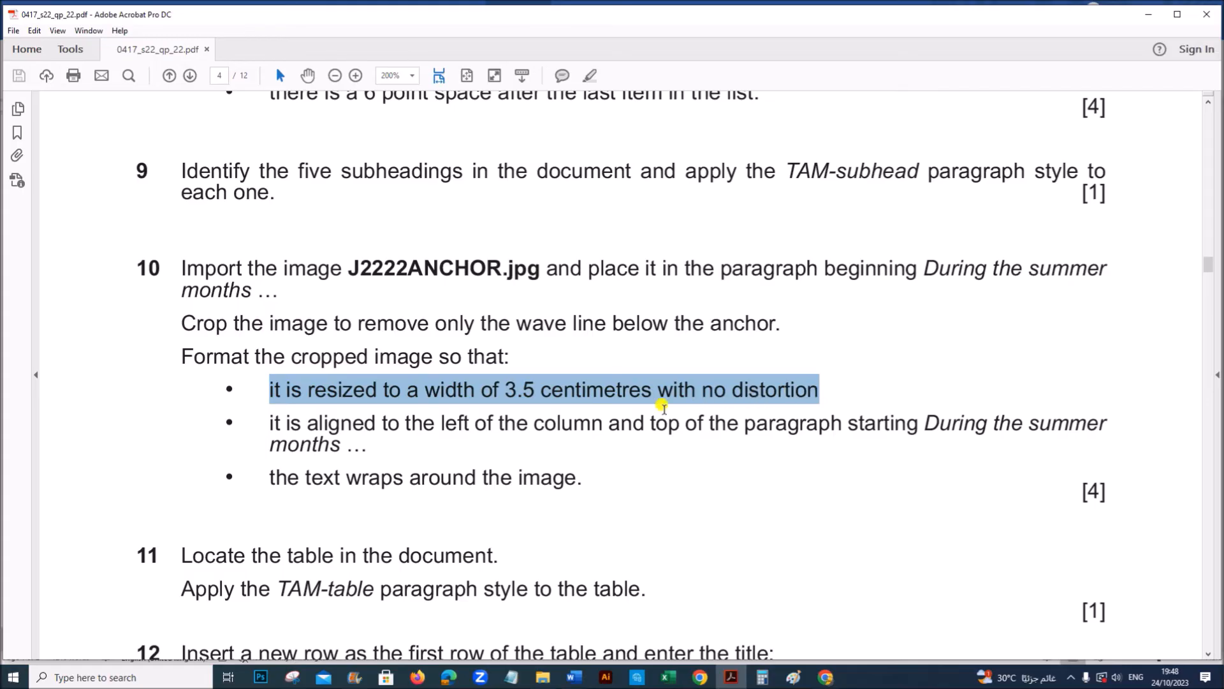
mouse_move(693, 410)
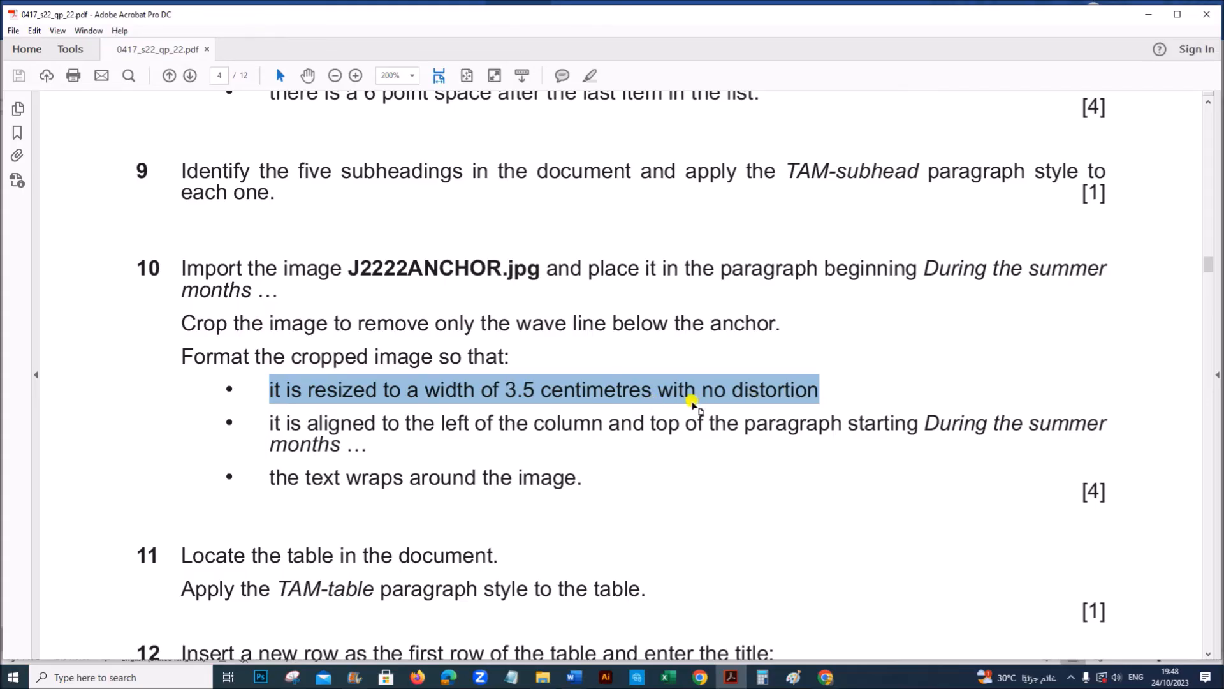
mouse_move(906, 428)
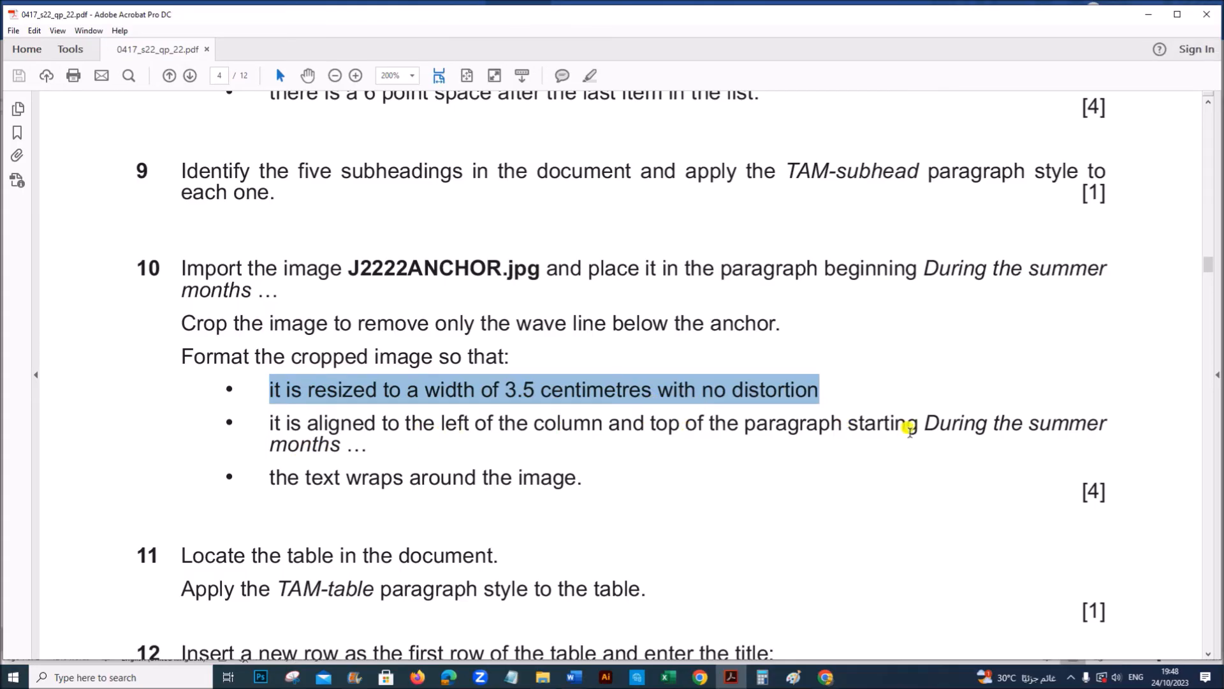
mouse_move(376, 494)
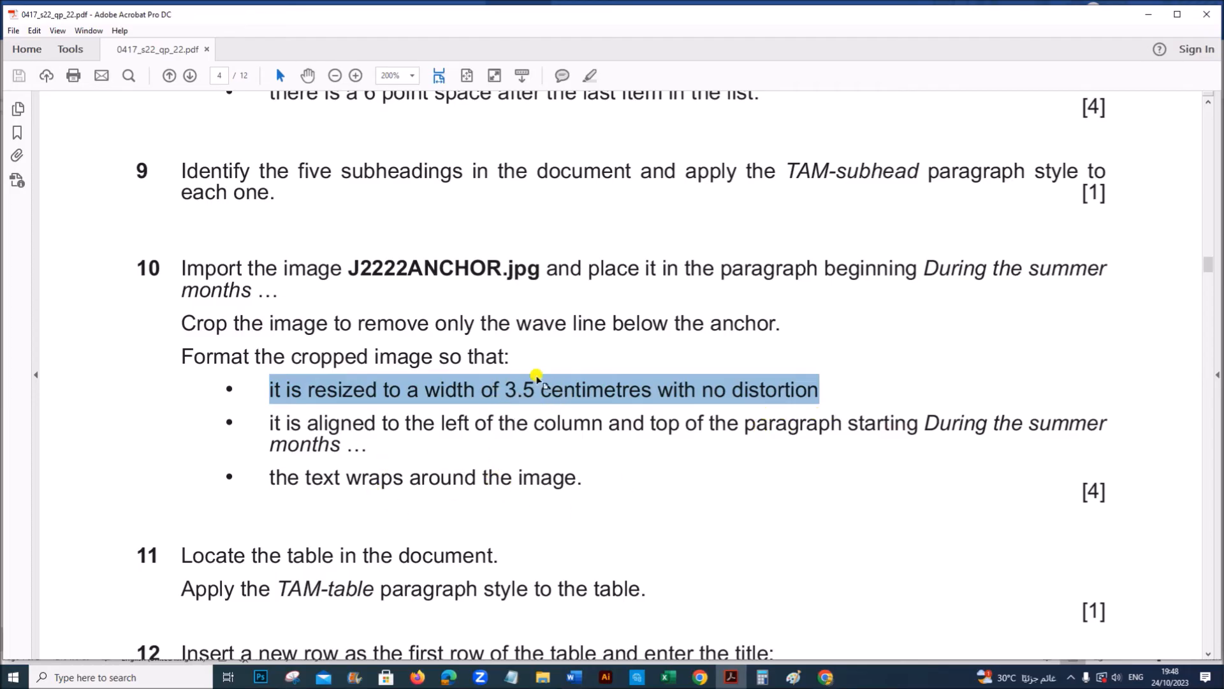
mouse_move(571, 677)
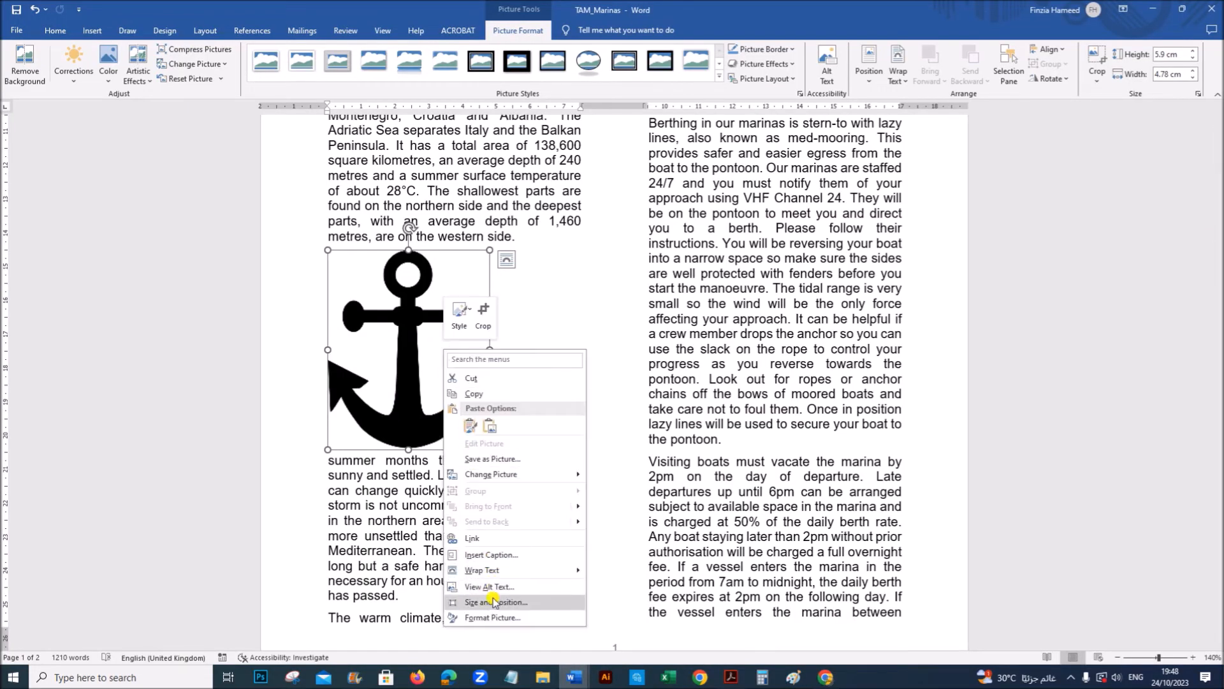
Step: Resize the anchor image to 3.5 cm wide with locked aspect ratio and choose Square text wrapping
left_click(494, 602)
type("3.5")
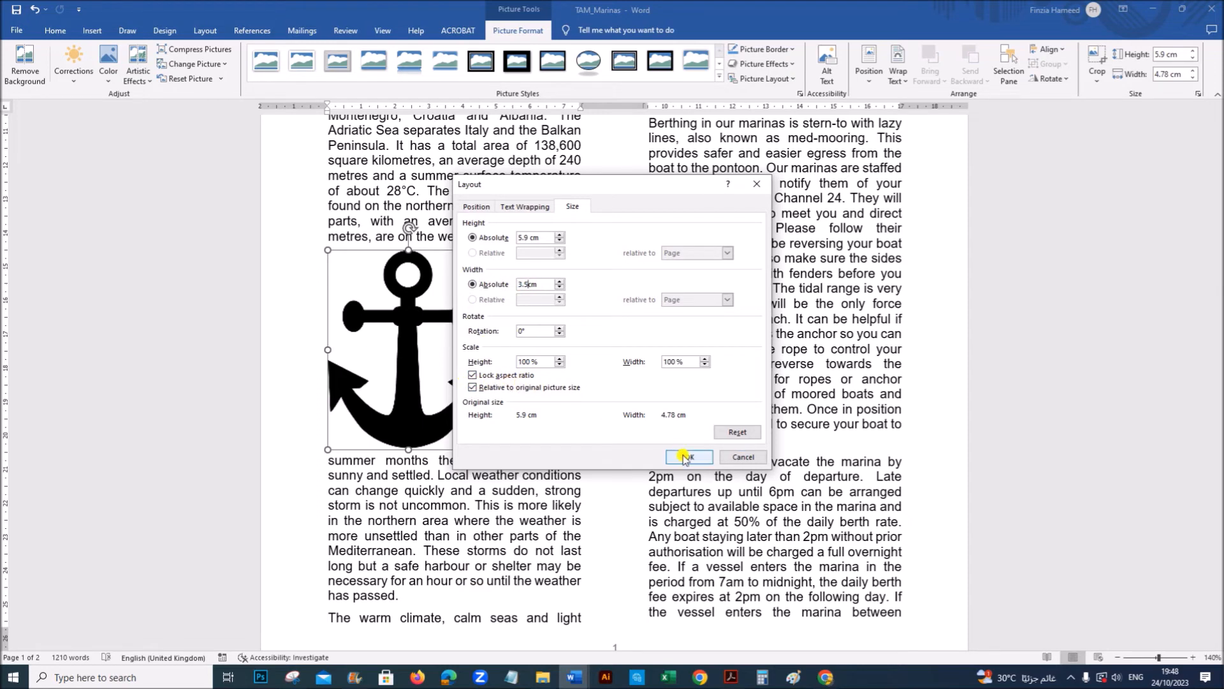
left_click(685, 456)
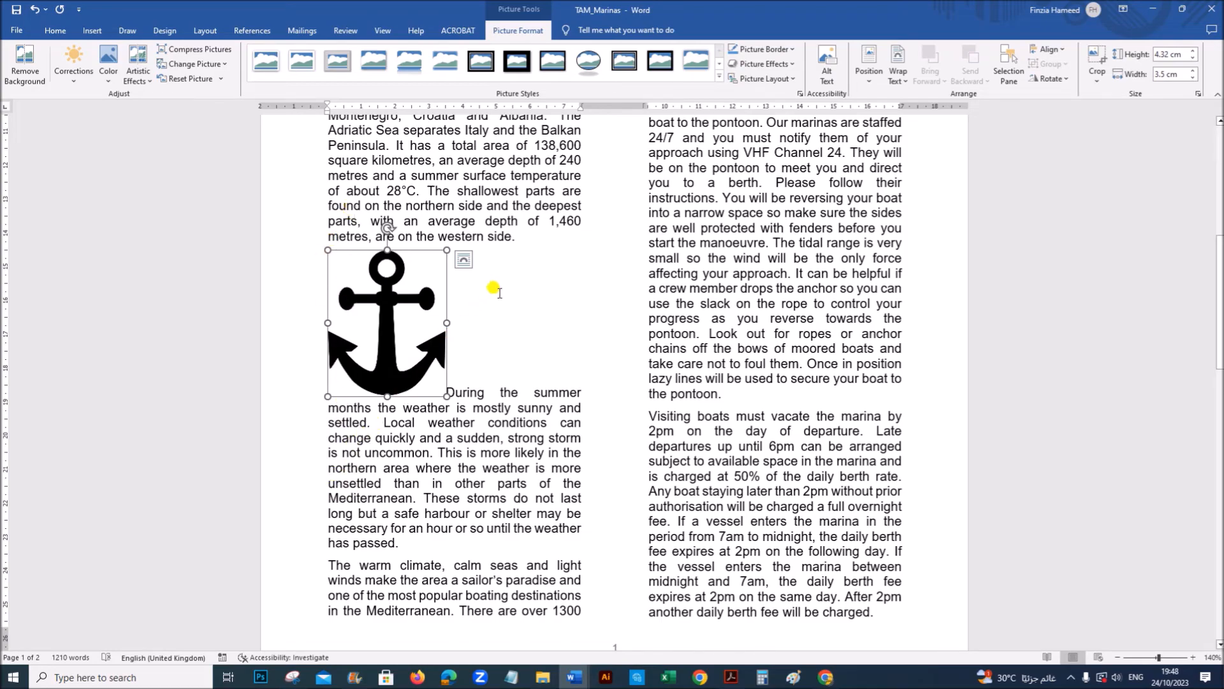
mouse_move(501, 400)
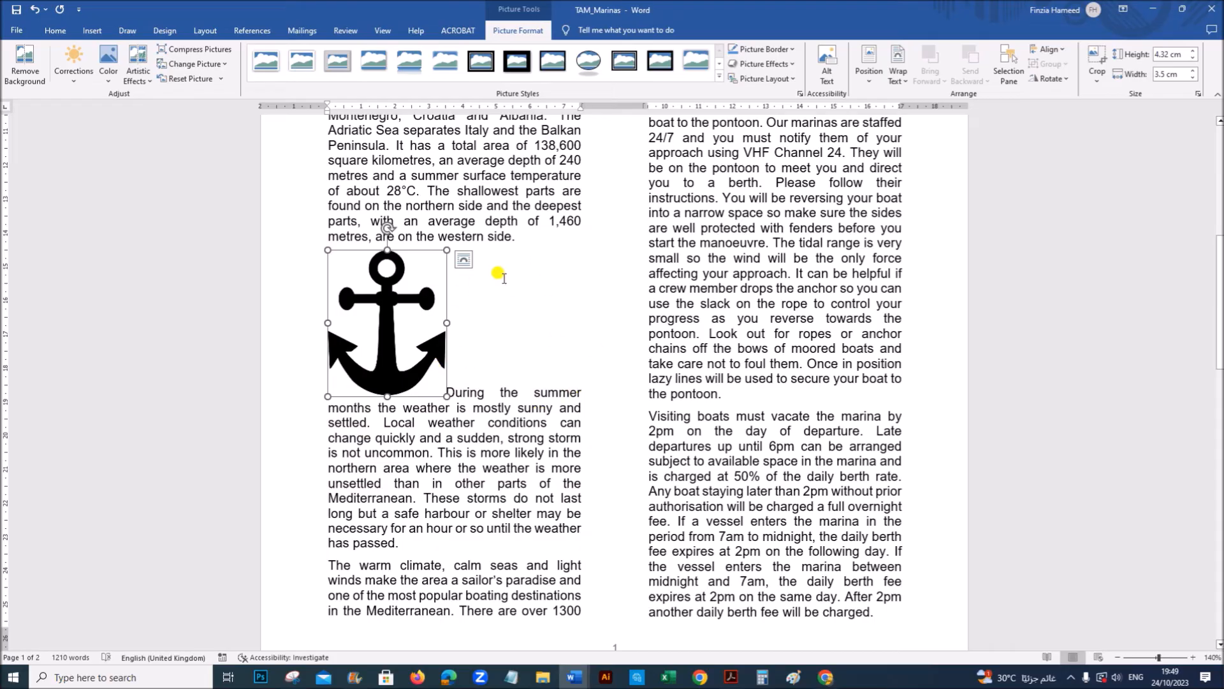
mouse_move(401, 298)
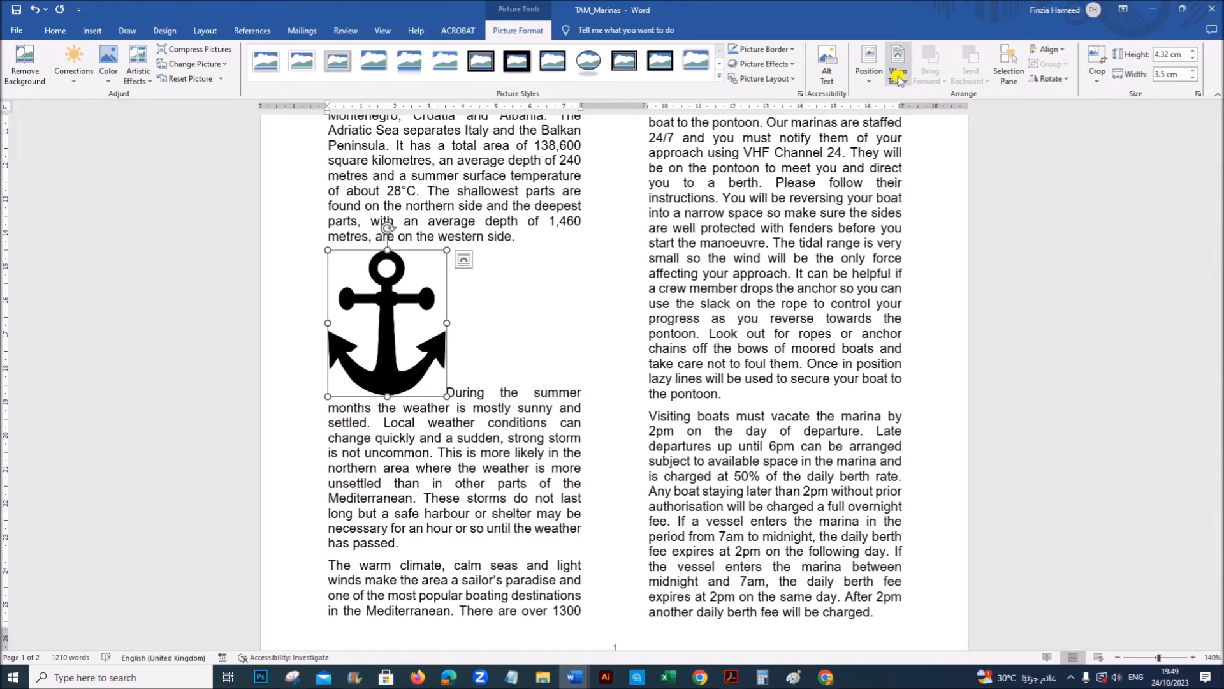
left_click(898, 64)
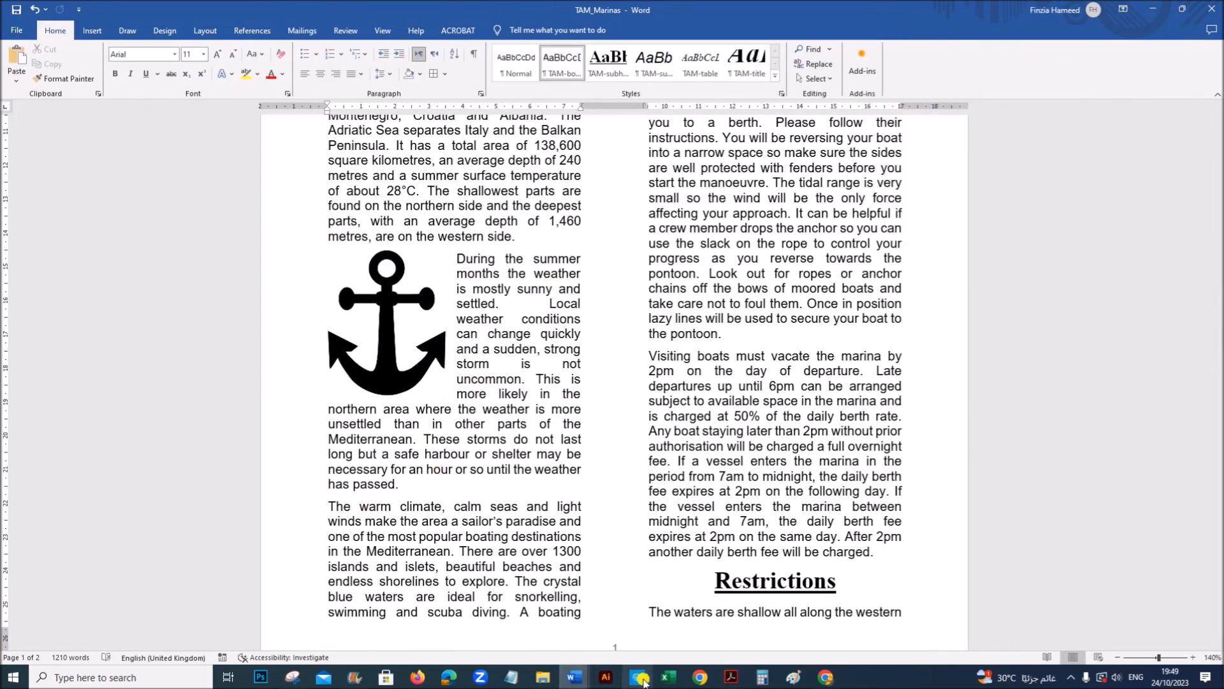
Step: Review the TAM-table style requirement in the question paper and locate the table on page 2
left_click(640, 677)
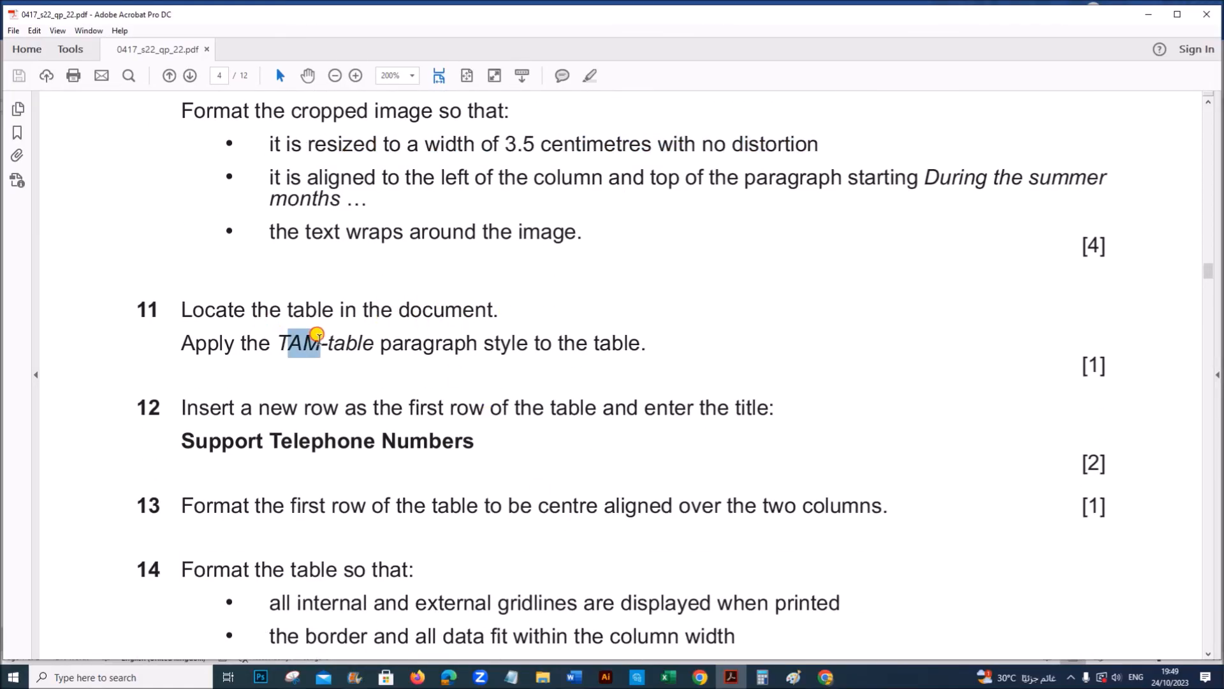
left_click_drag(313, 343, 644, 343)
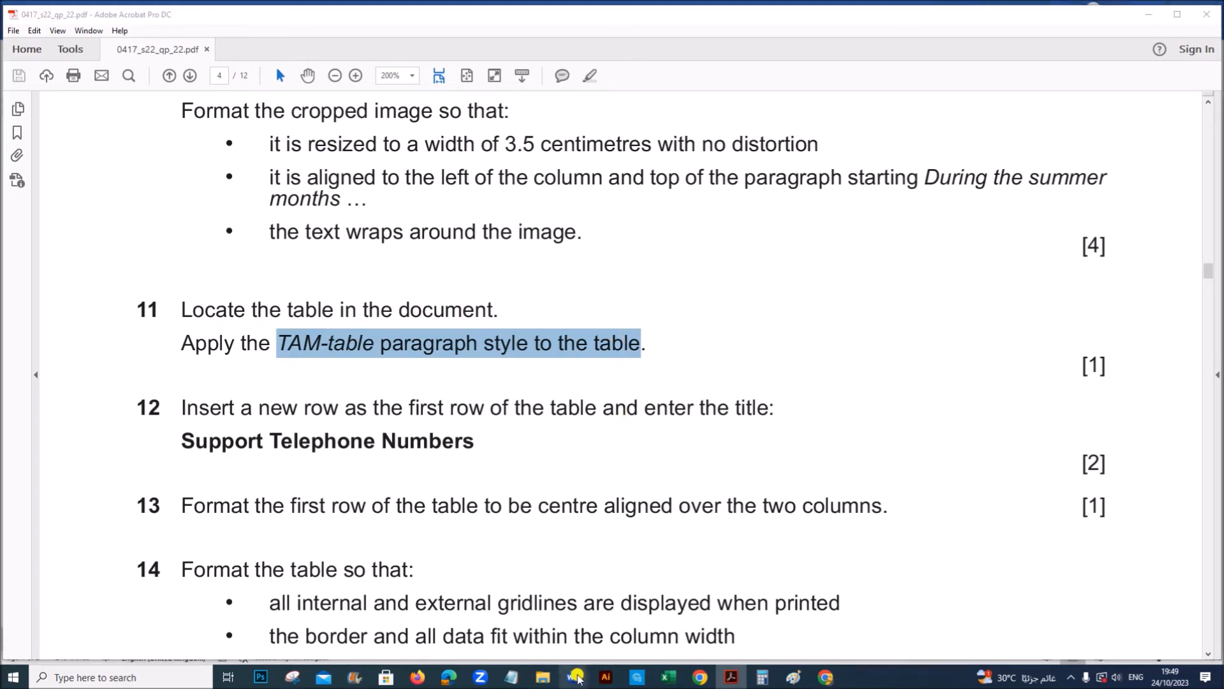
left_click(573, 678)
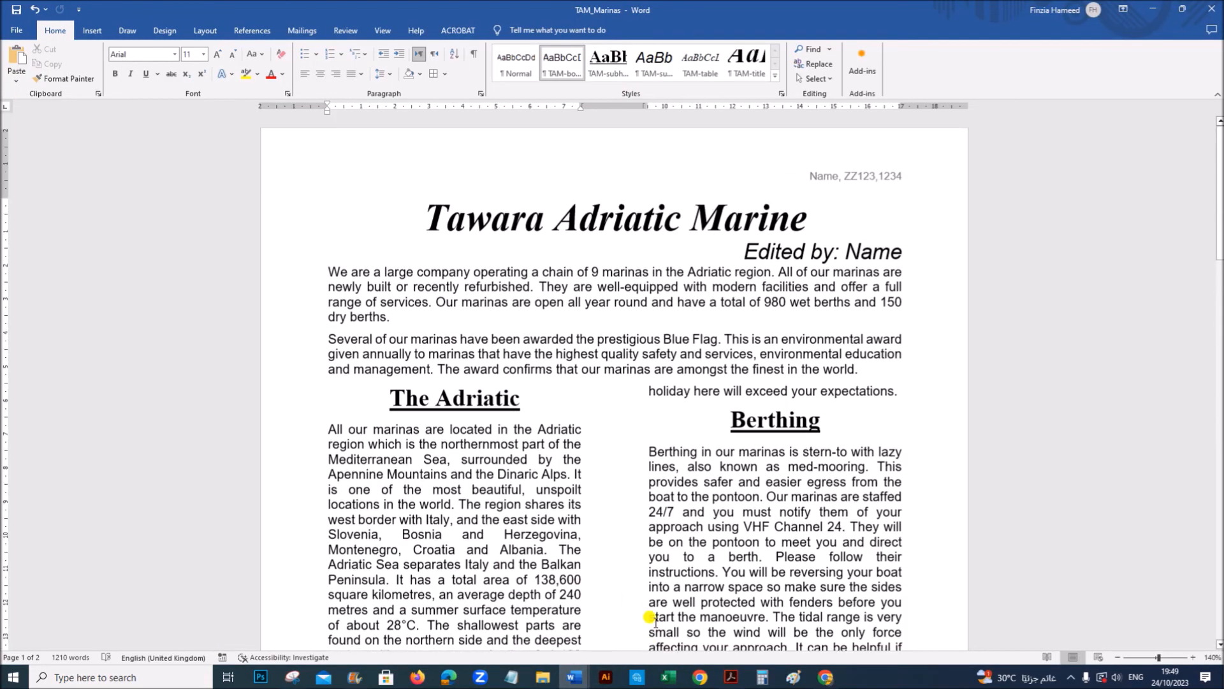
scroll("down", 3)
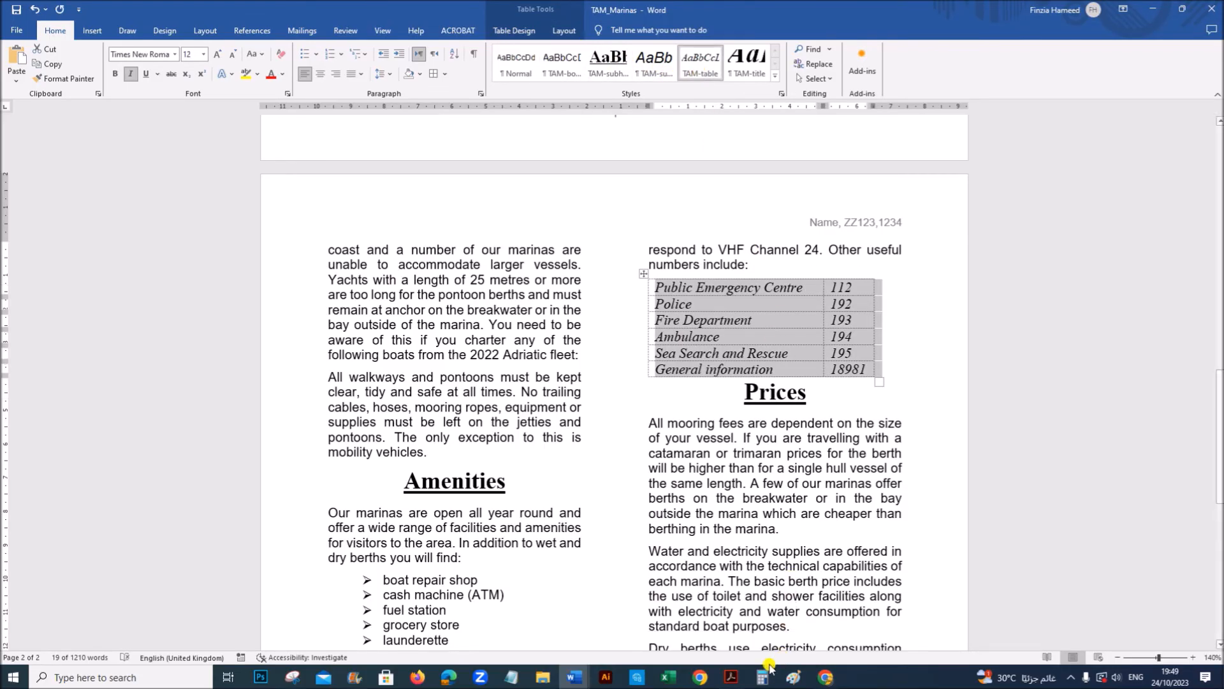
left_click(729, 678)
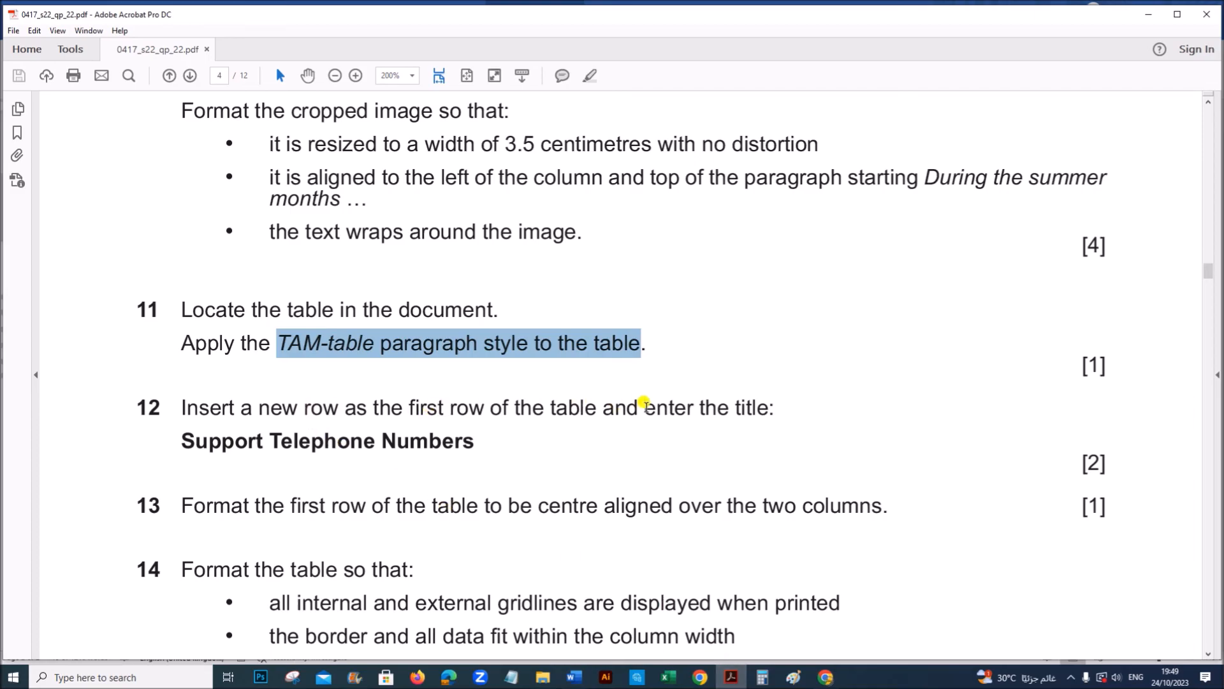
Step: Return to the marinas document and place the insertion point in the table's first row
left_click(220, 449)
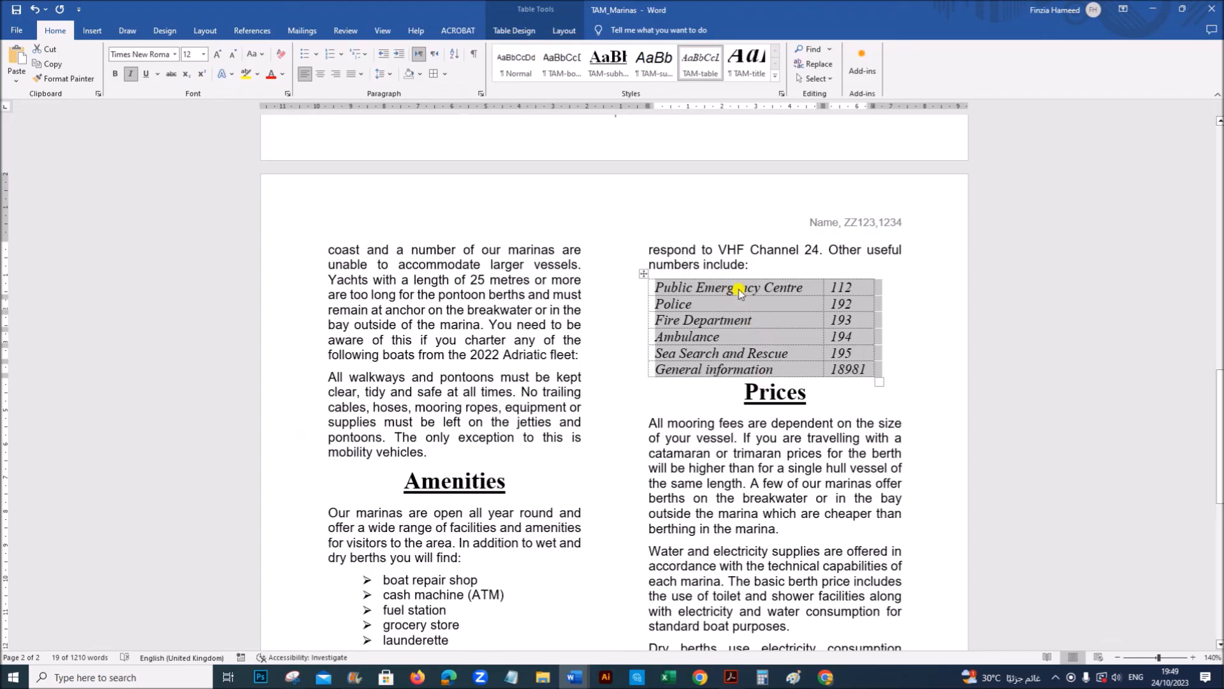
left_click(801, 288)
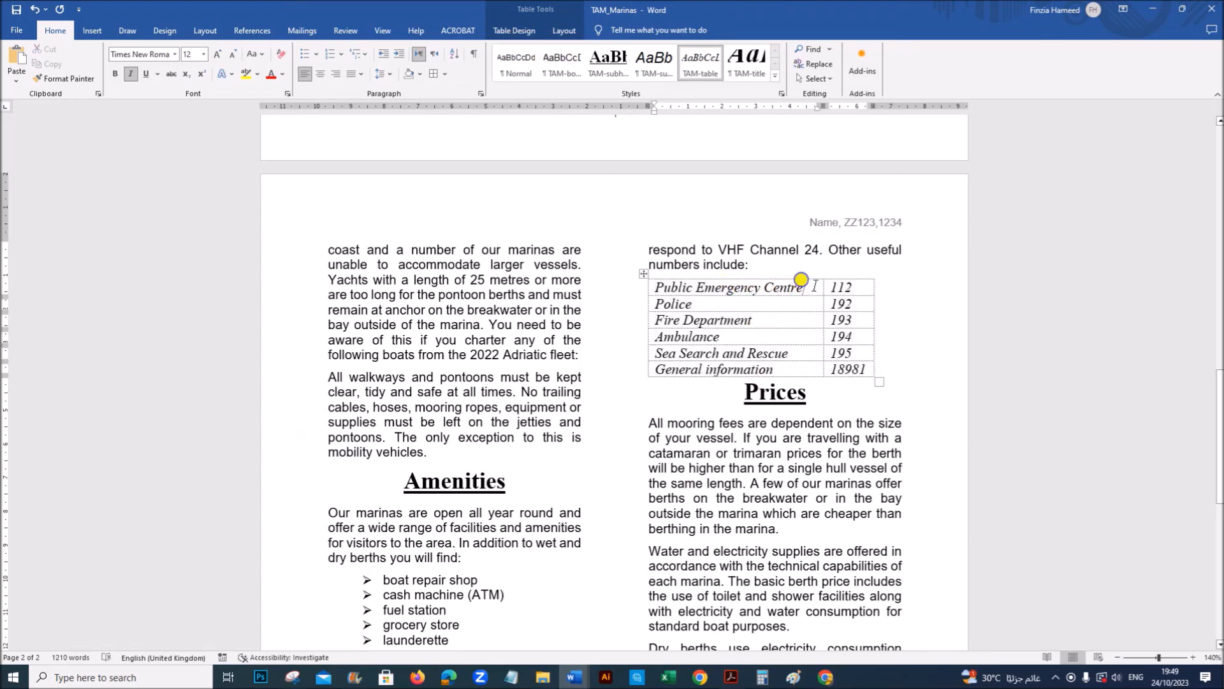
Step: Insert a row above the table and title it 'Support Telephone Numbers'
right_click(800, 285)
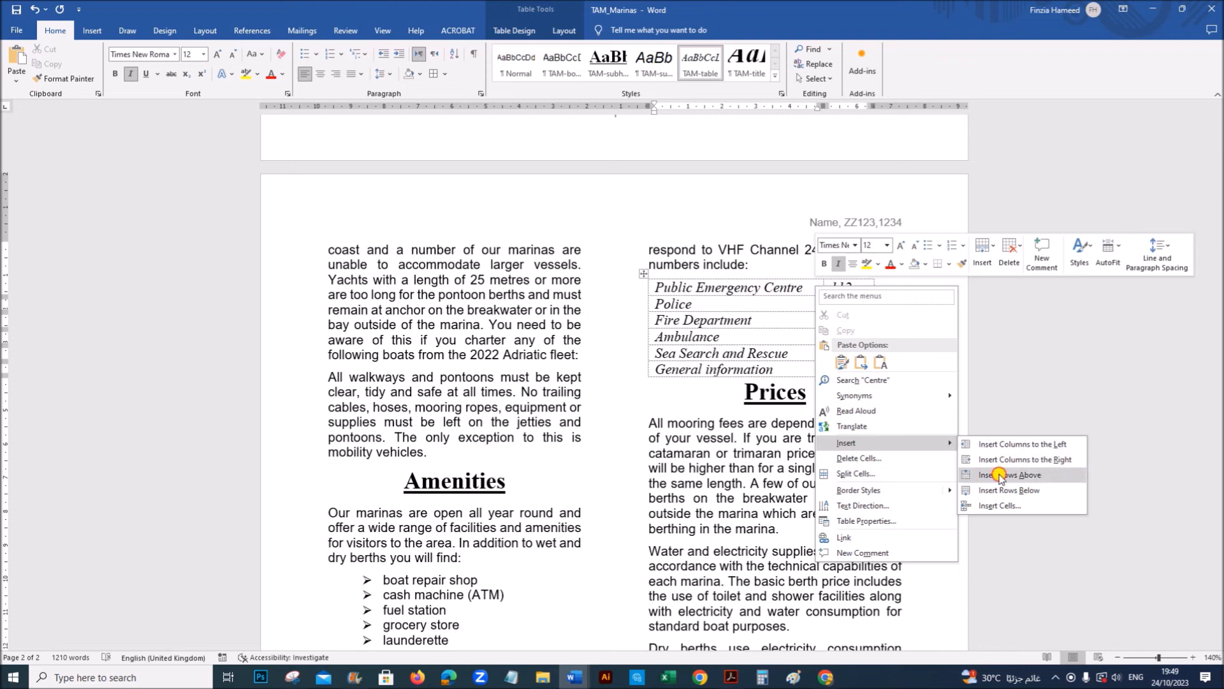
left_click(1008, 475)
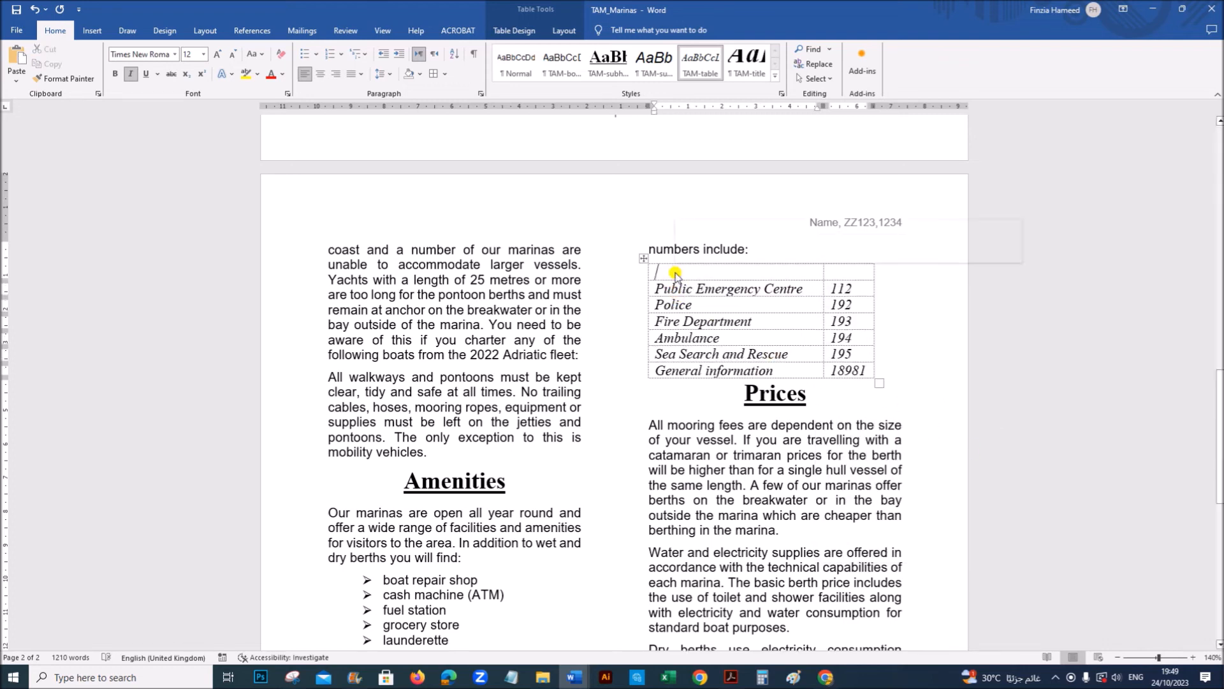
type("Support Telephone Numbers")
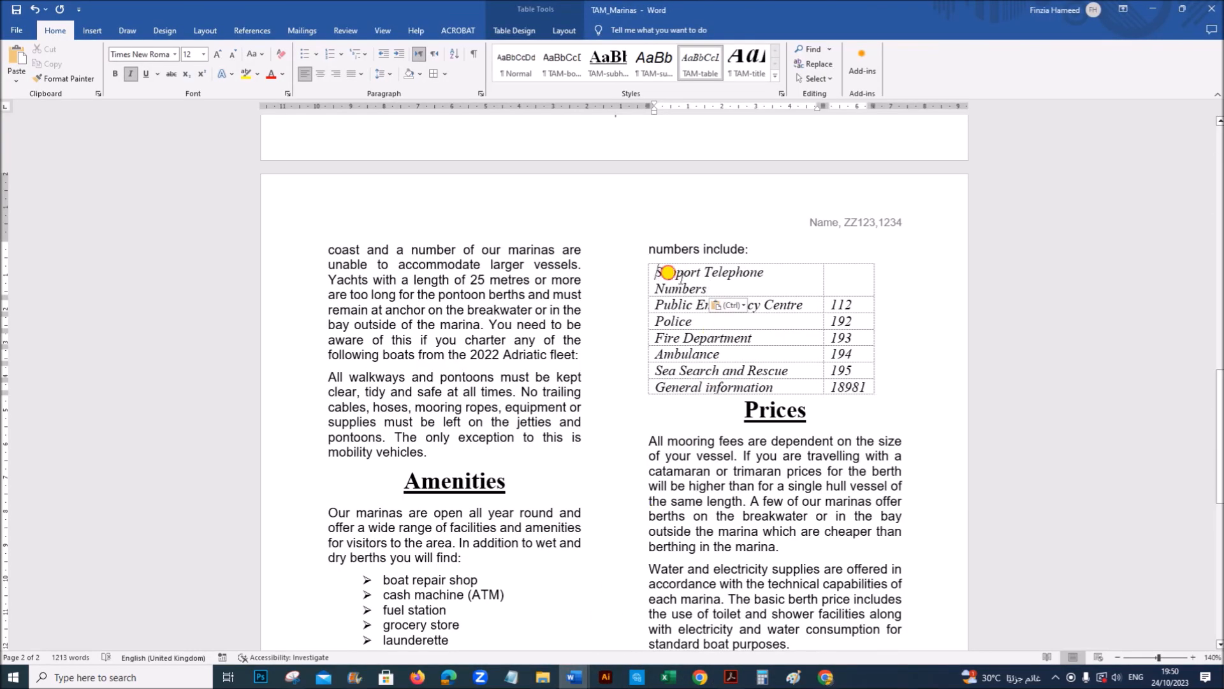
right_click(668, 272)
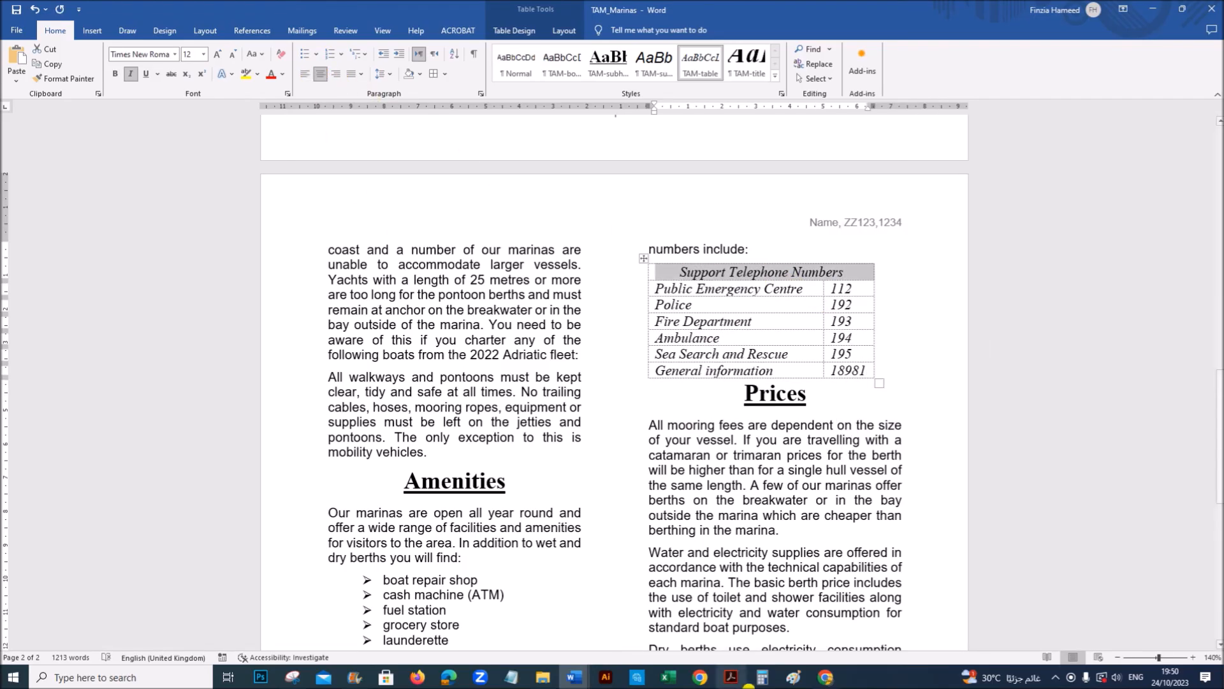
left_click(730, 678)
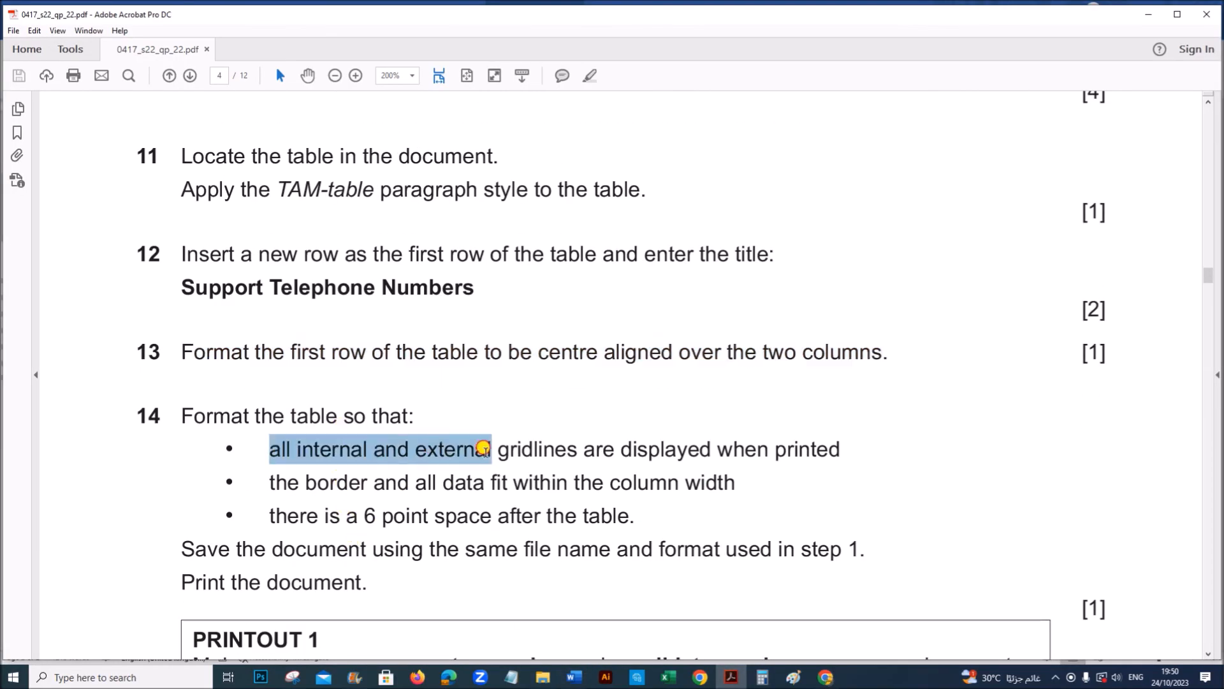
Step: Apply All Borders to the telephone numbers table per the step 14 gridlines requirement
left_click_drag(488, 449, 843, 449)
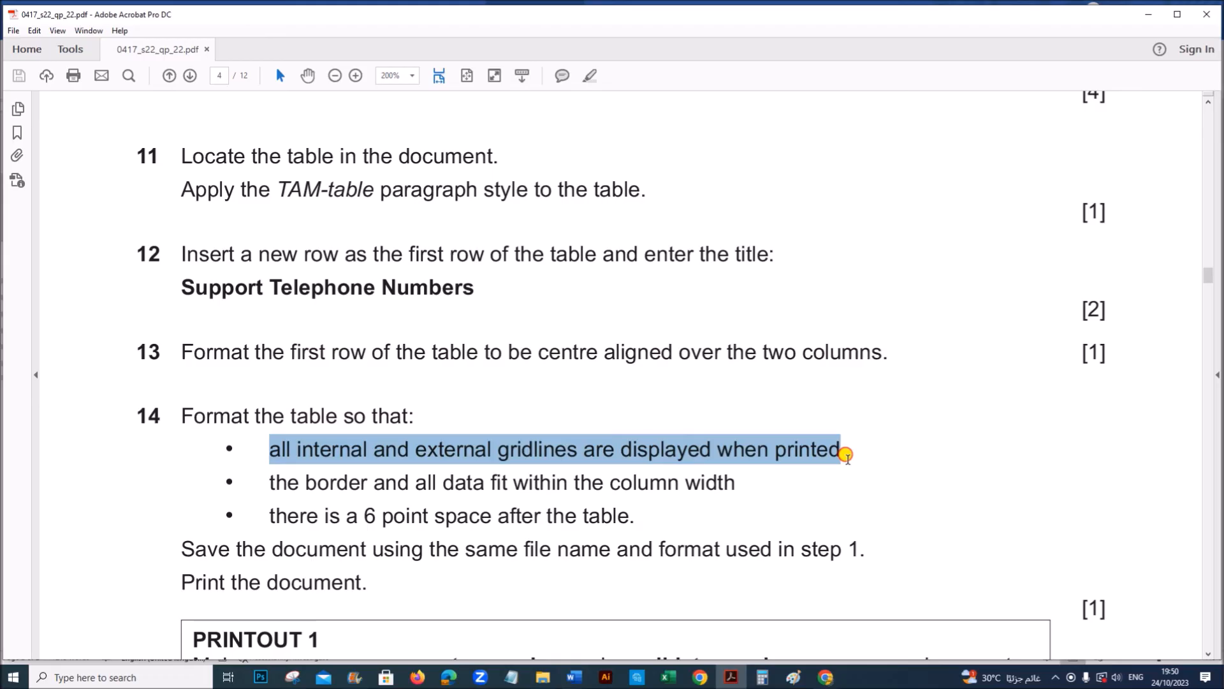
left_click_drag(843, 449, 736, 483)
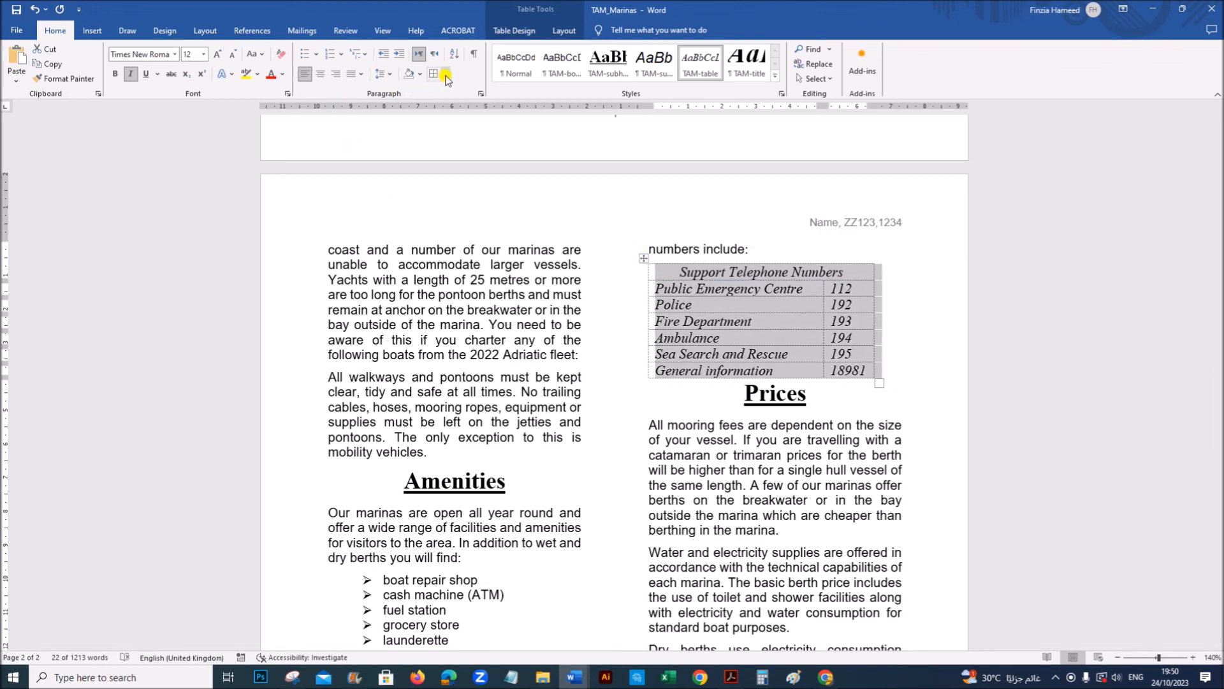
left_click(441, 74)
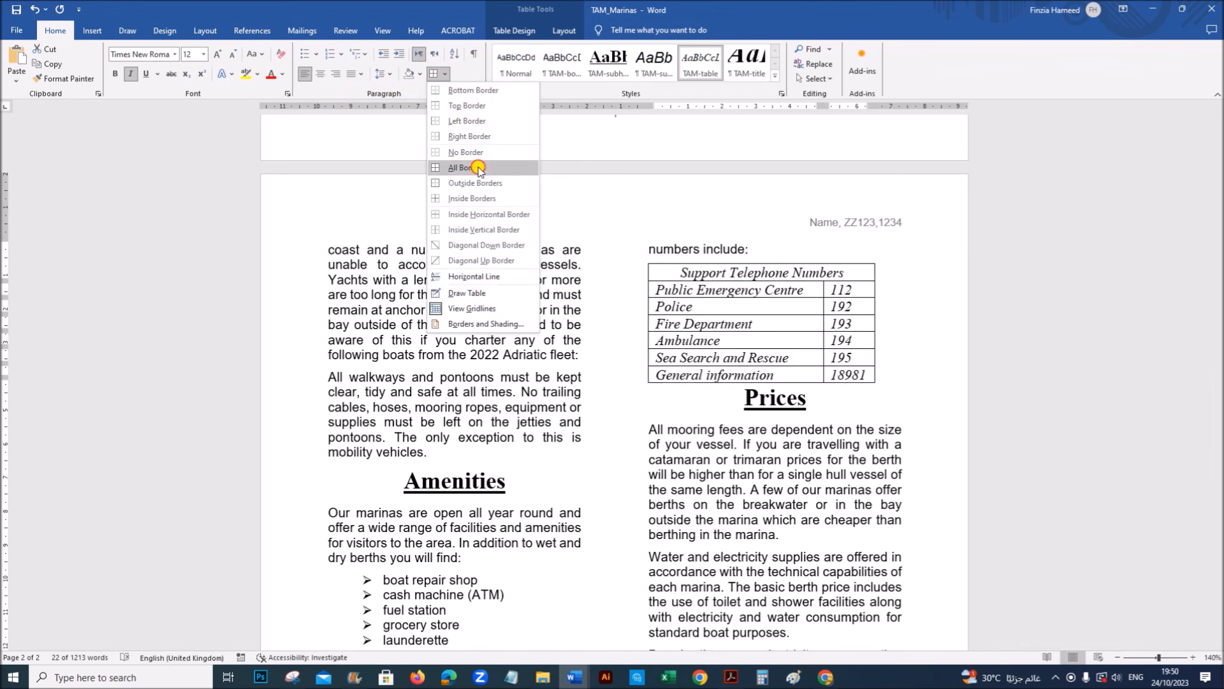
left_click(730, 677)
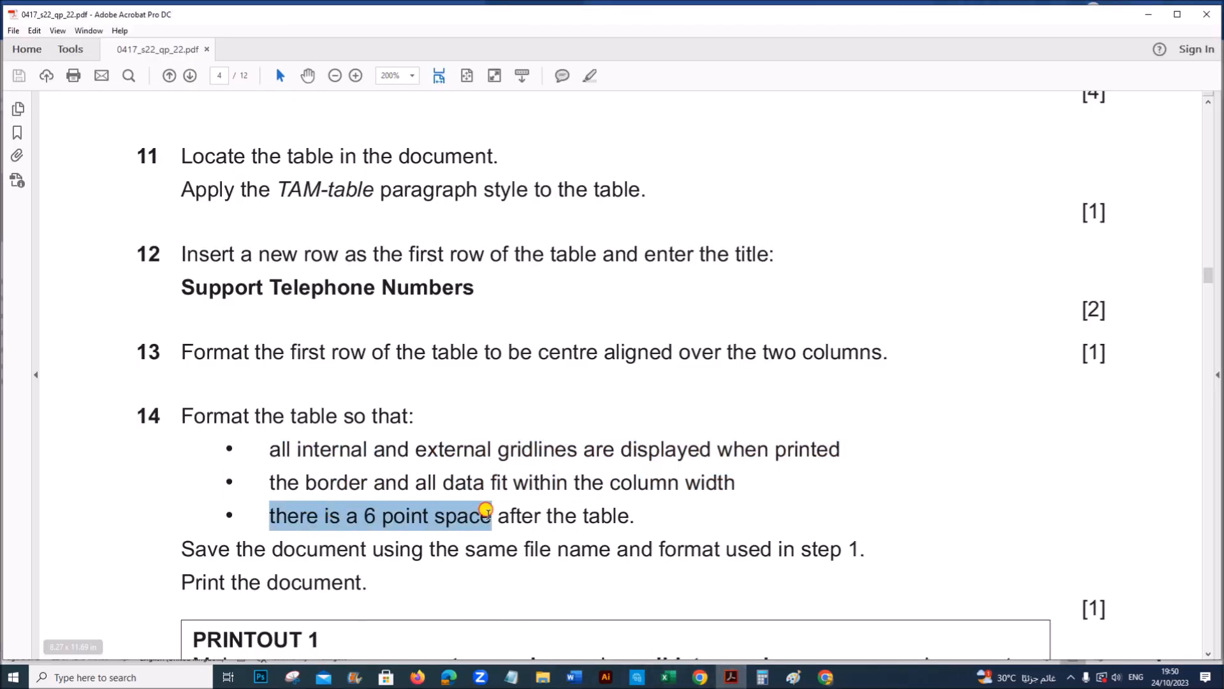
mouse_move(576, 677)
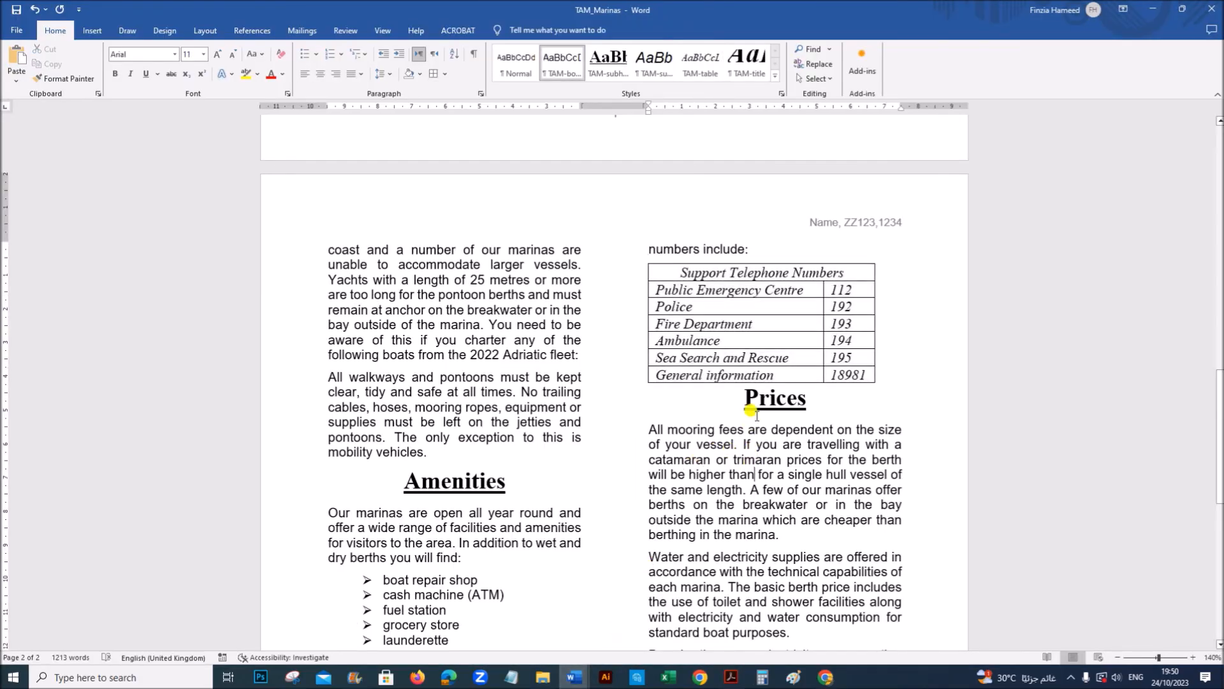
Step: Select the Prices heading below the table and bring up its formatting options
double_click(774, 397)
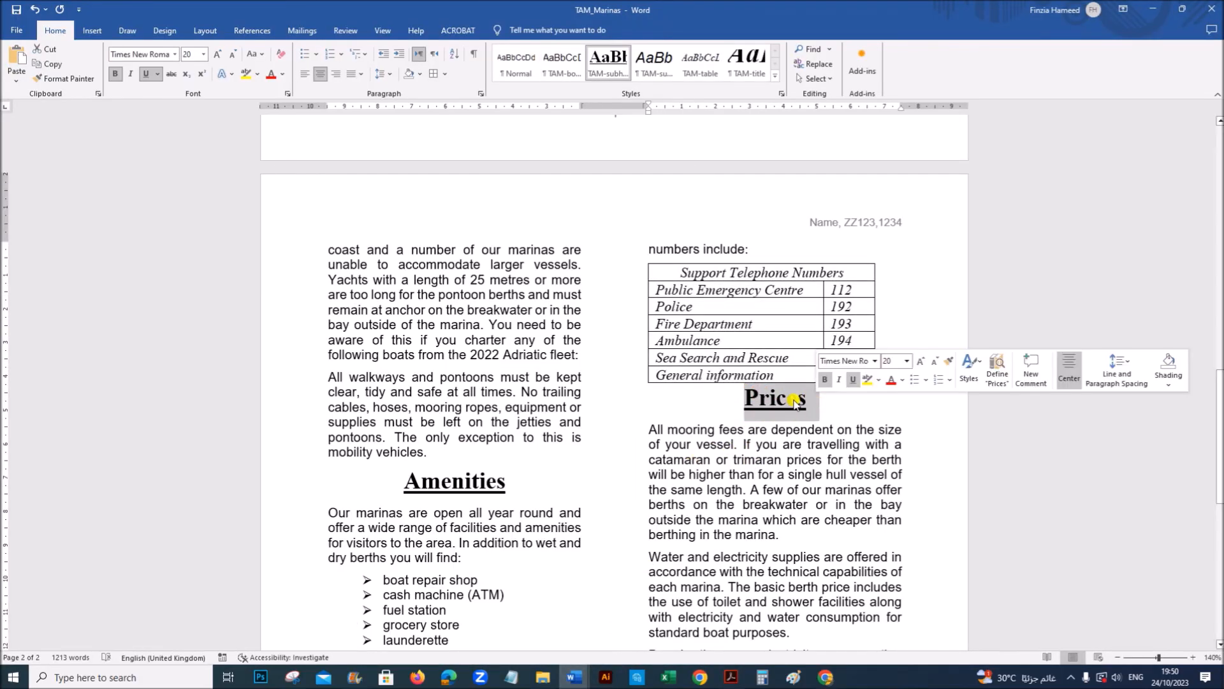
right_click(794, 400)
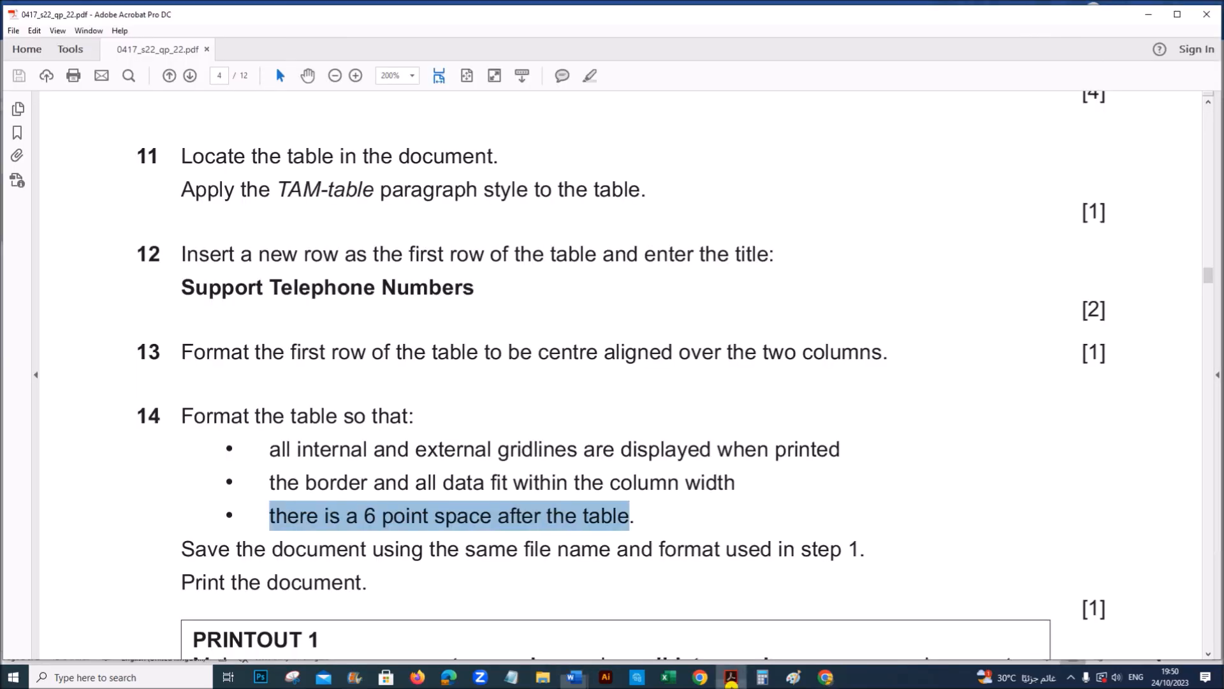
Step: Scroll the question paper past Printout 1 to the Task 3 – Database section
scroll("down", 3)
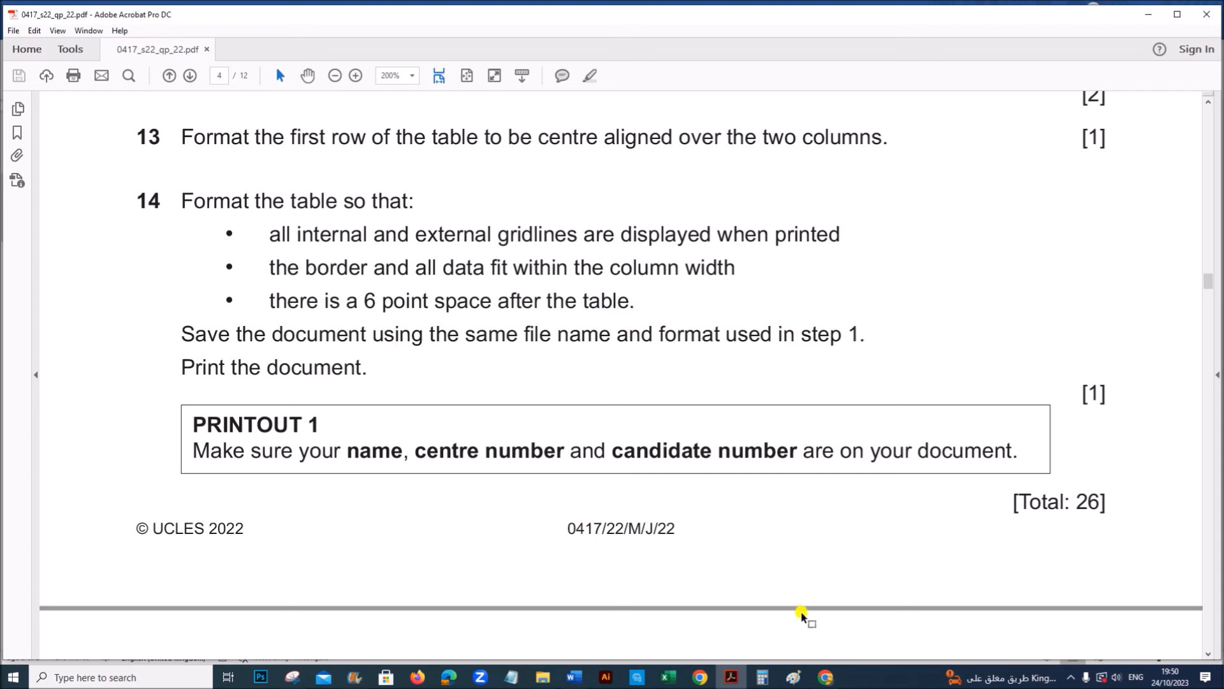
mouse_move(571, 677)
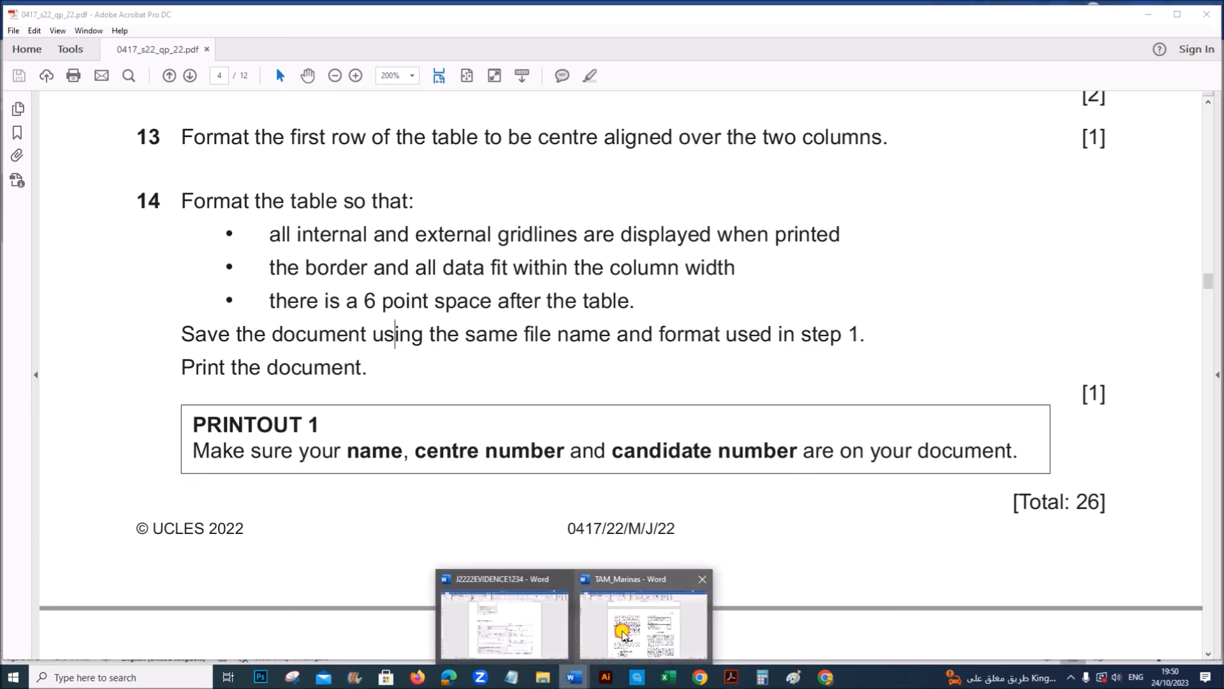
left_click(640, 617)
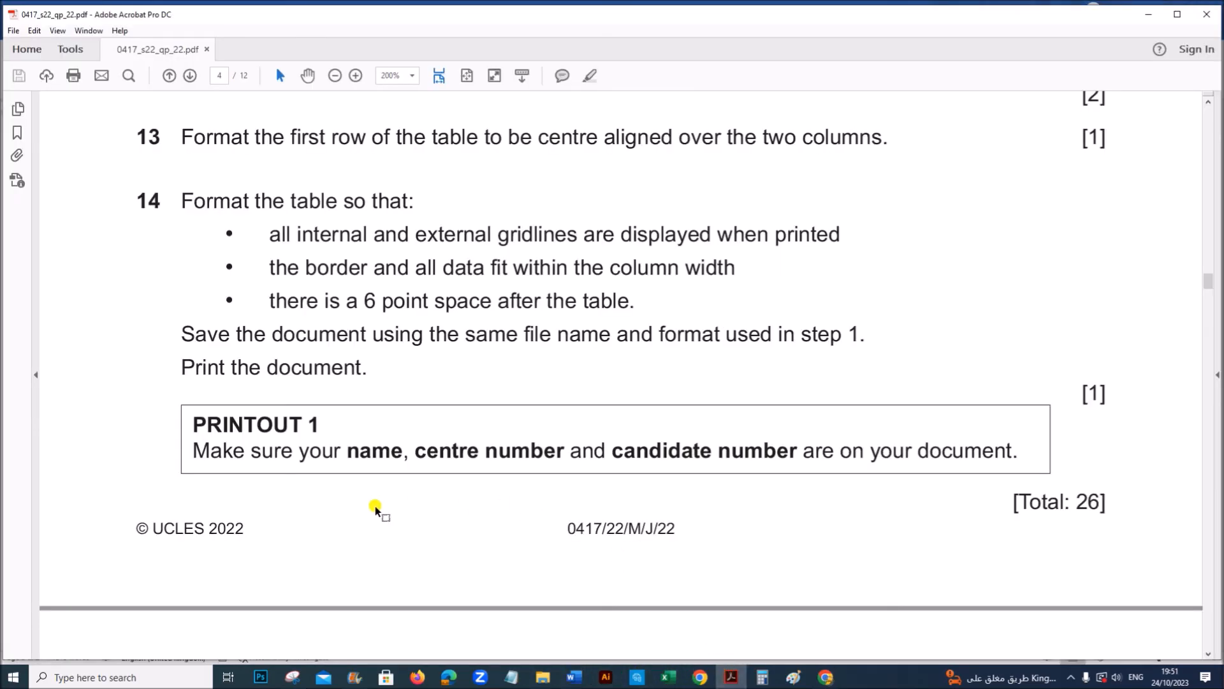
mouse_move(383, 402)
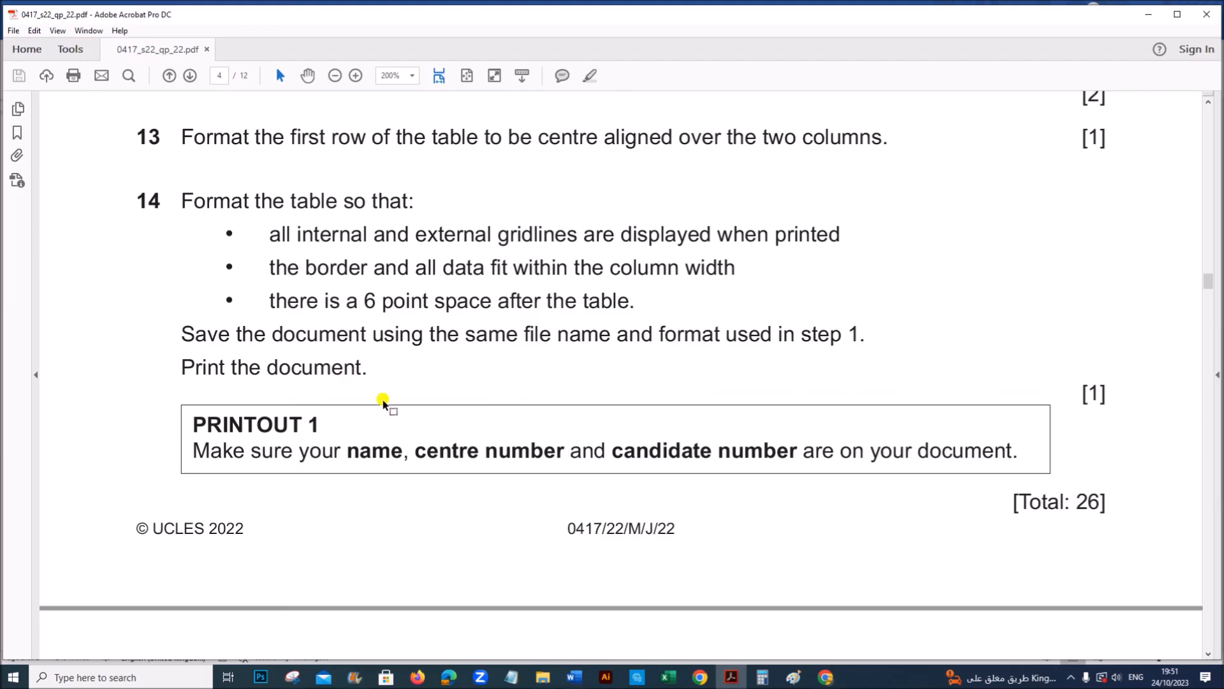
scroll("down", 3)
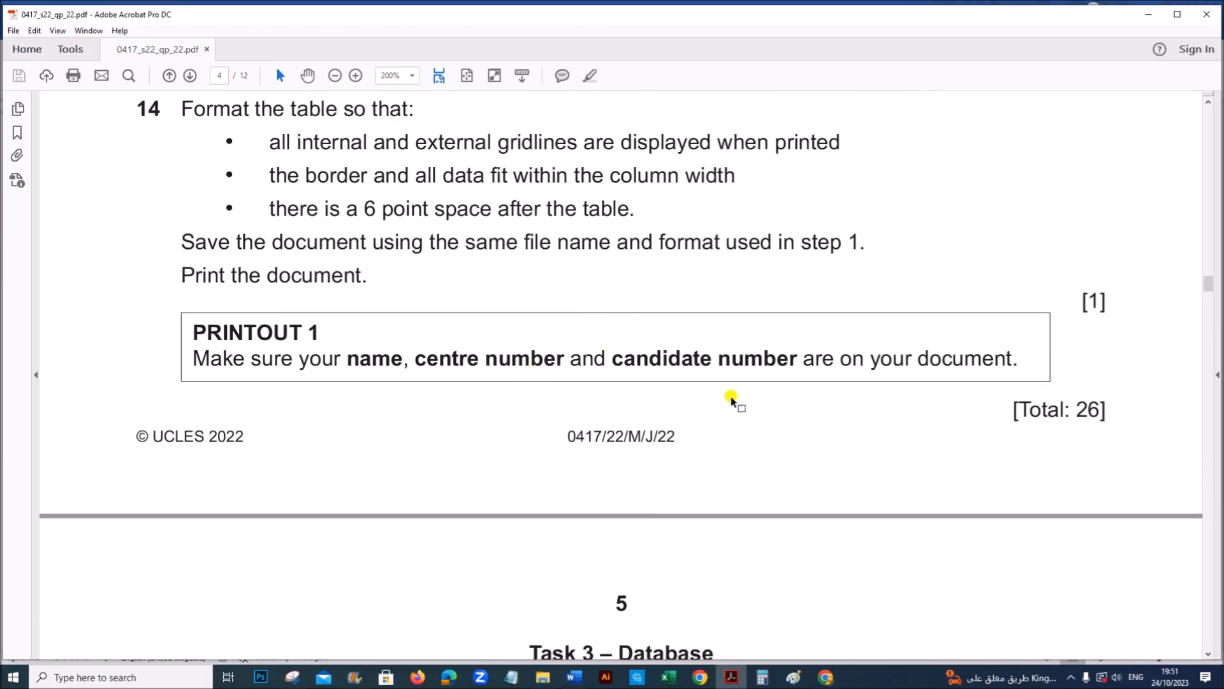
scroll("down", 3)
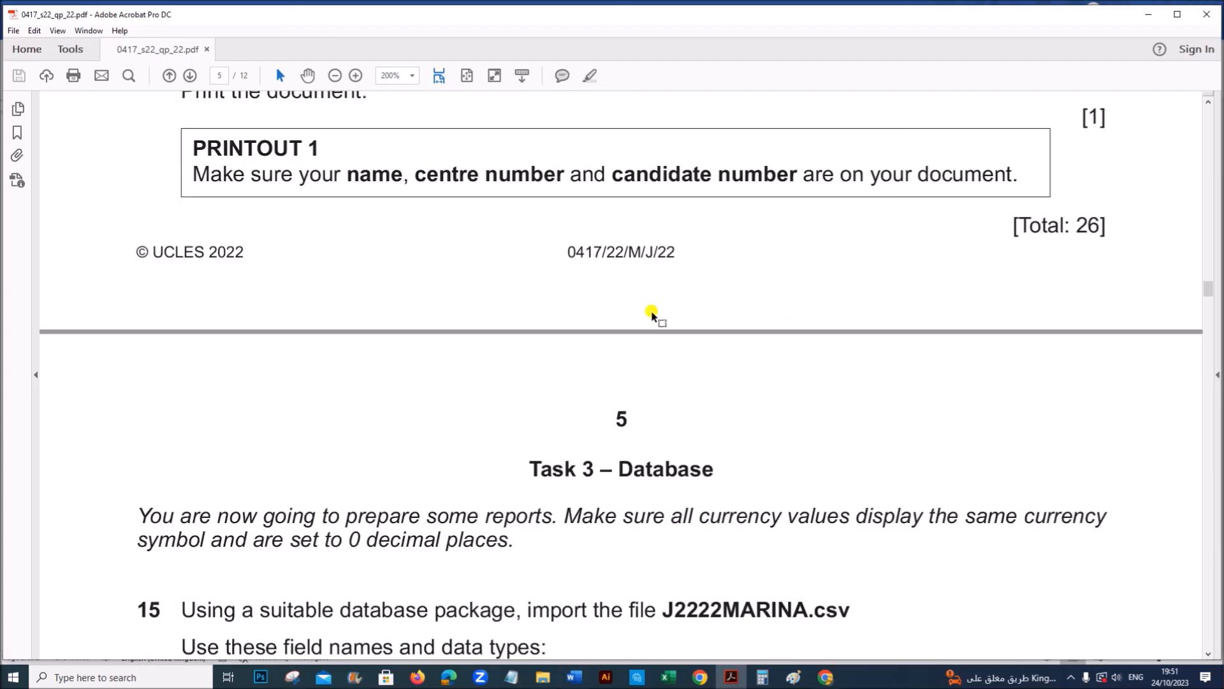
mouse_move(709, 403)
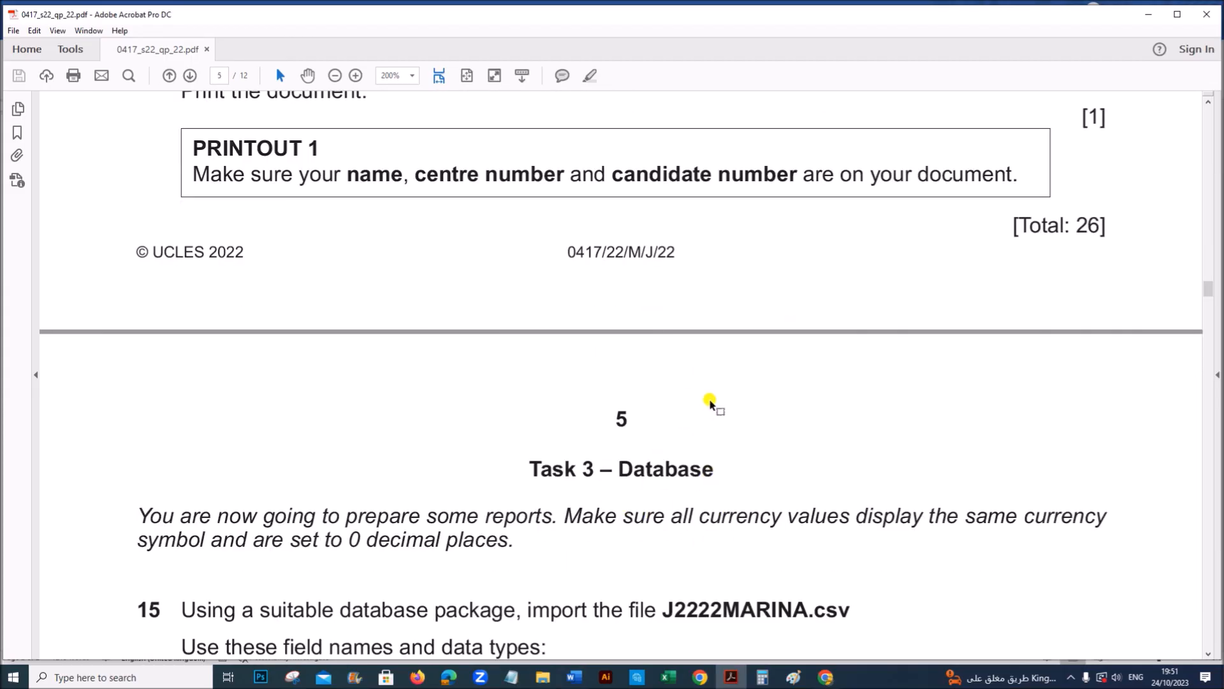
mouse_move(832, 412)
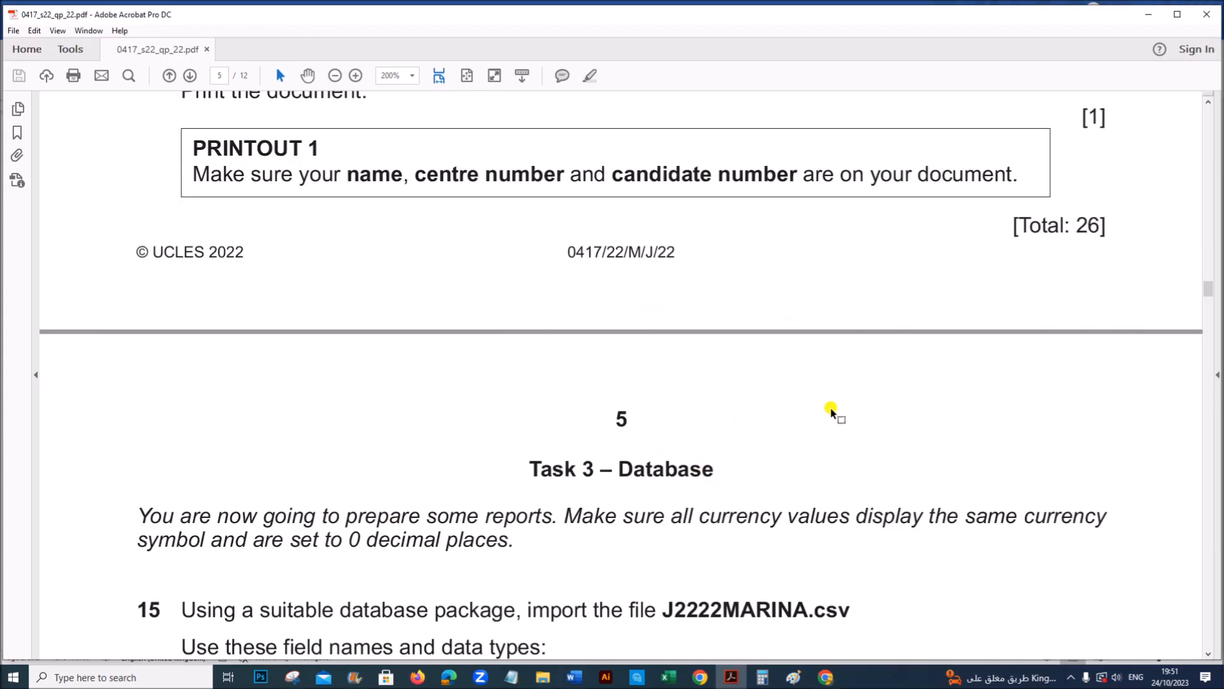